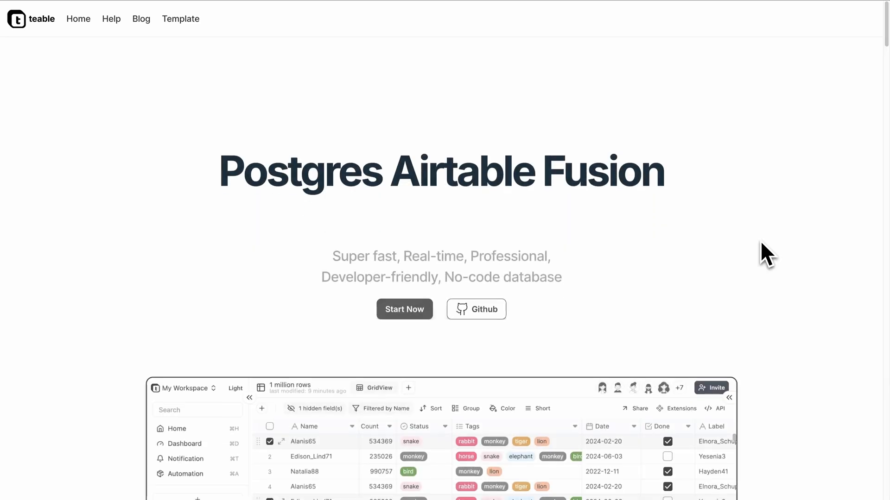
Open Teable Help's Install Teable guide and jump to its Install Docker steps.
{"action": "scroll", "scroll_direction": "down", "scroll_amount": 3}
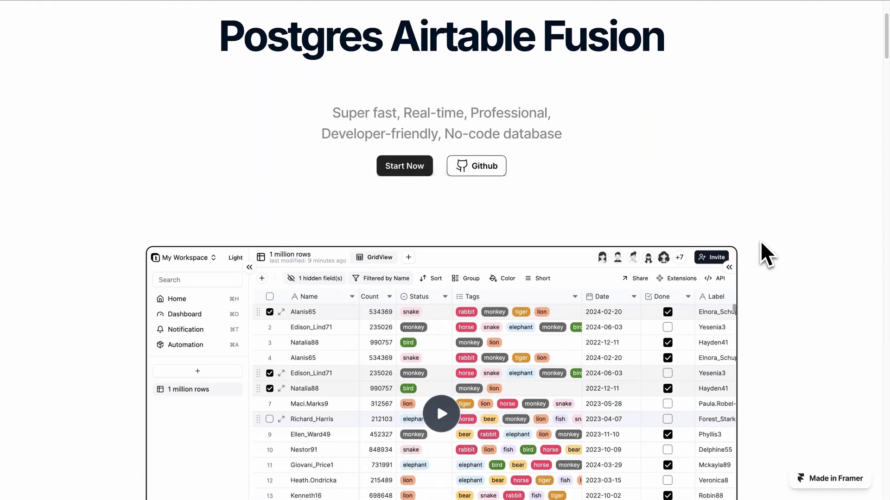
{"action": "scroll", "scroll_direction": "down", "scroll_amount": 3}
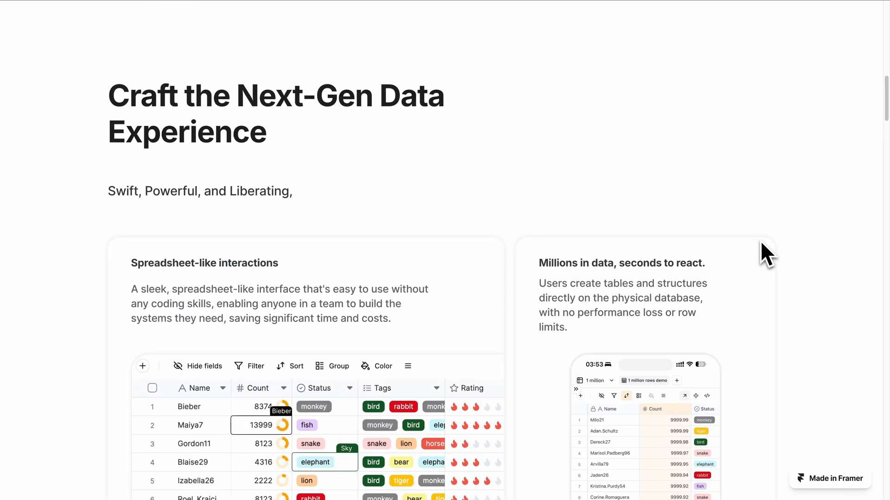
{"action": "scroll", "scroll_direction": "down", "scroll_amount": 3}
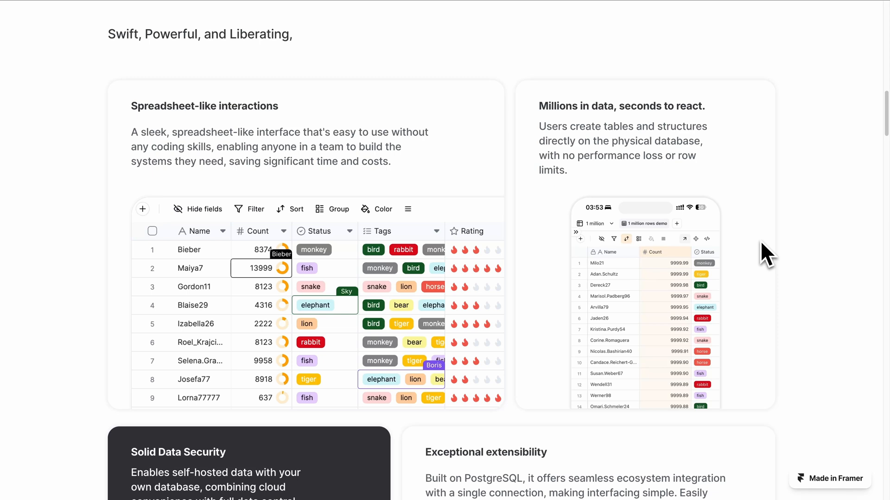
{"action": "scroll", "scroll_direction": "down", "scroll_amount": 3}
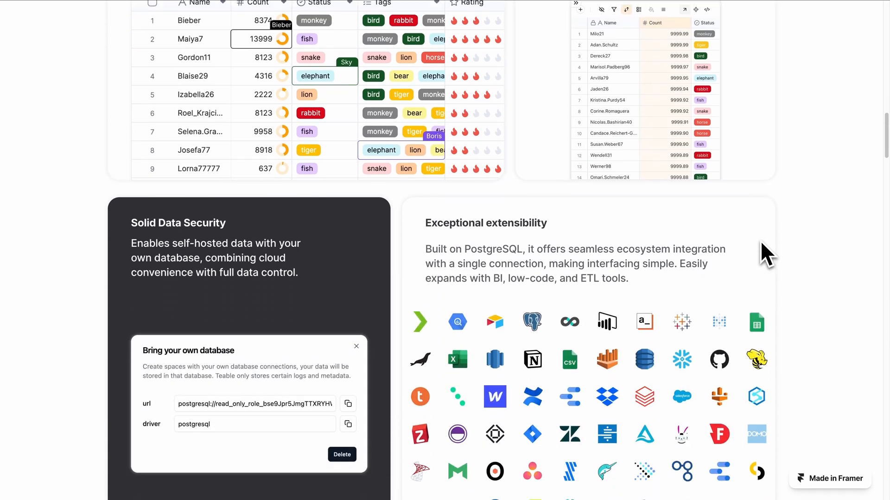
{"action": "scroll", "scroll_direction": "down", "scroll_amount": 3}
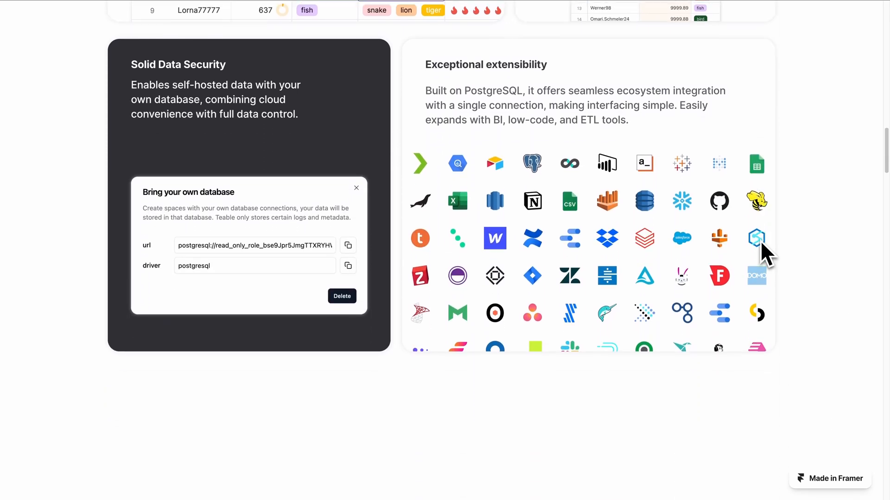
{"action": "scroll", "scroll_direction": "down", "scroll_amount": 3}
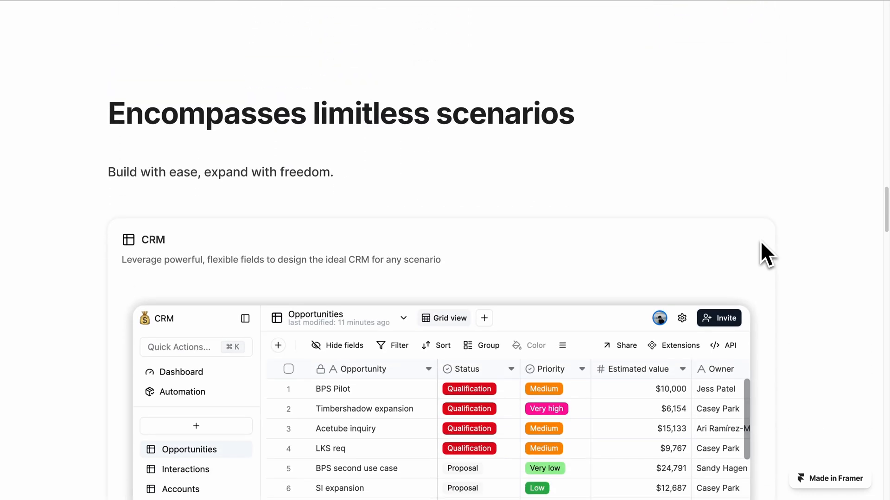
{"action": "scroll", "scroll_direction": "down", "scroll_amount": 3}
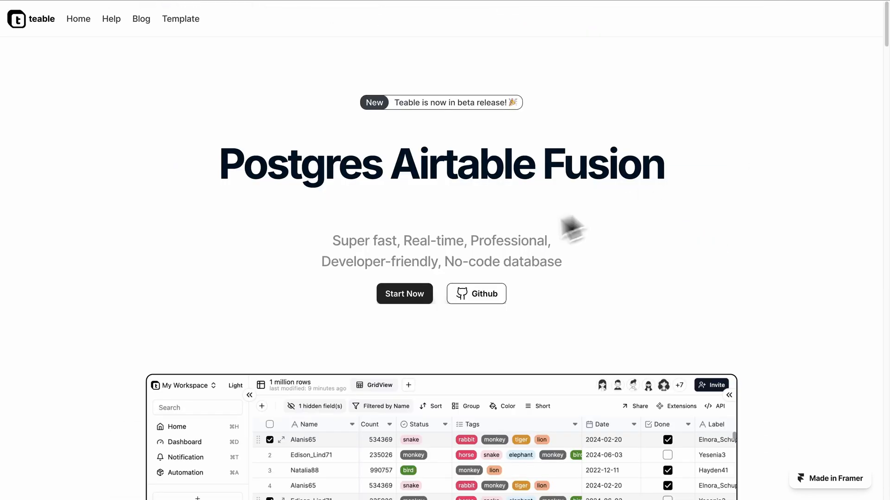
{"action": "left_click", "coordinate": [112, 19]}
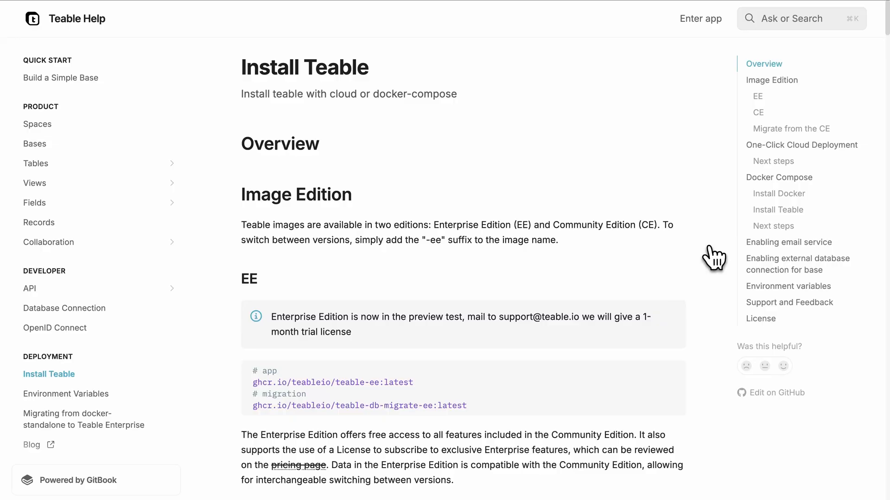
{"action": "left_click", "coordinate": [778, 193]}
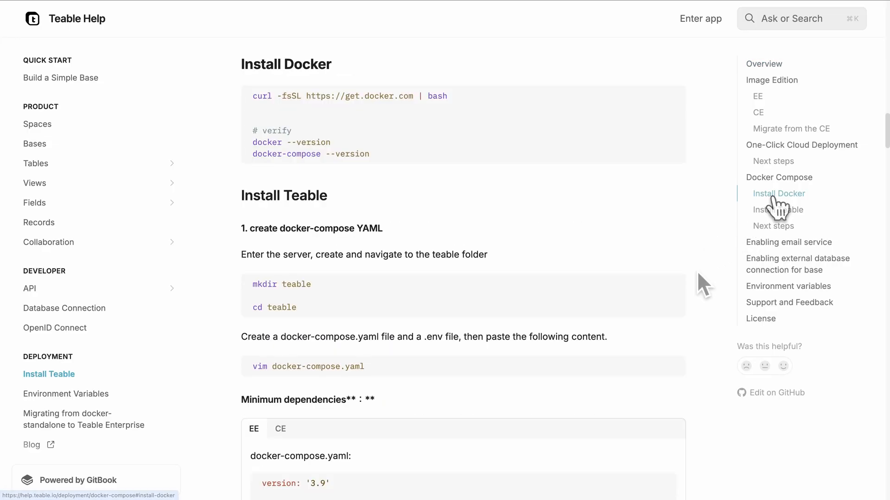
{"action": "scroll", "scroll_direction": "down", "scroll_amount": 3}
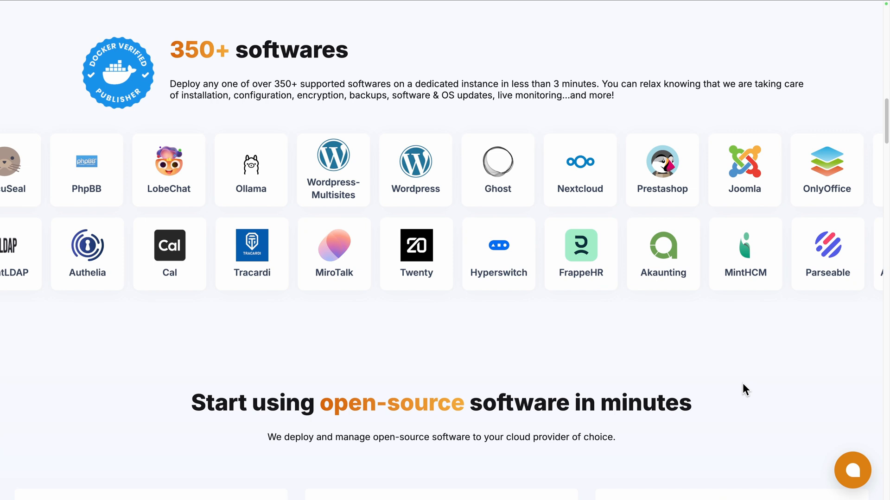
{"action": "scroll", "scroll_direction": "down", "scroll_amount": 3}
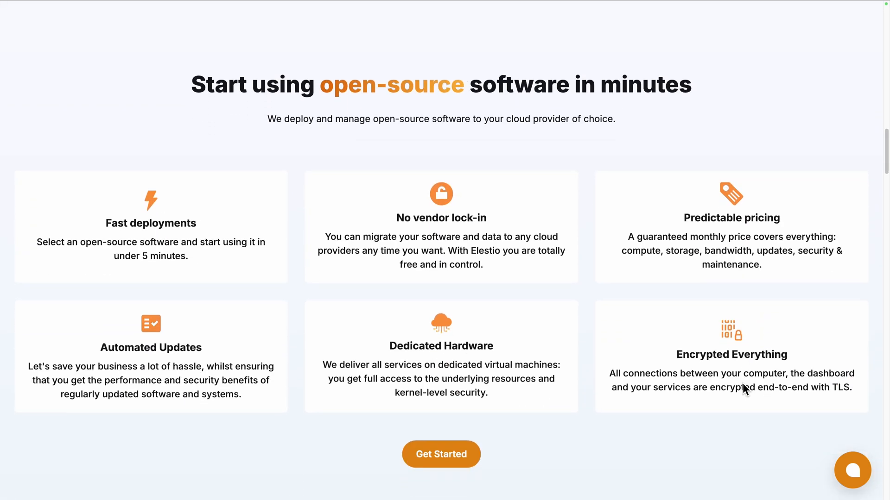
{"action": "scroll", "scroll_direction": "down", "scroll_amount": 3}
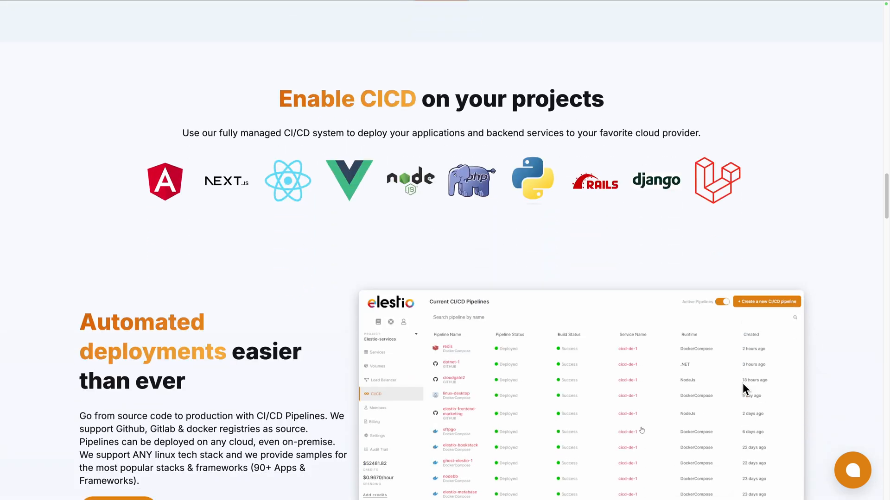
{"action": "scroll", "scroll_direction": "down", "scroll_amount": 3}
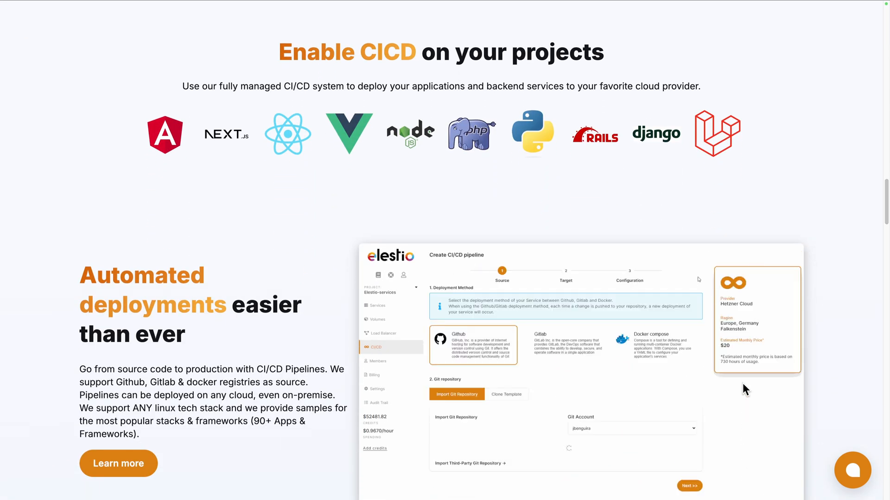
{"action": "scroll", "scroll_direction": "up", "scroll_amount": 3}
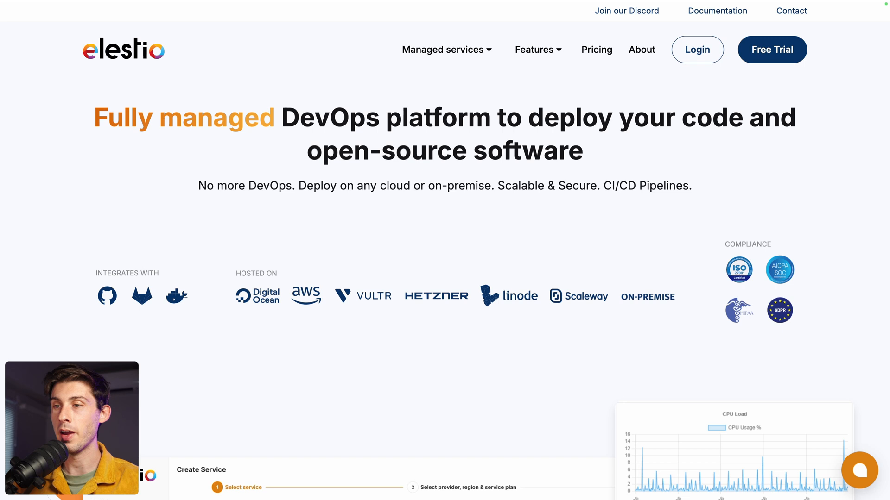
{"action": "mouse_move", "coordinate": [459, 263]}
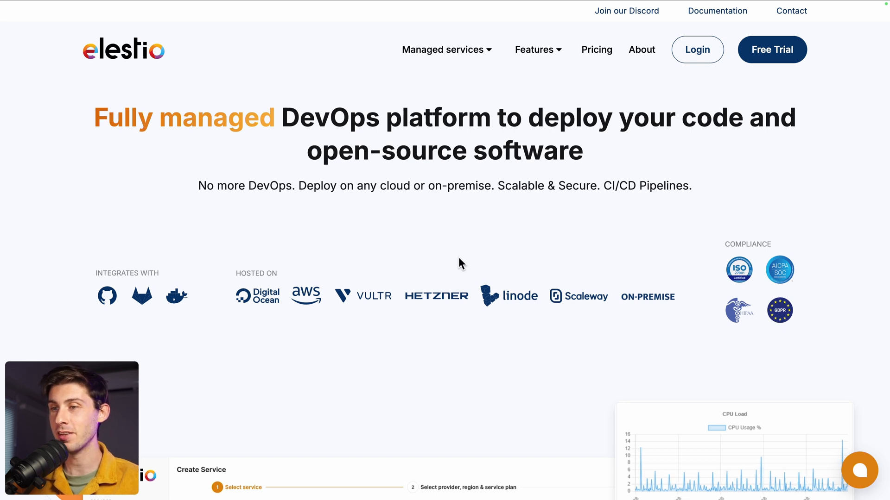
{"action": "mouse_move", "coordinate": [692, 64]}
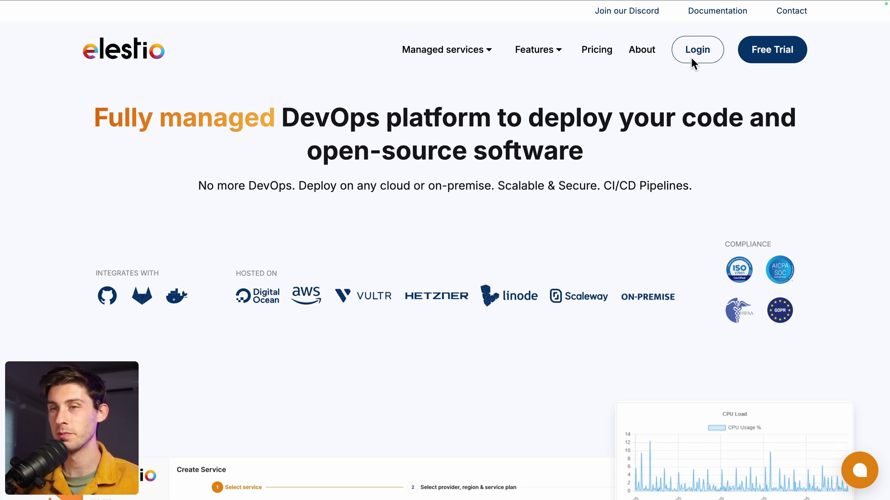
Log in to Elestio, select Teable, and review the Hetzner fsn1 MEDIUM-2C-4G defaults.
{"action": "left_click", "coordinate": [695, 50]}
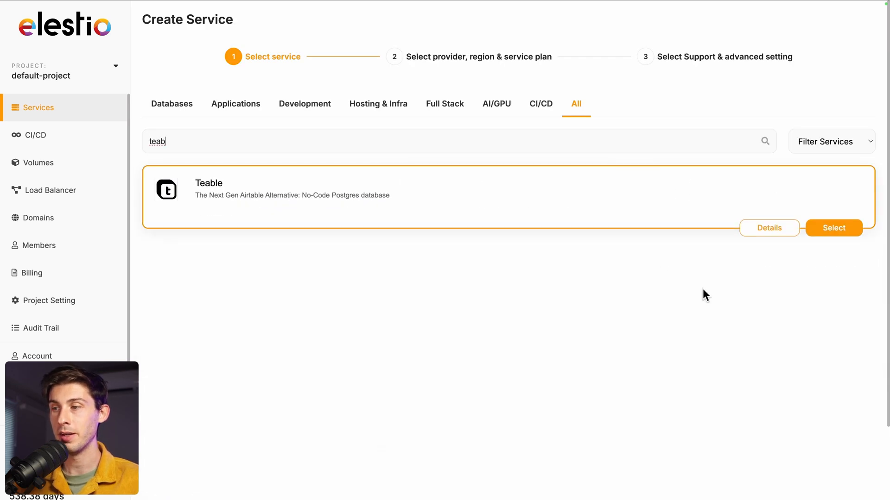
{"action": "left_click", "coordinate": [833, 227]}
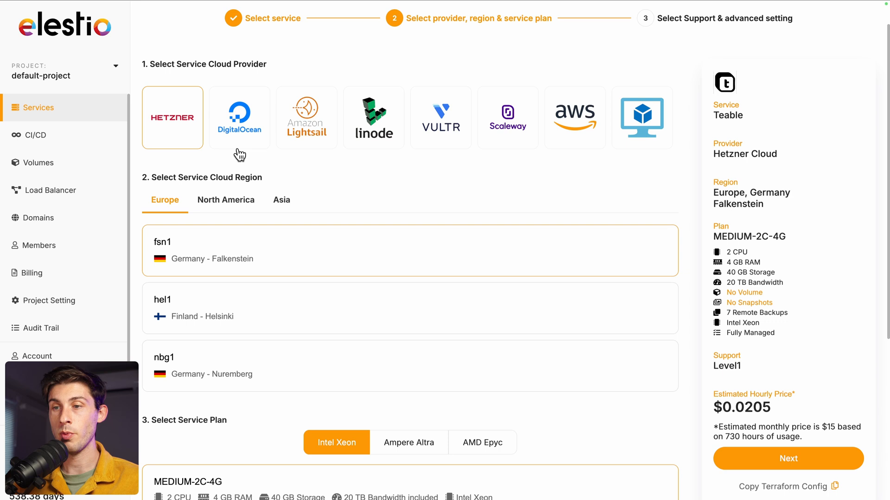
{"action": "mouse_move", "coordinate": [459, 178]}
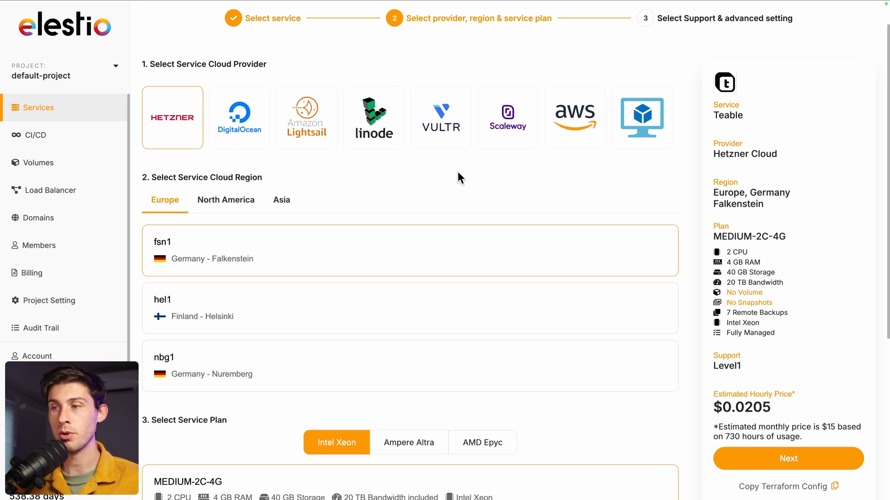
{"action": "mouse_move", "coordinate": [640, 139]}
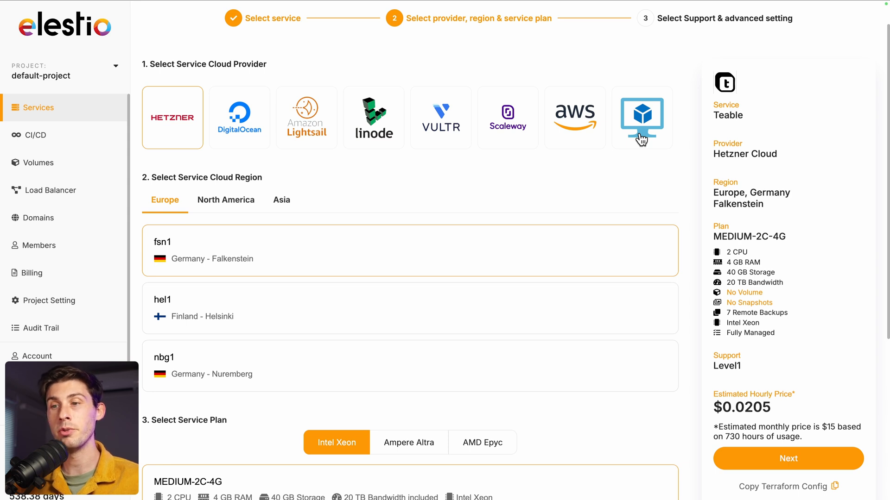
{"action": "scroll", "scroll_direction": "down", "scroll_amount": 3}
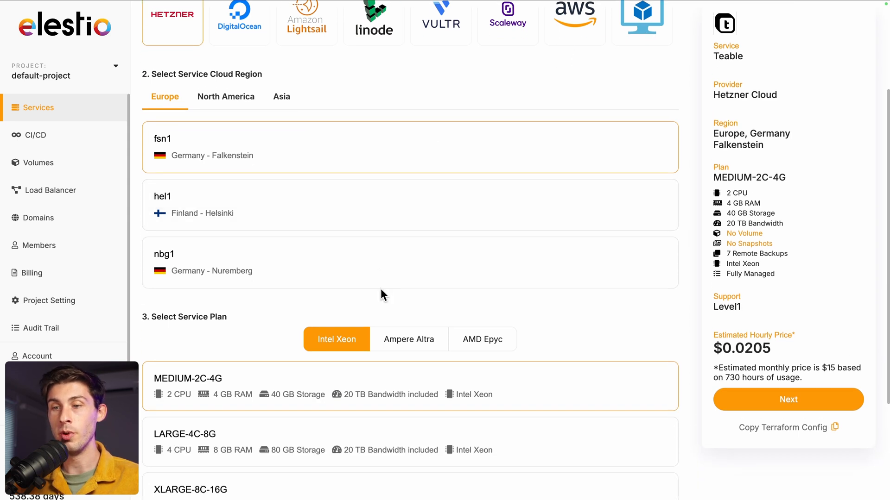
{"action": "scroll", "scroll_direction": "down", "scroll_amount": 3}
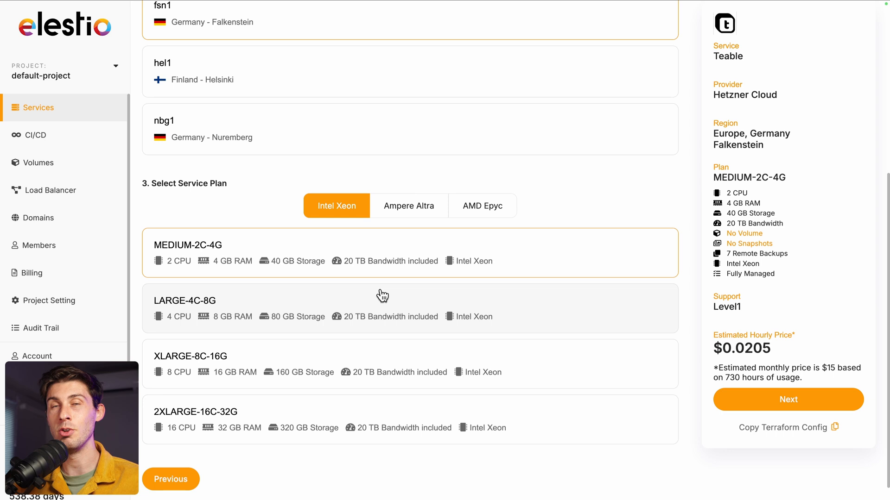
{"action": "mouse_move", "coordinate": [743, 412]}
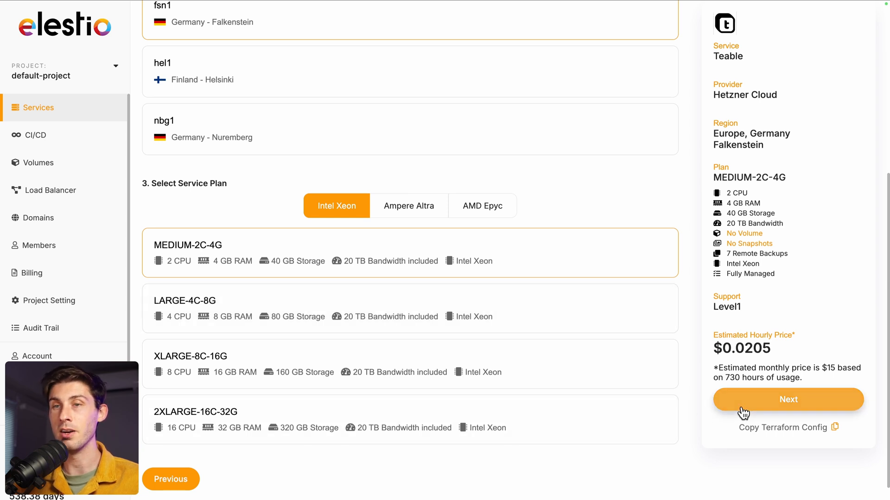
Create the Teable service, then follow the email's 'get the password' link.
{"action": "left_click", "coordinate": [788, 399]}
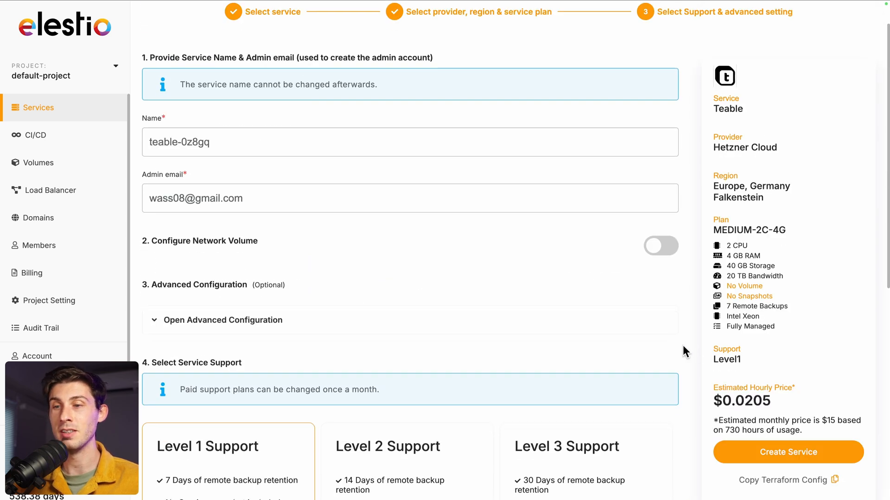
{"action": "scroll", "scroll_direction": "down", "scroll_amount": 3}
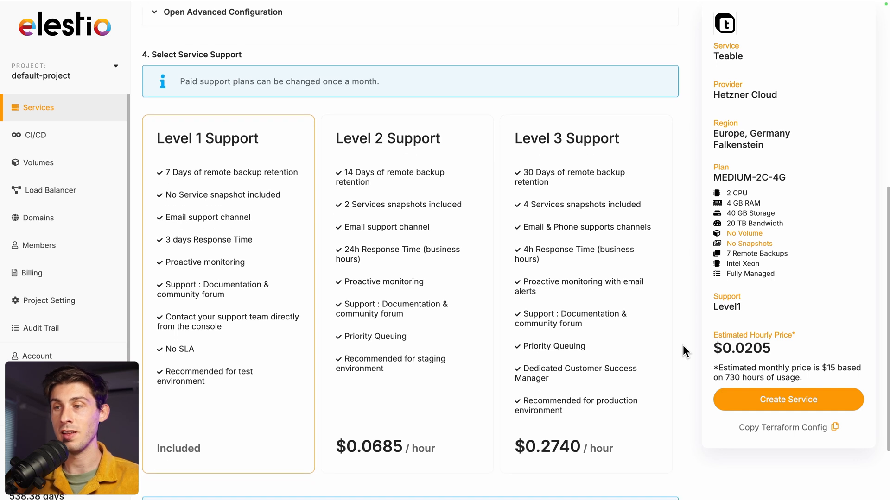
{"action": "mouse_move", "coordinate": [573, 321]}
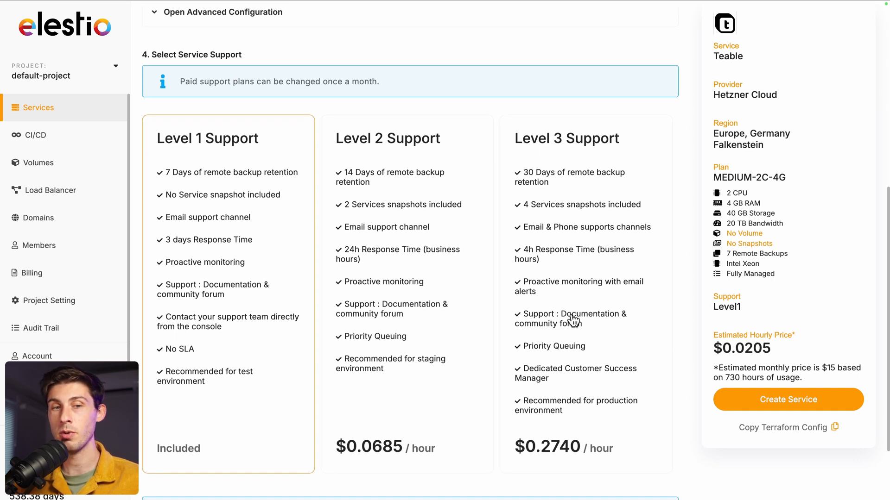
{"action": "mouse_move", "coordinate": [291, 291]}
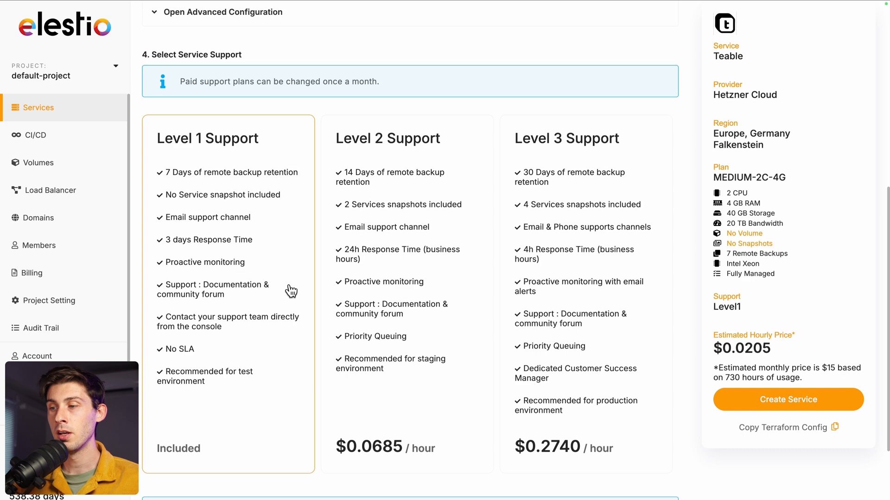
{"action": "mouse_move", "coordinate": [788, 399]}
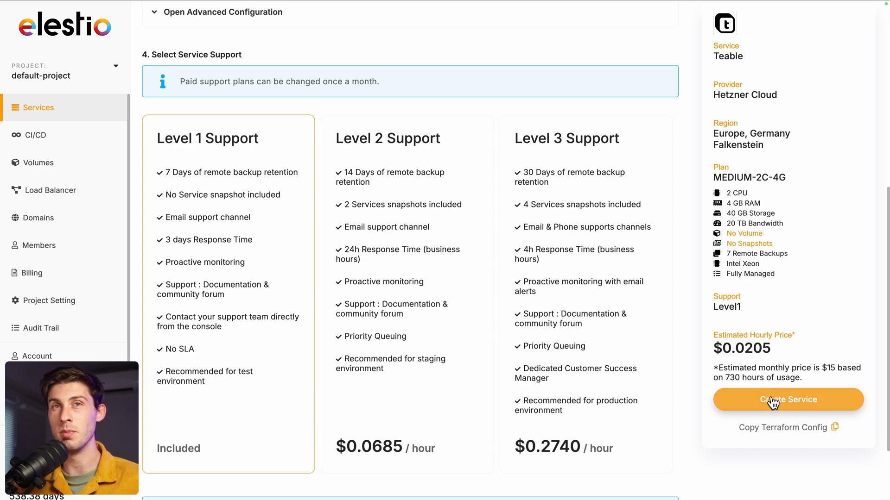
{"action": "left_click", "coordinate": [787, 399]}
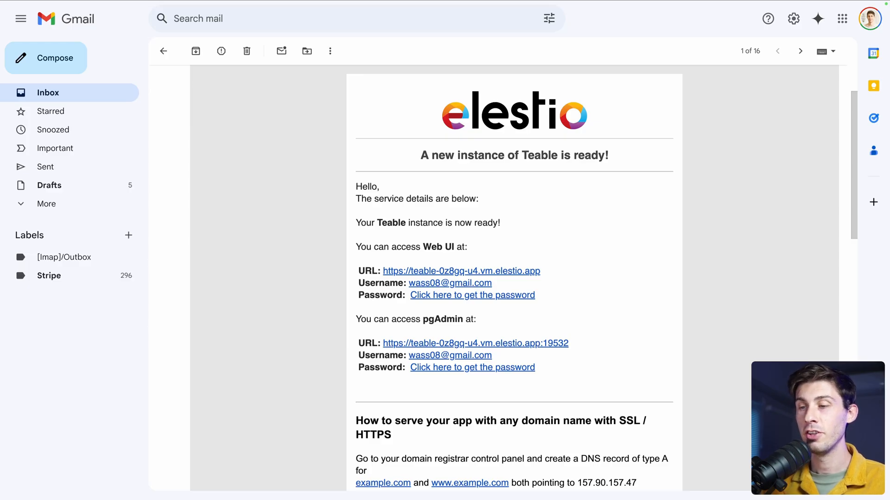
{"action": "mouse_move", "coordinate": [284, 334]}
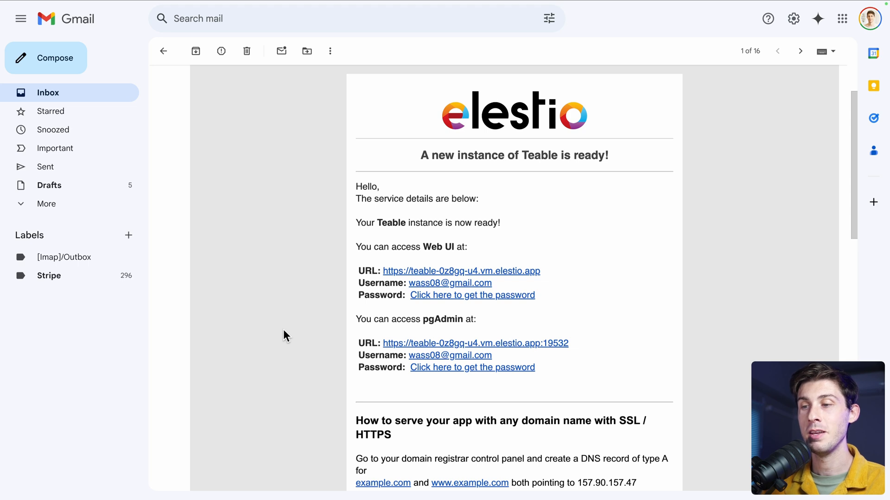
{"action": "scroll", "scroll_direction": "down", "scroll_amount": 3}
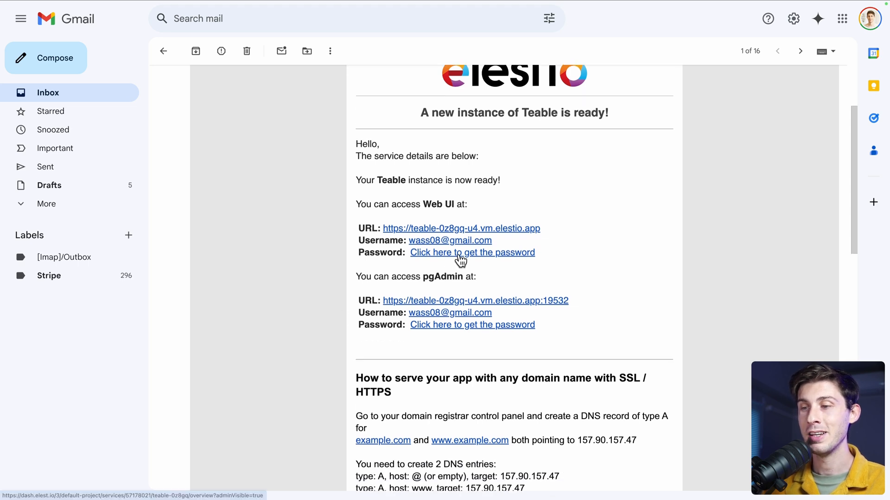
{"action": "left_click", "coordinate": [472, 252]}
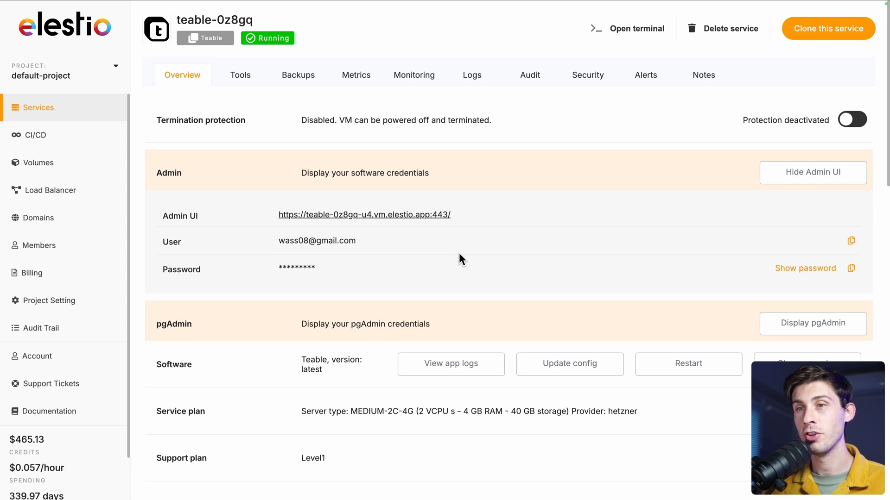
{"action": "mouse_move", "coordinate": [292, 102]}
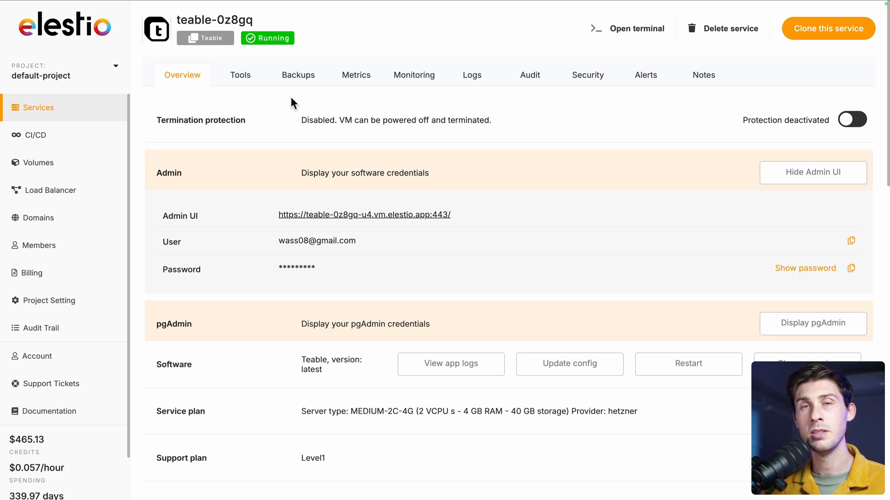
{"action": "mouse_move", "coordinate": [844, 283]}
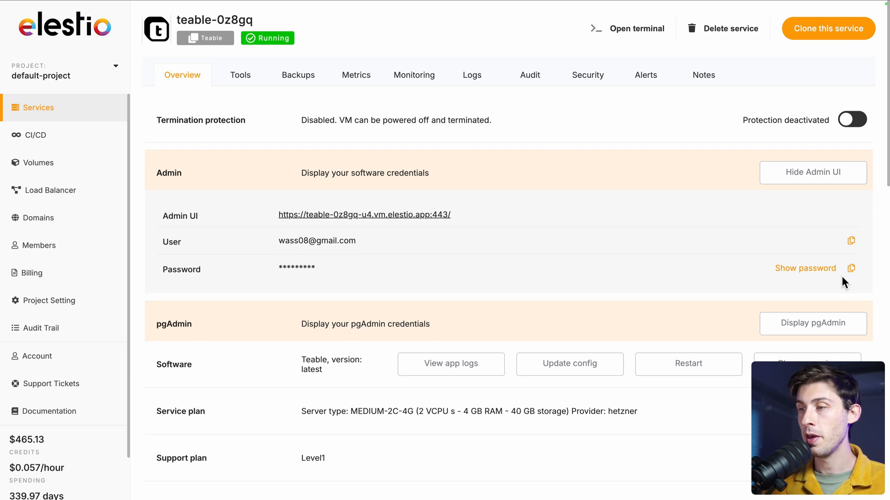
{"action": "mouse_move", "coordinate": [851, 274]}
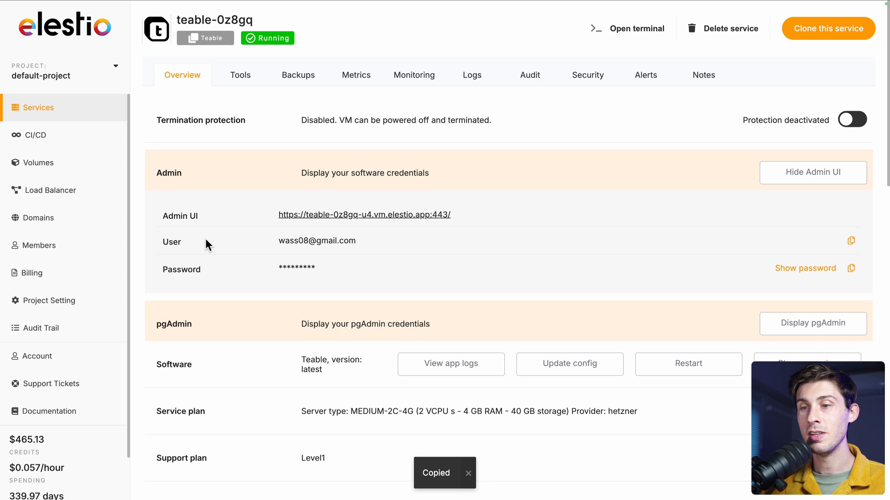
{"action": "mouse_move", "coordinate": [260, 224]}
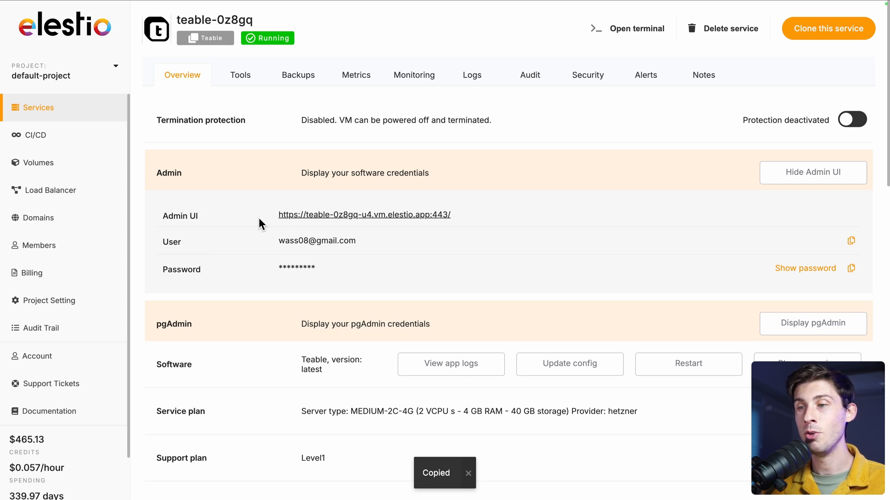
Open the instance's Teable Admin UI URL from the Elestio overview.
{"action": "left_click", "coordinate": [363, 215]}
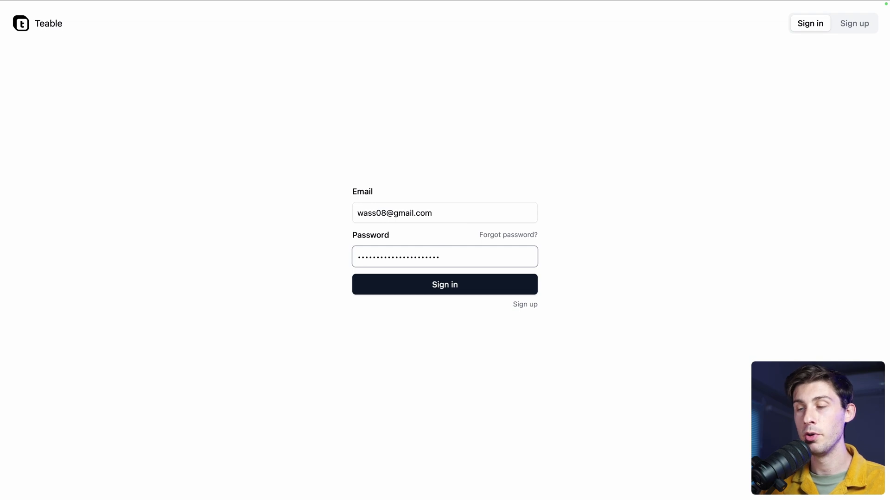
Sign in to Teable with the admin email and pasted password.
{"action": "left_click", "coordinate": [444, 284]}
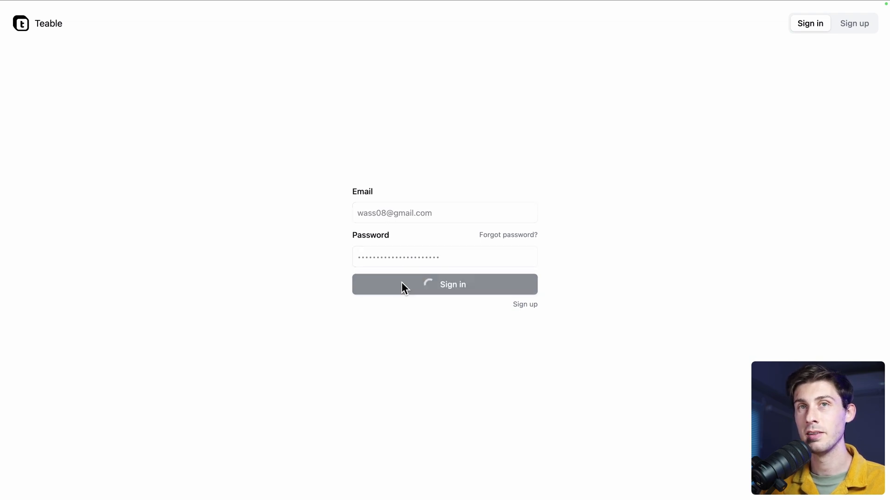
{"action": "left_click", "coordinate": [444, 284]}
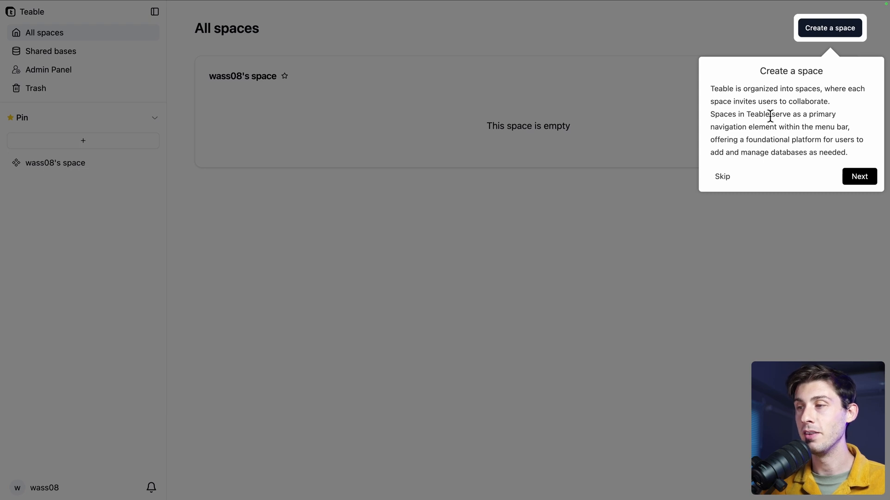
{"action": "mouse_move", "coordinate": [717, 103]}
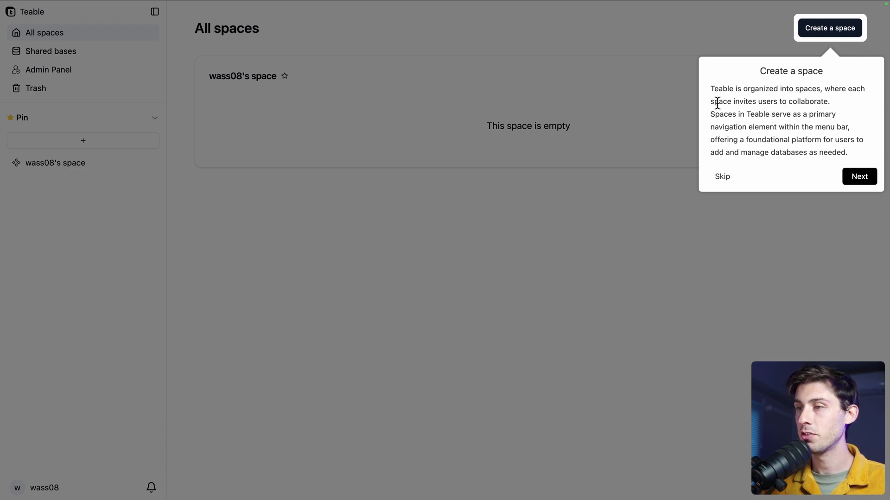
{"action": "mouse_move", "coordinate": [816, 101]}
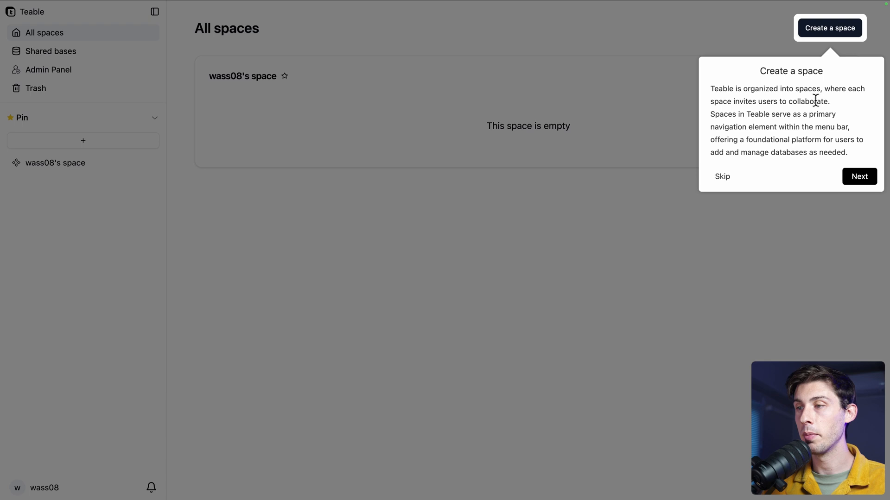
{"action": "mouse_move", "coordinate": [800, 116]}
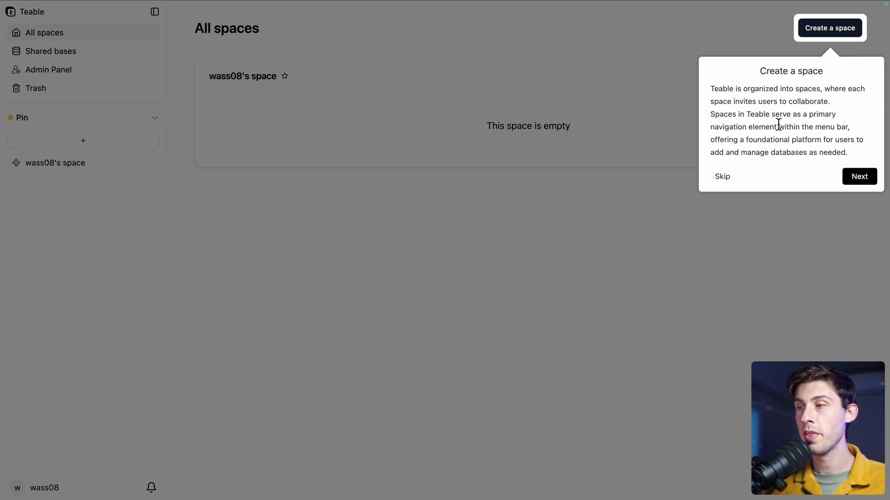
Dismiss the 'Create a space' and 'Create a base' onboarding tips.
{"action": "left_click", "coordinate": [858, 177]}
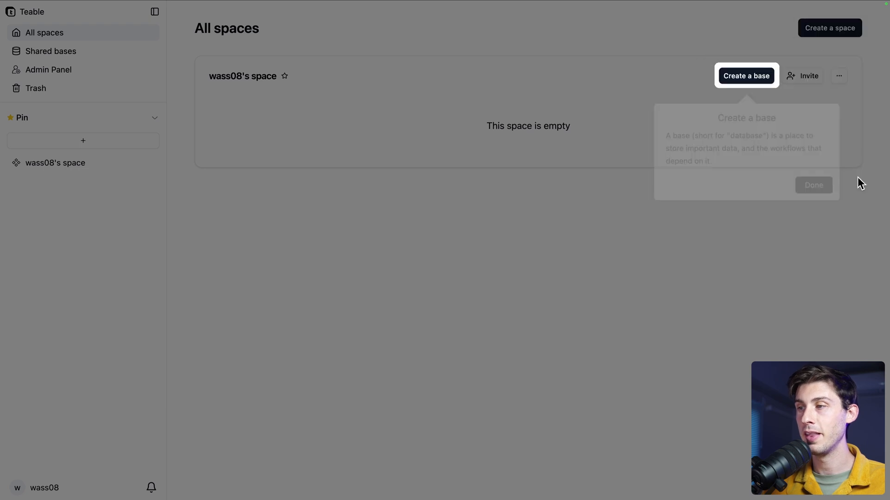
{"action": "mouse_move", "coordinate": [802, 195]}
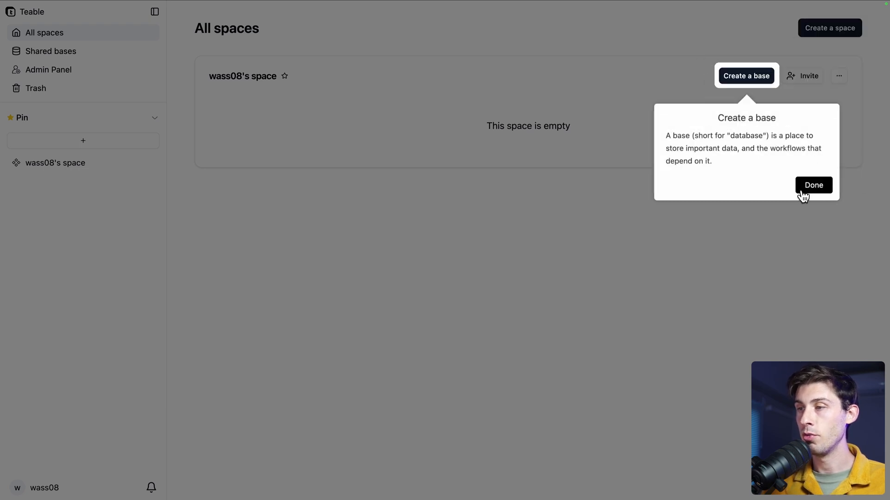
{"action": "mouse_move", "coordinate": [723, 129]}
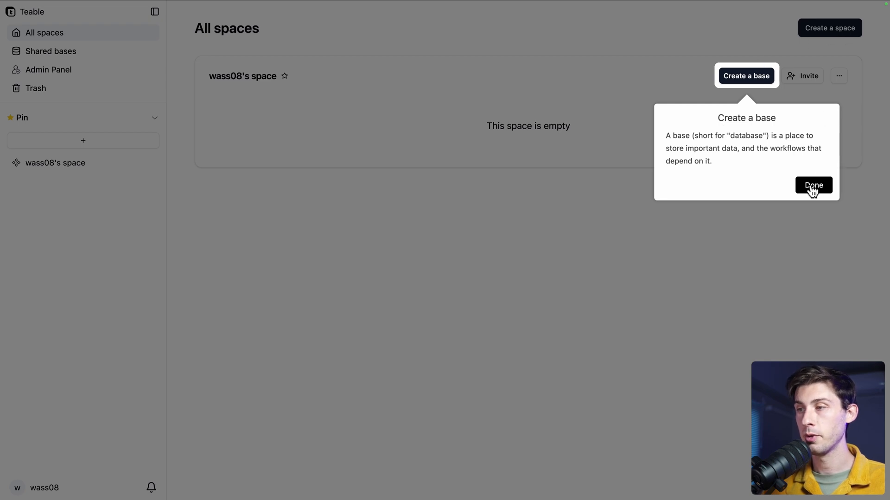
{"action": "left_click", "coordinate": [813, 185]}
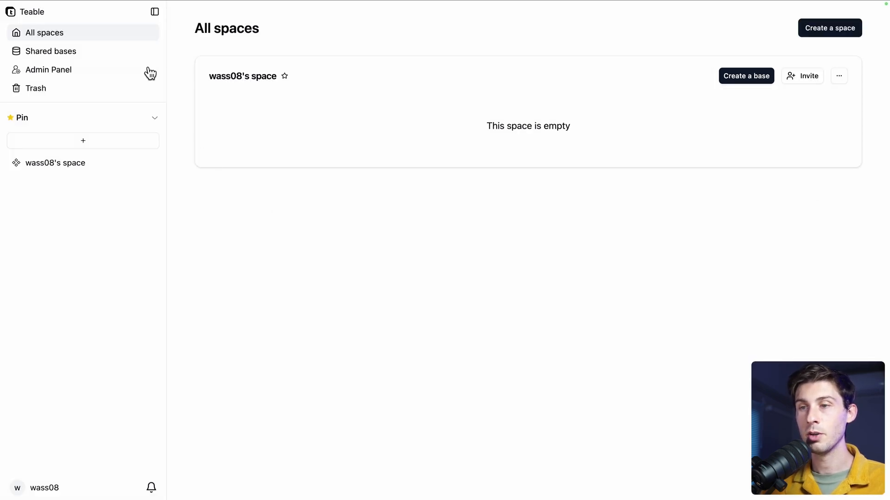
{"action": "mouse_move", "coordinate": [269, 61]}
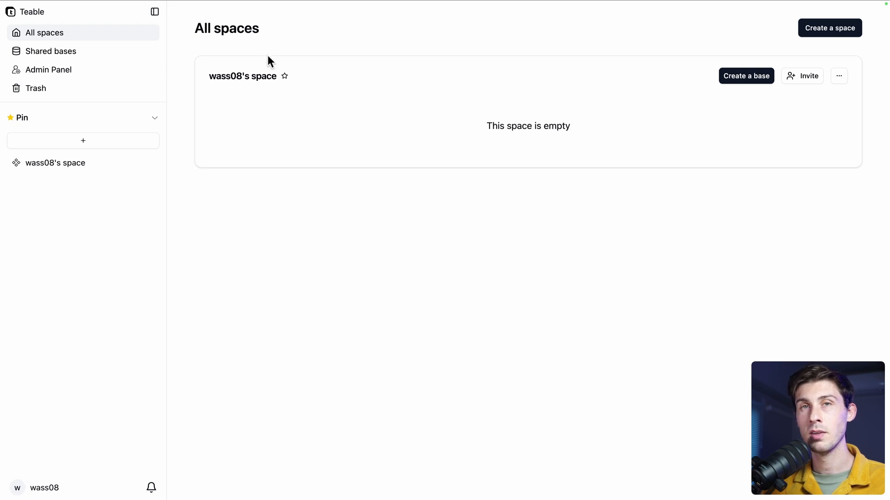
{"action": "mouse_move", "coordinate": [199, 101]}
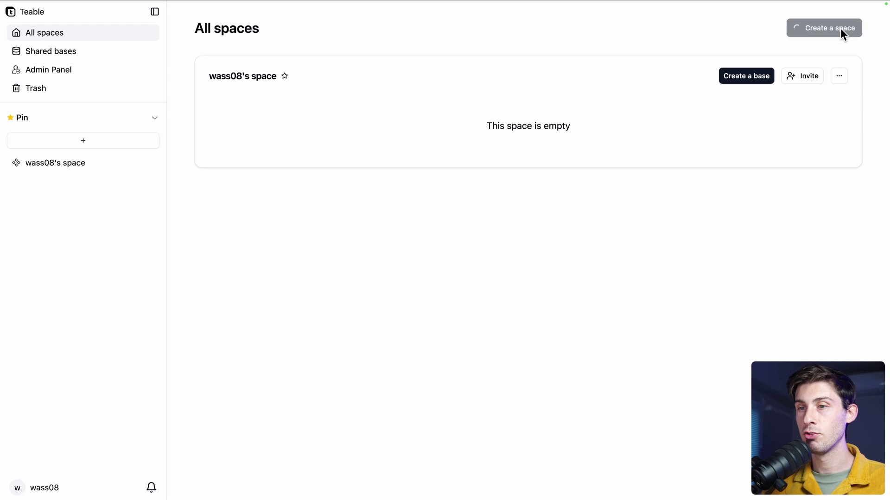
Rename the new space to 'Elestio' and star it as a favourite.
{"action": "left_click", "coordinate": [824, 28]}
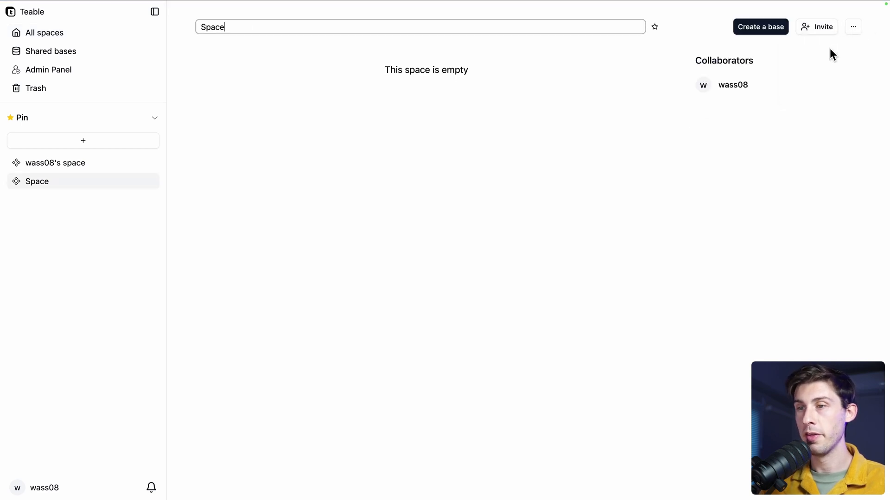
{"action": "type", "text": "Elestio"}
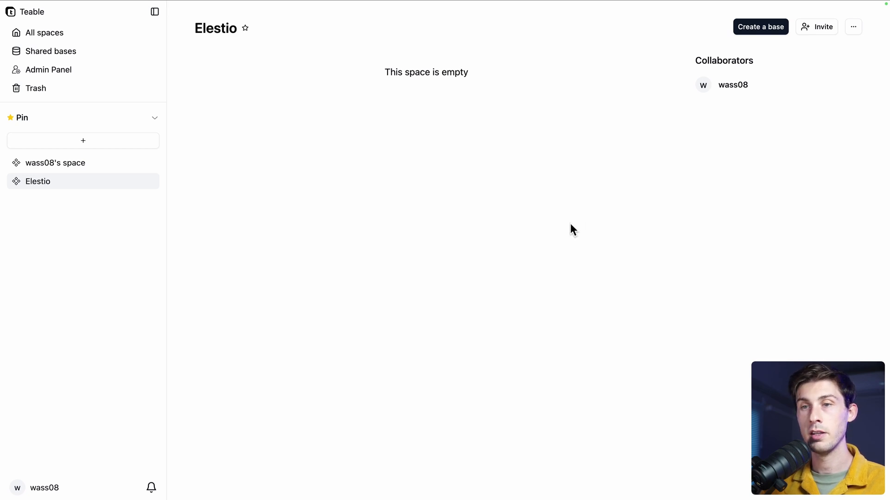
{"action": "mouse_move", "coordinate": [304, 157]}
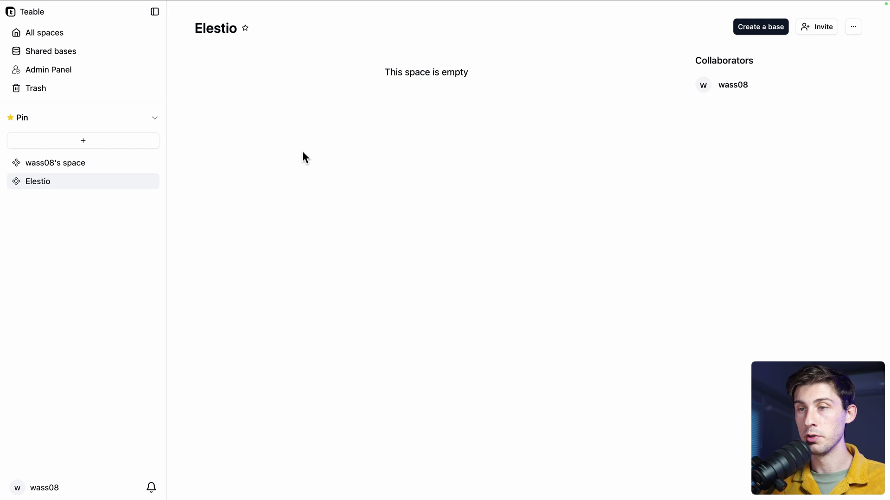
{"action": "left_click", "coordinate": [244, 28]}
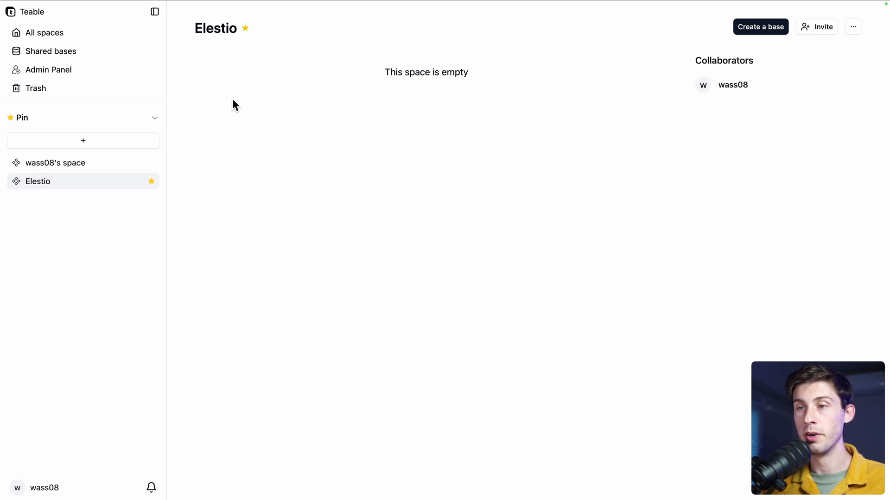
{"action": "mouse_move", "coordinate": [700, 48]}
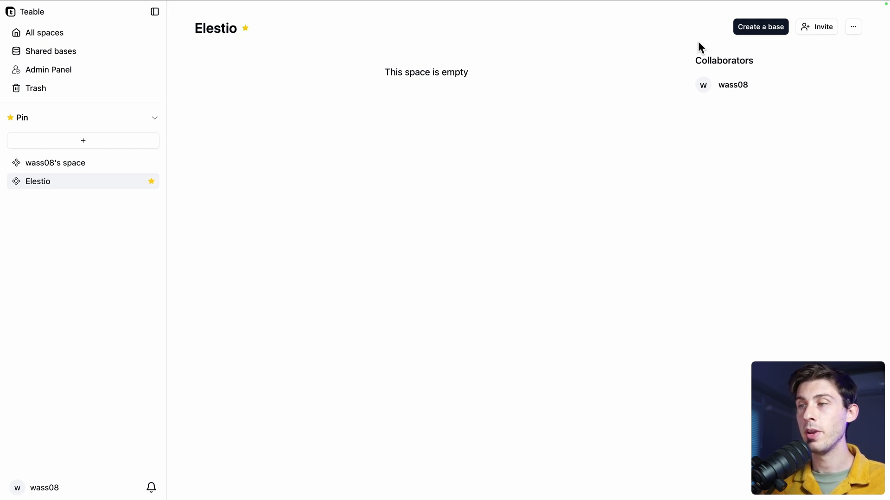
Choose Create a base in the Elestio space to bring up the start dialog.
{"action": "left_click", "coordinate": [760, 27]}
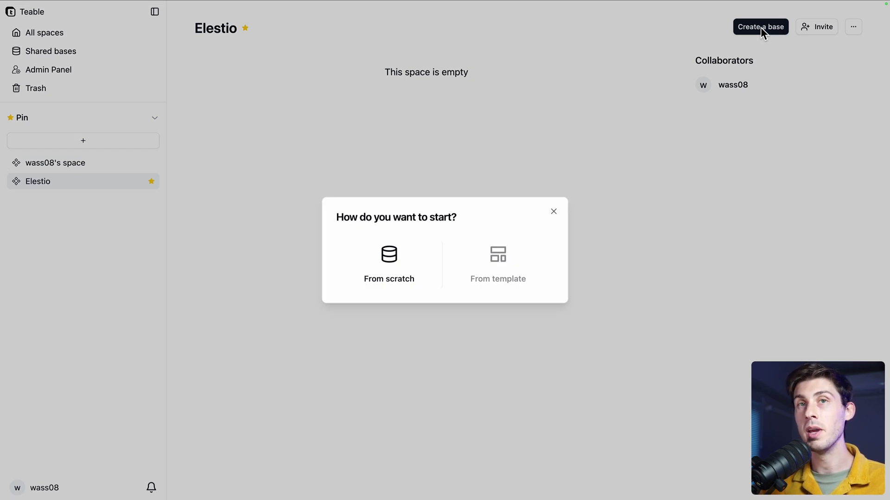
{"action": "mouse_move", "coordinate": [497, 250]}
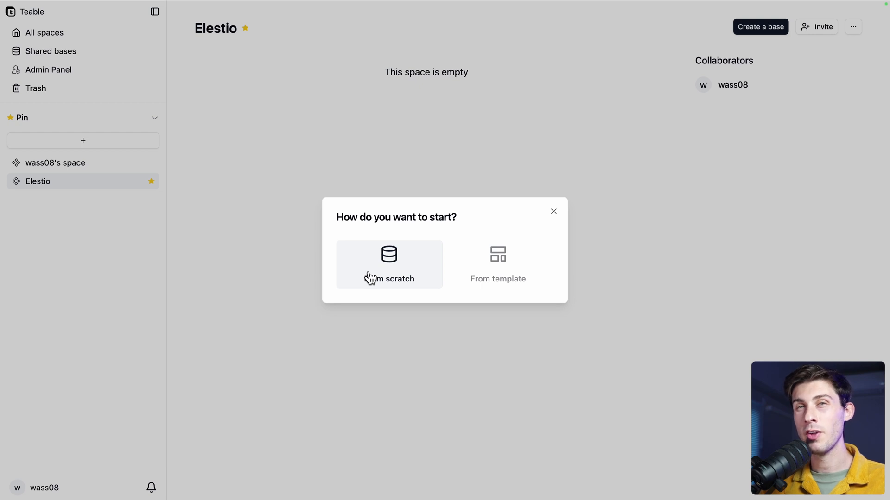
{"action": "mouse_move", "coordinate": [490, 293]}
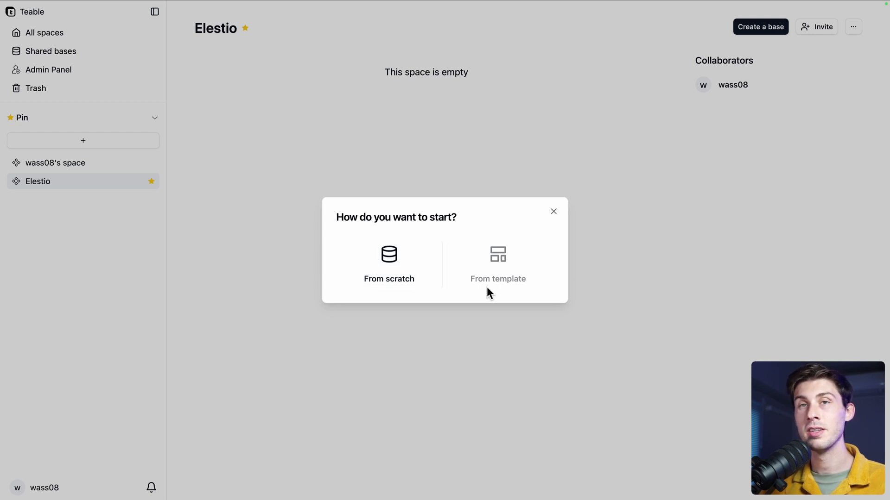
Create and open an Office Inventory Management base from the starter template.
{"action": "left_click", "coordinate": [497, 265]}
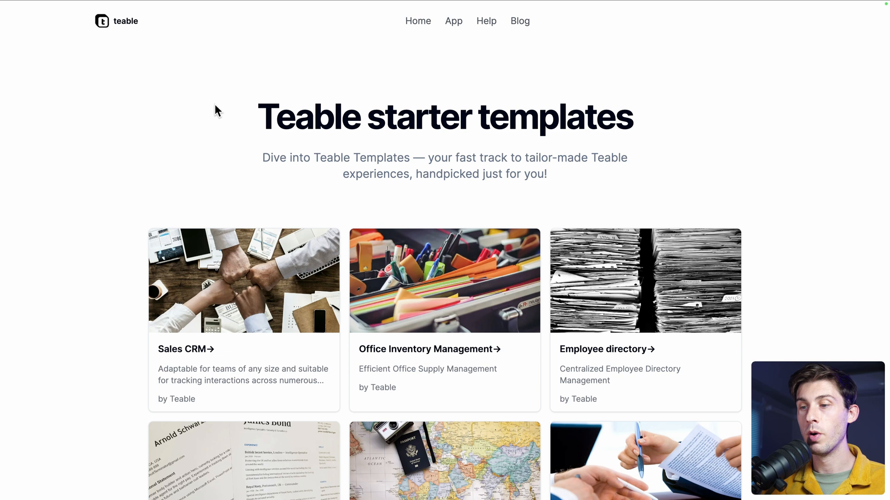
{"action": "scroll", "scroll_direction": "down", "scroll_amount": 3}
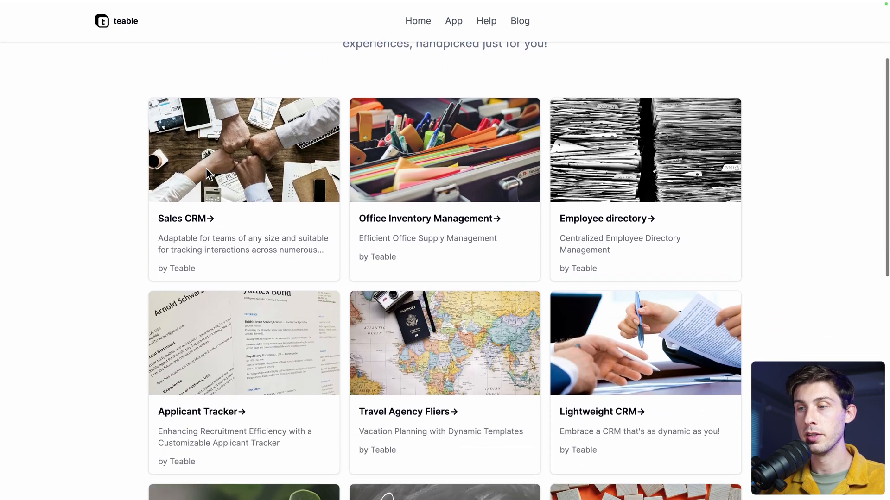
{"action": "left_click", "coordinate": [428, 218]}
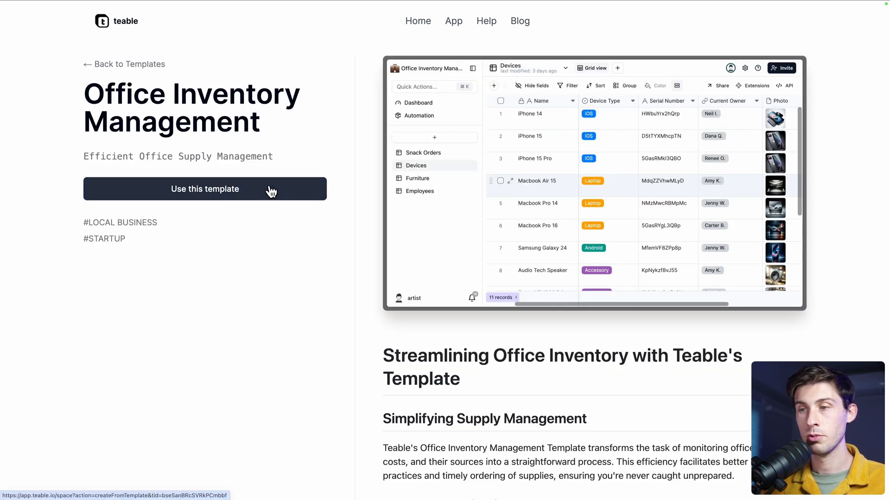
{"action": "left_click", "coordinate": [204, 189]}
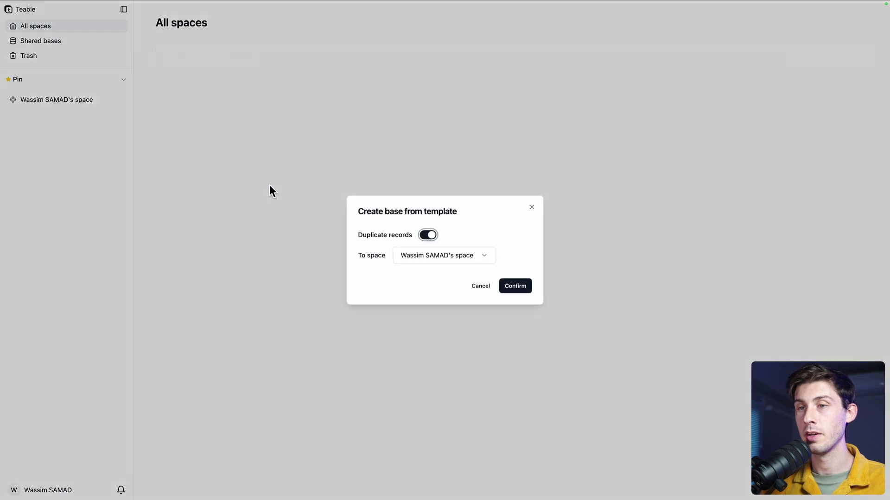
{"action": "left_click", "coordinate": [514, 285]}
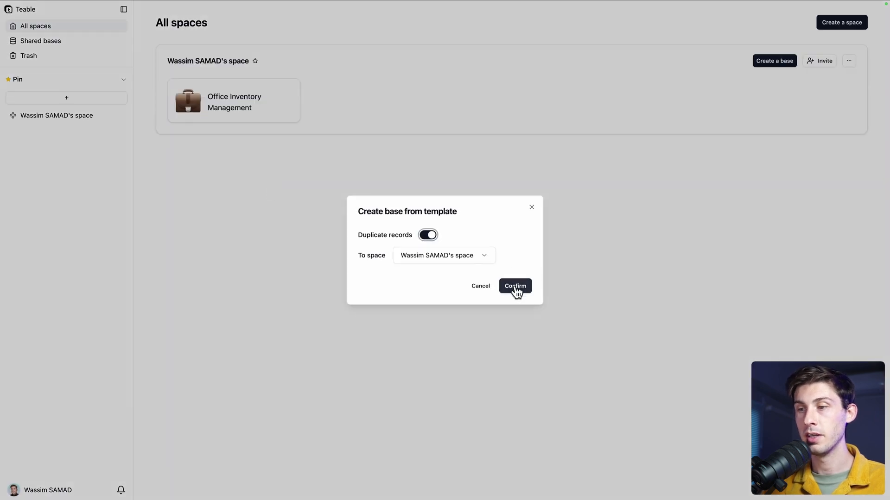
{"action": "left_click", "coordinate": [513, 286]}
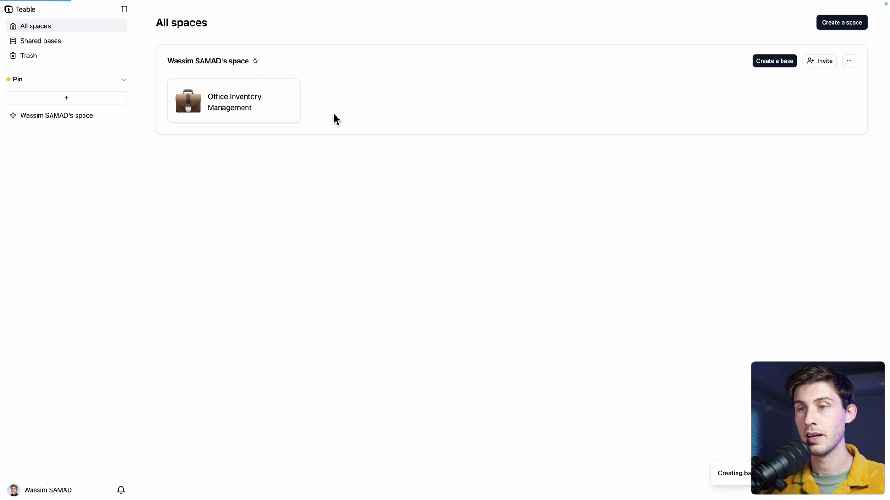
{"action": "left_click", "coordinate": [234, 100]}
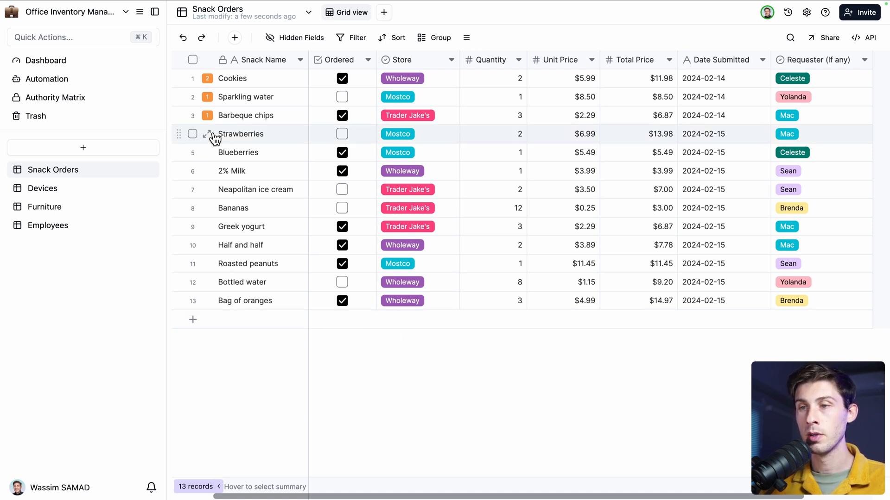
{"action": "mouse_move", "coordinate": [366, 258]}
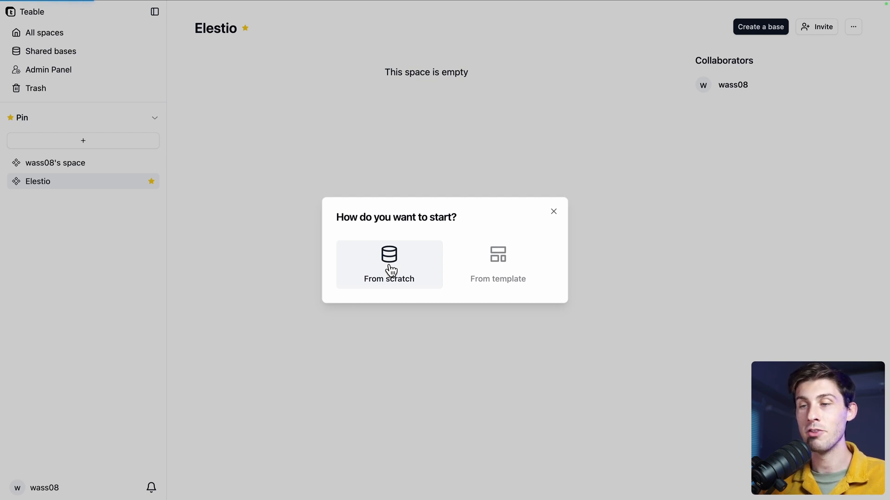
Start the base from scratch and dismiss the table-creation tip.
{"action": "left_click", "coordinate": [388, 265]}
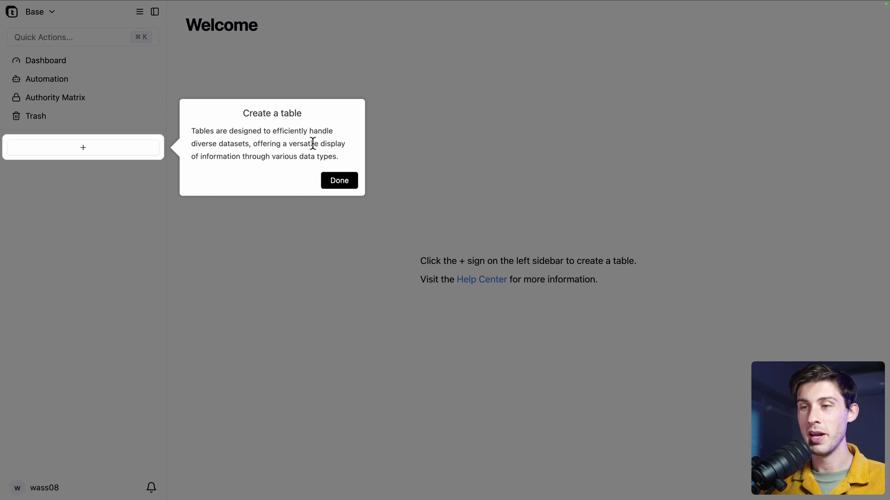
{"action": "mouse_move", "coordinate": [234, 116]}
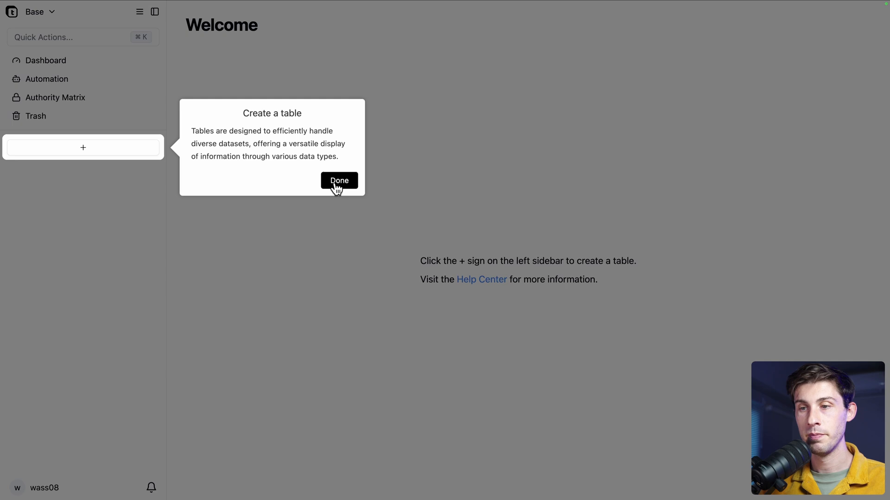
{"action": "left_click", "coordinate": [339, 180]}
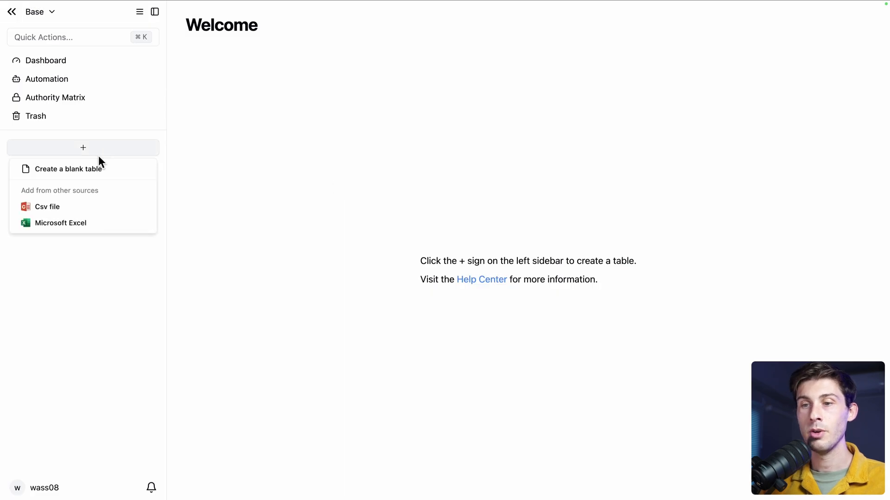
{"action": "mouse_move", "coordinate": [119, 175]}
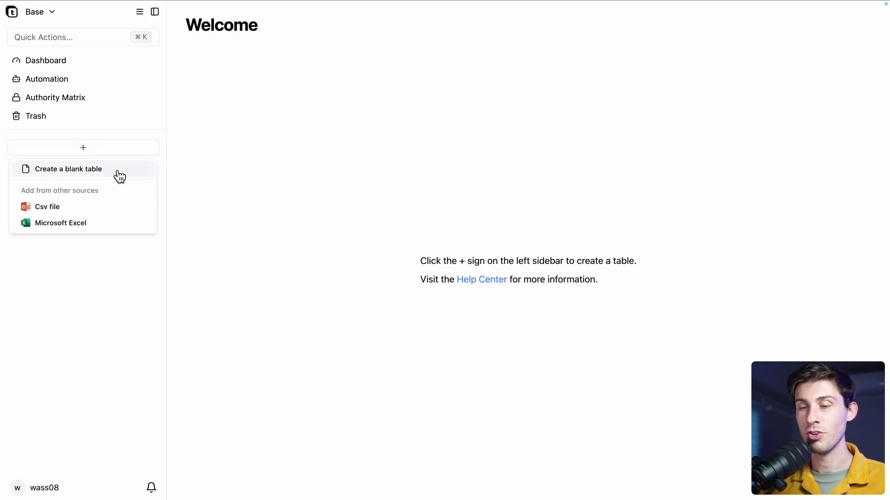
{"action": "mouse_move", "coordinate": [60, 223]}
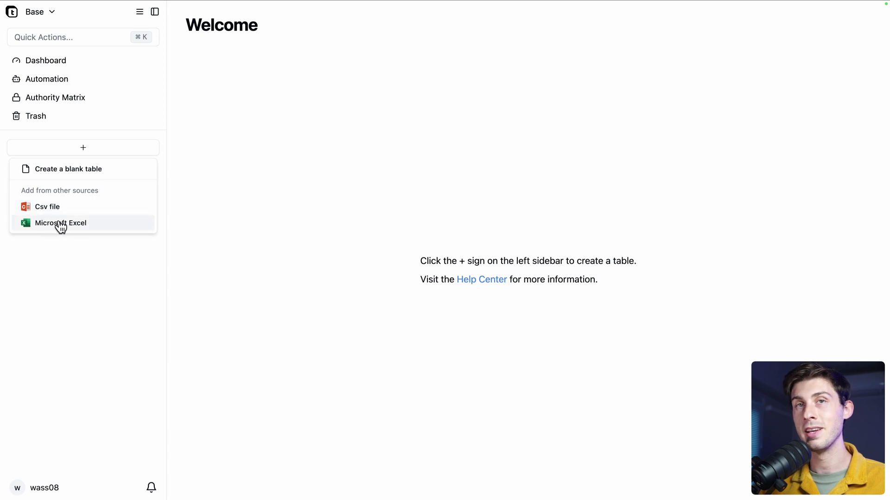
{"action": "mouse_move", "coordinate": [55, 173]}
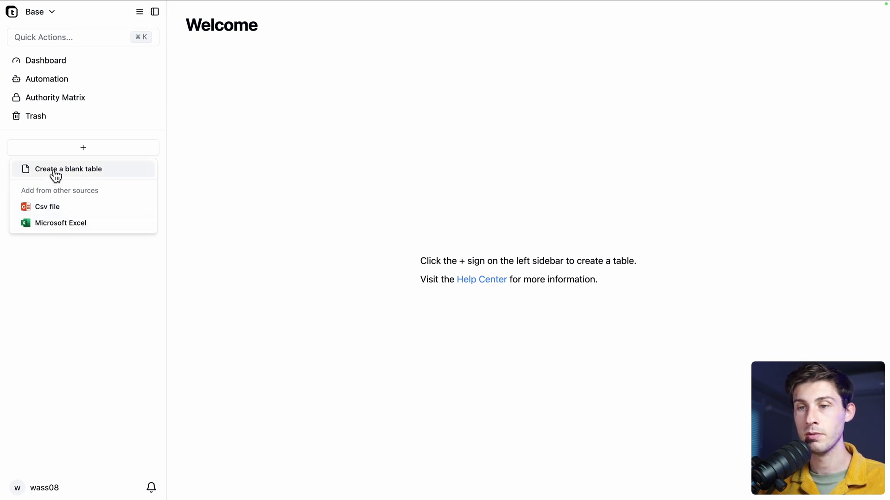
Add a blank table with Label, Number and Status fields and dismiss the onboarding tour.
{"action": "left_click", "coordinate": [68, 169]}
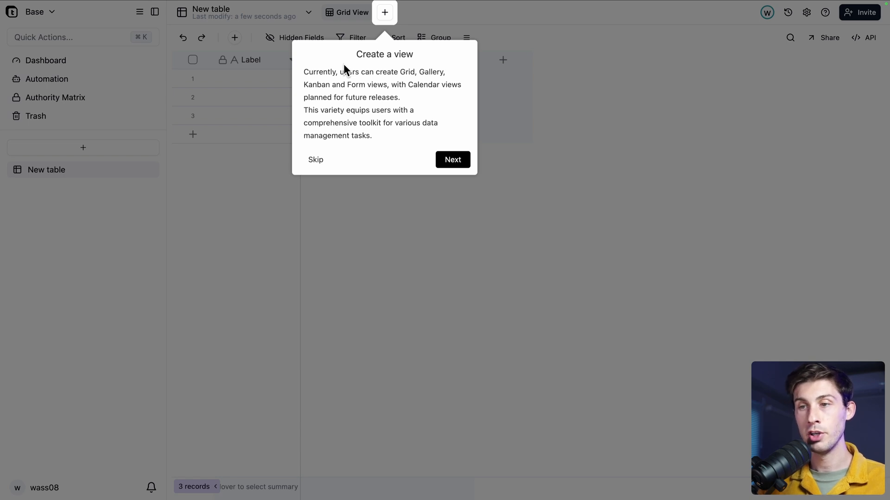
{"action": "mouse_move", "coordinate": [379, 50]}
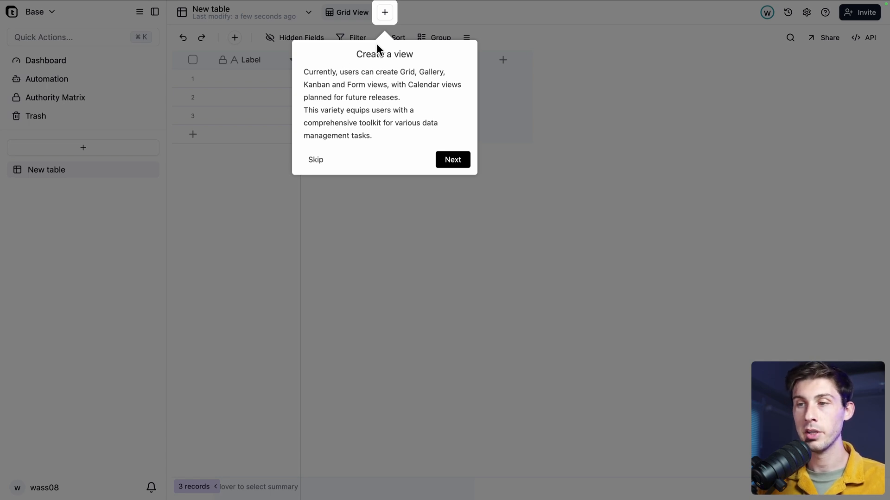
{"action": "left_click", "coordinate": [452, 160]}
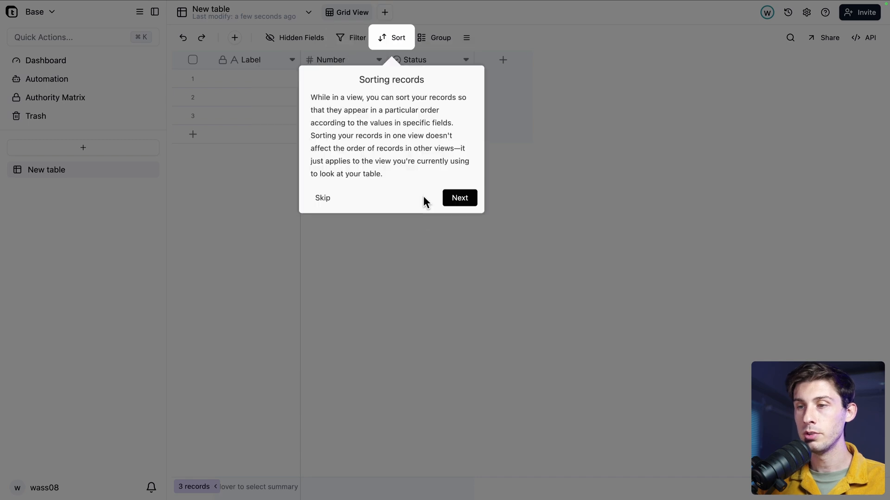
{"action": "left_click", "coordinate": [458, 197]}
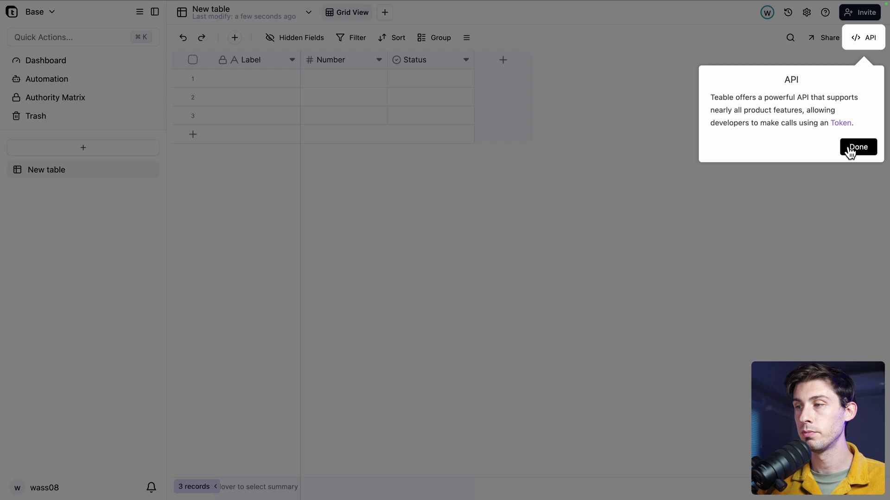
{"action": "left_click", "coordinate": [858, 147]}
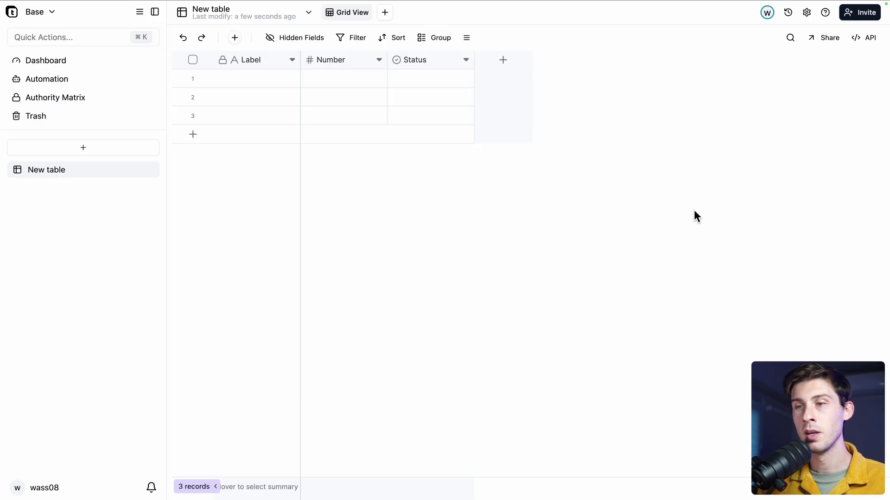
{"action": "mouse_move", "coordinate": [432, 260]}
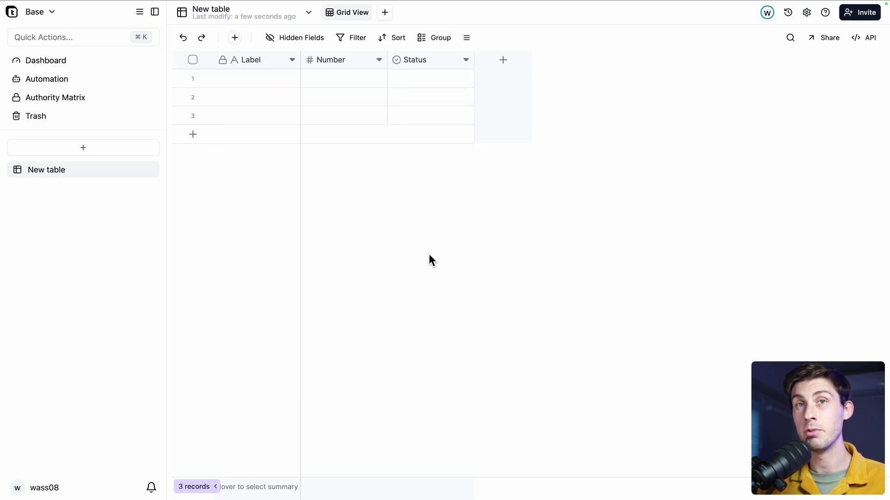
{"action": "mouse_move", "coordinate": [147, 173]}
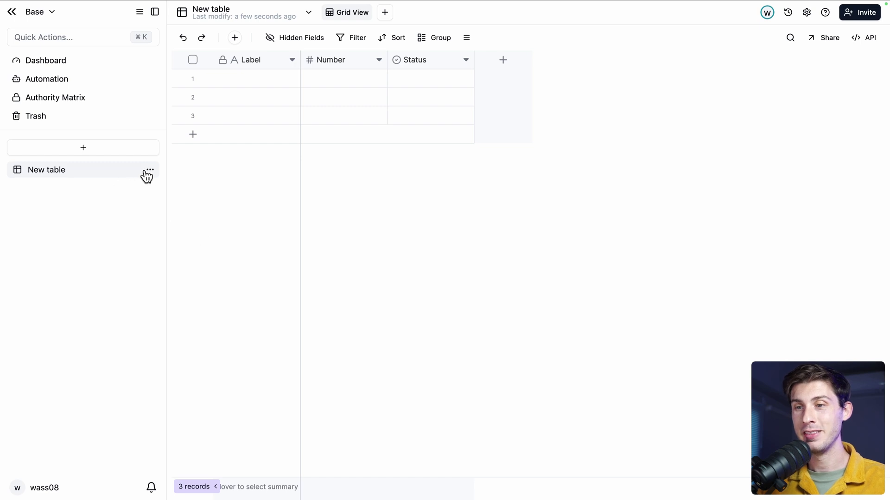
Rename 'New table' in the sidebar to 'Teachers'.
{"action": "double_click", "coordinate": [45, 170]}
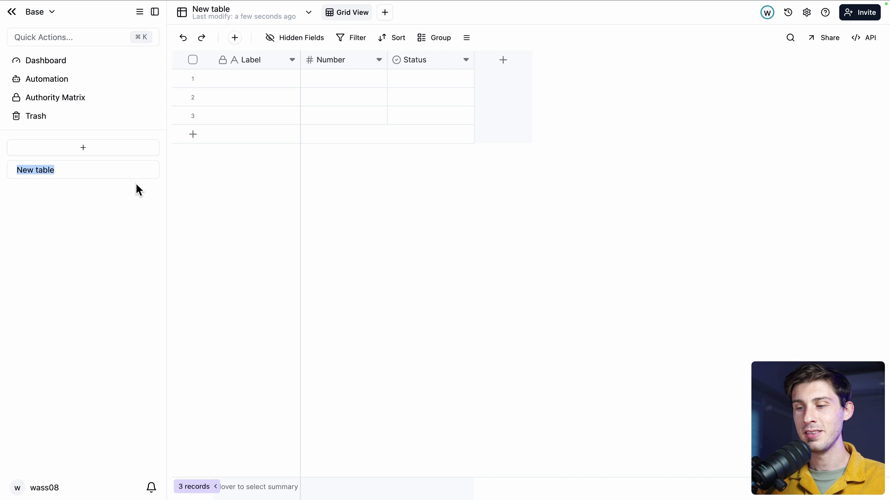
{"action": "type", "text": "Teachers"}
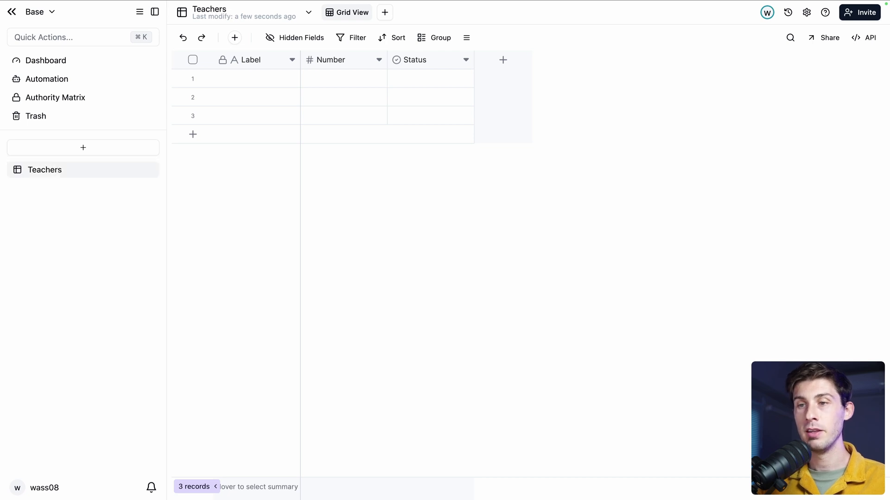
{"action": "mouse_move", "coordinate": [236, 129]}
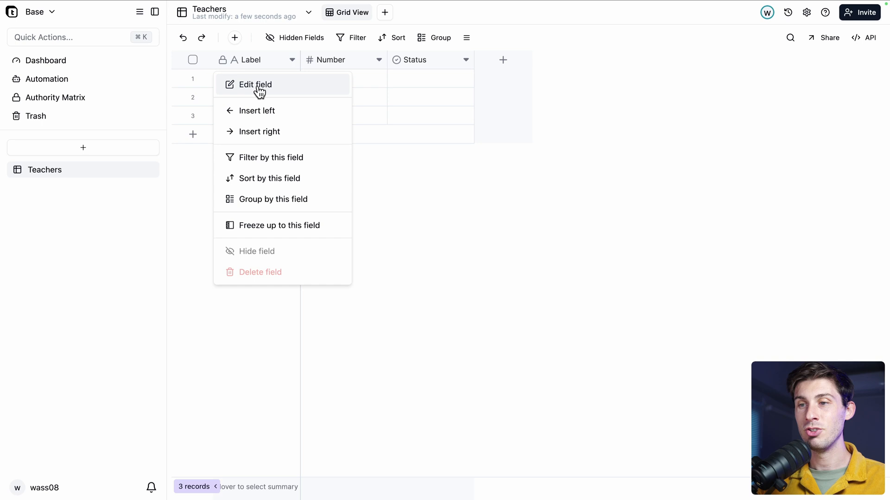
Open the Label field's settings and type 'Full Name' as its name.
{"action": "left_click", "coordinate": [255, 84]}
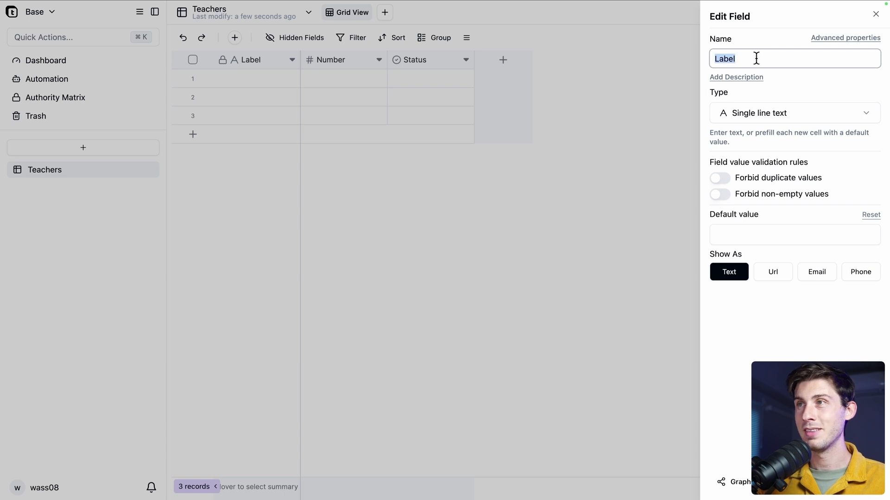
{"action": "type", "text": "Full Name"}
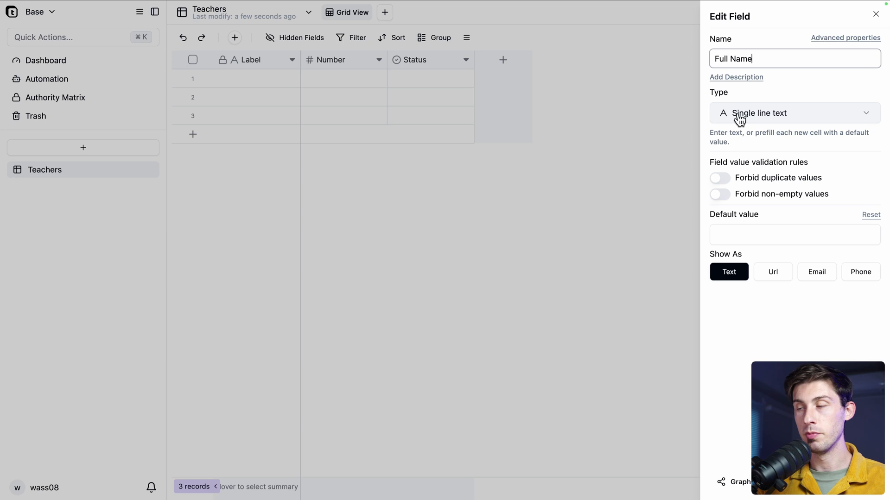
{"action": "mouse_move", "coordinate": [740, 149]}
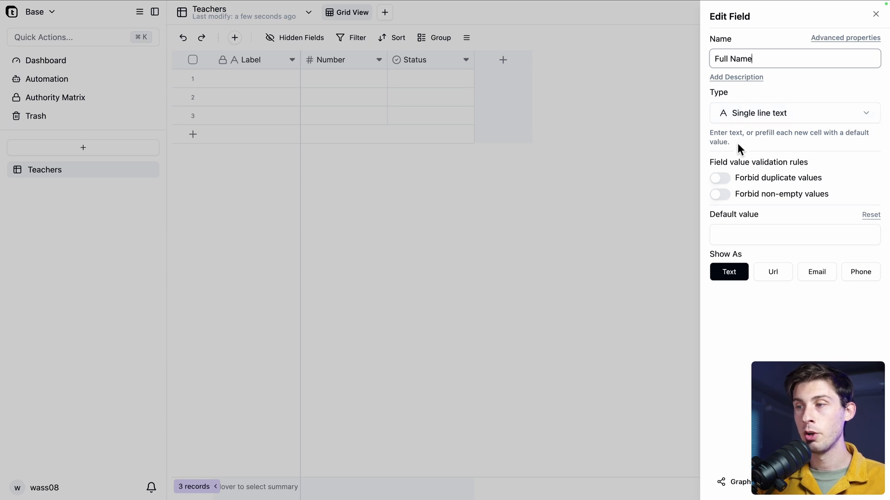
{"action": "mouse_move", "coordinate": [826, 178]}
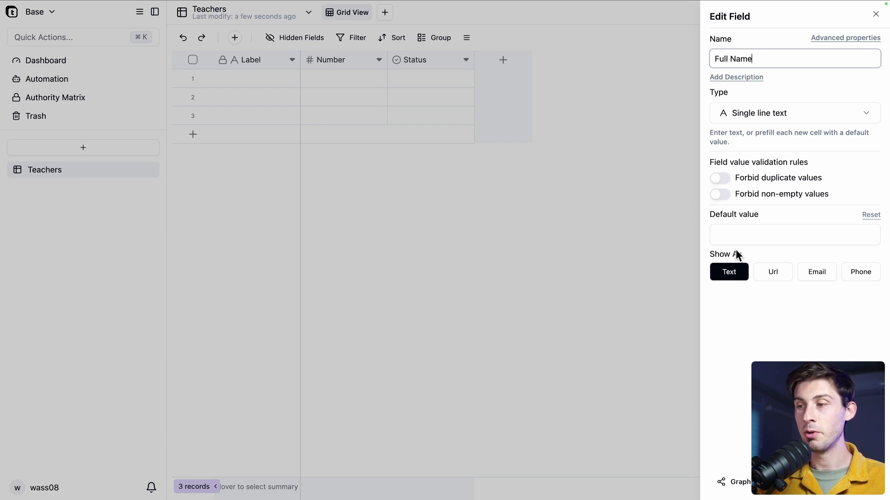
{"action": "mouse_move", "coordinate": [745, 324]}
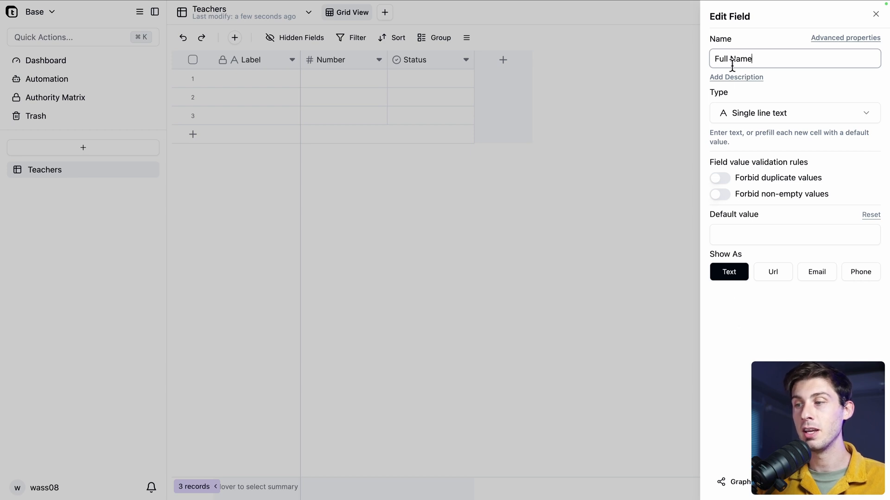
{"action": "mouse_move", "coordinate": [732, 297]}
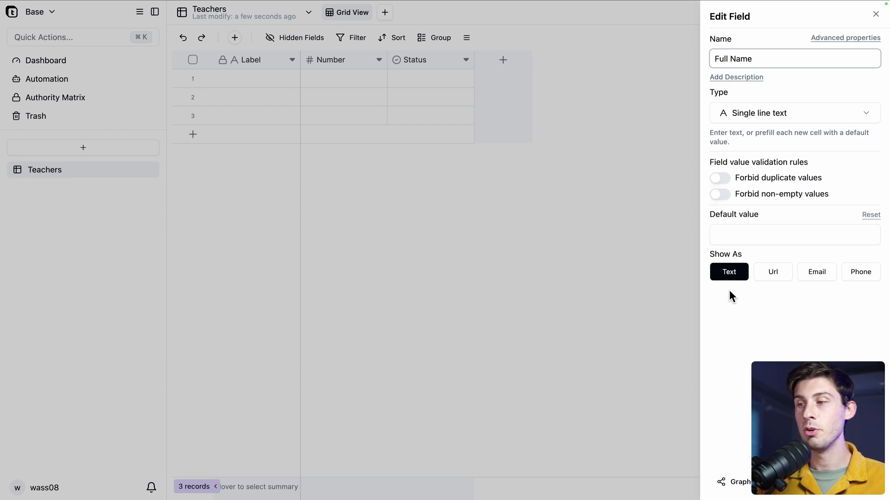
{"action": "mouse_move", "coordinate": [847, 308]}
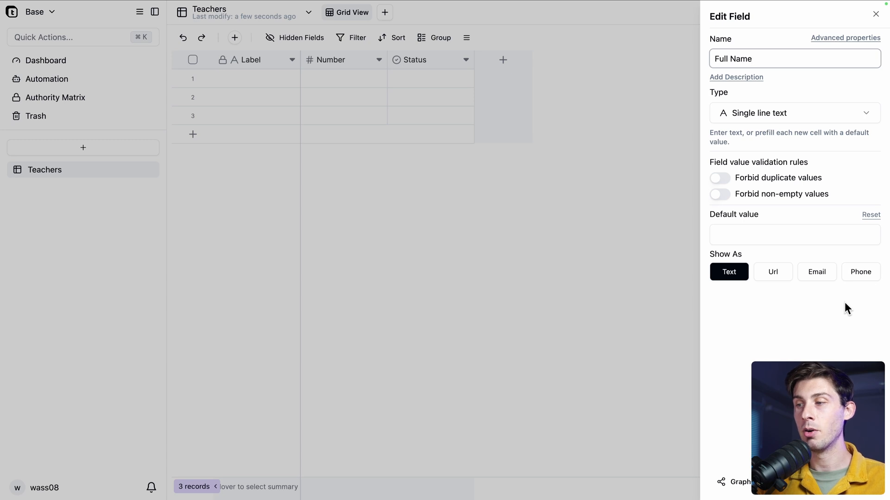
{"action": "mouse_move", "coordinate": [766, 129]}
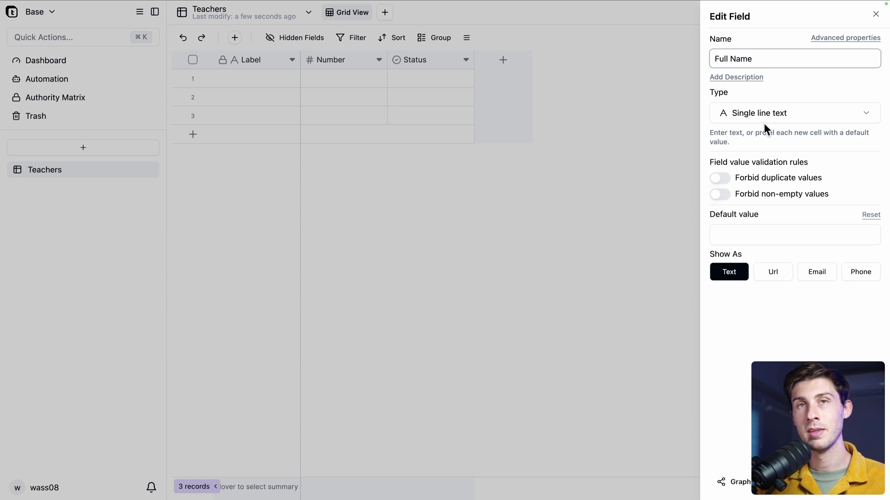
{"action": "mouse_move", "coordinate": [799, 330]}
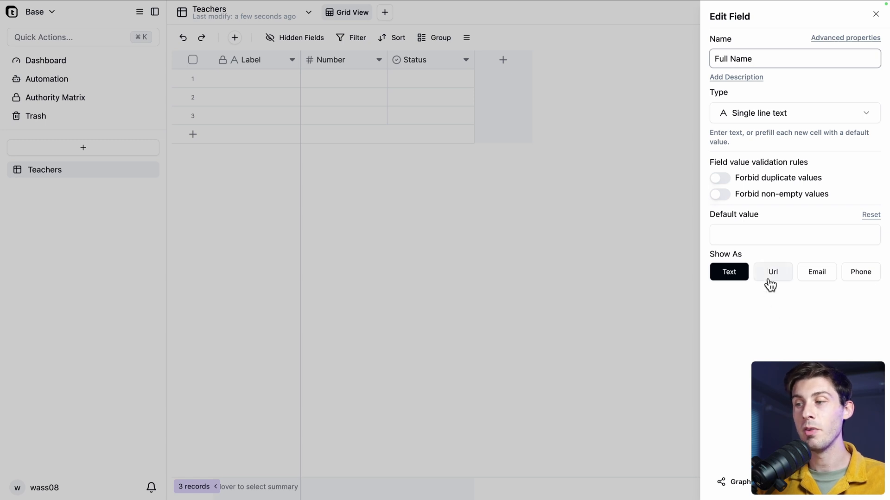
{"action": "mouse_move", "coordinate": [821, 291]}
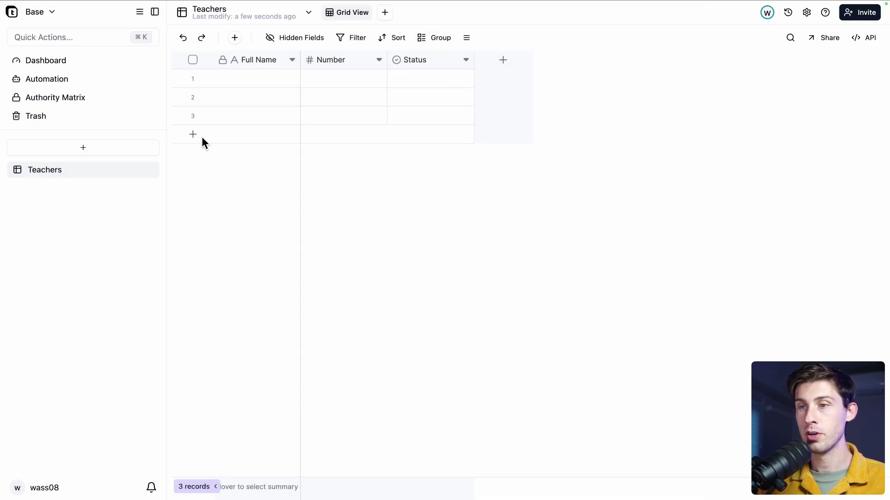
Add a second blank table named 'Subject' and start renaming its Label field.
{"action": "left_click", "coordinate": [83, 147]}
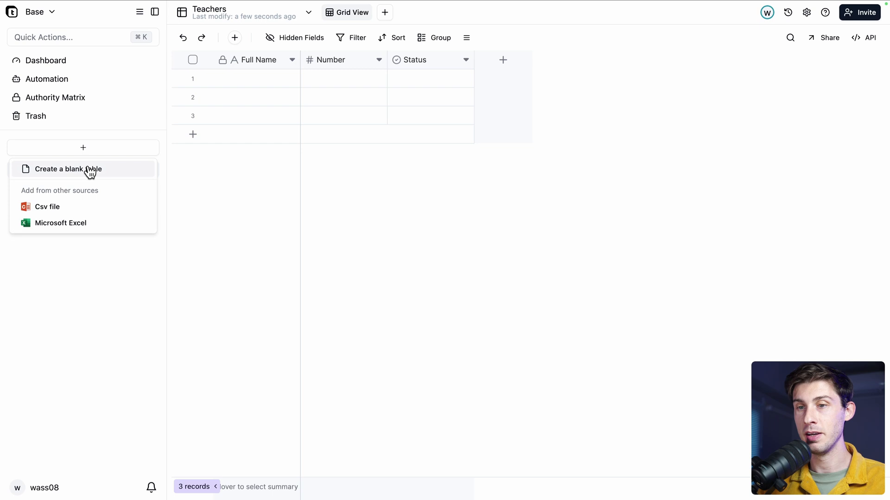
{"action": "left_click", "coordinate": [68, 169]}
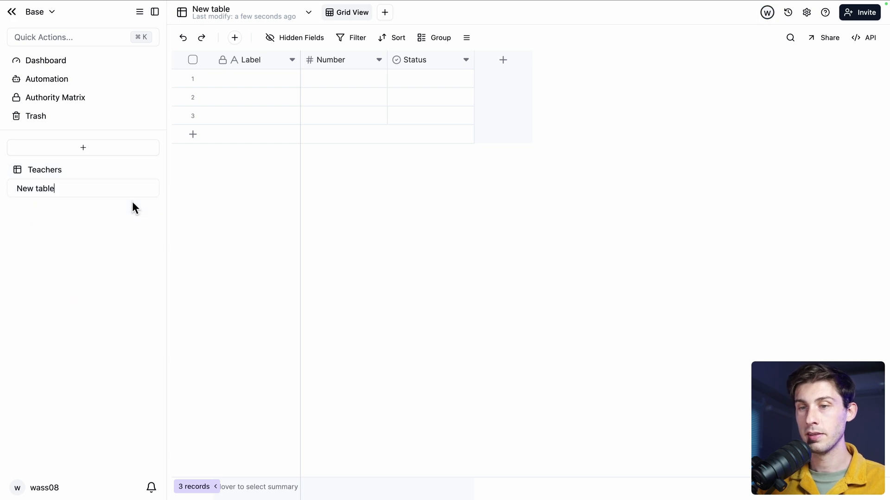
{"action": "type", "text": "Subject"}
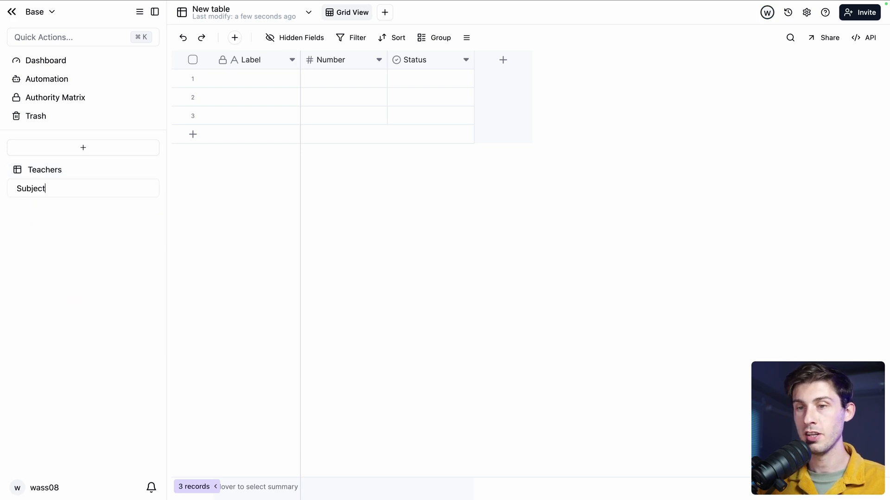
{"action": "key", "text": "Return"}
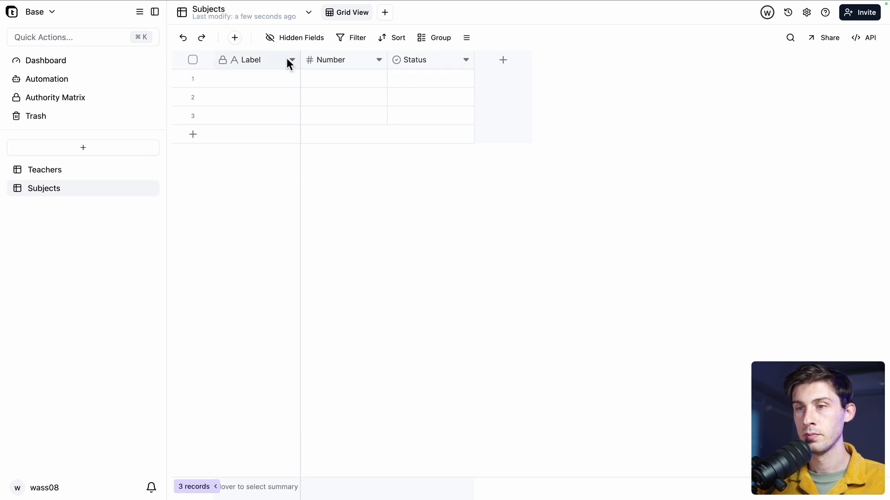
{"action": "left_click", "coordinate": [292, 60]}
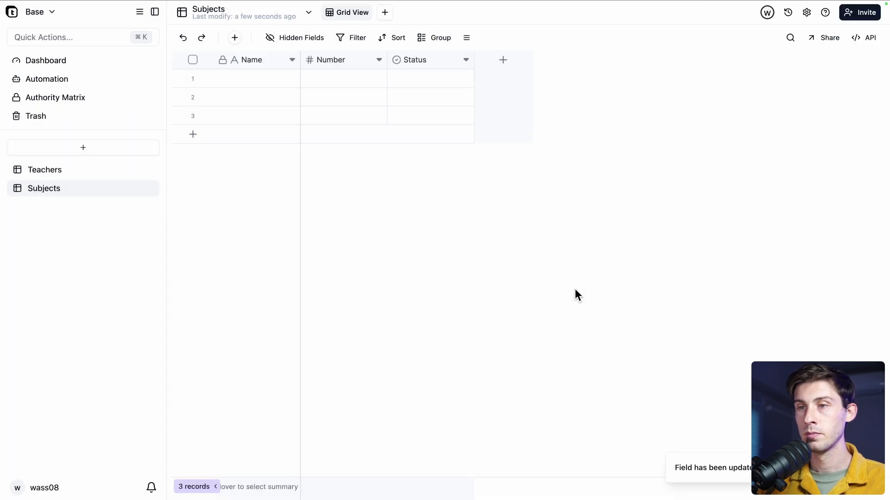
{"action": "mouse_move", "coordinate": [230, 187]}
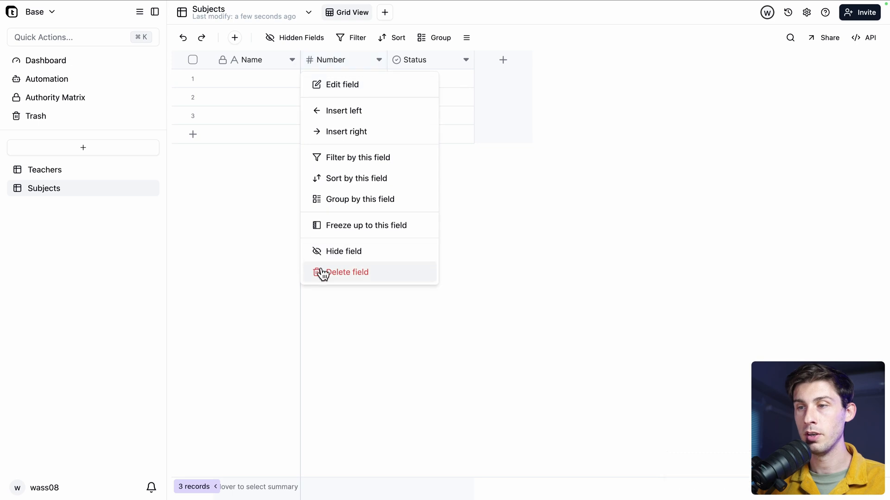
Delete the Number and Status fields and fill the records with Maths, English and Sports.
{"action": "left_click", "coordinate": [346, 272]}
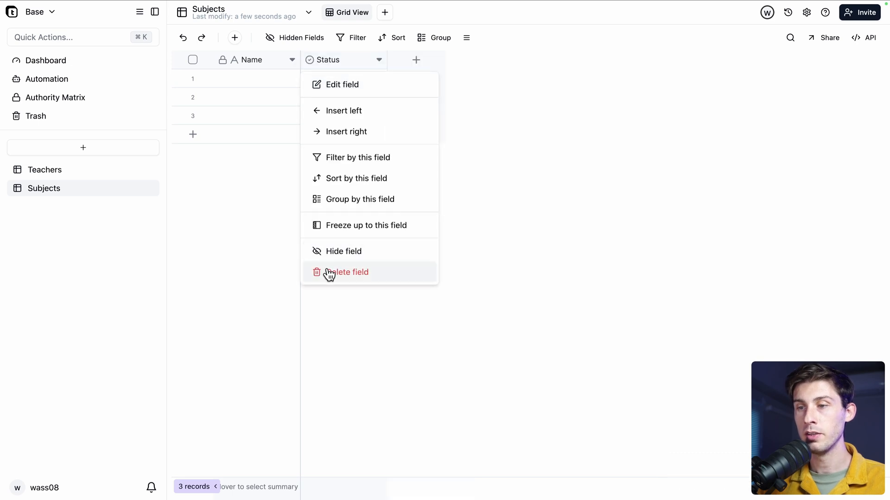
{"action": "left_click", "coordinate": [346, 273]}
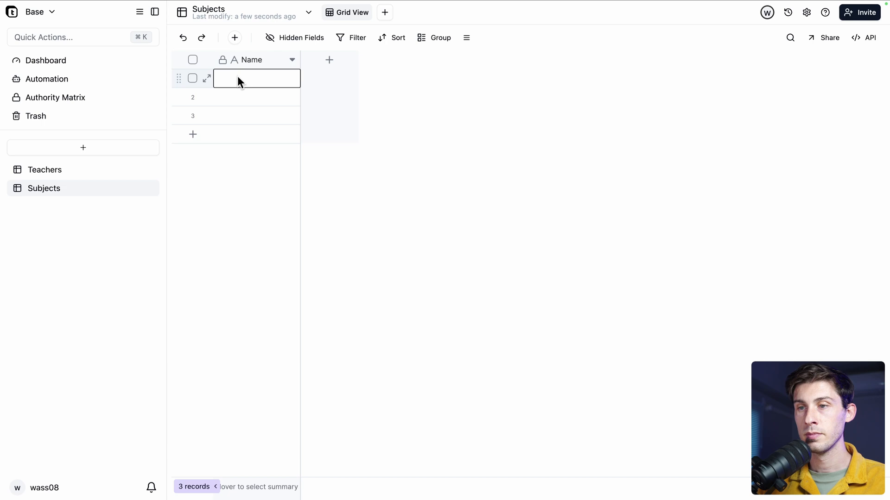
{"action": "left_click", "coordinate": [256, 78]}
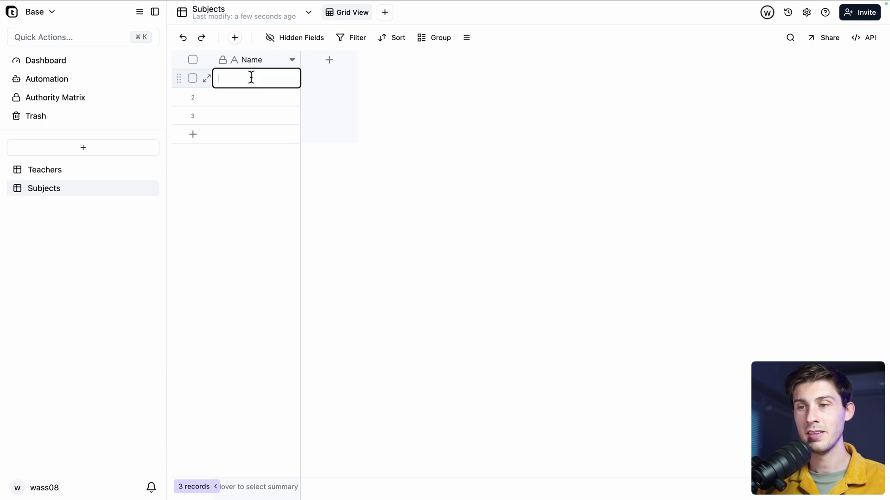
{"action": "type", "text": "Maths"}
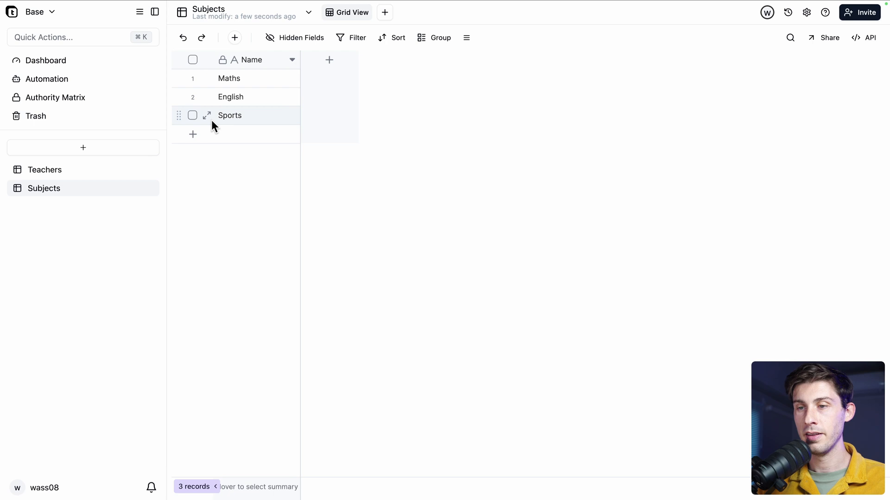
{"action": "left_click", "coordinate": [206, 116]}
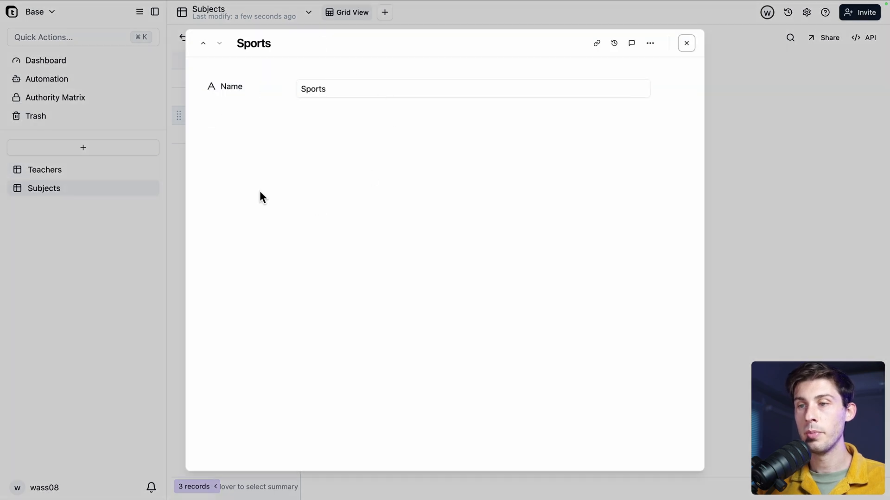
{"action": "left_click", "coordinate": [473, 89]}
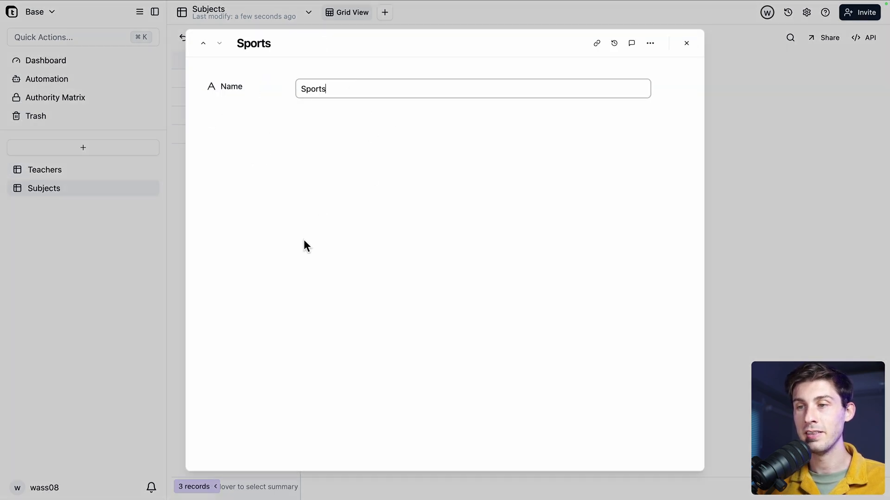
{"action": "mouse_move", "coordinate": [342, 265]}
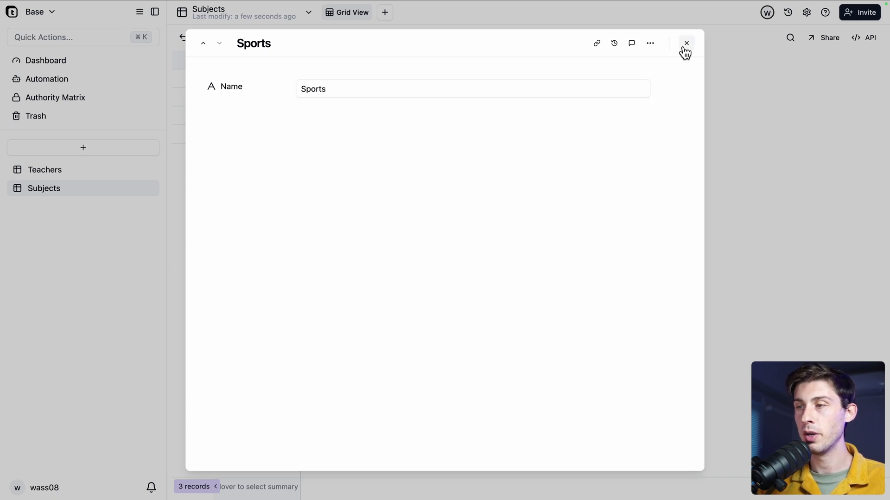
{"action": "left_click", "coordinate": [685, 43]}
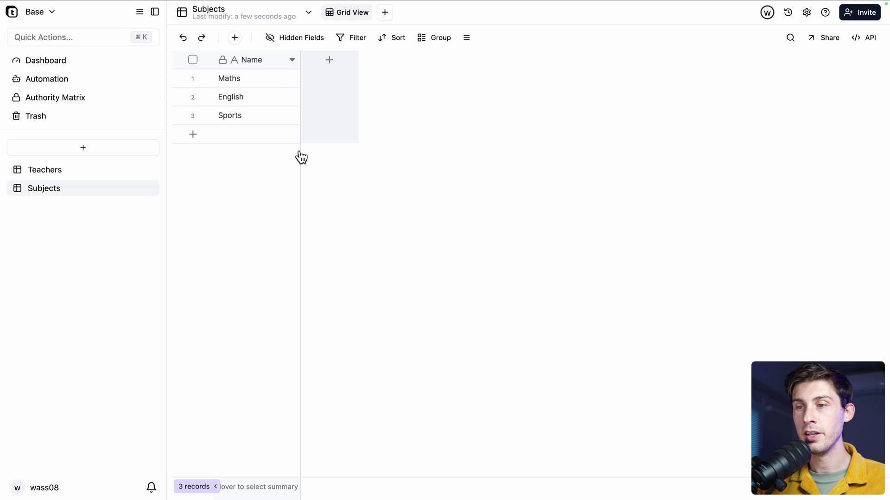
{"action": "mouse_move", "coordinate": [91, 190]}
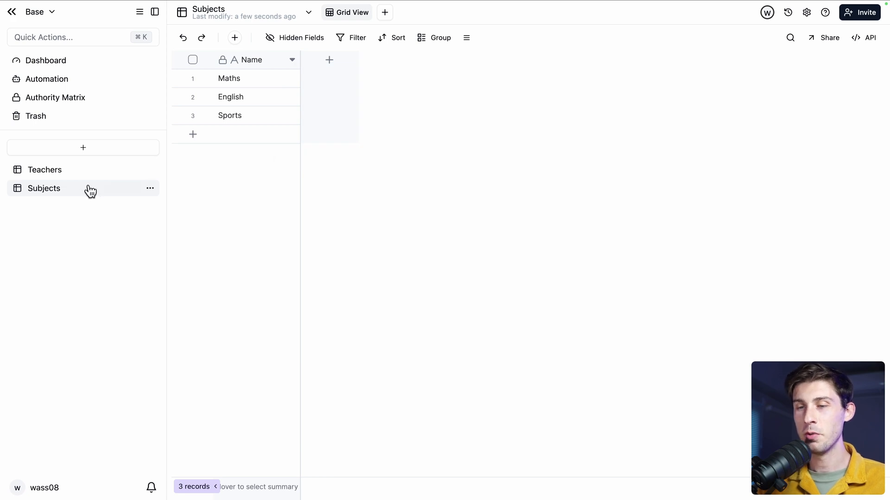
In Teachers, rename the Number field to 'Subject' and set its type to Single select.
{"action": "left_click", "coordinate": [45, 169]}
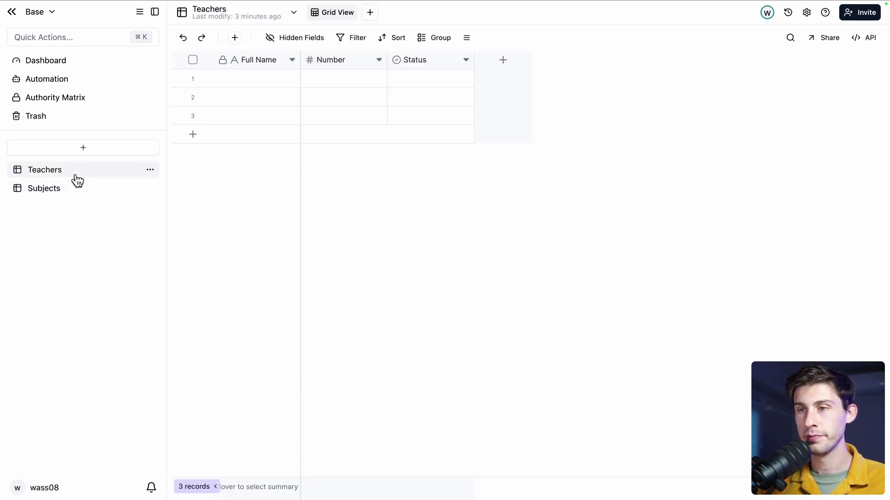
{"action": "mouse_move", "coordinate": [425, 116]}
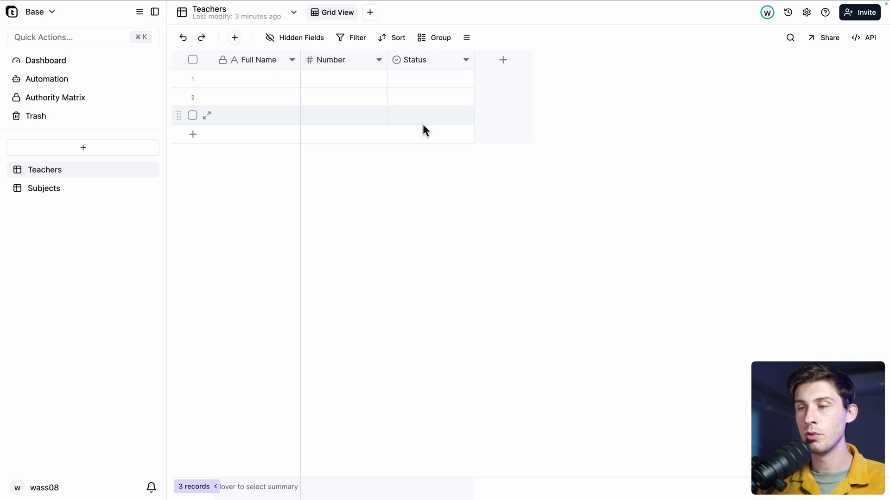
{"action": "left_click", "coordinate": [192, 134]}
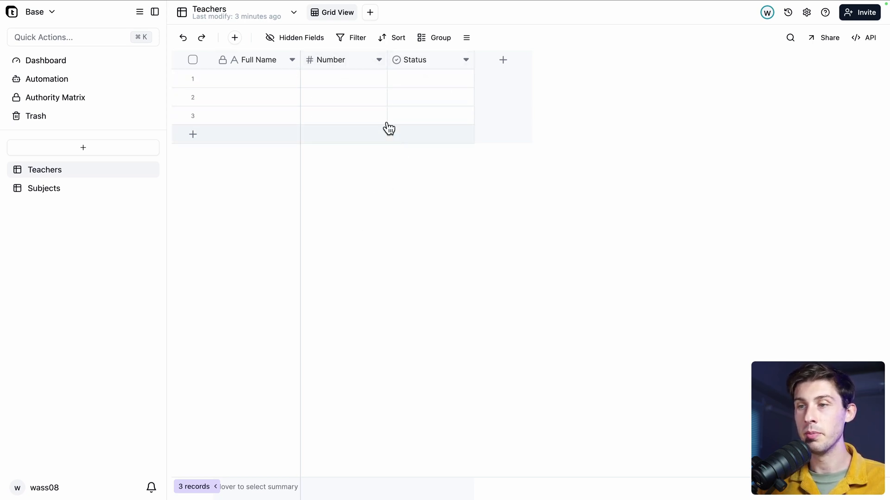
{"action": "left_click", "coordinate": [378, 60]}
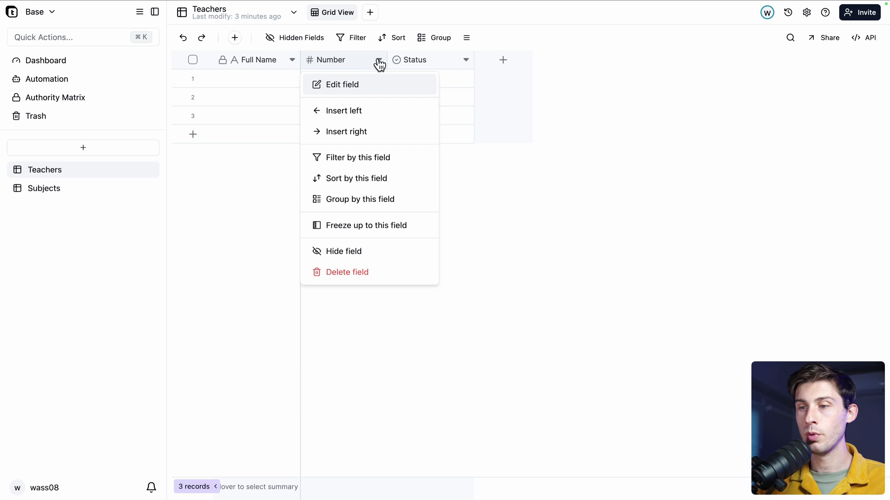
{"action": "left_click", "coordinate": [343, 84]}
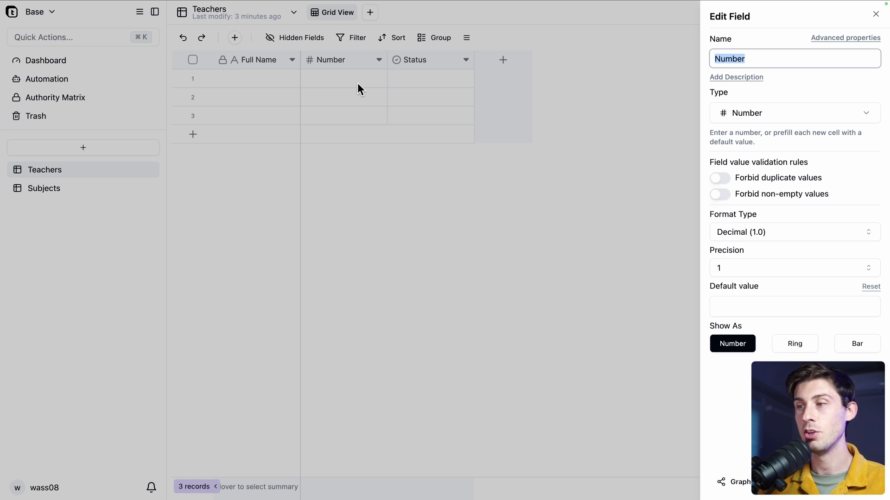
{"action": "type", "text": "Subject"}
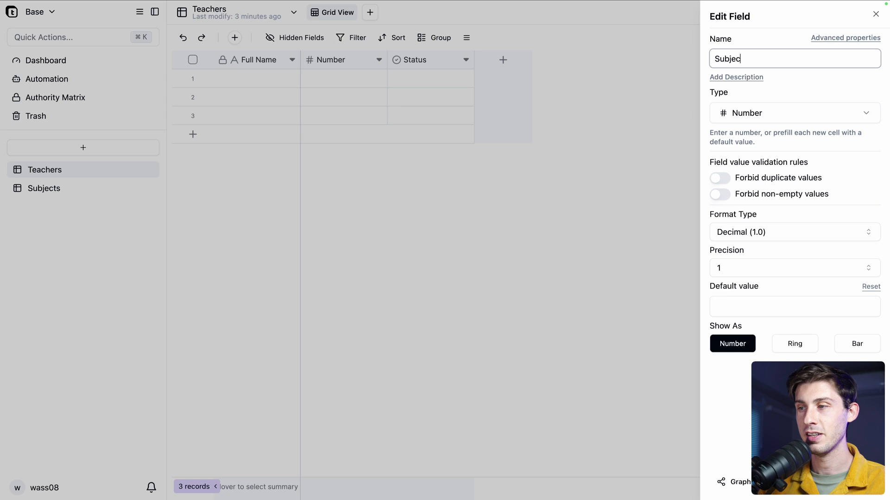
{"action": "left_click", "coordinate": [793, 112]}
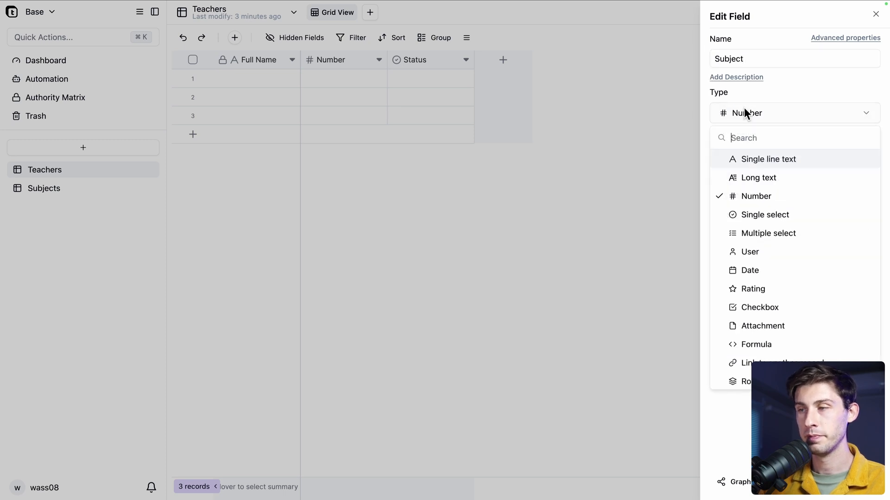
{"action": "mouse_move", "coordinate": [764, 214]}
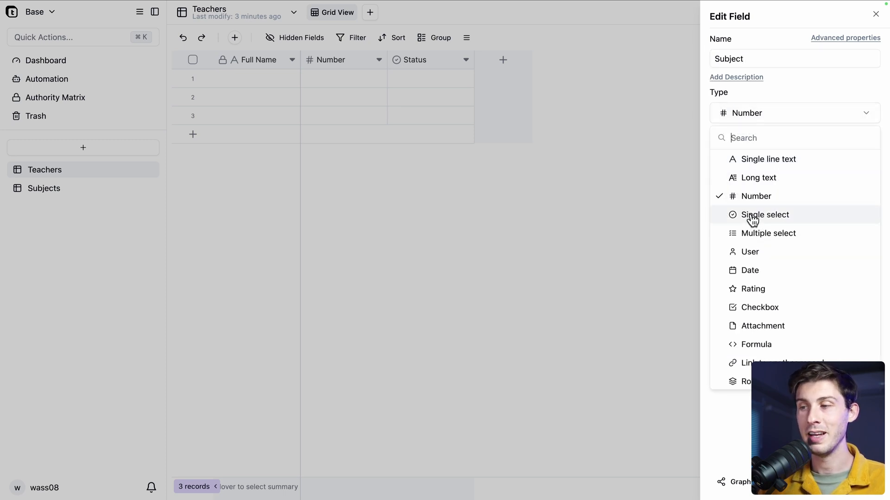
{"action": "left_click", "coordinate": [765, 214]}
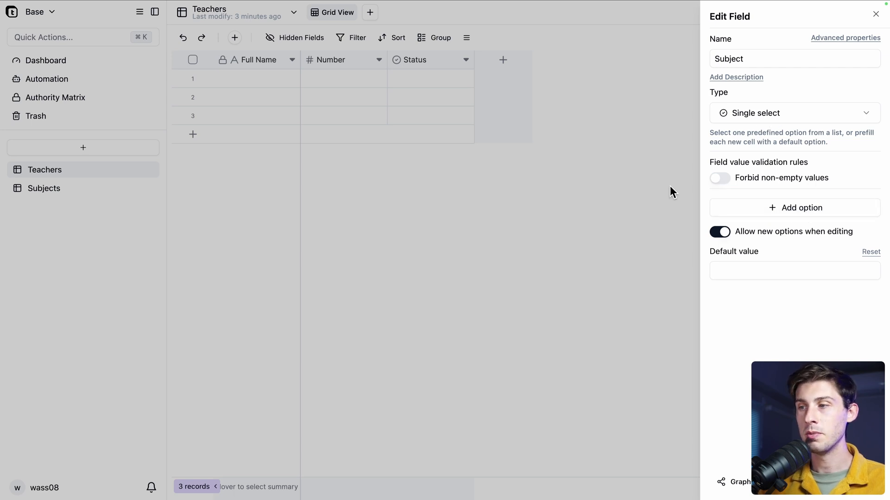
{"action": "mouse_move", "coordinate": [56, 220]}
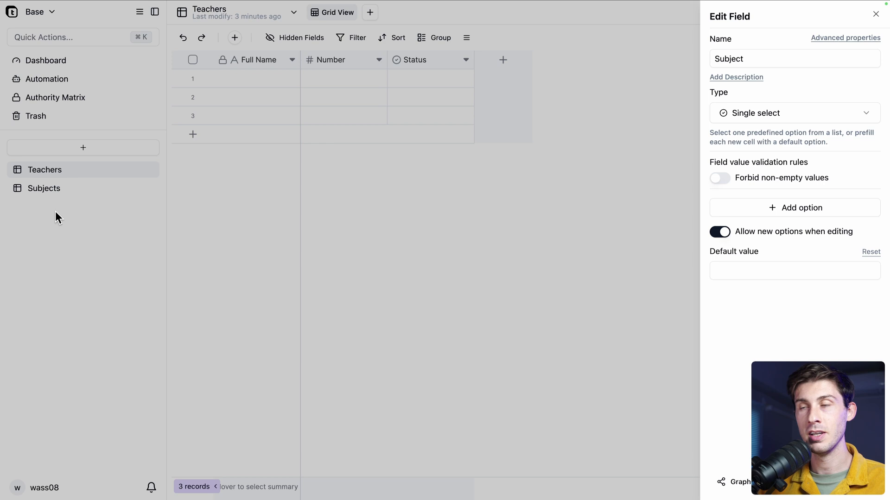
{"action": "left_click", "coordinate": [793, 113]}
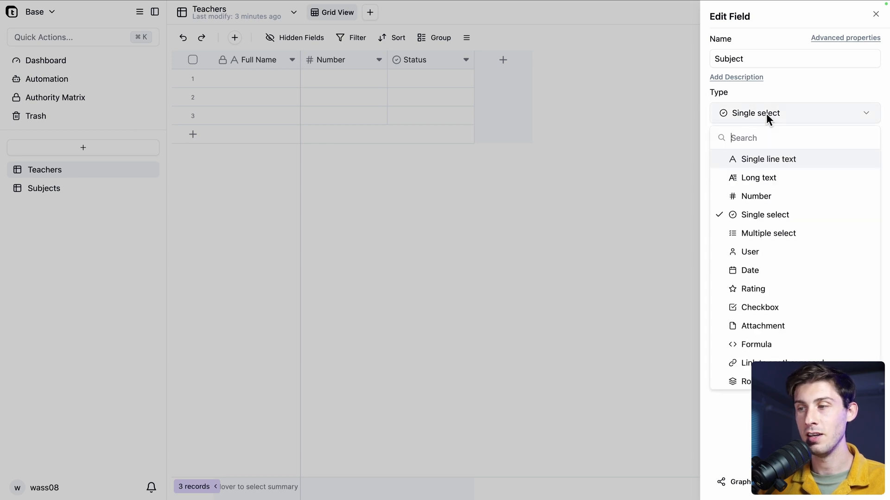
{"action": "mouse_move", "coordinate": [755, 363]}
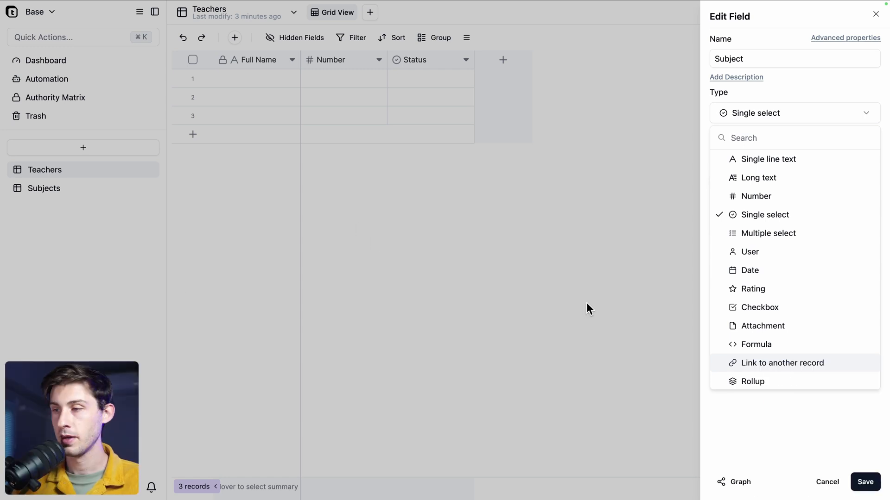
Make Subject a Link to another record field pointing at Subjects, without a back link, and save it.
{"action": "left_click", "coordinate": [782, 363]}
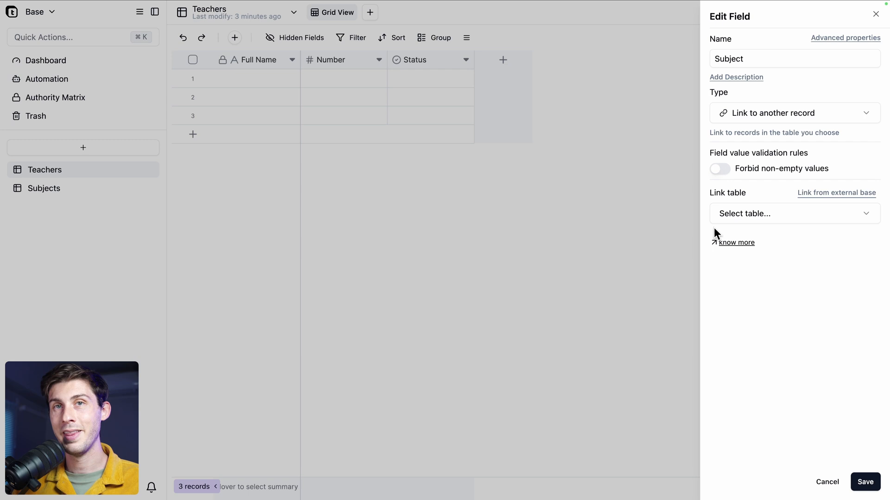
{"action": "left_click", "coordinate": [793, 213]}
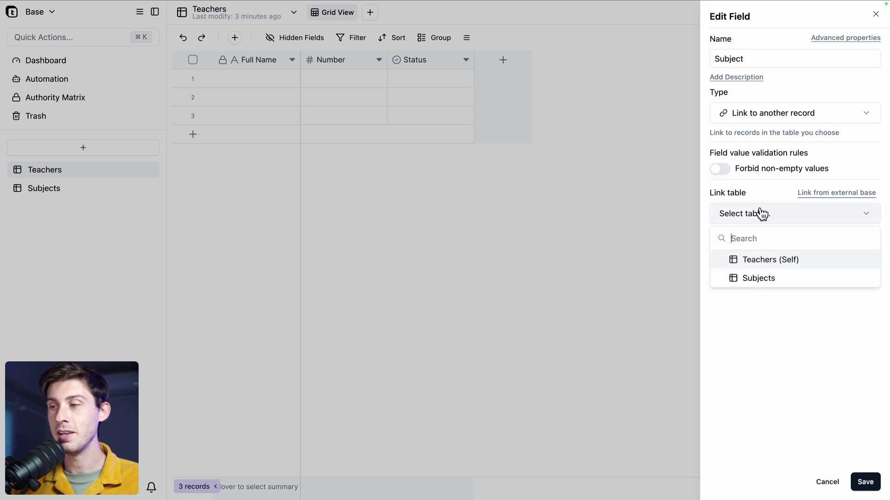
{"action": "left_click", "coordinate": [758, 278]}
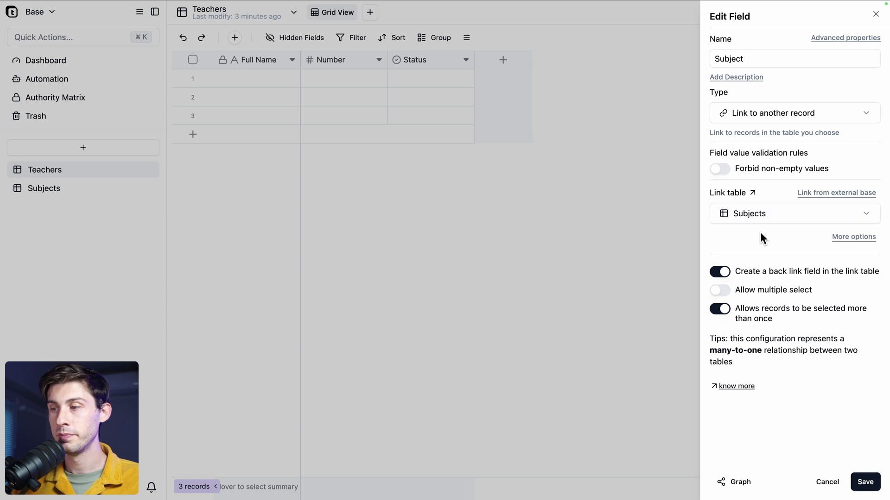
{"action": "mouse_move", "coordinate": [823, 279]}
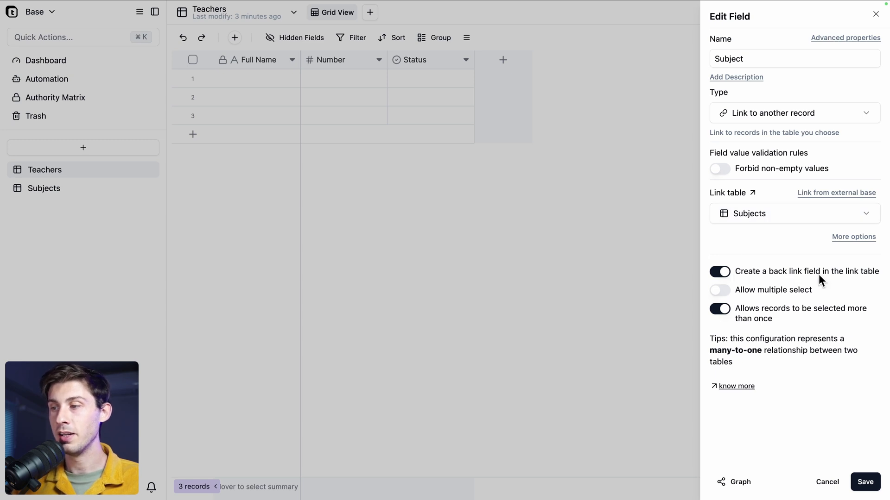
{"action": "left_click", "coordinate": [719, 271]}
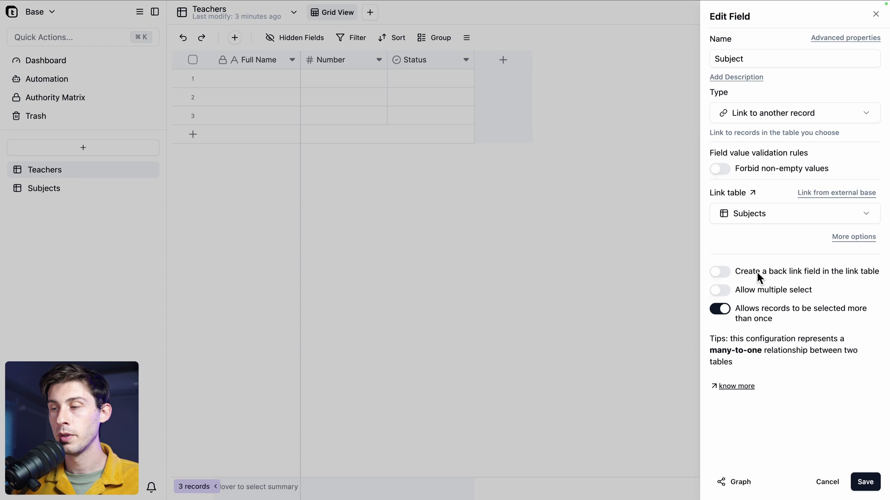
{"action": "mouse_move", "coordinate": [758, 299]}
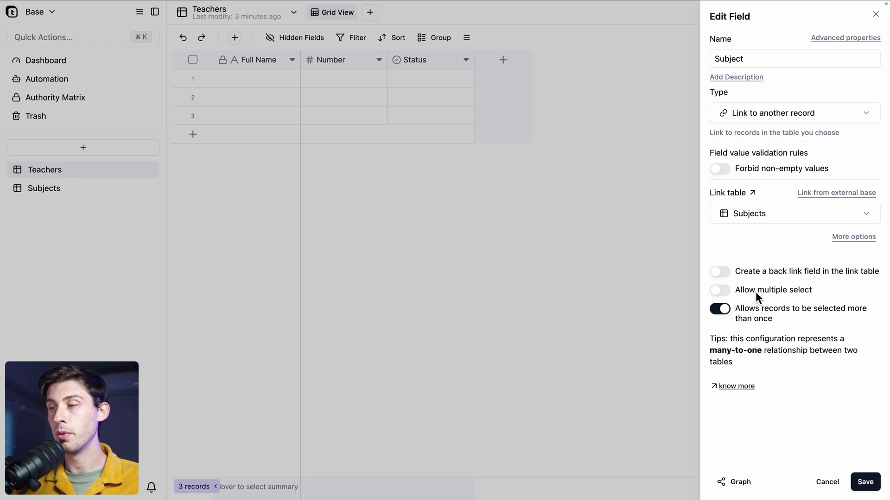
{"action": "mouse_move", "coordinate": [217, 156]}
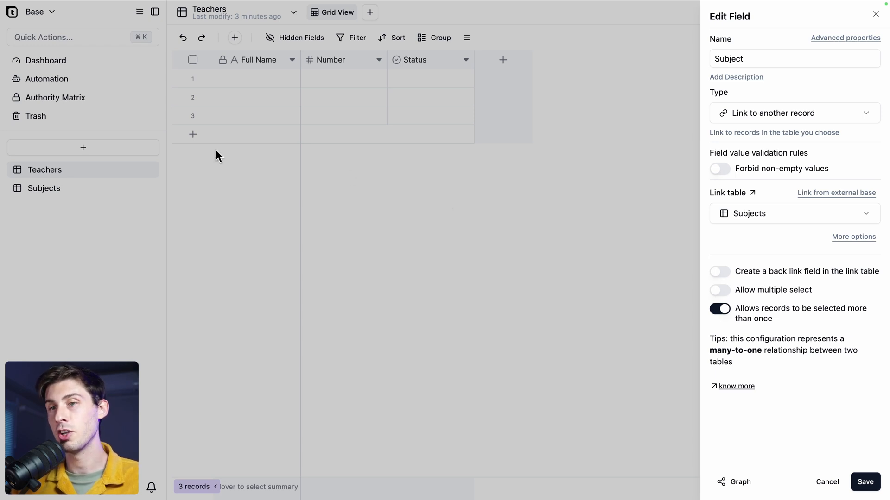
{"action": "mouse_move", "coordinate": [732, 289]}
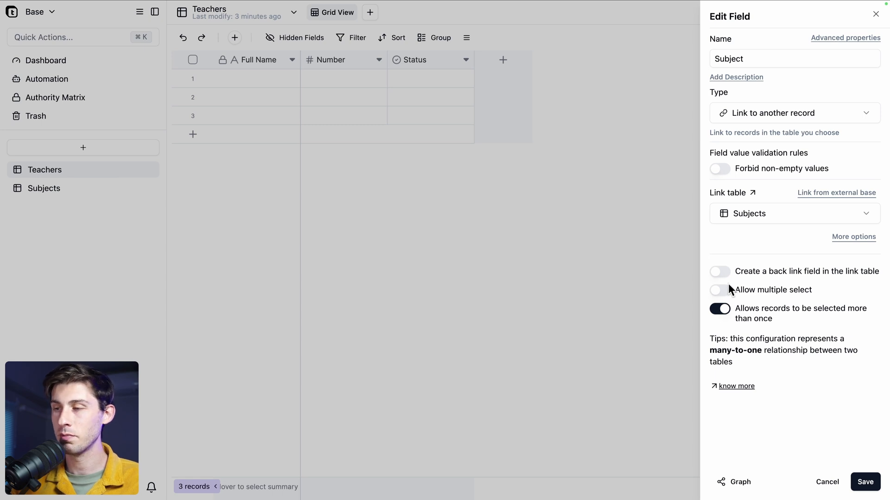
{"action": "mouse_move", "coordinate": [735, 313]}
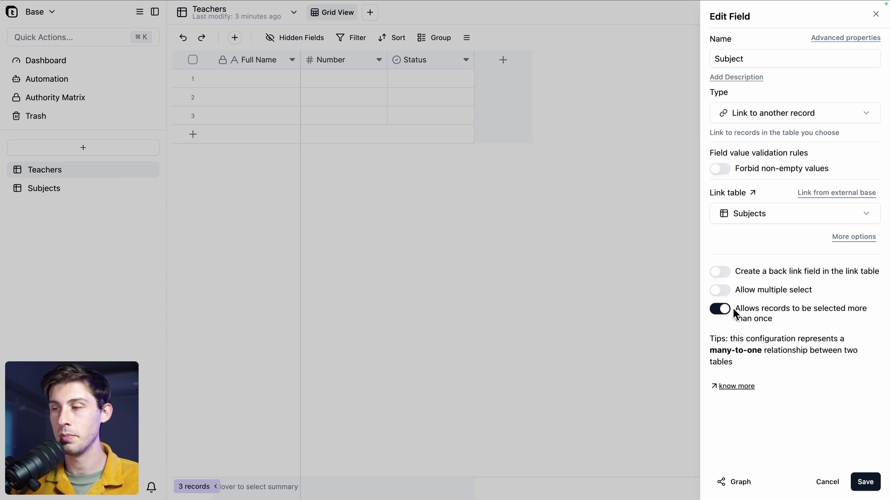
{"action": "mouse_move", "coordinate": [652, 330]}
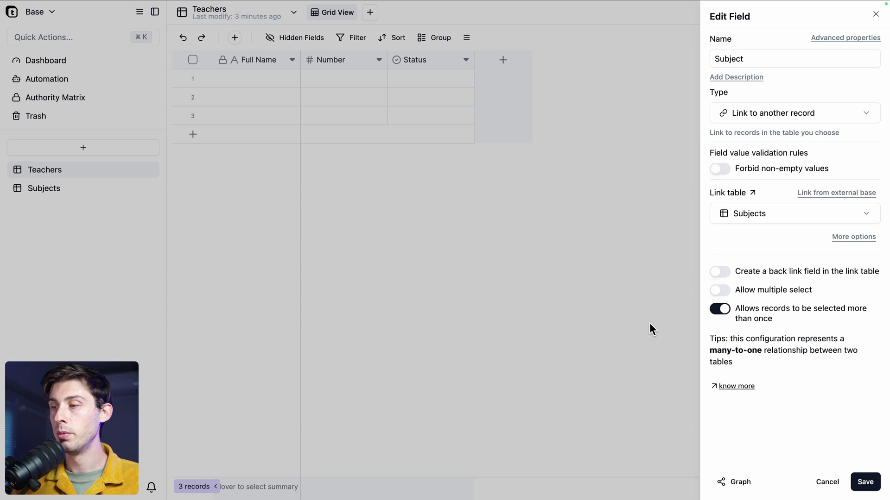
{"action": "mouse_move", "coordinate": [491, 274]}
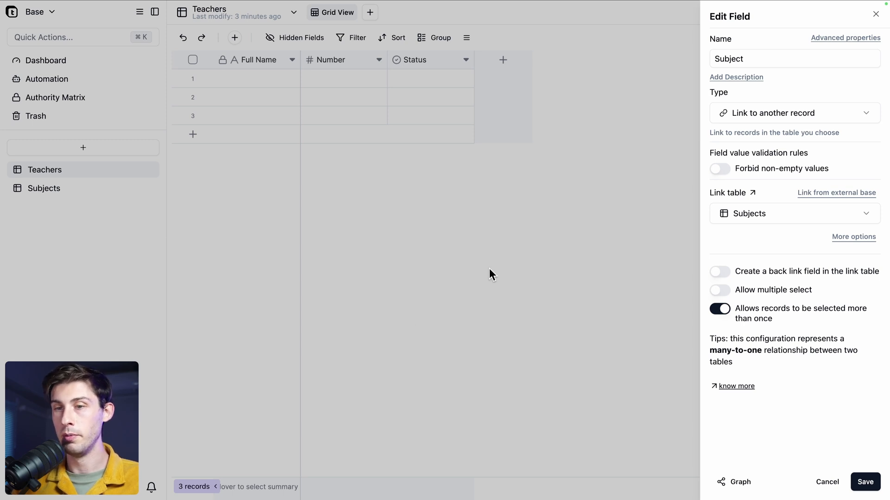
{"action": "mouse_move", "coordinate": [374, 337]}
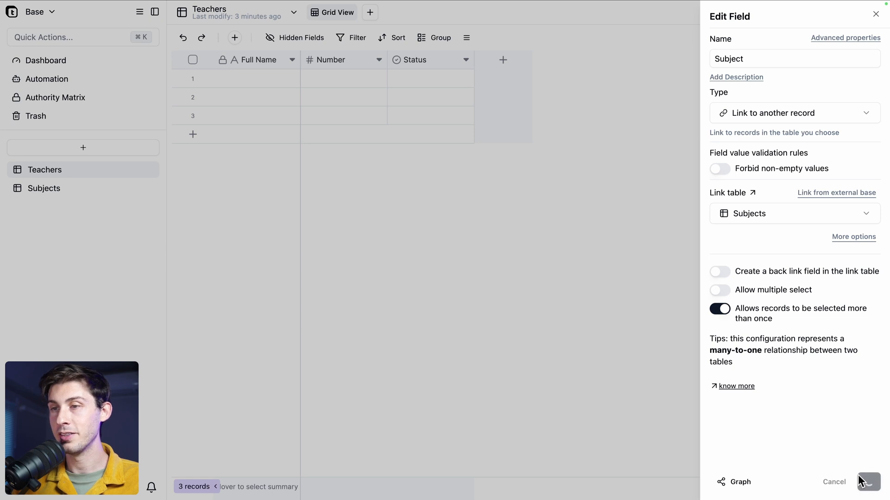
{"action": "left_click", "coordinate": [868, 482]}
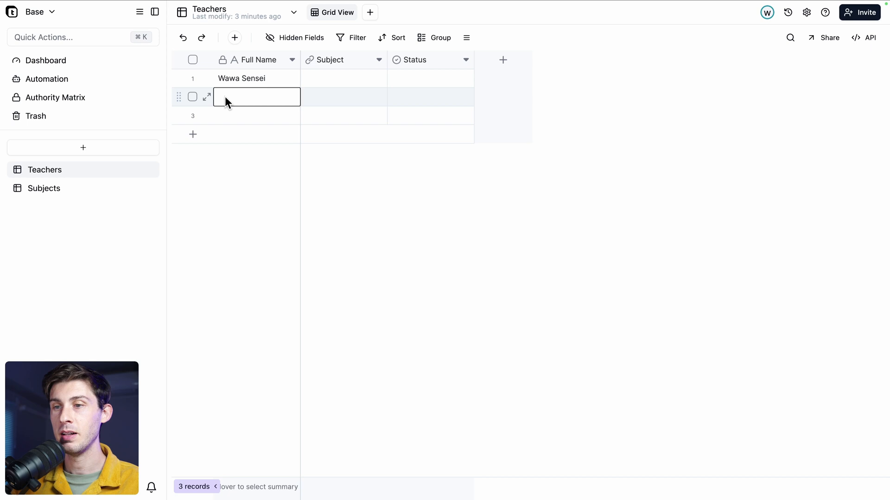
Enter teacher names 'John Doe' and 'Toto' and link Maths to the first teacher.
{"action": "type", "text": "John Doe"}
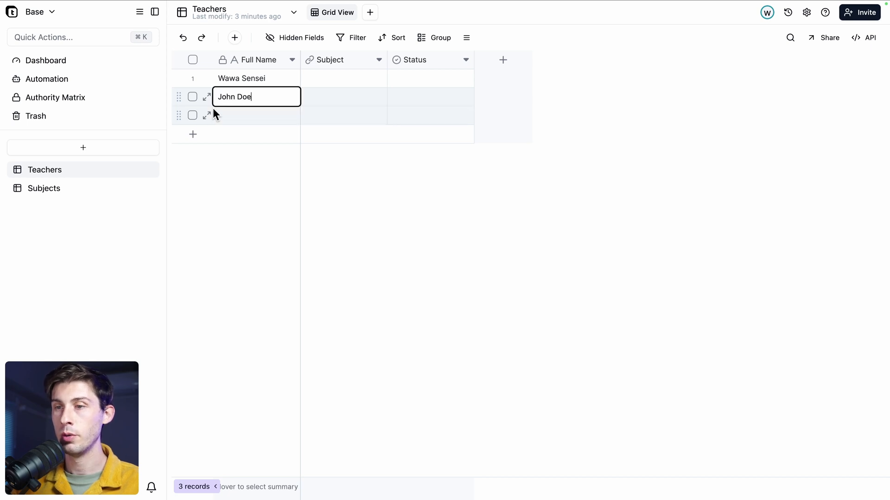
{"action": "type", "text": "Toto"}
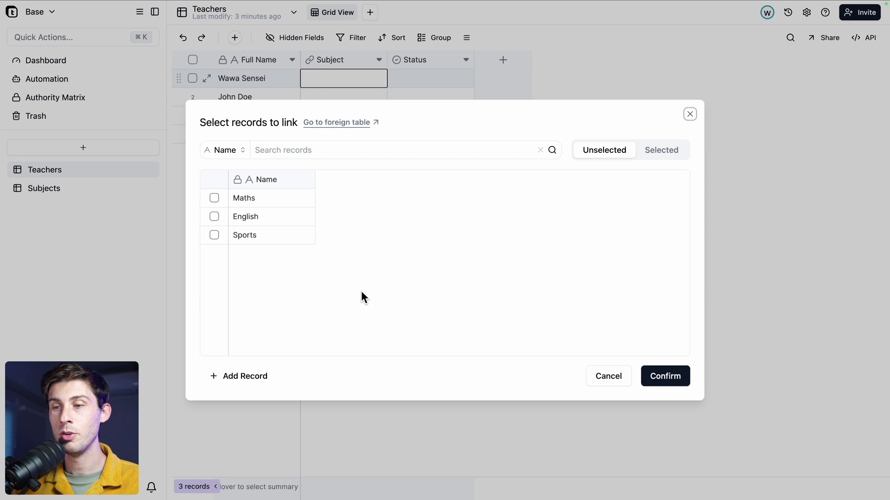
{"action": "mouse_move", "coordinate": [32, 203]}
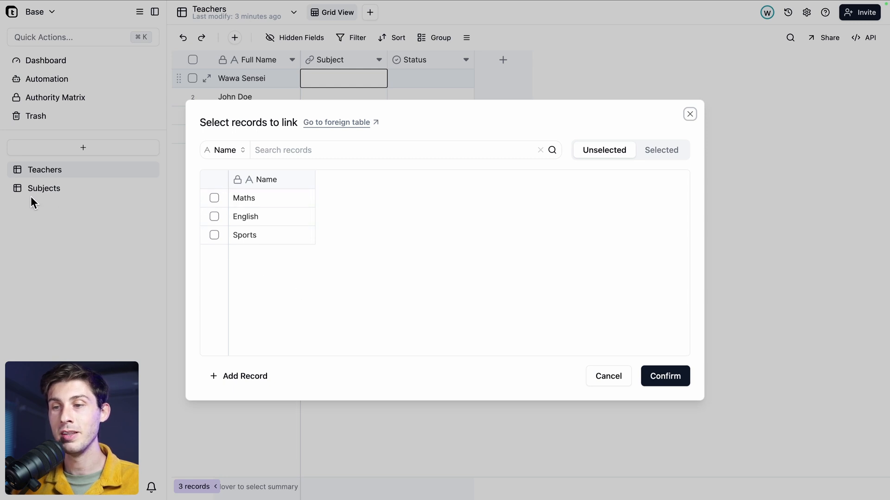
{"action": "left_click", "coordinate": [214, 197]}
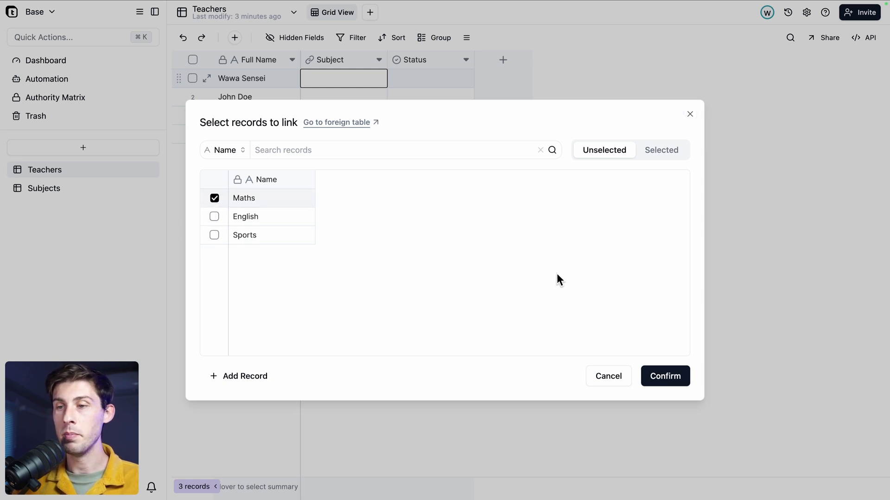
{"action": "left_click", "coordinate": [664, 377]}
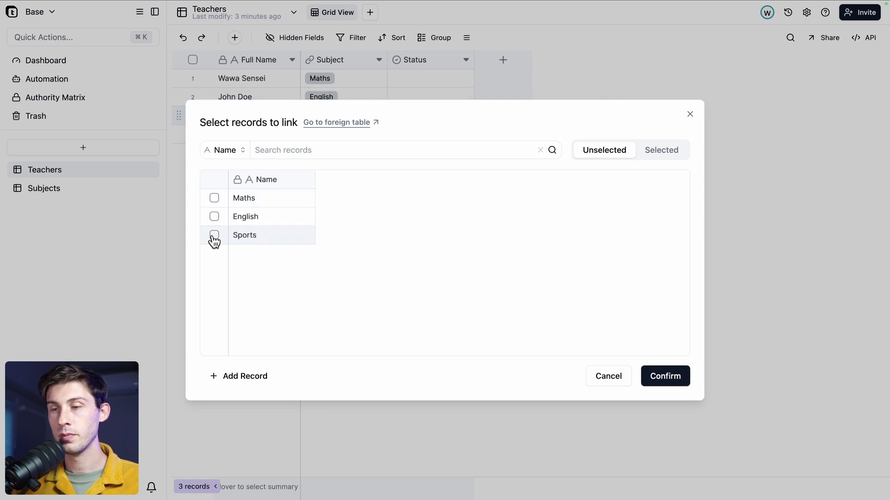
Link Sports as the third teacher's subject.
{"action": "left_click", "coordinate": [215, 235]}
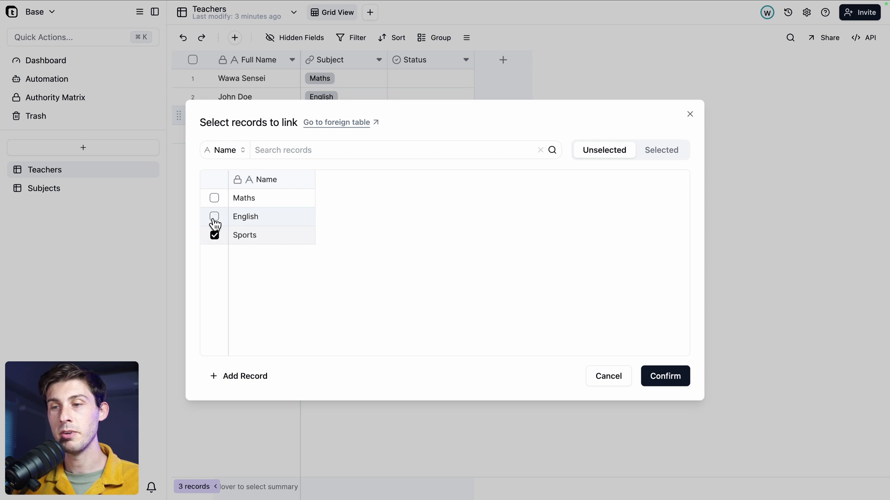
{"action": "left_click", "coordinate": [215, 217]}
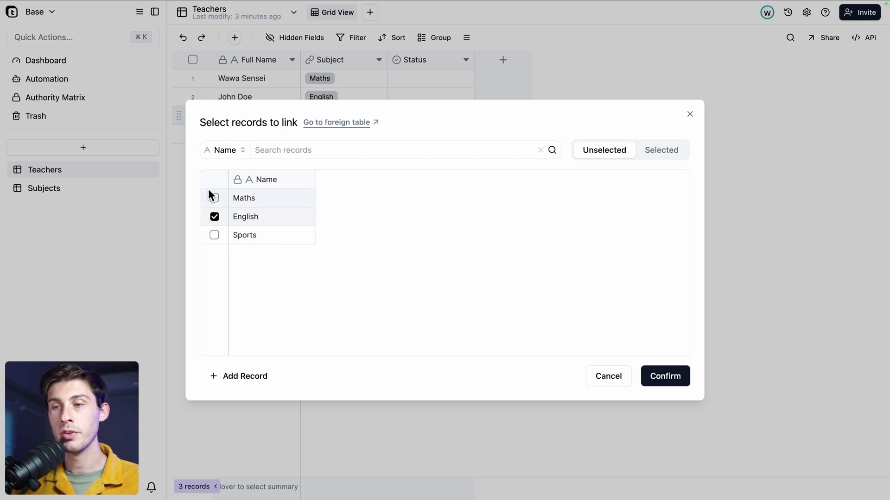
{"action": "left_click", "coordinate": [214, 217]}
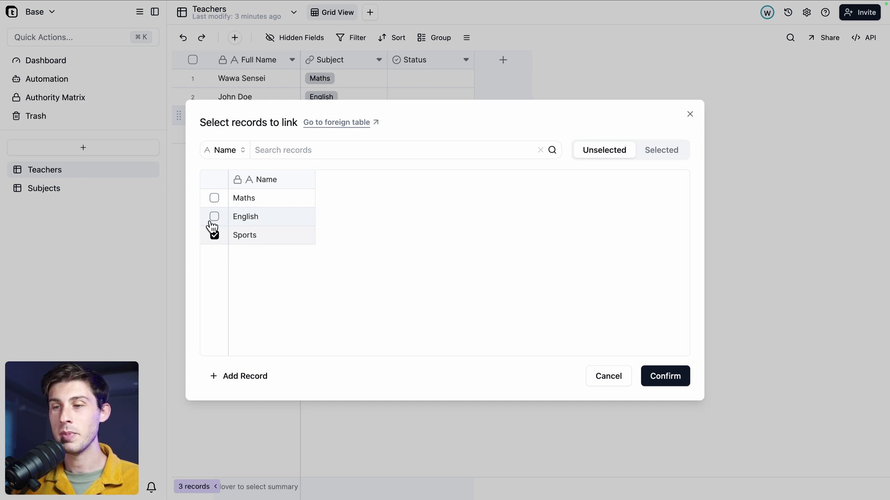
{"action": "left_click", "coordinate": [665, 376]}
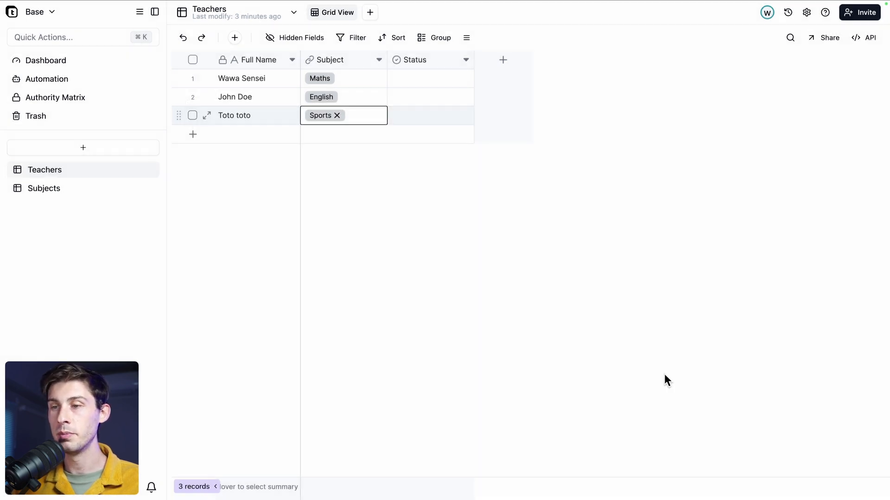
{"action": "left_click", "coordinate": [430, 78]}
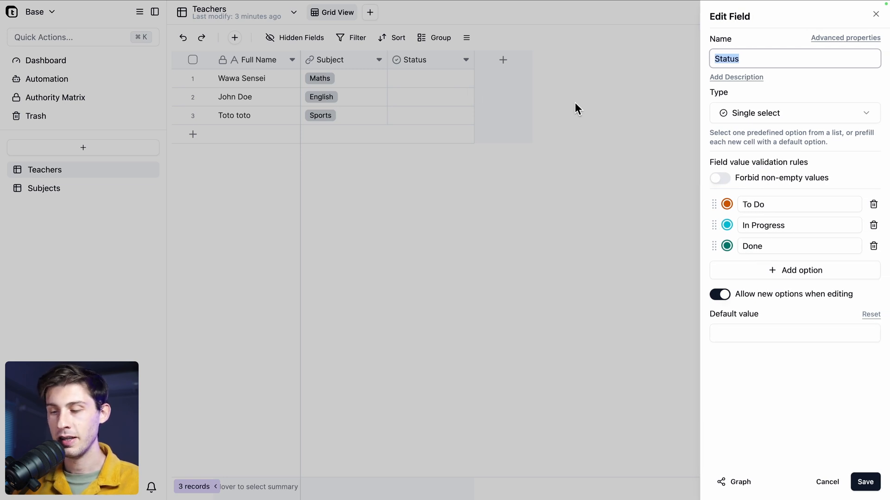
Rename Status to 'Available' with options Busy, Free, Sick; mark first two teachers Busy and Free.
{"action": "type", "text": "Available"}
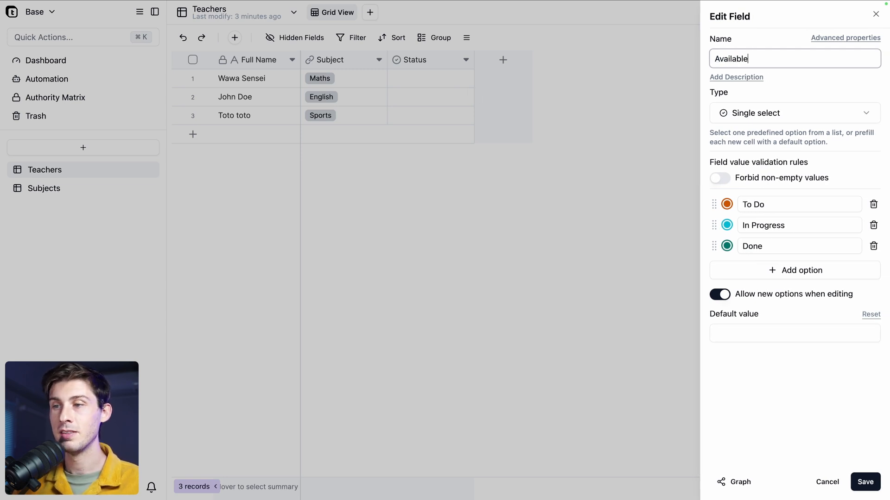
{"action": "mouse_move", "coordinate": [583, 141]}
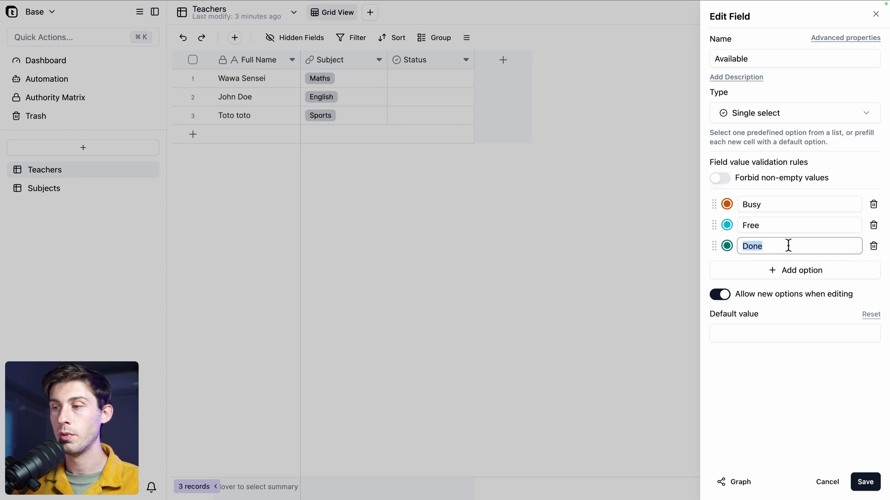
{"action": "type", "text": "Sick"}
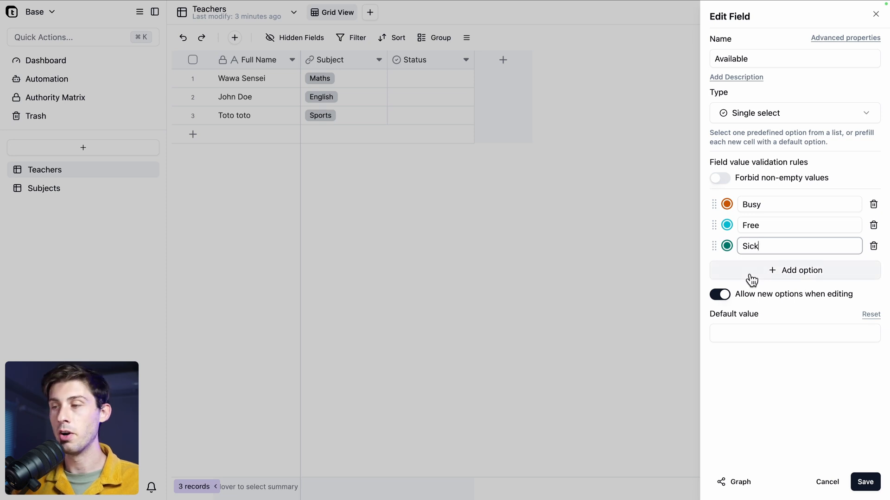
{"action": "left_click", "coordinate": [798, 204]}
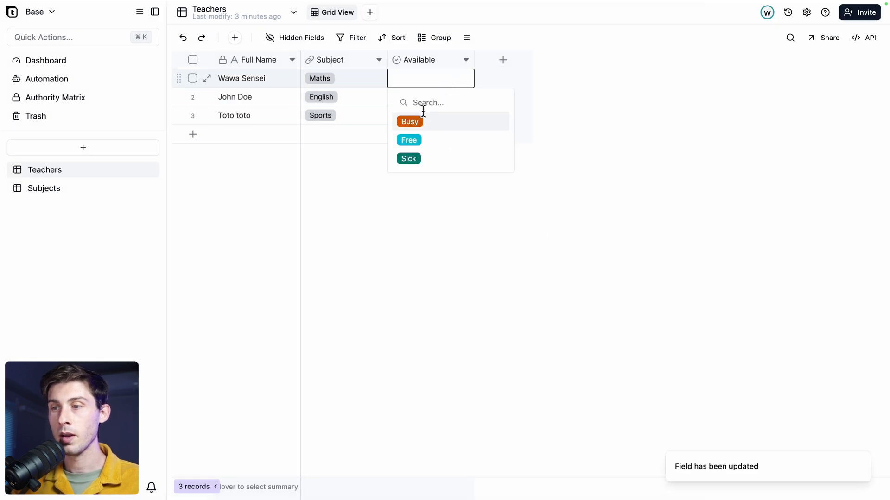
{"action": "left_click", "coordinate": [409, 121]}
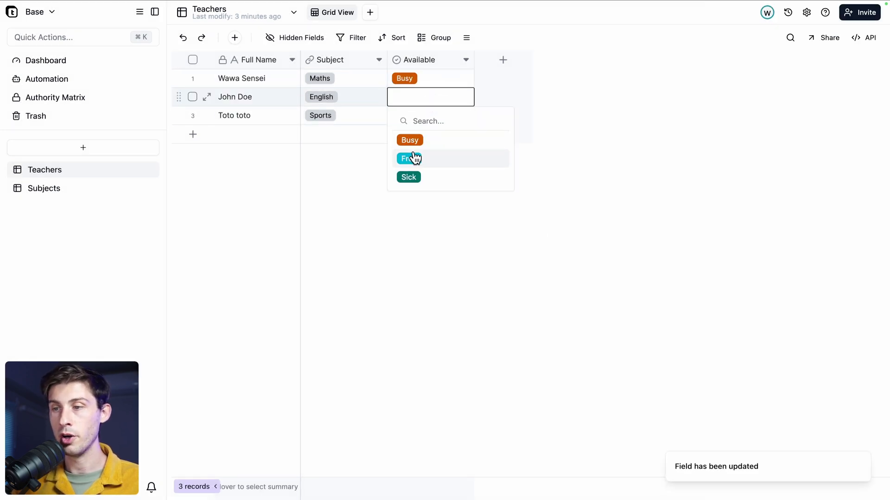
{"action": "left_click", "coordinate": [404, 157]}
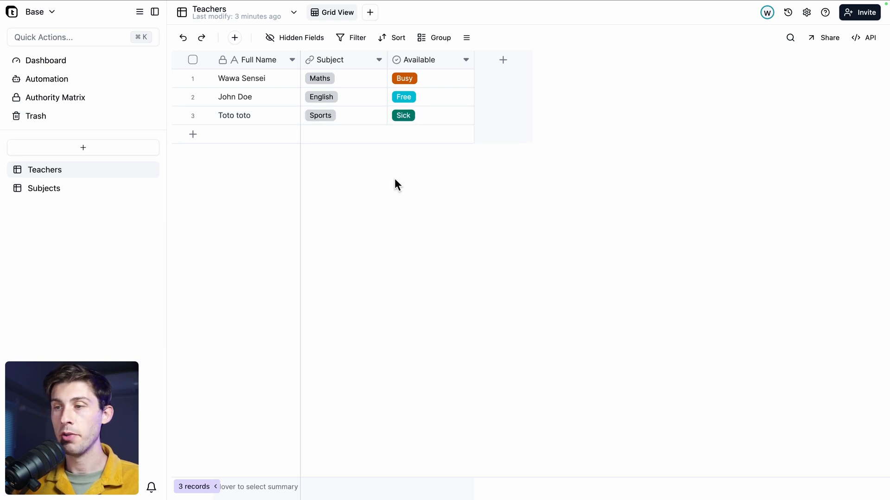
Add a new field named 'Picture' with the Attachment type.
{"action": "left_click", "coordinate": [501, 60]}
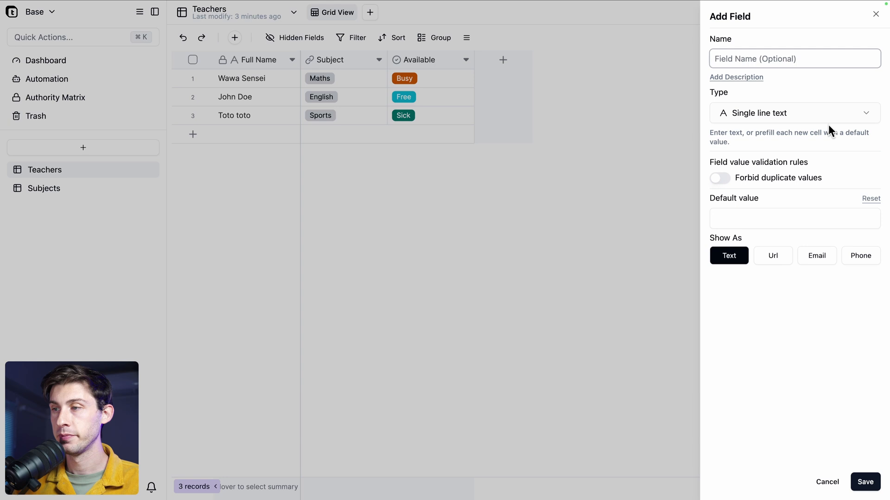
{"action": "type", "text": "Pic"}
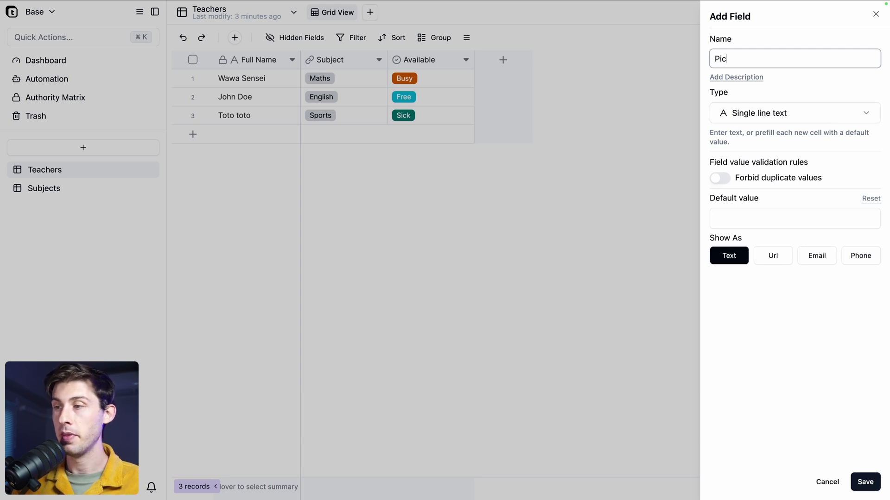
{"action": "left_click", "coordinate": [793, 113]}
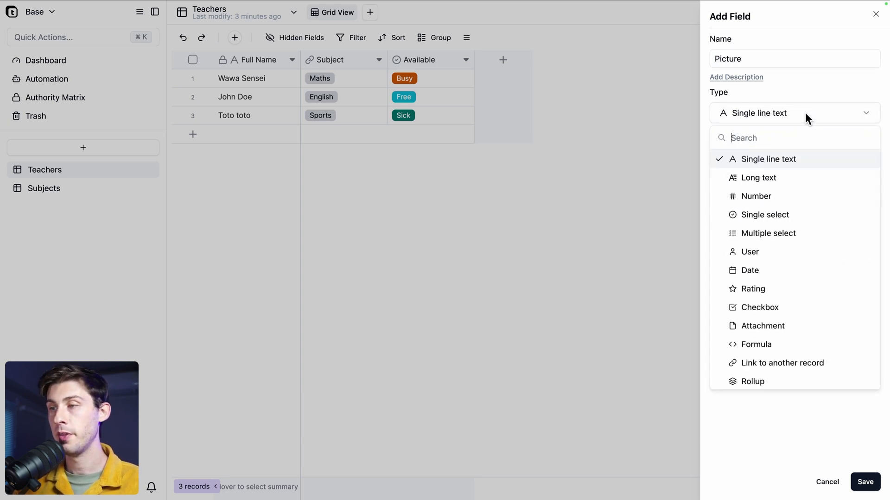
{"action": "mouse_move", "coordinate": [751, 315]}
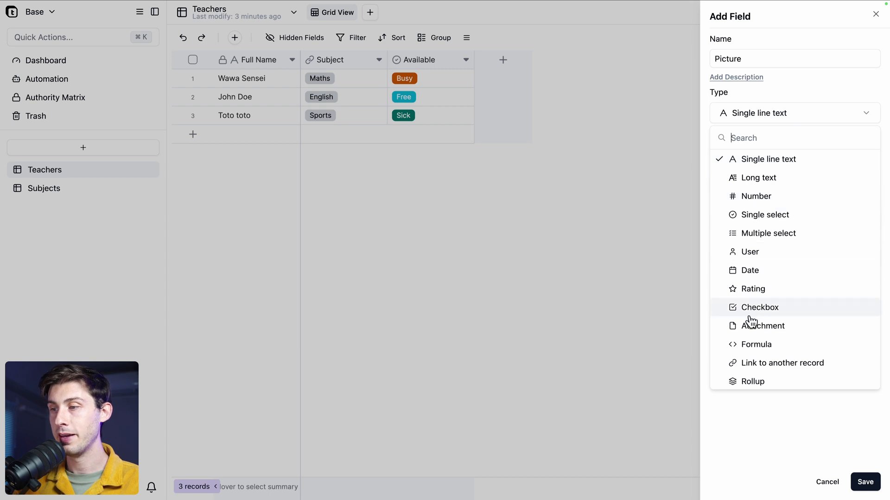
{"action": "left_click", "coordinate": [761, 326]}
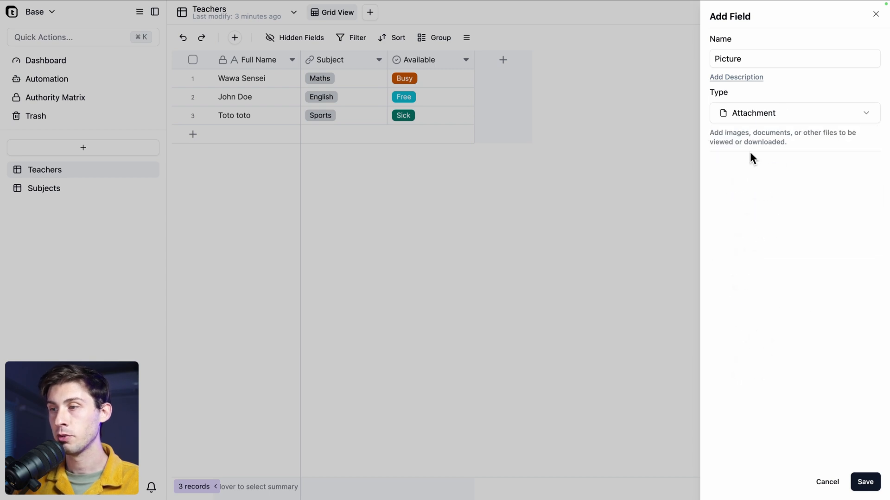
{"action": "mouse_move", "coordinate": [775, 142]}
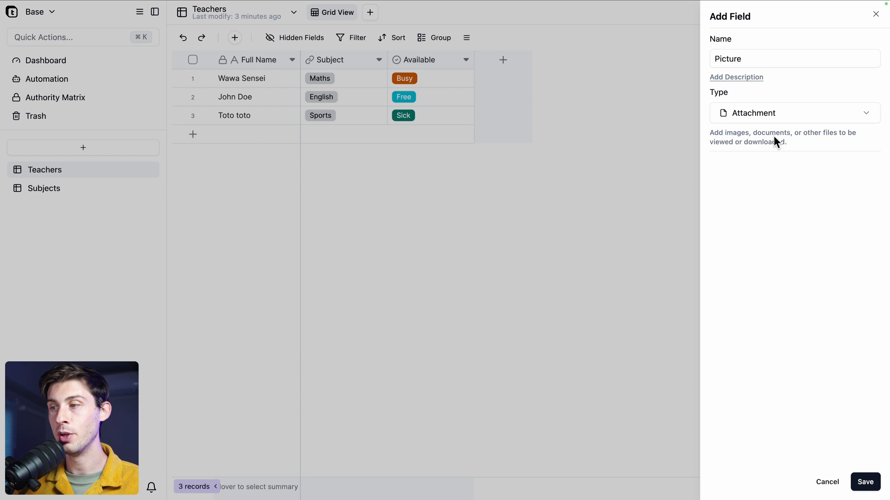
{"action": "mouse_move", "coordinate": [738, 143]}
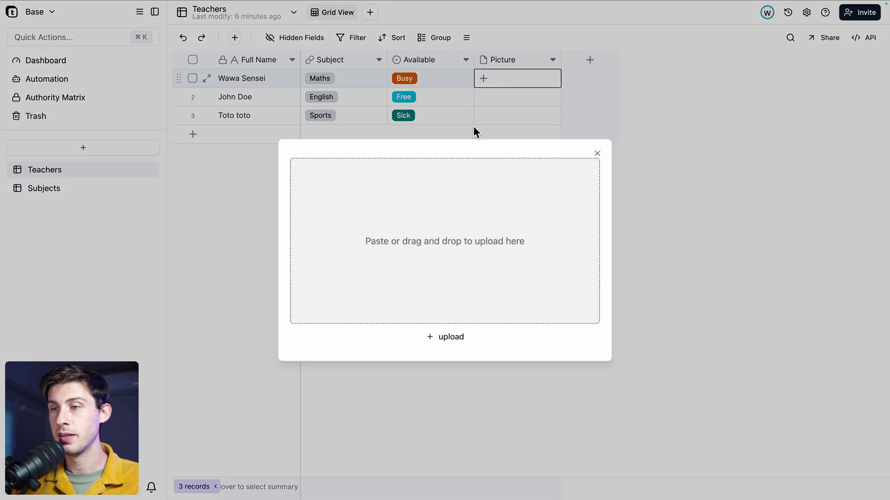
{"action": "mouse_move", "coordinate": [445, 336]}
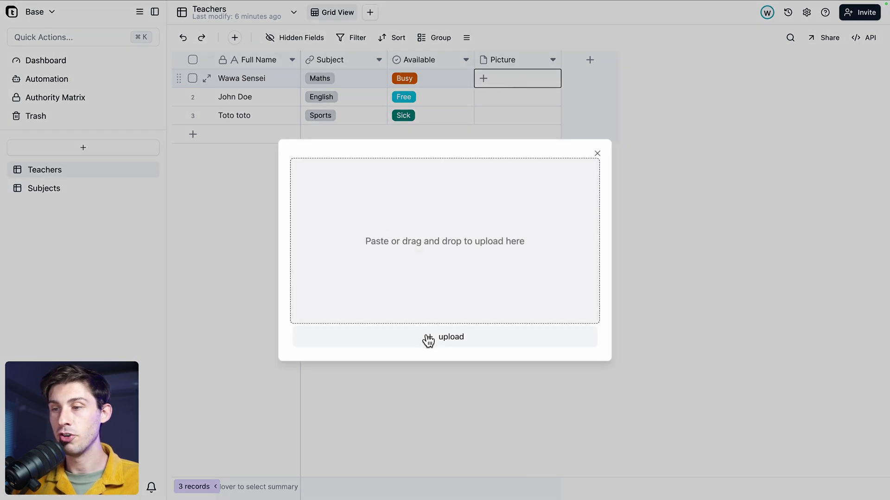
Attach the Elestio logo image to John Doe's and Toto toto's Picture cells.
{"action": "left_click", "coordinate": [444, 336]}
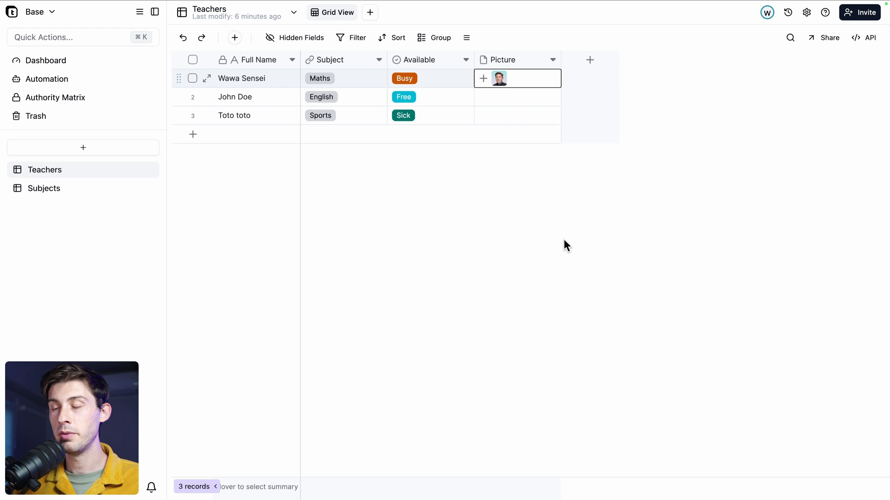
{"action": "mouse_move", "coordinate": [517, 86]}
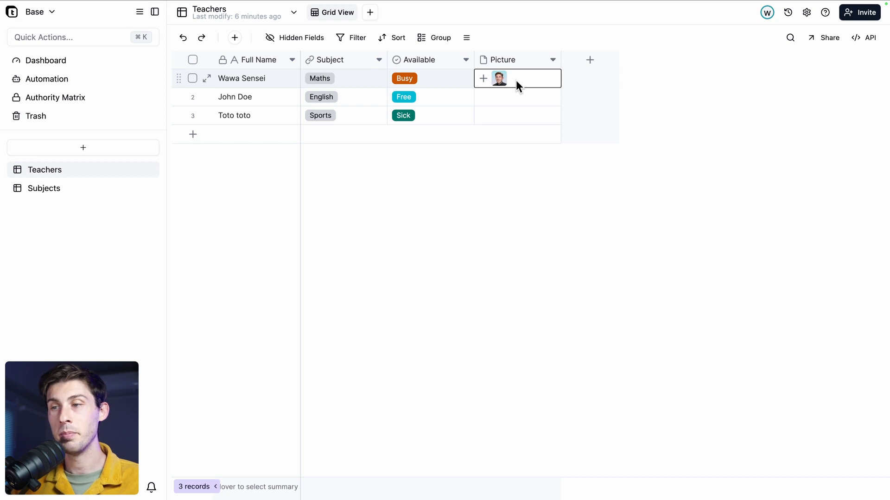
{"action": "mouse_move", "coordinate": [511, 87]}
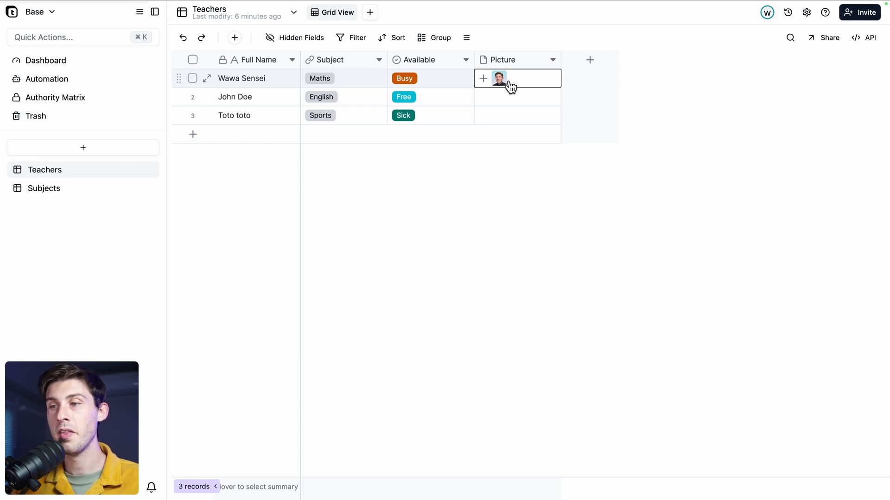
{"action": "mouse_move", "coordinate": [501, 65]}
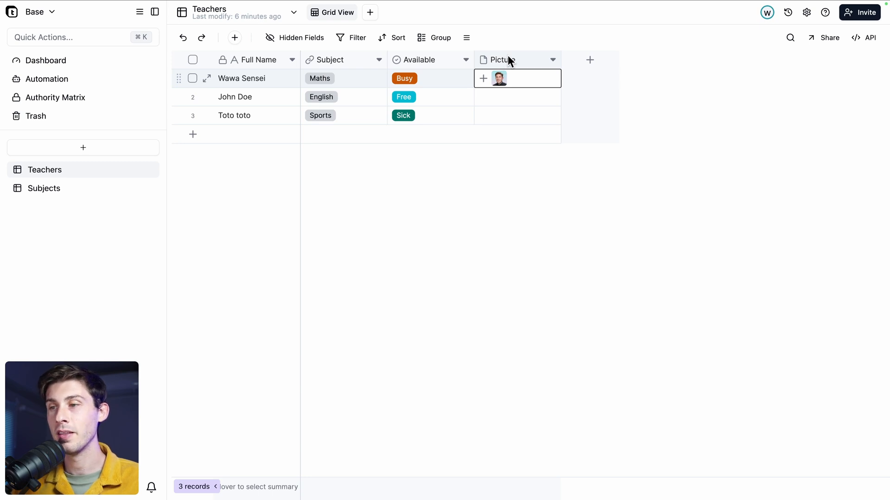
{"action": "mouse_move", "coordinate": [523, 89]}
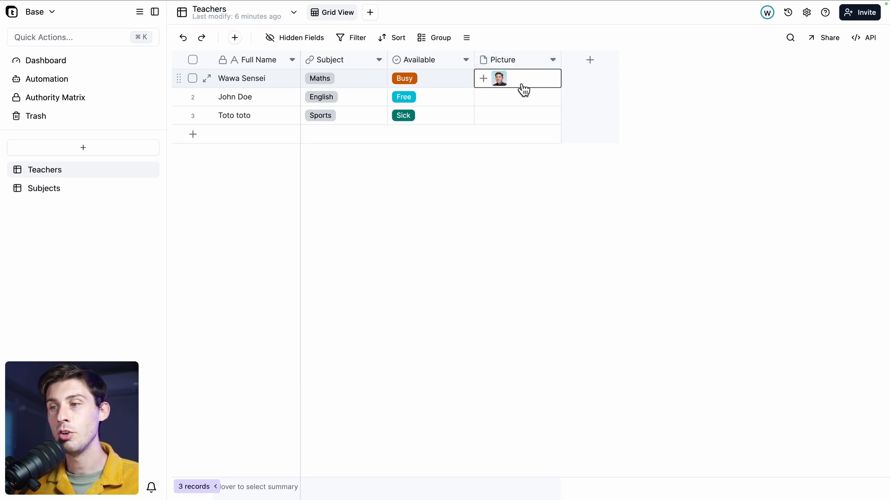
{"action": "mouse_move", "coordinate": [515, 91]}
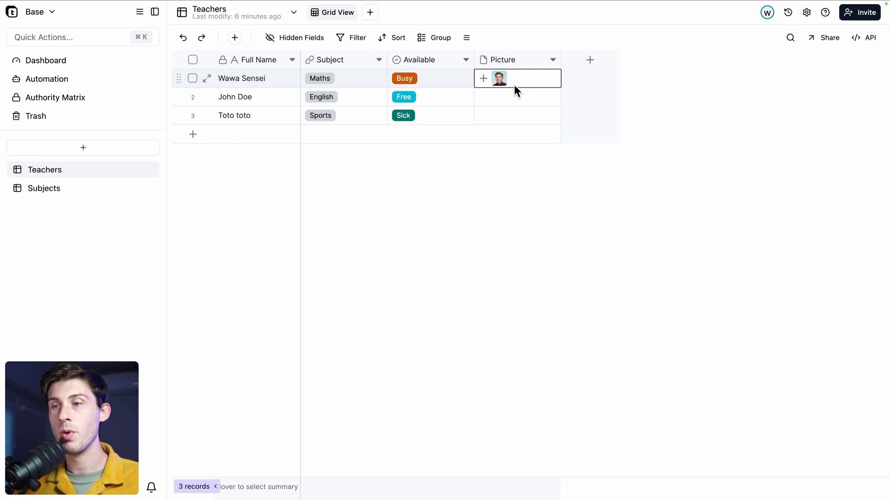
{"action": "mouse_move", "coordinate": [339, 83]}
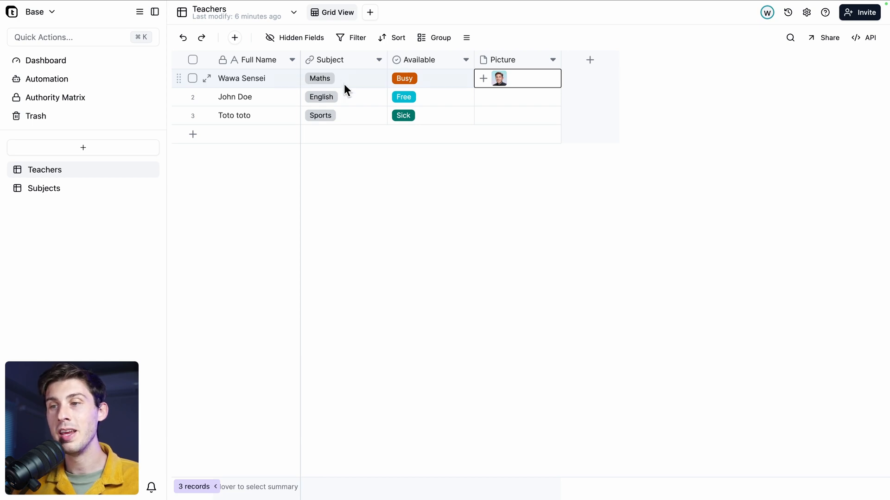
{"action": "mouse_move", "coordinate": [316, 81]}
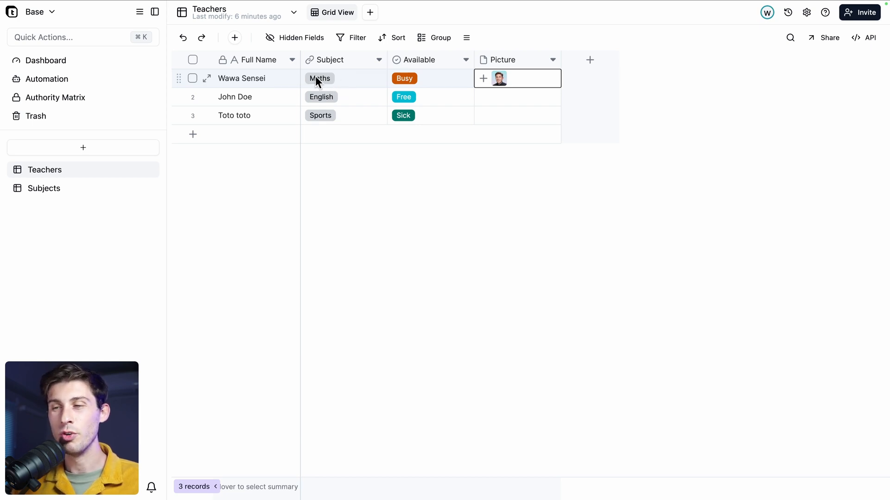
{"action": "mouse_move", "coordinate": [44, 187]}
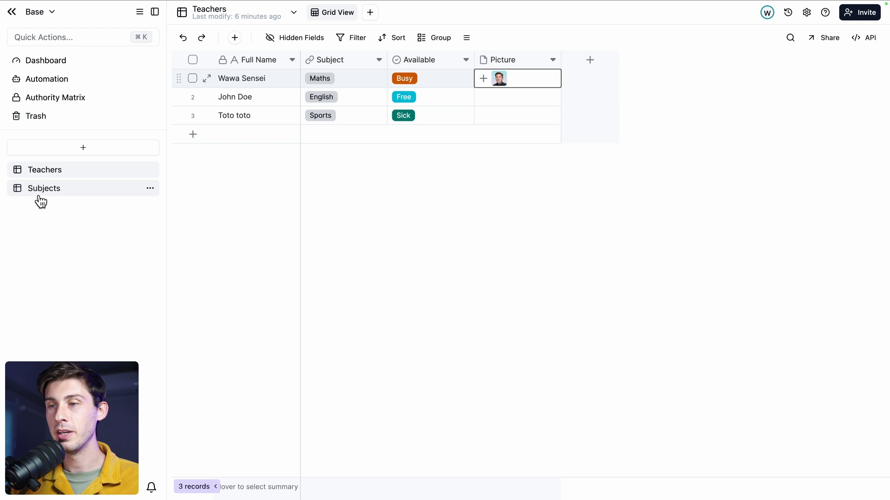
{"action": "mouse_move", "coordinate": [310, 190]}
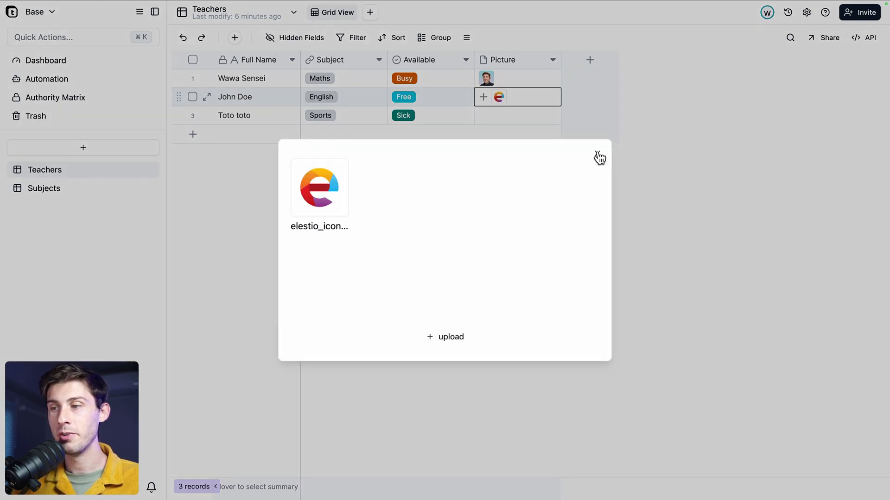
{"action": "left_click", "coordinate": [599, 157]}
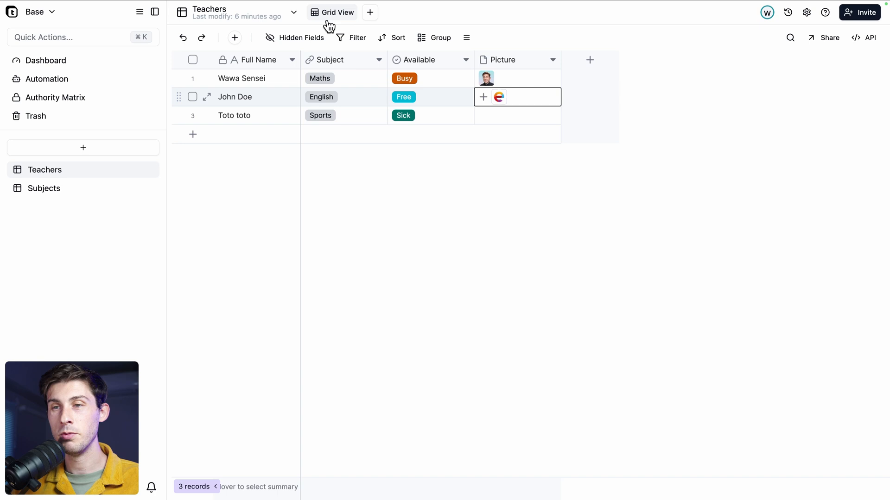
{"action": "left_click", "coordinate": [482, 115]}
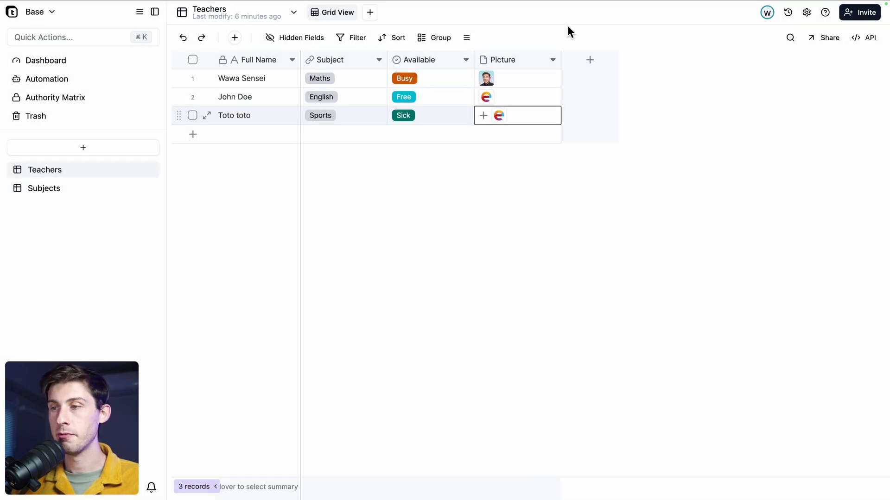
Create a field named 'Rating' of Rating type with red hearts and maximum 3.
{"action": "left_click", "coordinate": [590, 60]}
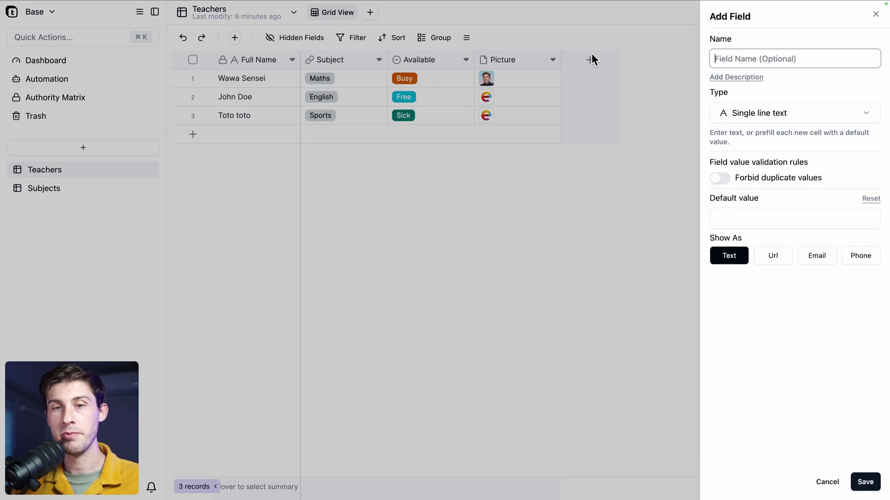
{"action": "type", "text": "R"}
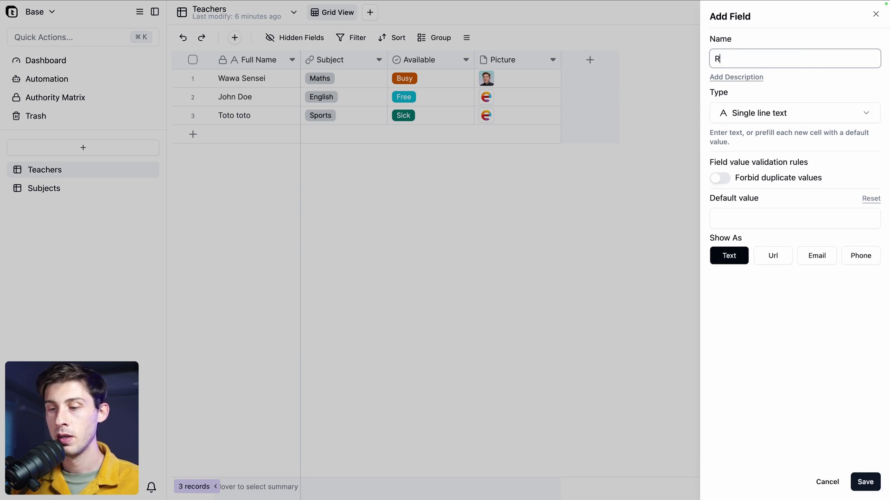
{"action": "type", "text": "ating"}
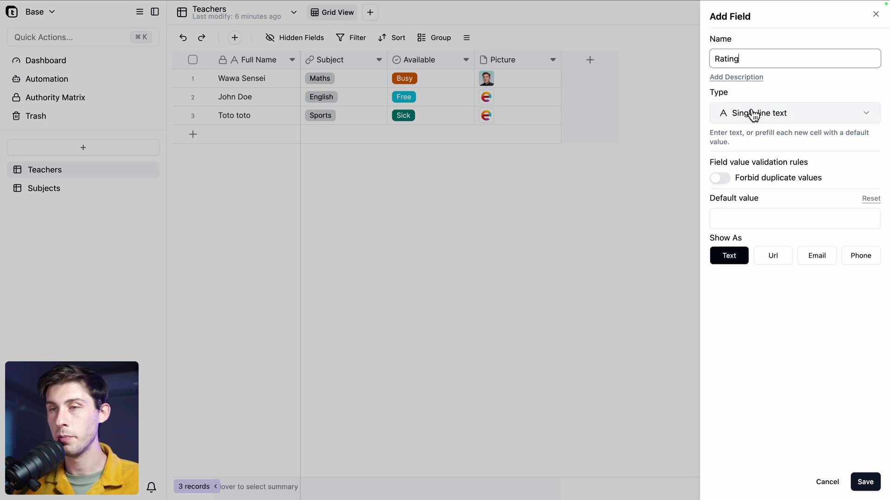
{"action": "left_click", "coordinate": [792, 112]}
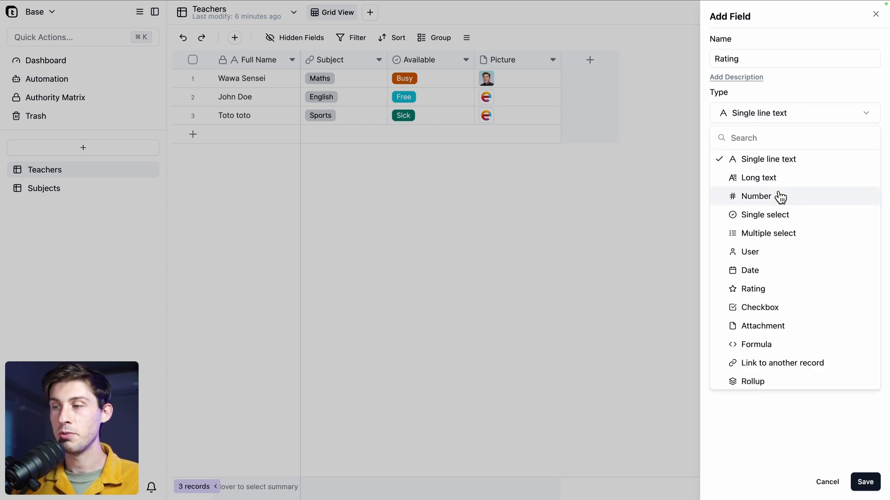
{"action": "mouse_move", "coordinate": [763, 255]}
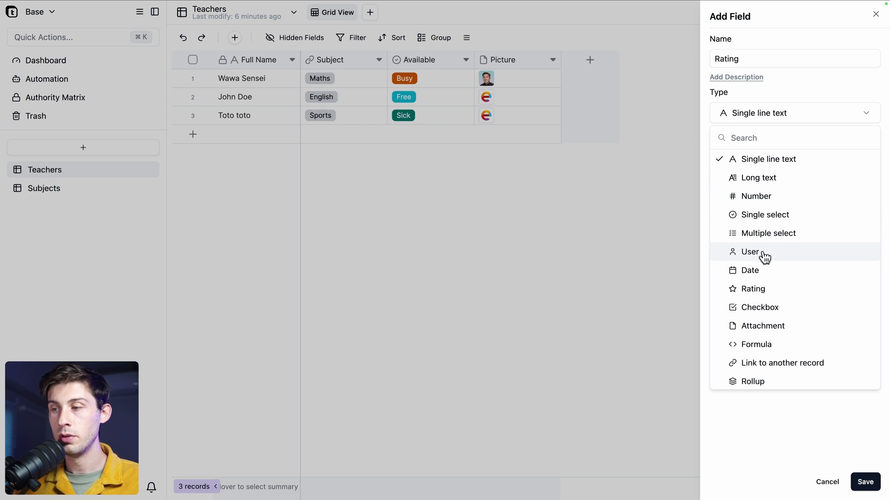
{"action": "mouse_move", "coordinate": [749, 288]}
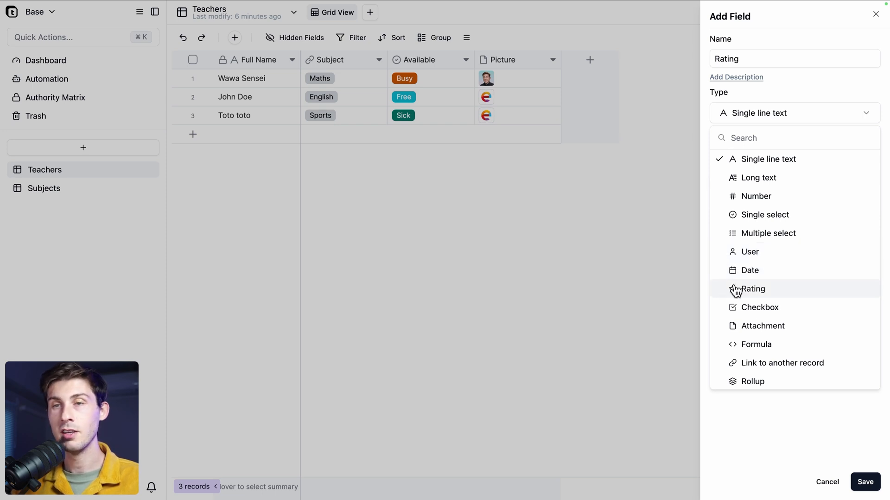
{"action": "mouse_move", "coordinate": [755, 312]}
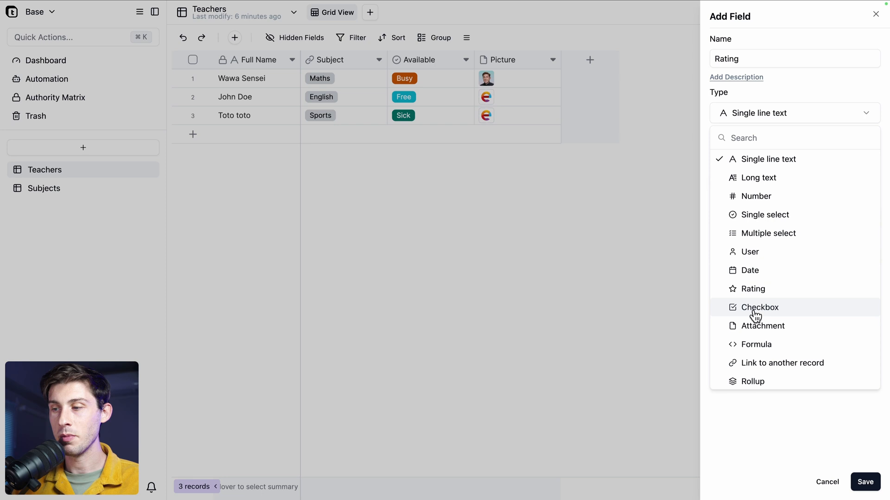
{"action": "mouse_move", "coordinate": [753, 293]}
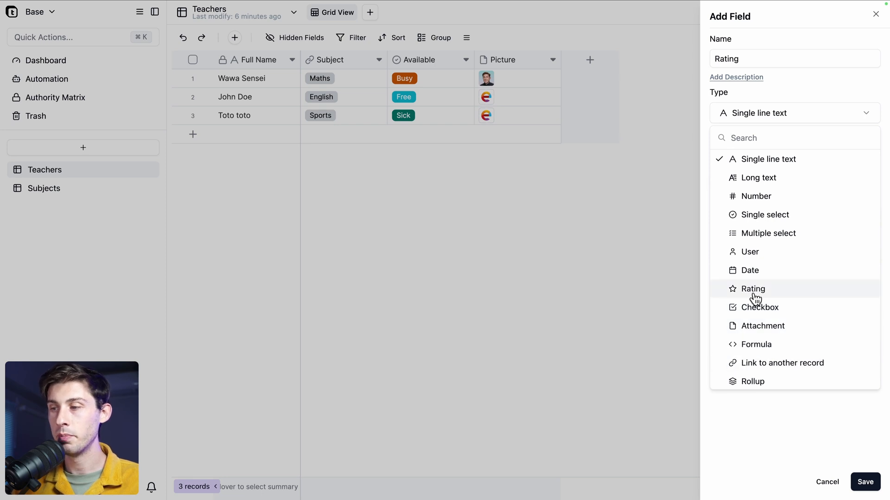
{"action": "left_click", "coordinate": [753, 288]}
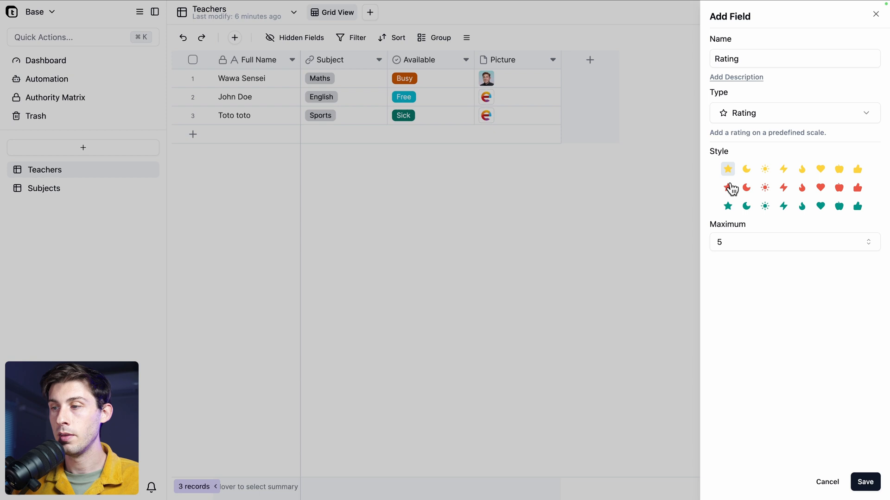
{"action": "mouse_move", "coordinate": [834, 200]}
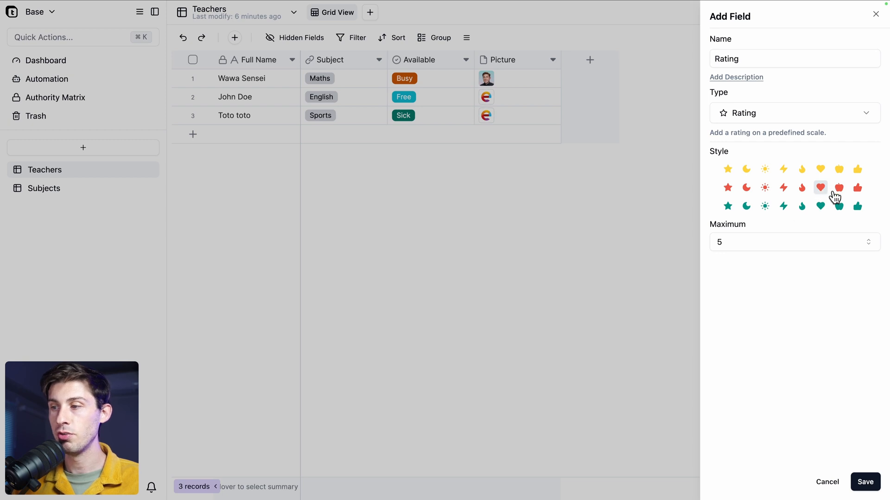
{"action": "left_click", "coordinate": [793, 242]}
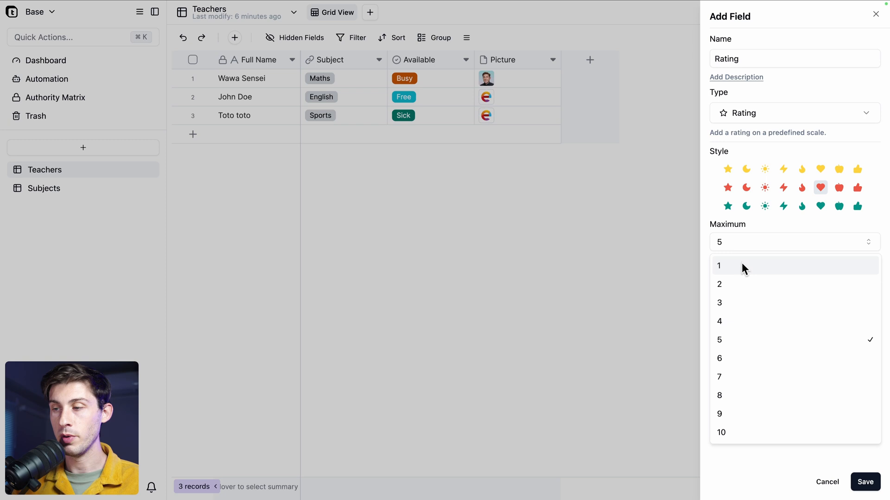
{"action": "mouse_move", "coordinate": [740, 303]}
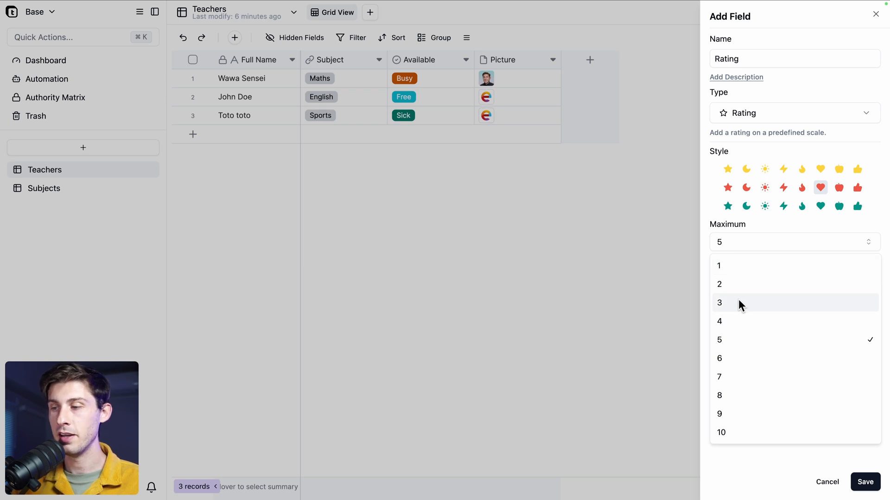
{"action": "left_click", "coordinate": [719, 303]}
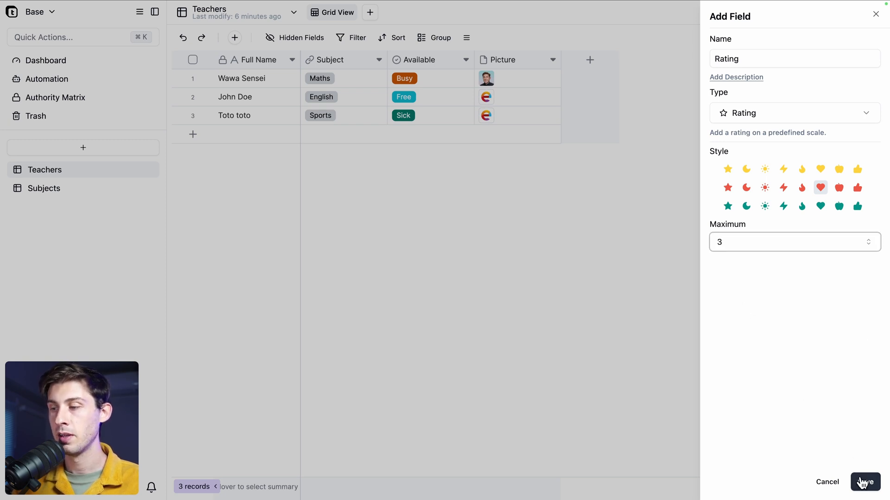
{"action": "left_click", "coordinate": [864, 482]}
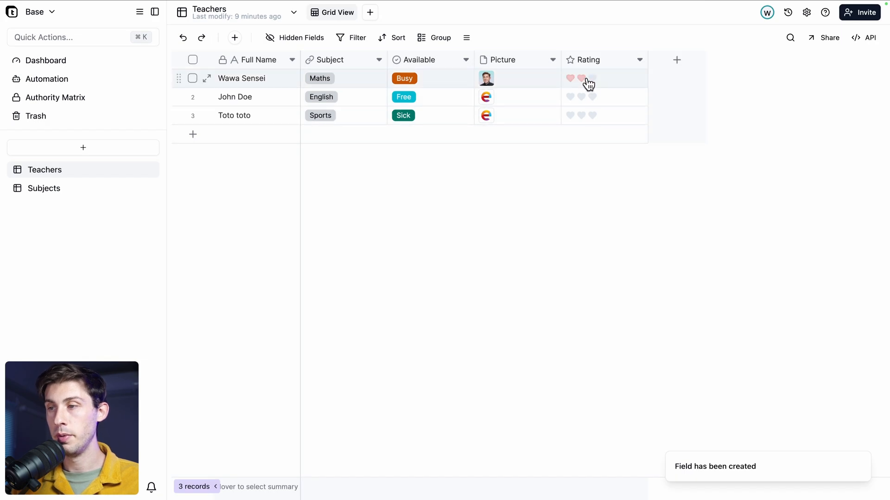
Rate Wawa Sensei three hearts and John Doe one heart, then bring up view types.
{"action": "left_click", "coordinate": [592, 79]}
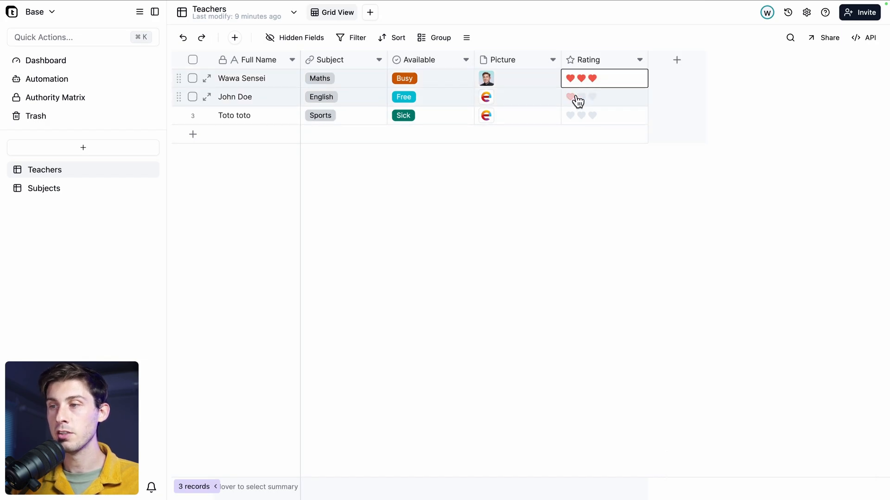
{"action": "left_click", "coordinate": [570, 97]}
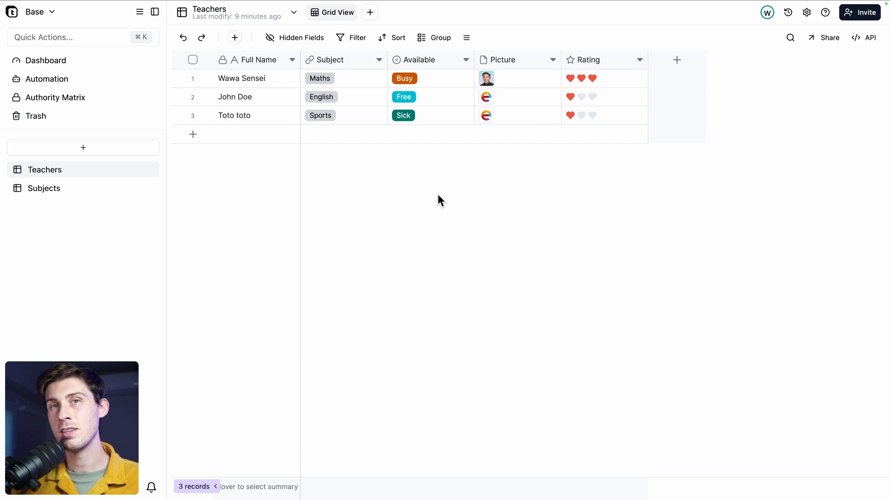
{"action": "mouse_move", "coordinate": [326, 180]}
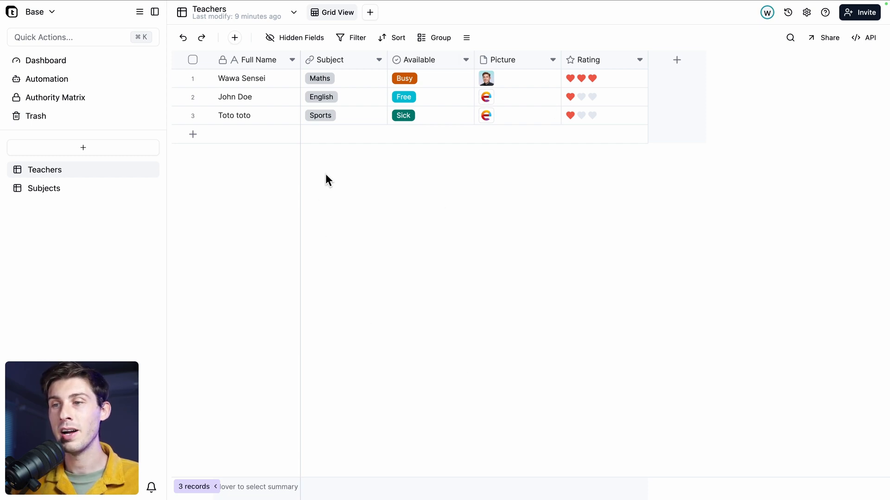
{"action": "mouse_move", "coordinate": [352, 18]}
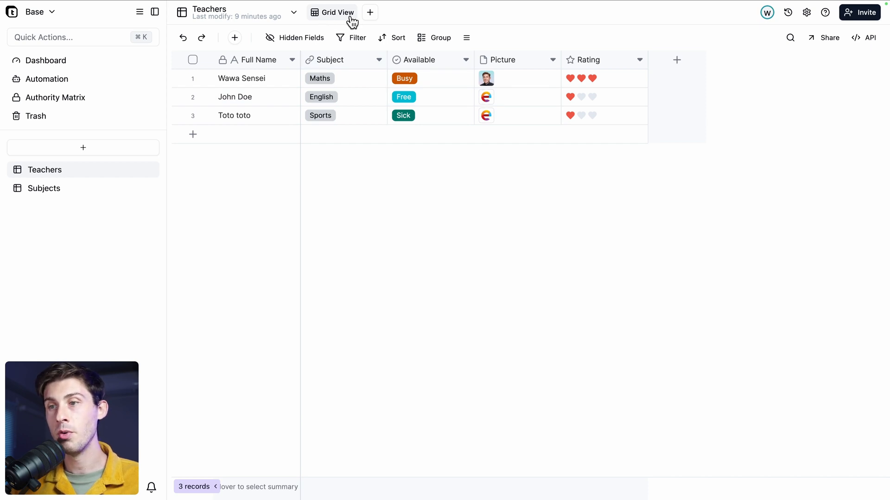
{"action": "mouse_move", "coordinate": [247, 84]}
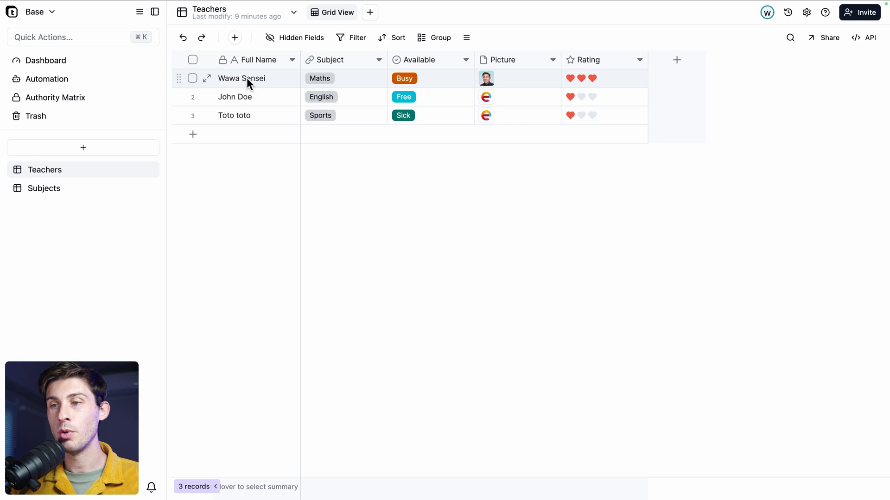
{"action": "mouse_move", "coordinate": [348, 157]}
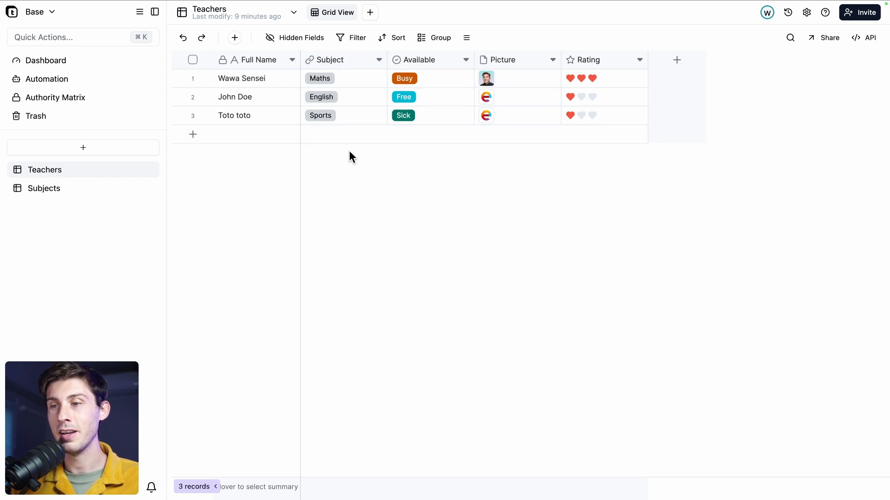
{"action": "left_click", "coordinate": [369, 12]}
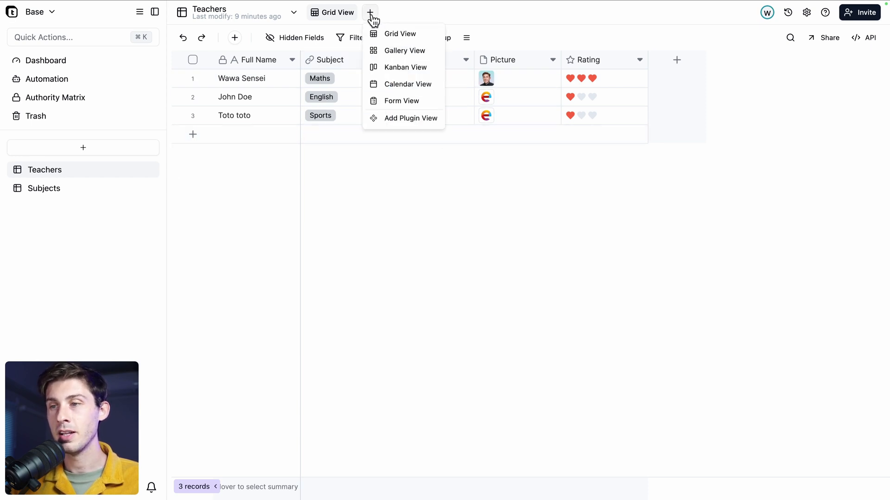
{"action": "mouse_move", "coordinate": [420, 47]}
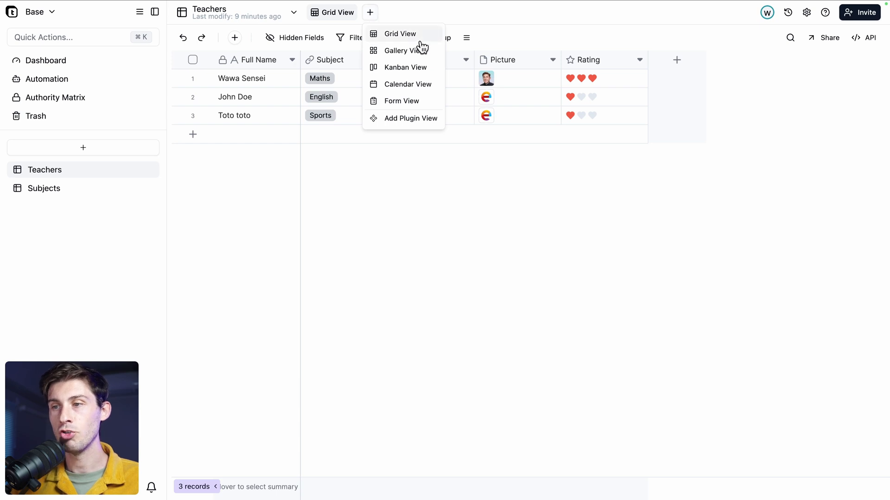
{"action": "mouse_move", "coordinate": [422, 84]}
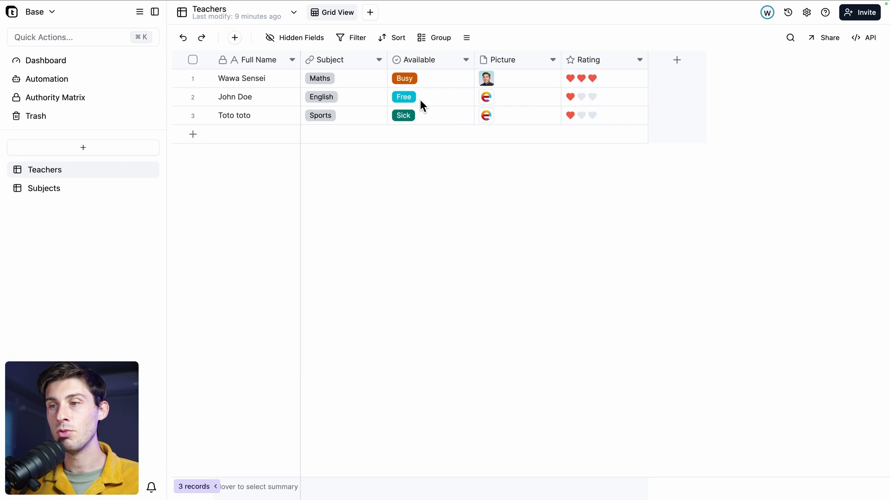
Add a Form view holding all five Teachers fields, with Full Name required.
{"action": "left_click", "coordinate": [369, 12]}
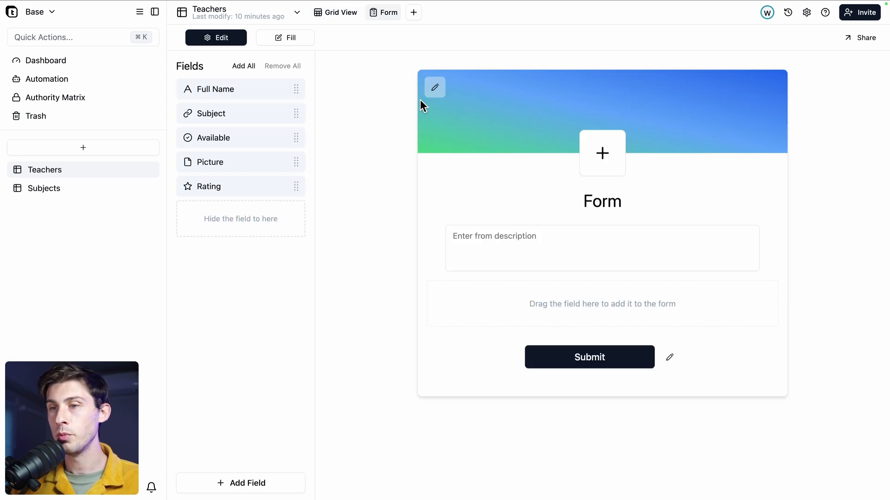
{"action": "mouse_move", "coordinate": [282, 91]}
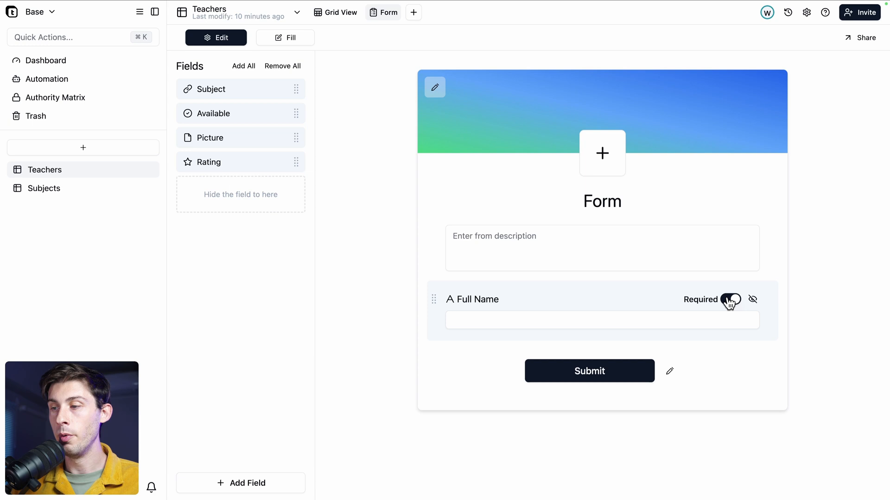
{"action": "left_click", "coordinate": [730, 299]}
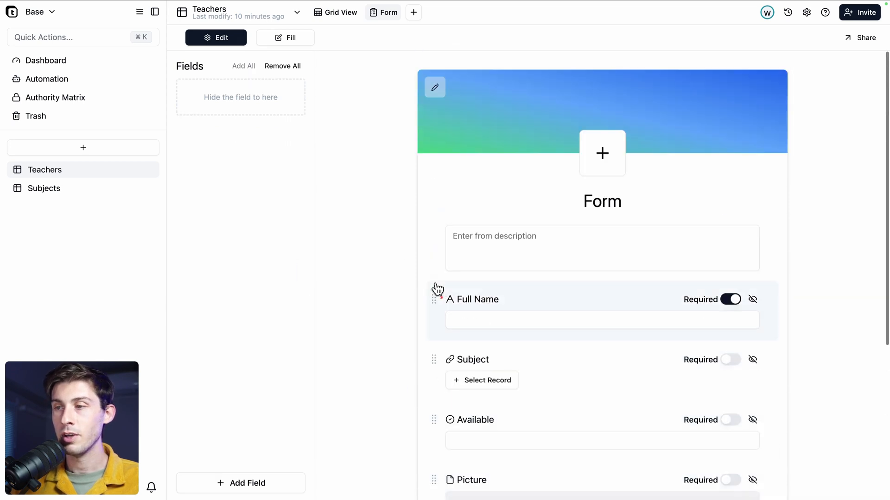
{"action": "mouse_move", "coordinate": [616, 124]}
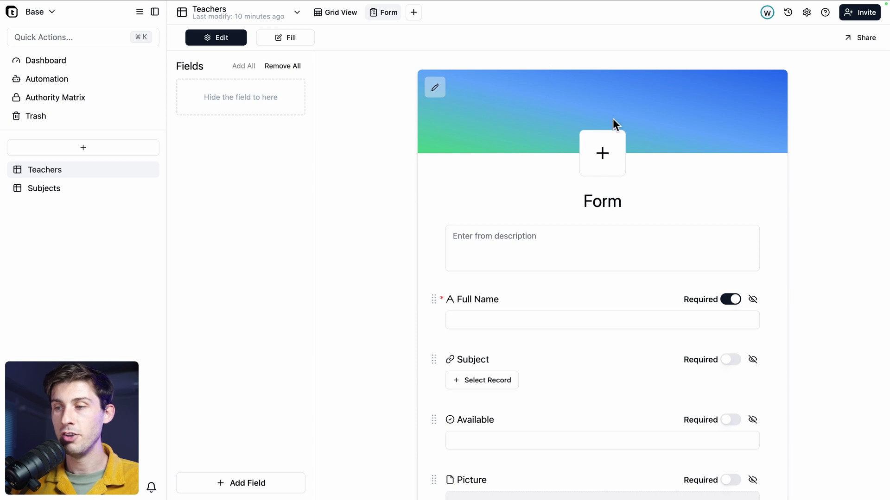
{"action": "mouse_move", "coordinate": [611, 223]}
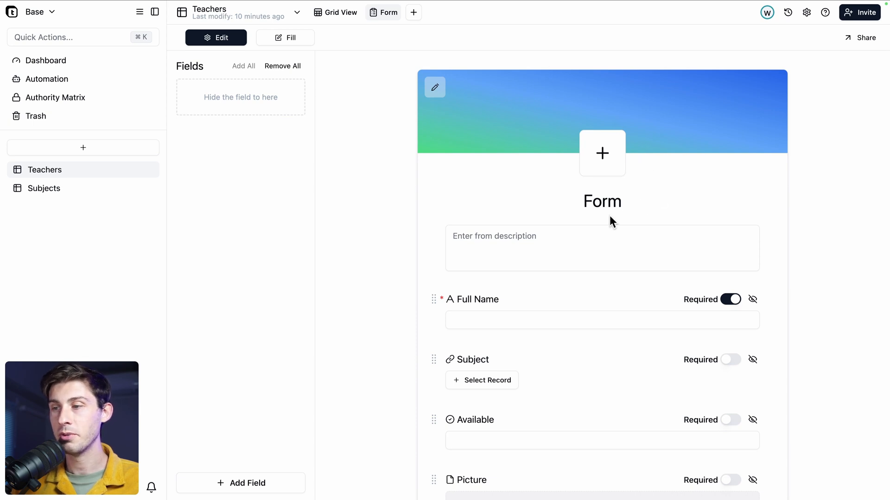
{"action": "mouse_move", "coordinate": [627, 285]}
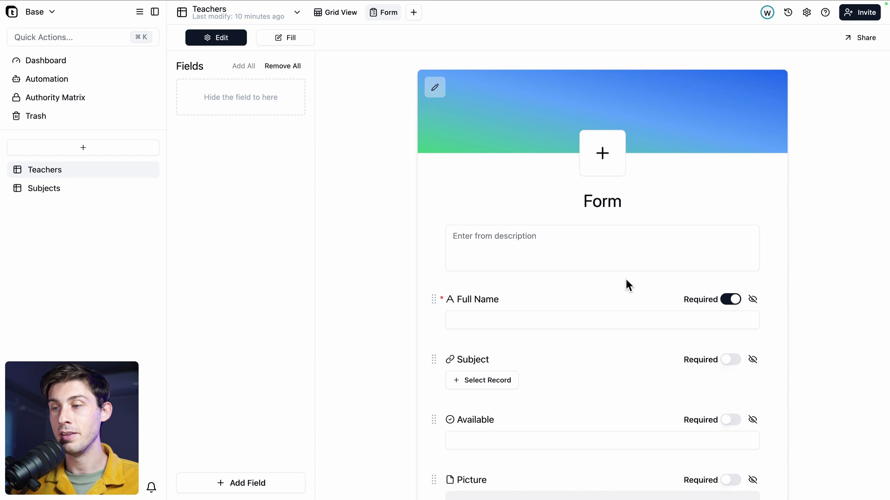
{"action": "scroll", "scroll_direction": "down", "scroll_amount": 3}
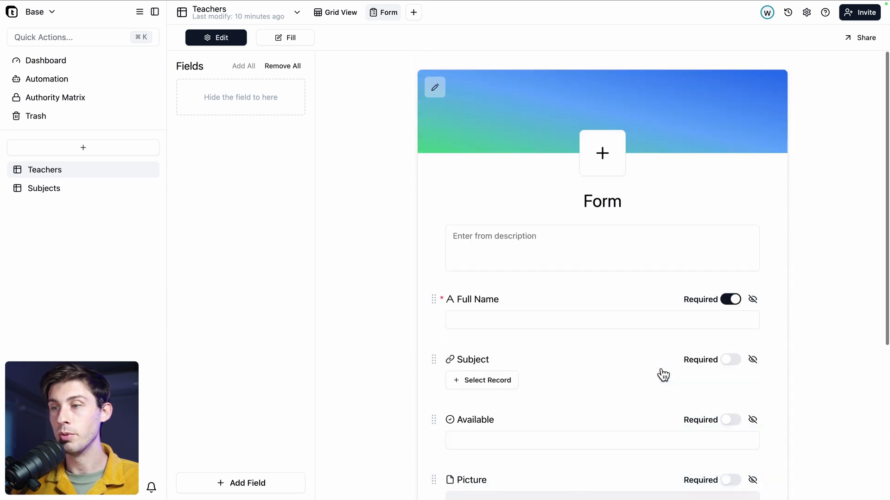
Switch on Sharing in the form view's Share settings to get a public link.
{"action": "left_click", "coordinate": [864, 37]}
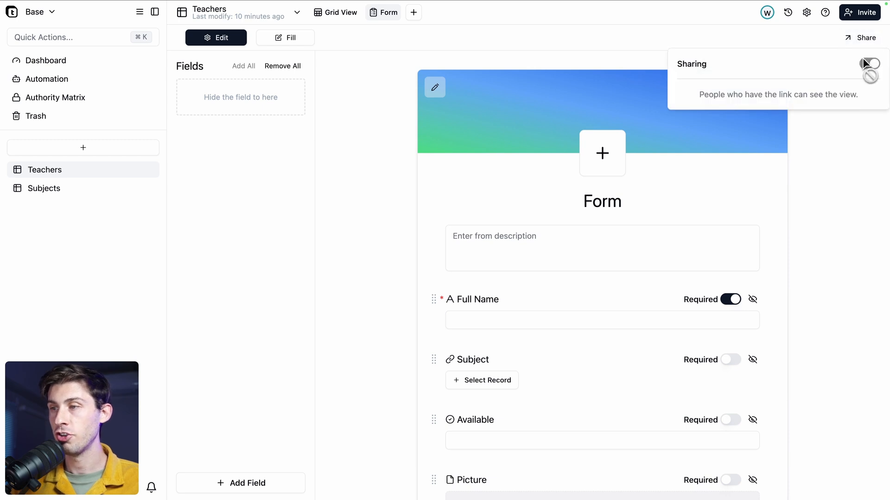
{"action": "left_click", "coordinate": [868, 64]}
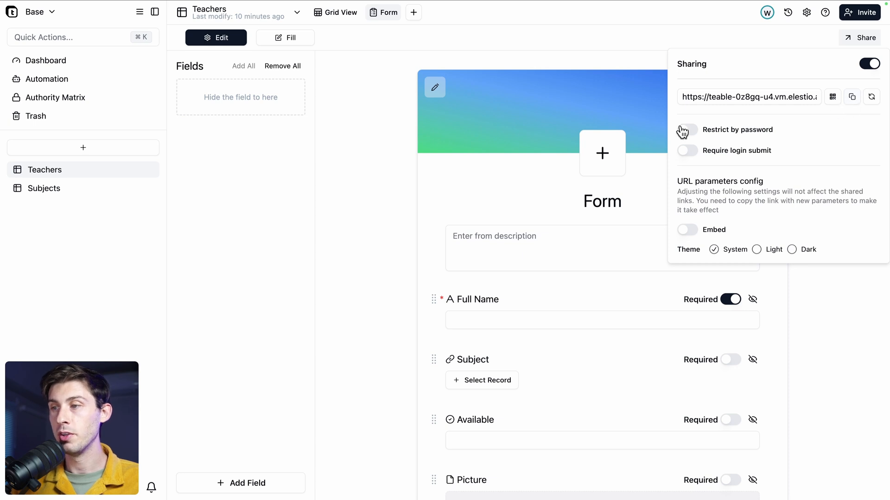
{"action": "mouse_move", "coordinate": [691, 146]}
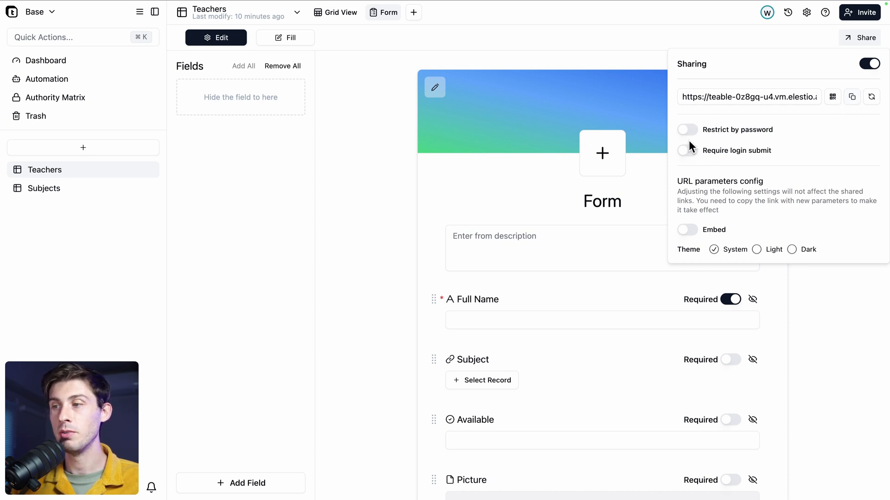
{"action": "mouse_move", "coordinate": [661, 155]}
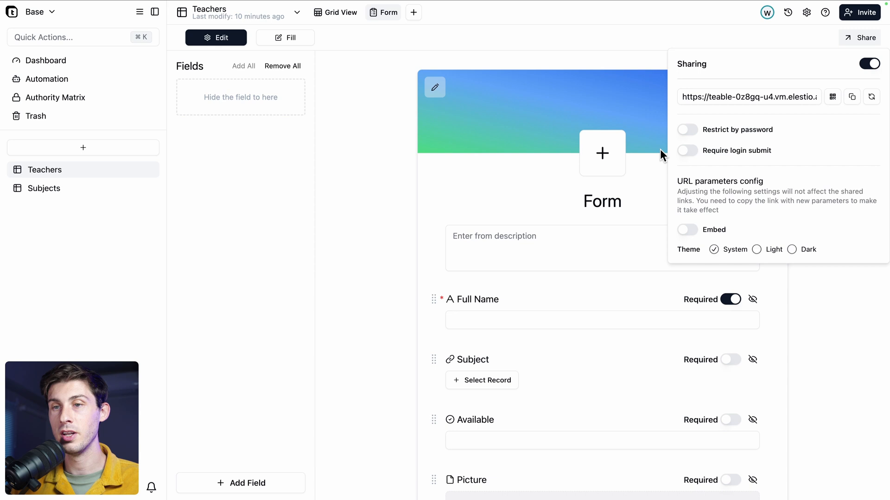
{"action": "mouse_move", "coordinate": [394, 180]}
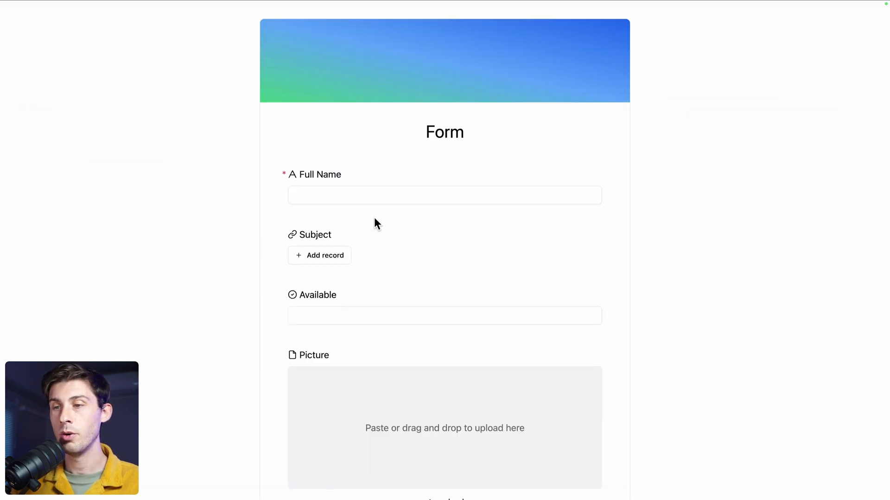
Submit Spongebob Squarepants through the form with Sports, Free and a logo picture.
{"action": "type", "text": "Spongebob Squarepants"}
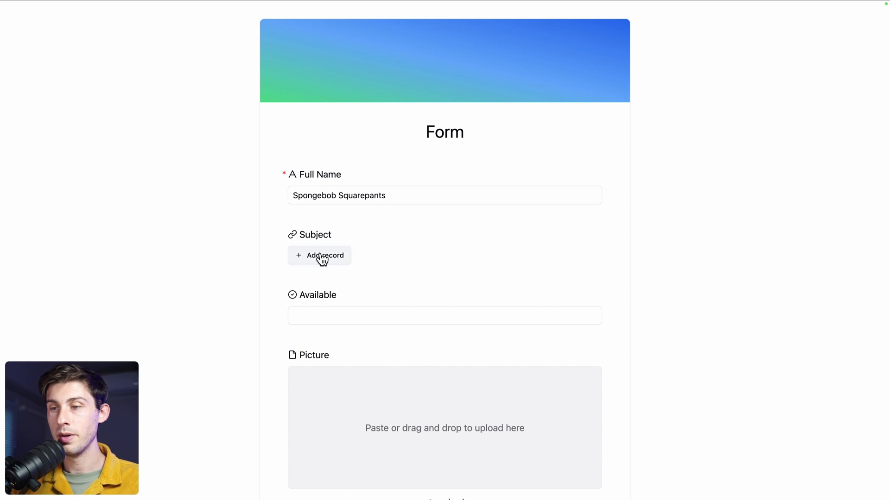
{"action": "left_click", "coordinate": [318, 255]}
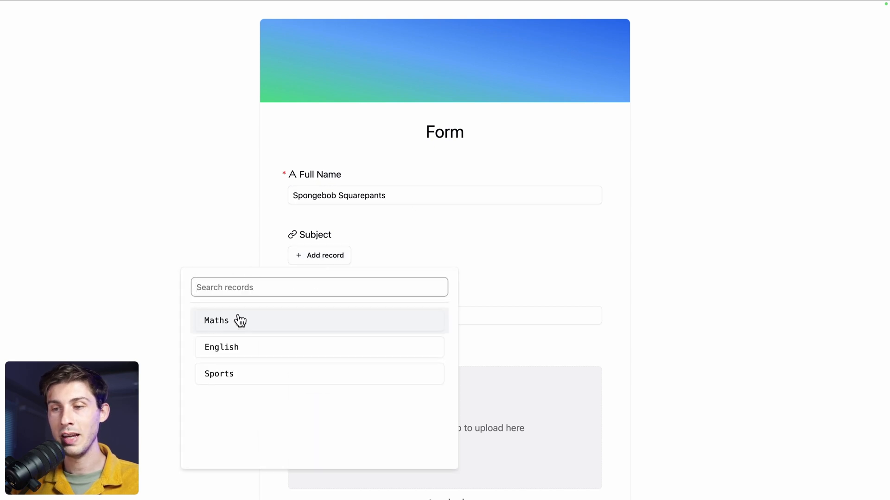
{"action": "mouse_move", "coordinate": [237, 338]}
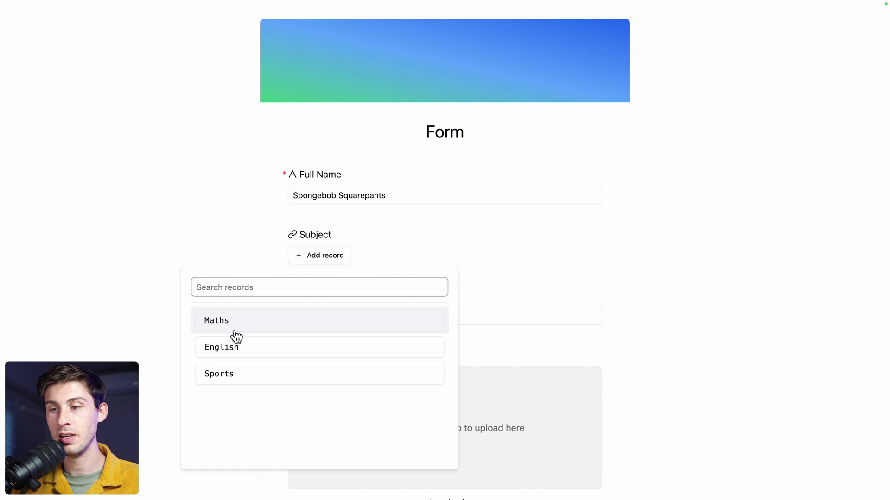
{"action": "left_click", "coordinate": [220, 374]}
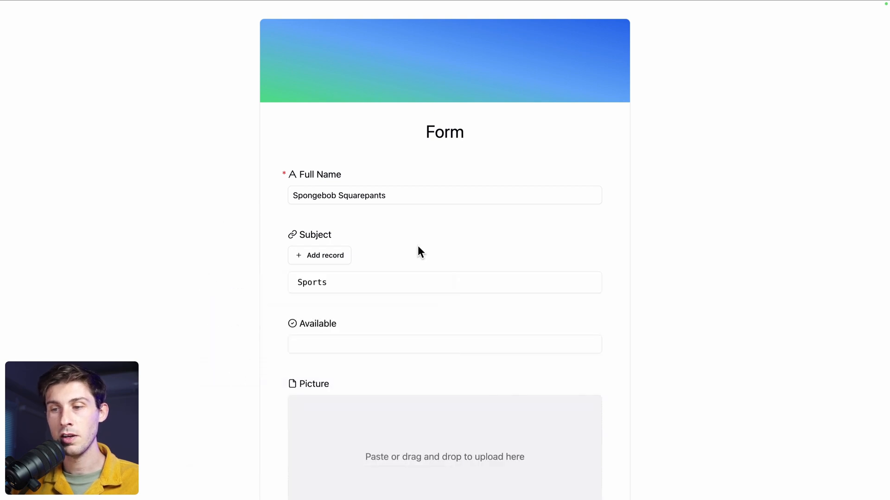
{"action": "left_click", "coordinate": [445, 343]}
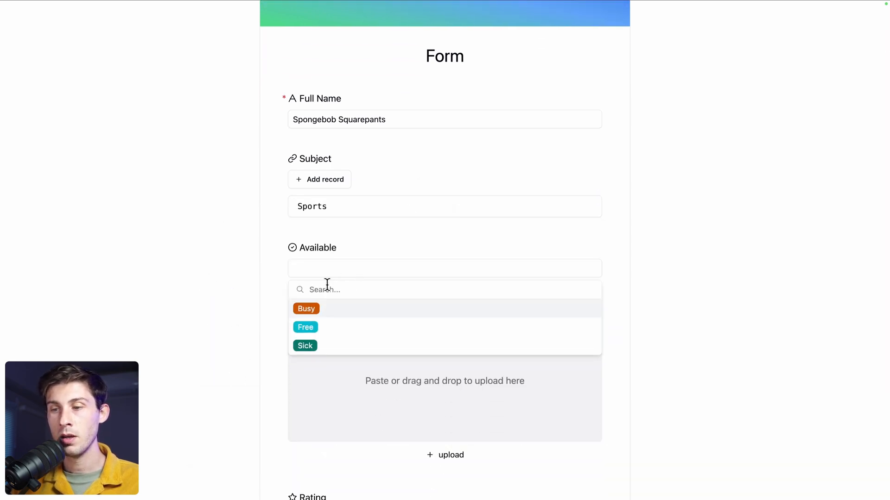
{"action": "left_click", "coordinate": [305, 328]}
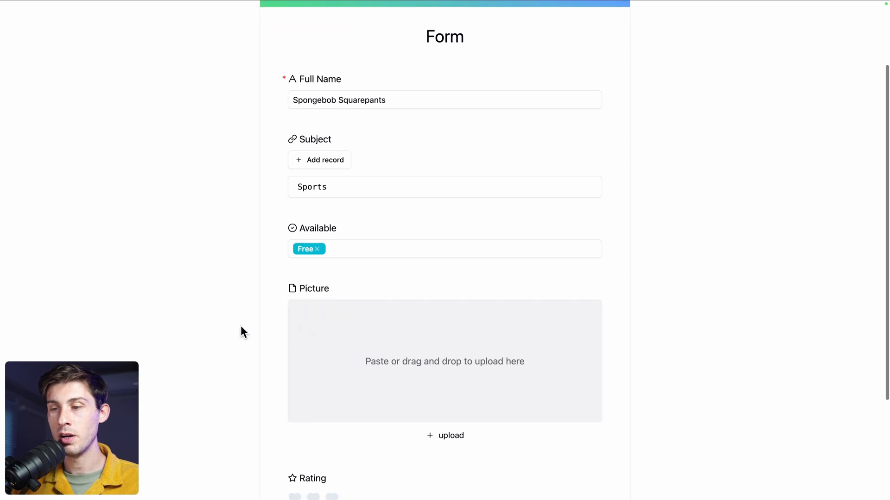
{"action": "left_click", "coordinate": [445, 435]}
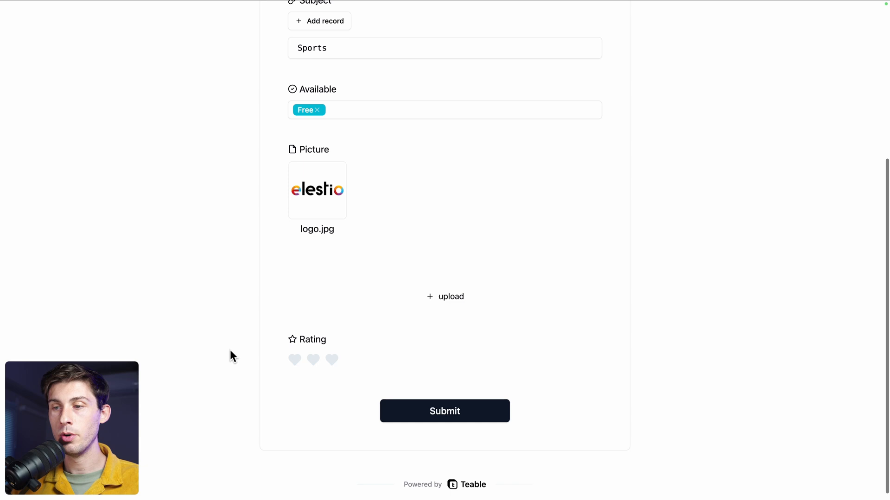
{"action": "scroll", "scroll_direction": "up", "scroll_amount": 3}
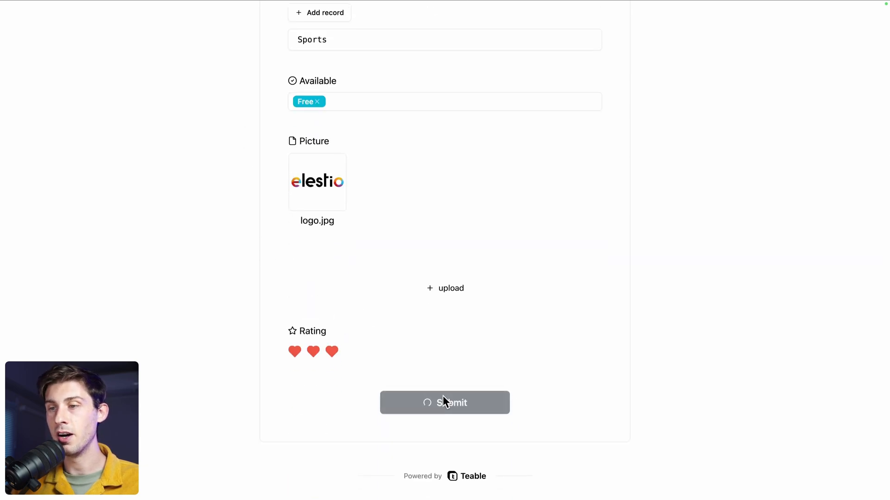
{"action": "left_click", "coordinate": [445, 402]}
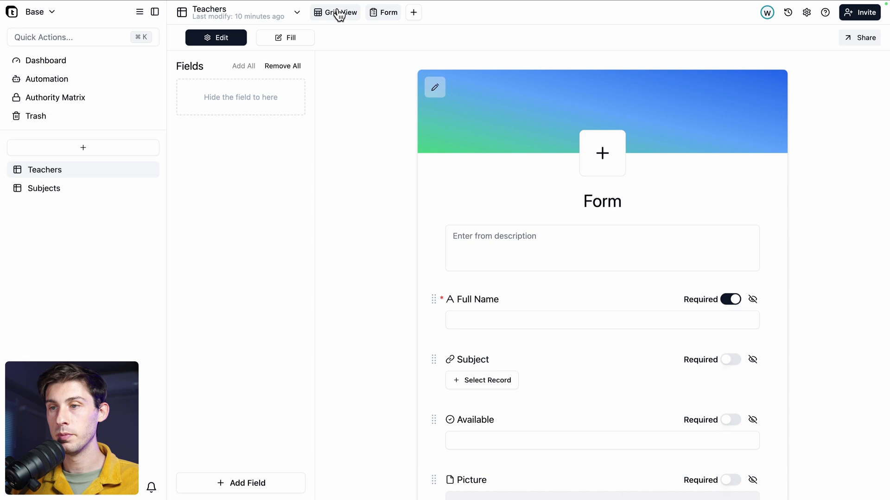
Return to Grid View showing Spongebob Squarepants as the fourth teacher.
{"action": "left_click", "coordinate": [335, 12]}
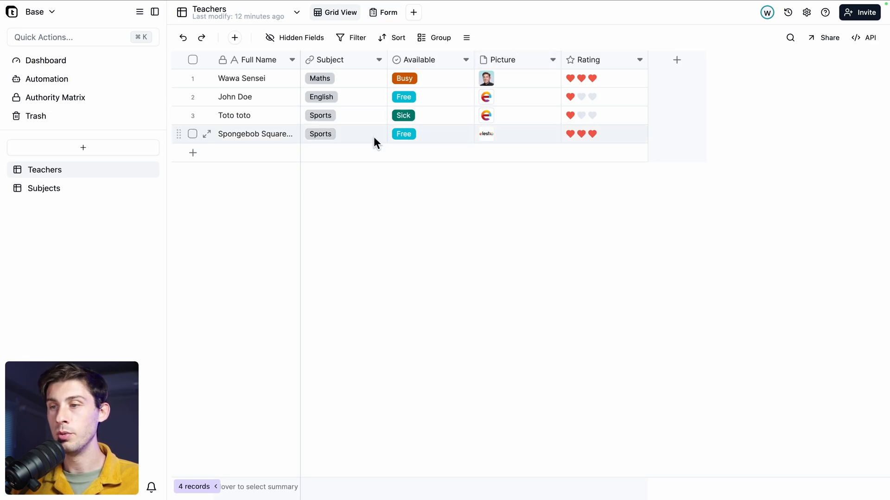
{"action": "mouse_move", "coordinate": [332, 222]}
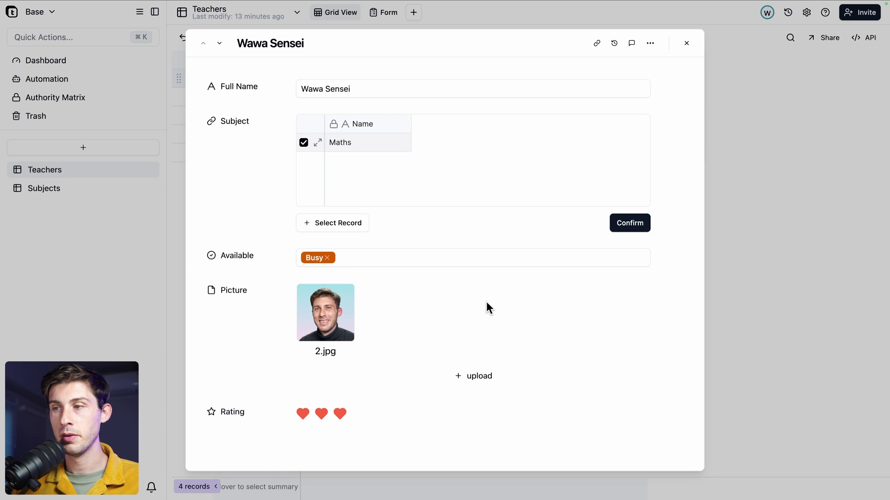
{"action": "mouse_move", "coordinate": [600, 82]}
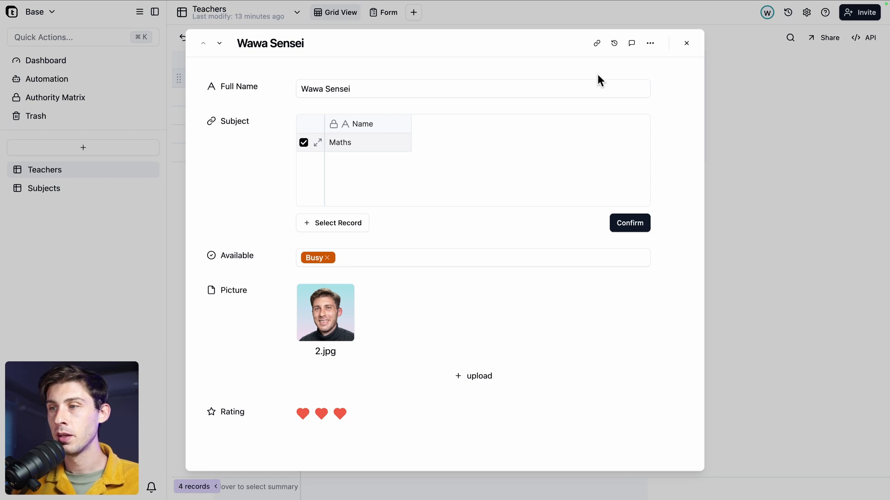
Review Wawa Sensei's record history, then close the expanded record.
{"action": "left_click", "coordinate": [614, 43]}
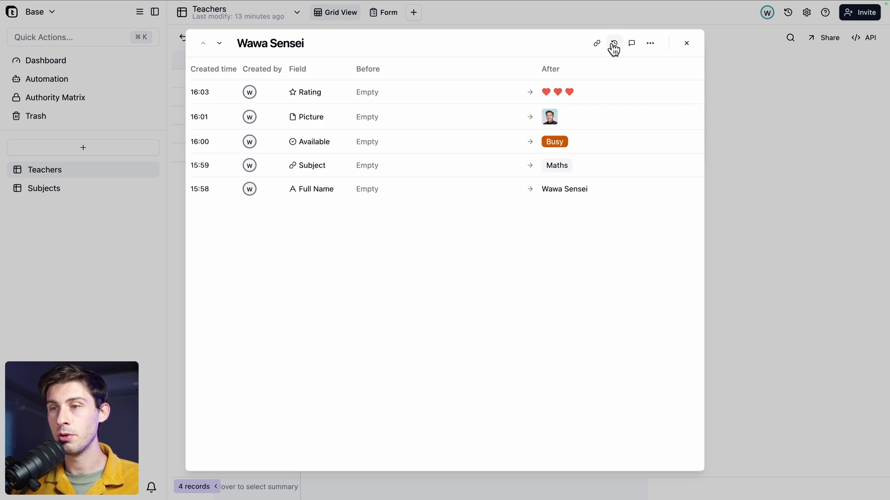
{"action": "mouse_move", "coordinate": [215, 96]}
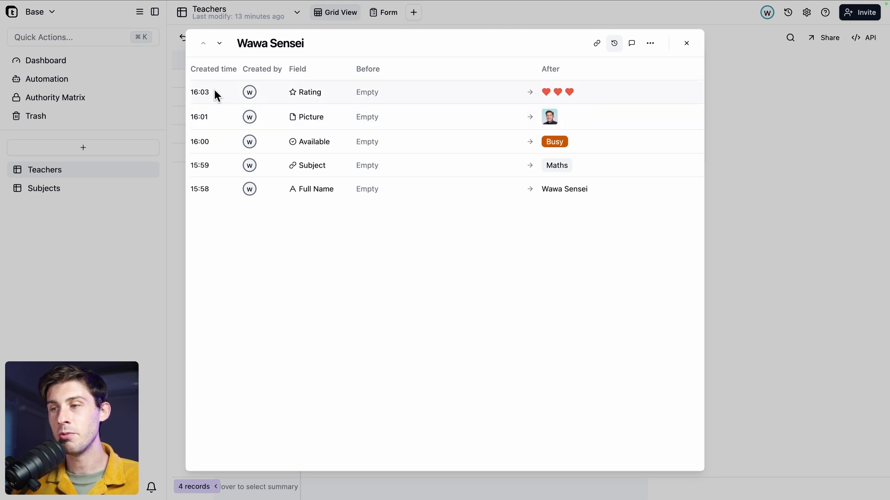
{"action": "mouse_move", "coordinate": [285, 101]}
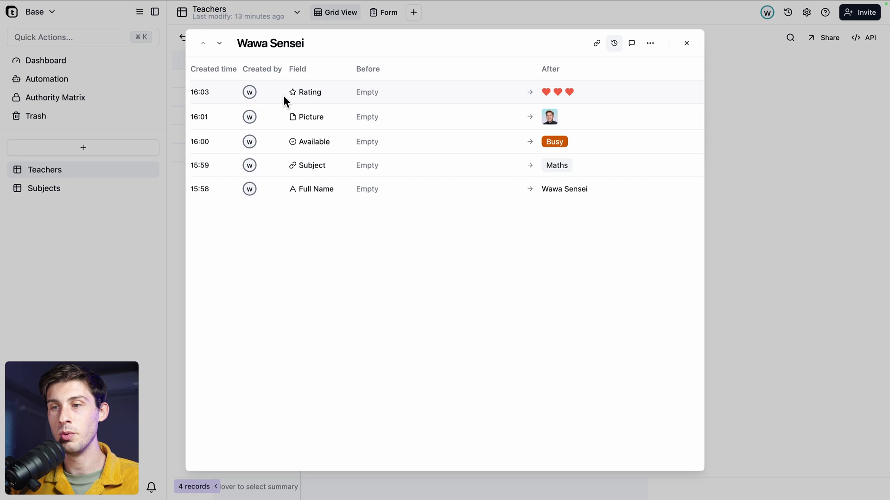
{"action": "mouse_move", "coordinate": [256, 213]}
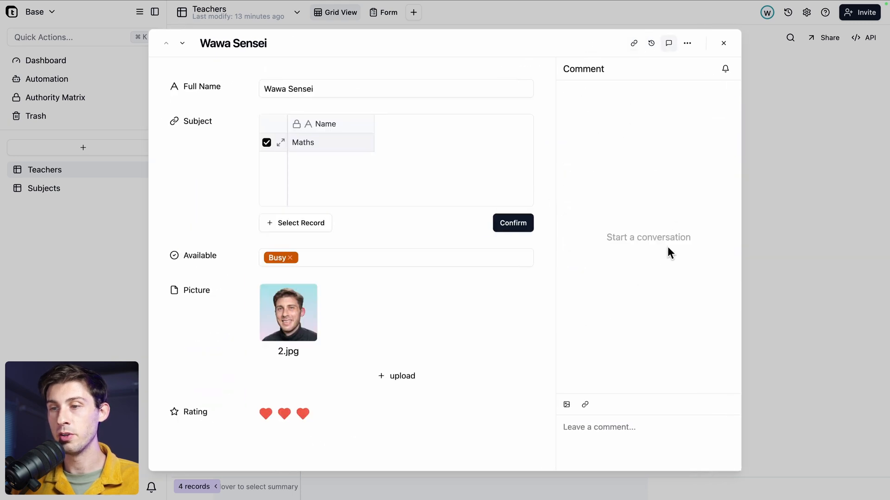
{"action": "mouse_move", "coordinate": [414, 363]}
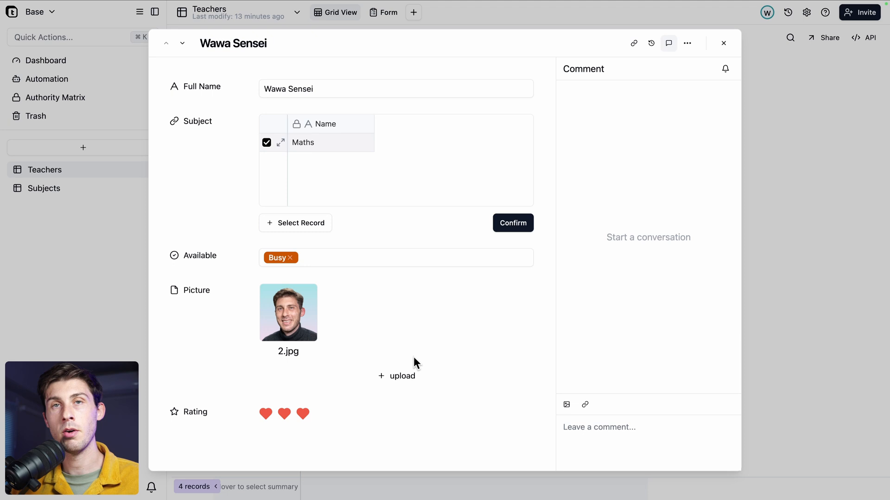
{"action": "left_click", "coordinate": [722, 43]}
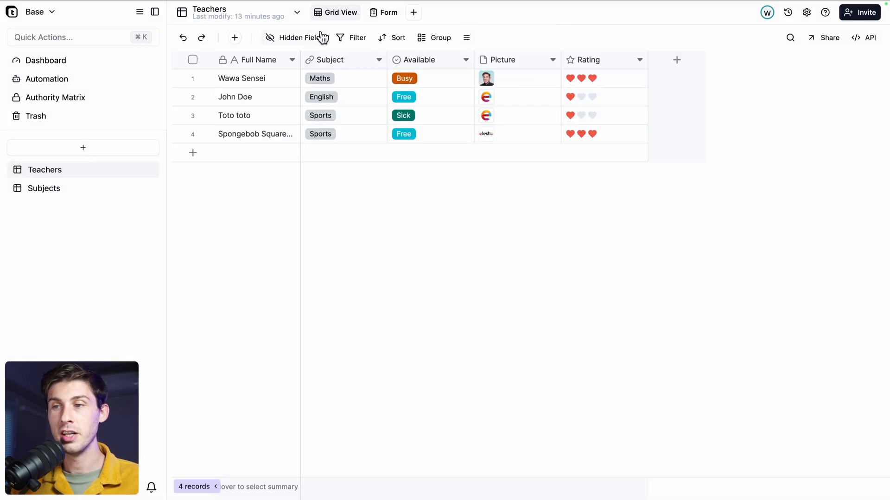
{"action": "left_click", "coordinate": [357, 37]}
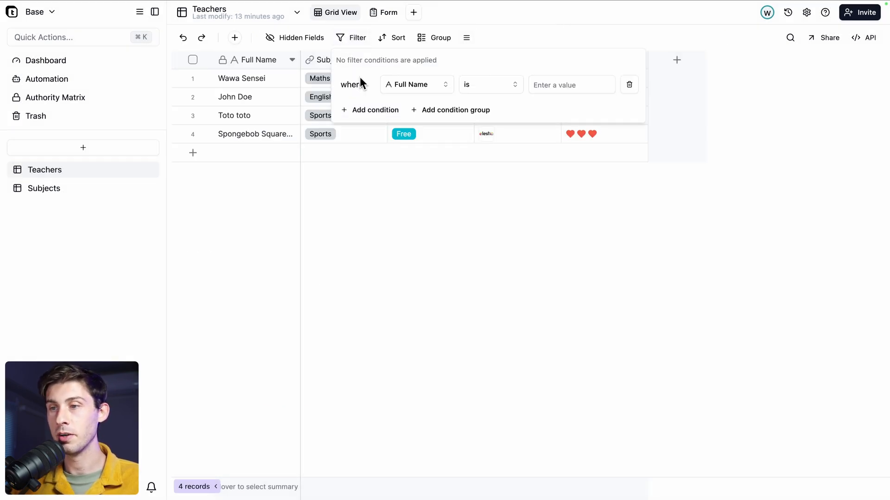
{"action": "left_click", "coordinate": [416, 84]}
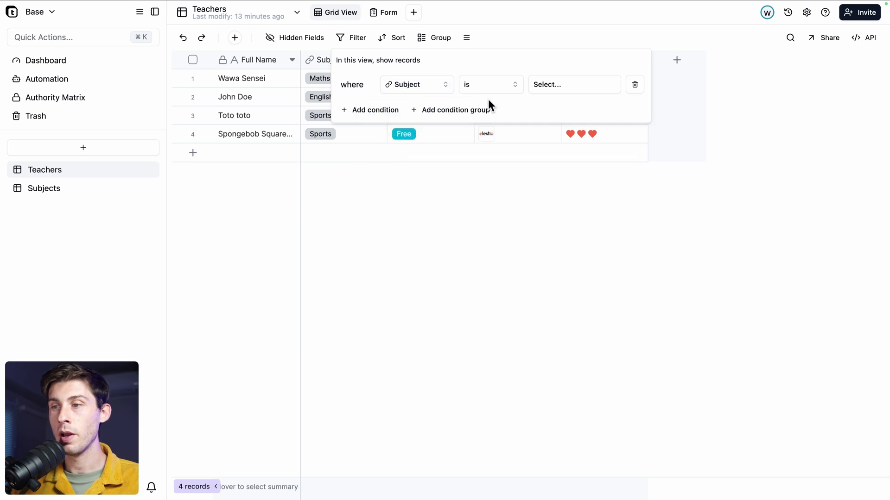
{"action": "left_click", "coordinate": [573, 84]}
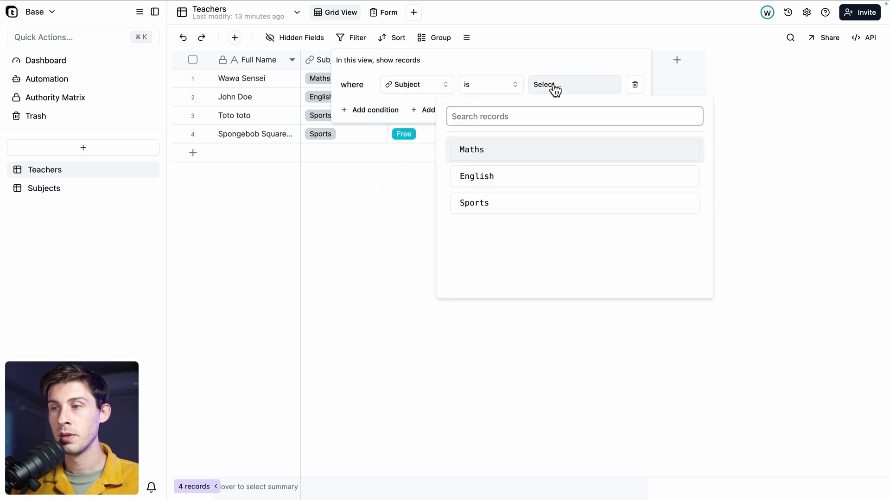
{"action": "mouse_move", "coordinate": [485, 84]}
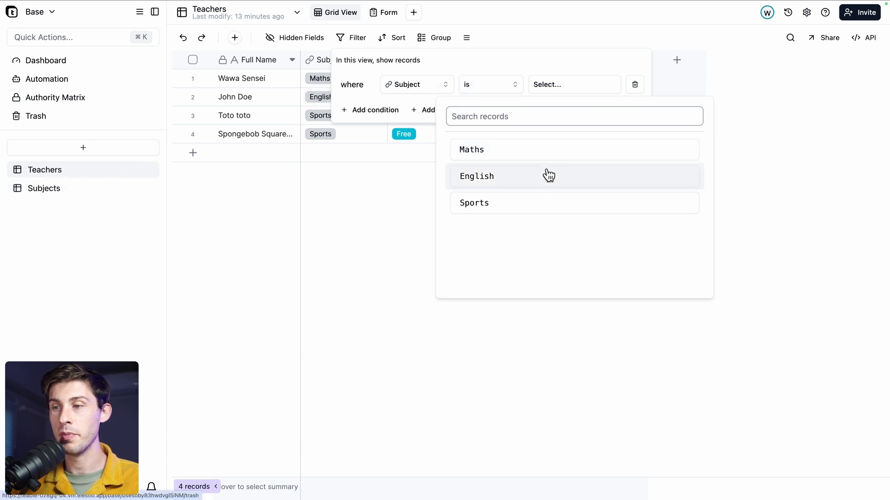
{"action": "left_click", "coordinate": [474, 202]}
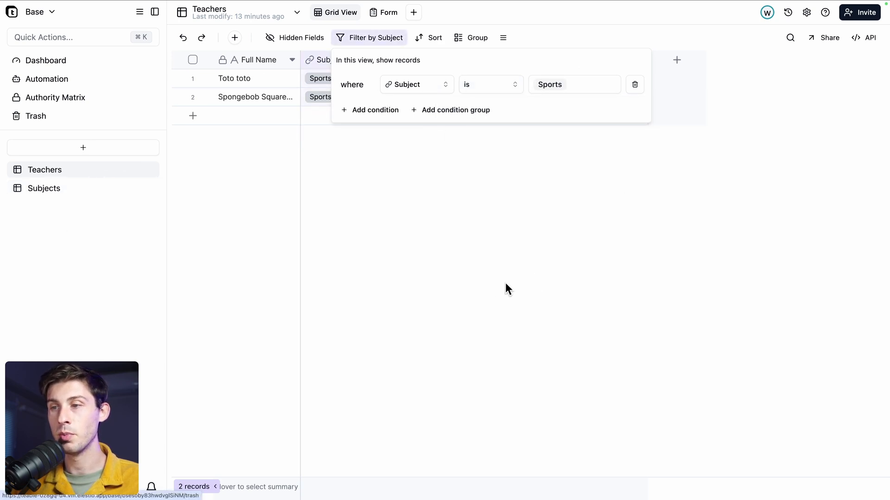
{"action": "left_click", "coordinate": [338, 212]}
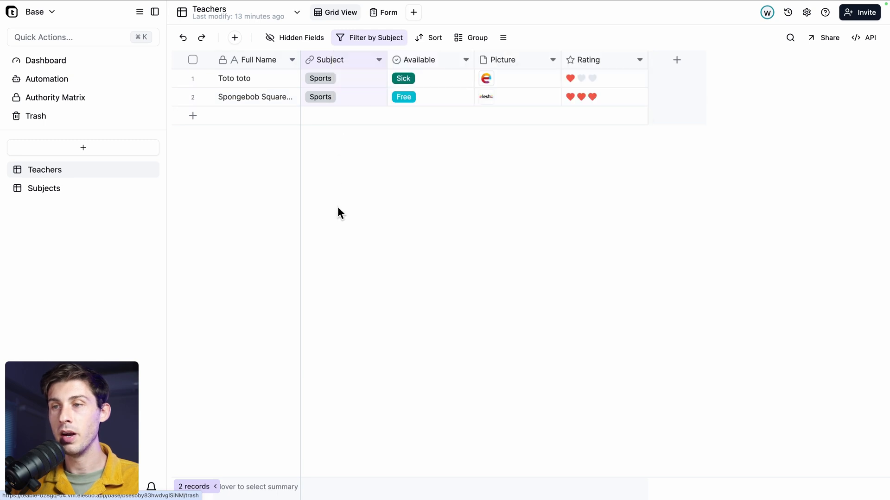
{"action": "mouse_move", "coordinate": [376, 83]}
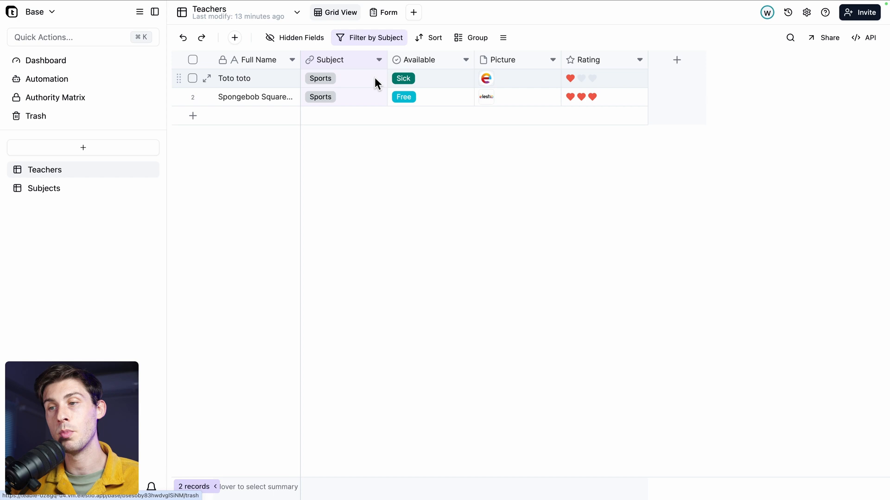
{"action": "left_click", "coordinate": [369, 37]}
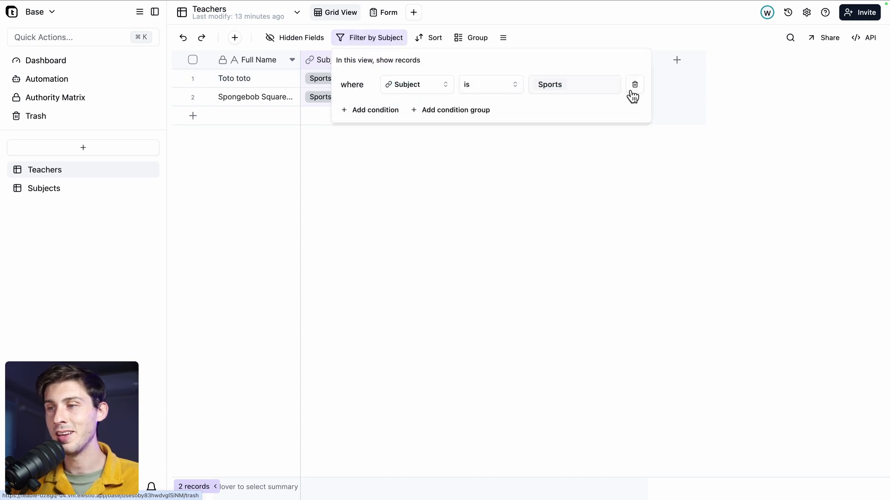
{"action": "left_click", "coordinate": [634, 84]}
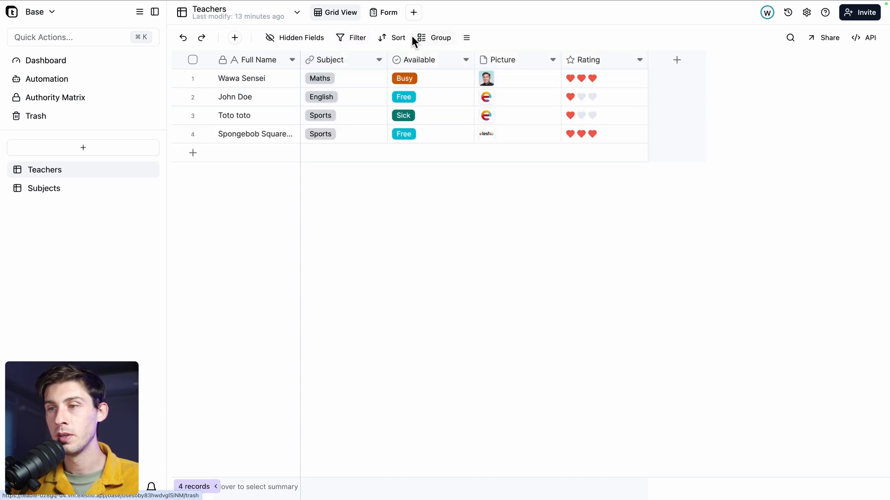
{"action": "mouse_move", "coordinate": [377, 300]}
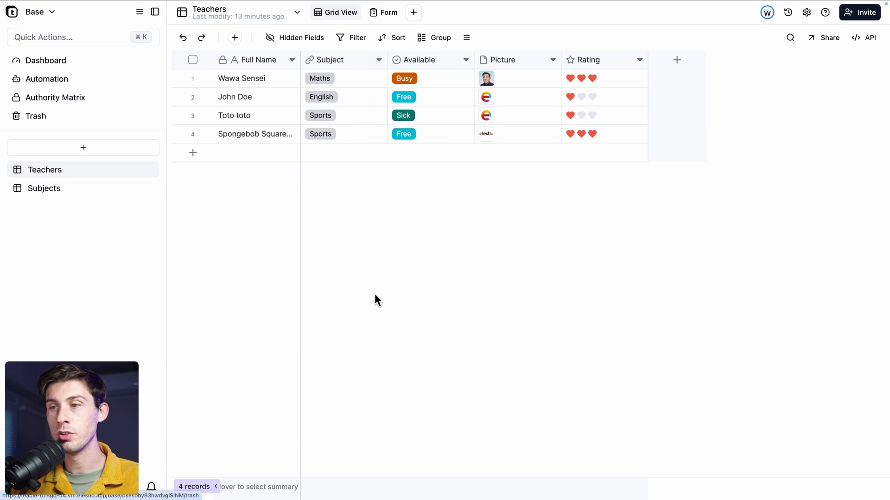
Group the Teachers grid by Subject into English, Maths and Sports groups.
{"action": "left_click", "coordinate": [434, 38]}
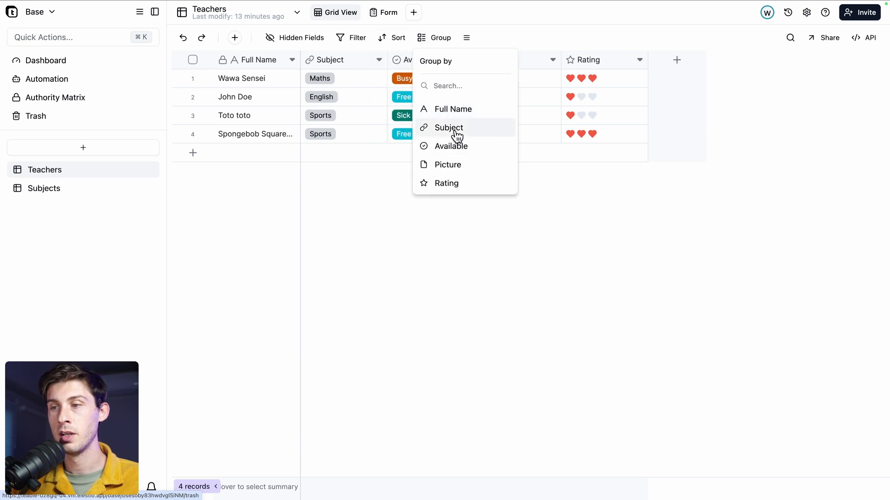
{"action": "left_click", "coordinate": [449, 127]}
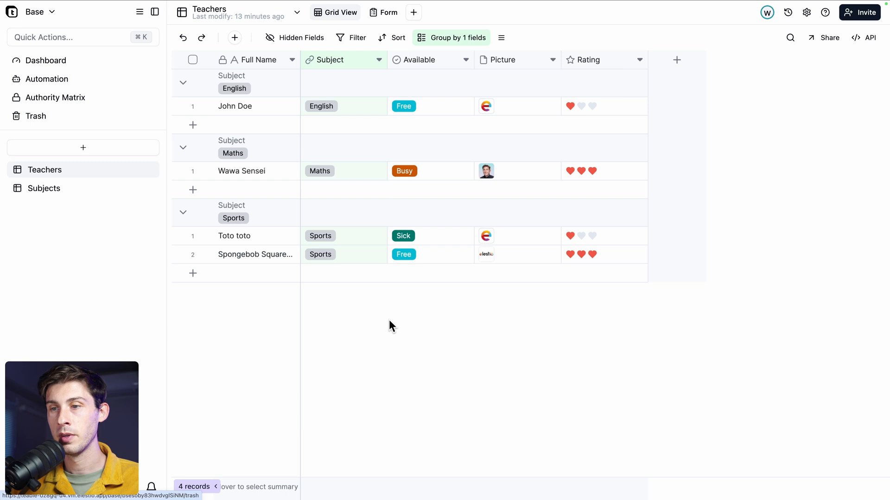
{"action": "mouse_move", "coordinate": [295, 182]}
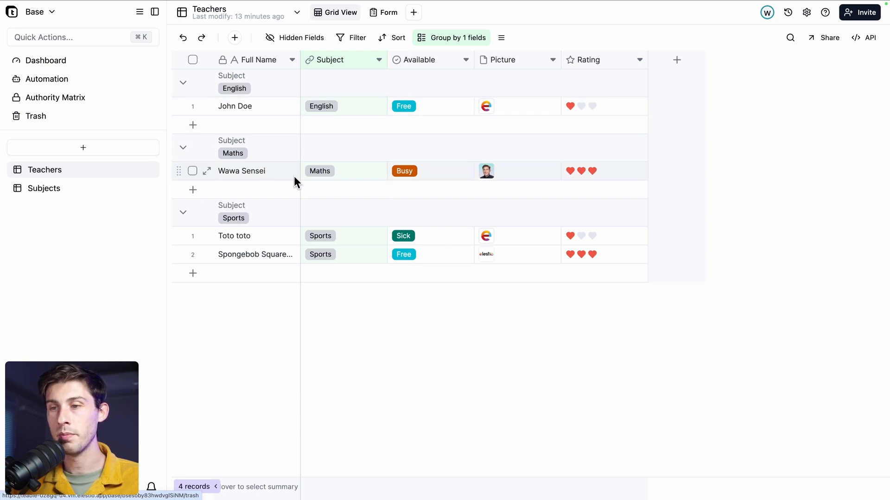
{"action": "mouse_move", "coordinate": [372, 289]}
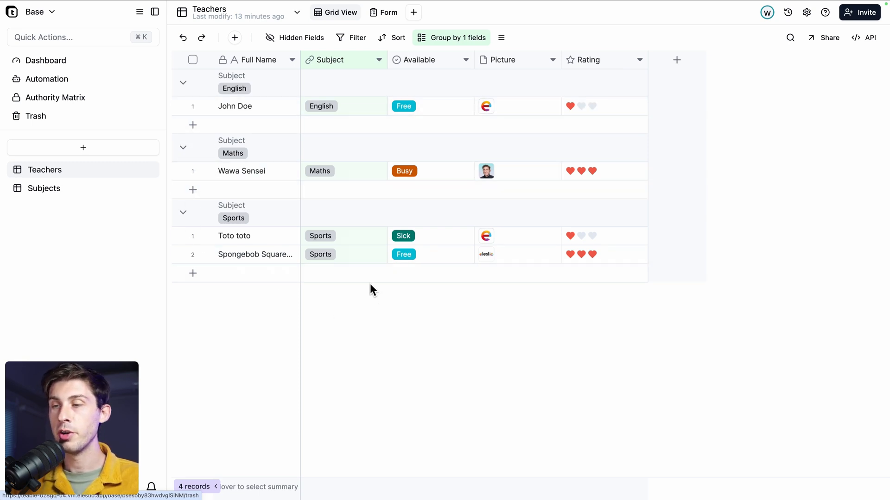
{"action": "mouse_move", "coordinate": [406, 113]}
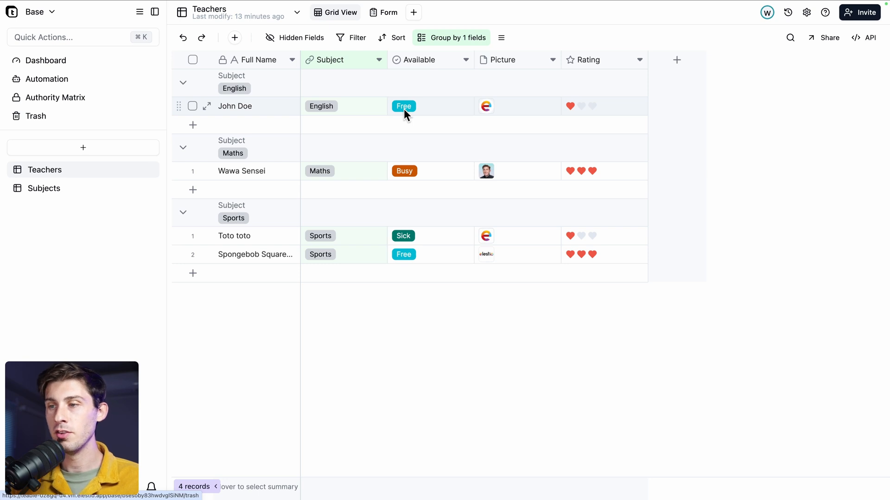
{"action": "mouse_move", "coordinate": [411, 25]}
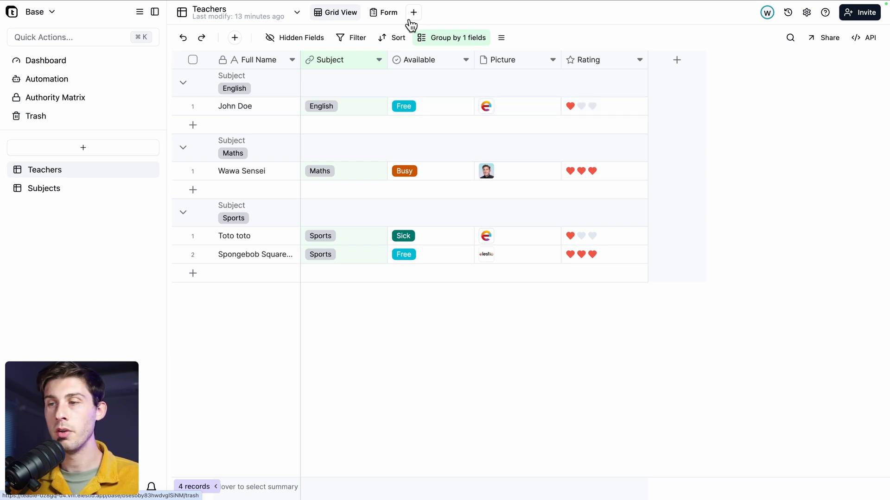
Create a Gallery view of the teachers and show Subject on the cards.
{"action": "left_click", "coordinate": [413, 12]}
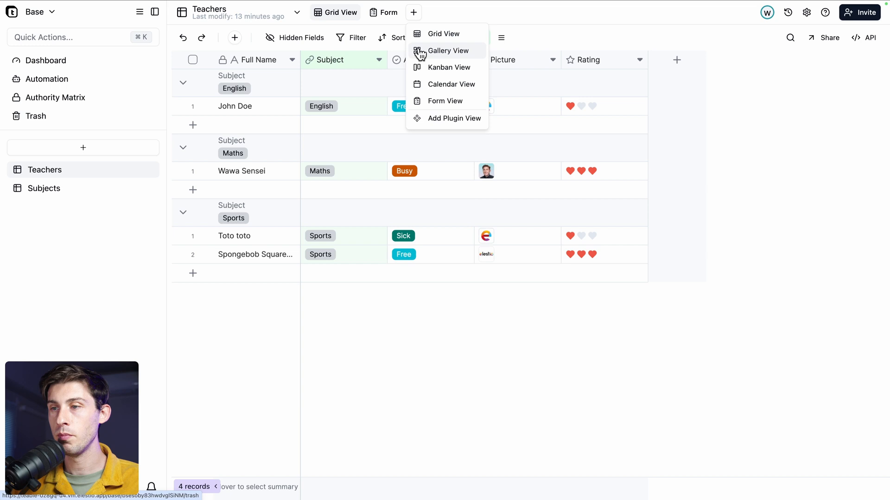
{"action": "left_click", "coordinate": [448, 51]}
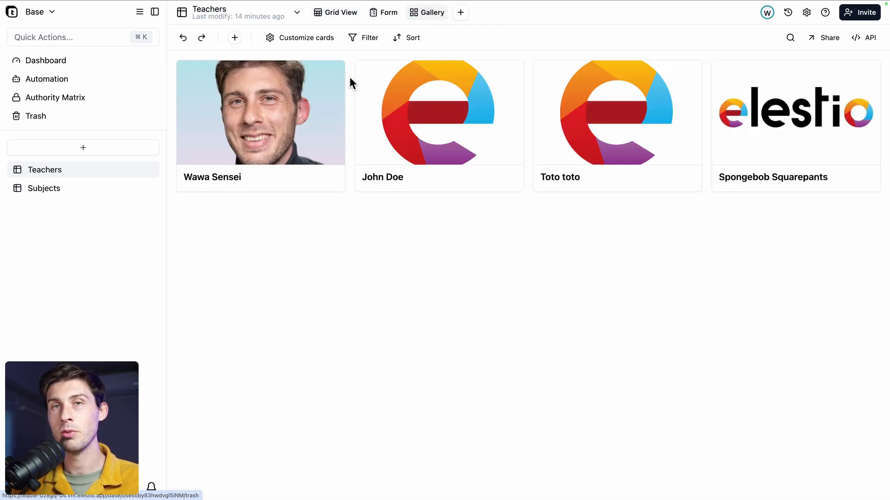
{"action": "mouse_move", "coordinate": [181, 112]}
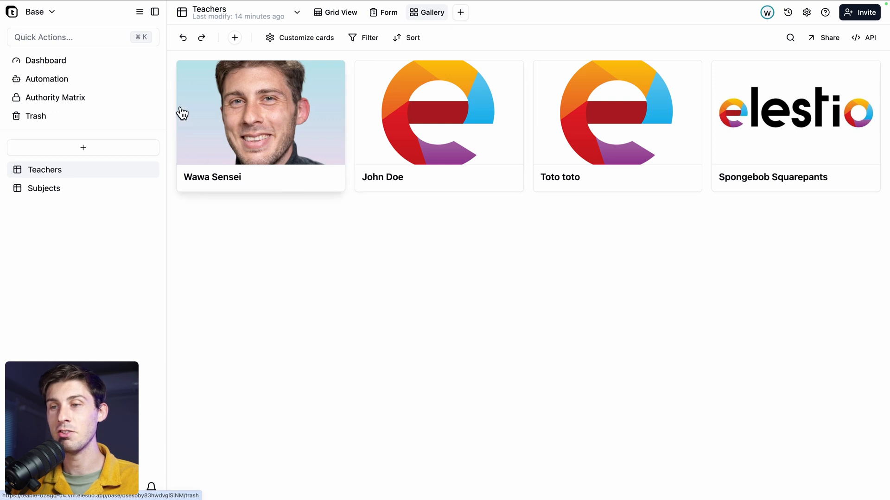
{"action": "mouse_move", "coordinate": [599, 79]}
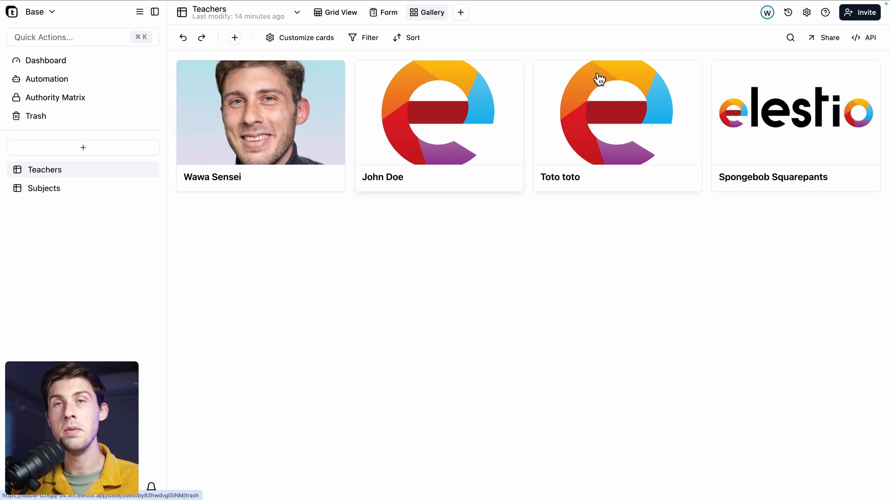
{"action": "mouse_move", "coordinate": [525, 302]}
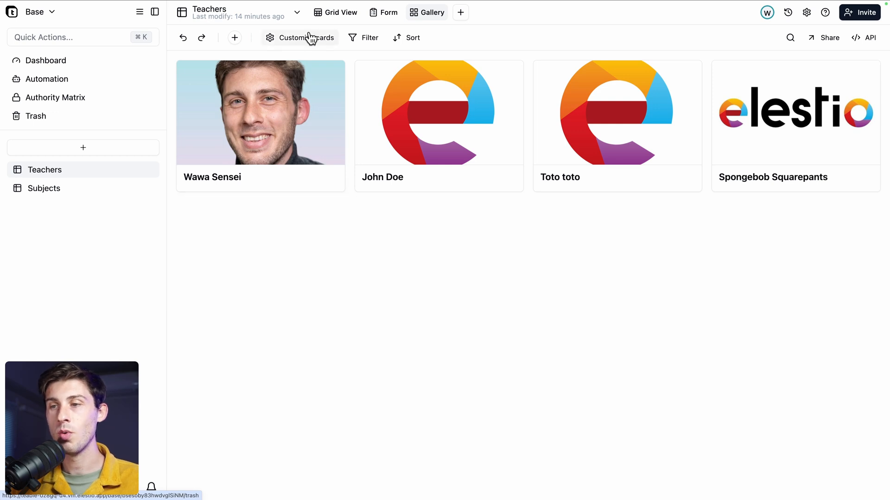
{"action": "left_click", "coordinate": [306, 37]}
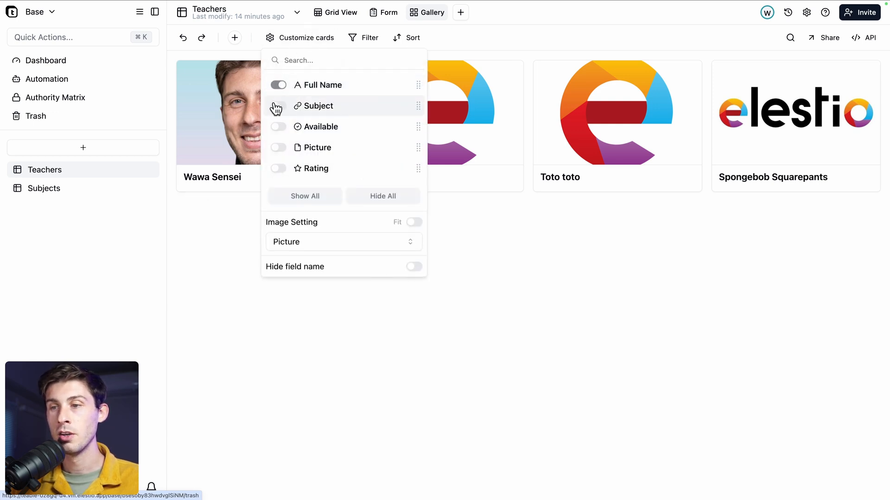
{"action": "left_click", "coordinate": [278, 106]}
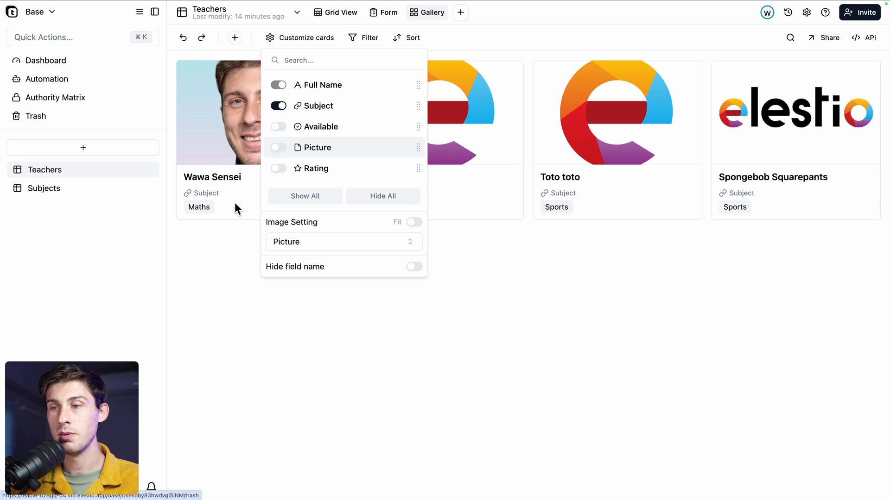
{"action": "mouse_move", "coordinate": [228, 166]}
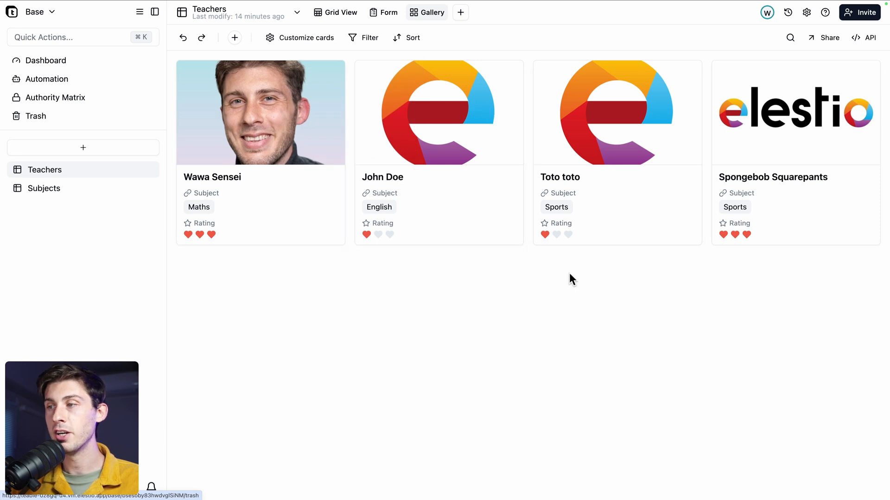
Turn on public link sharing for the gallery view and enable its embed iframe code.
{"action": "left_click", "coordinate": [828, 38]}
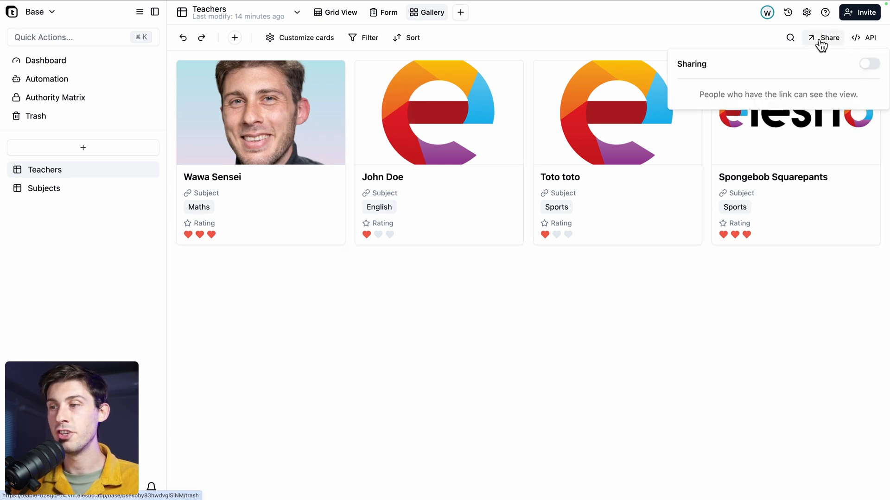
{"action": "left_click", "coordinate": [868, 63]}
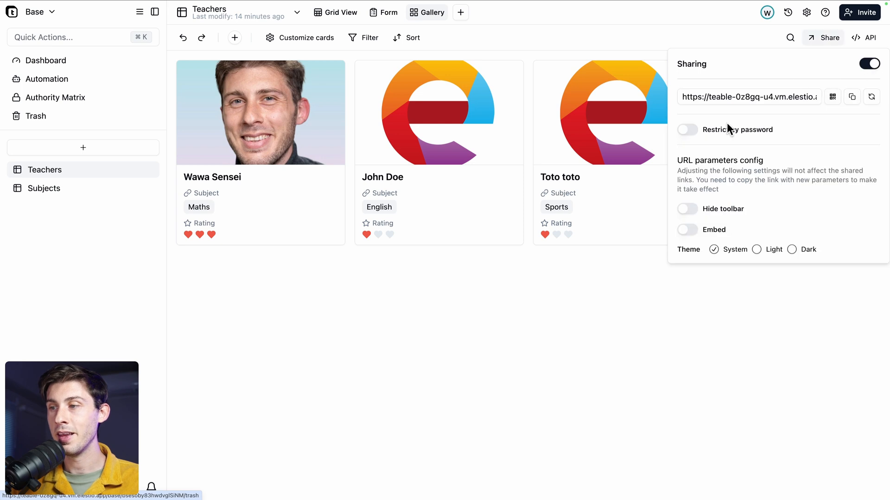
{"action": "left_click", "coordinate": [686, 232]}
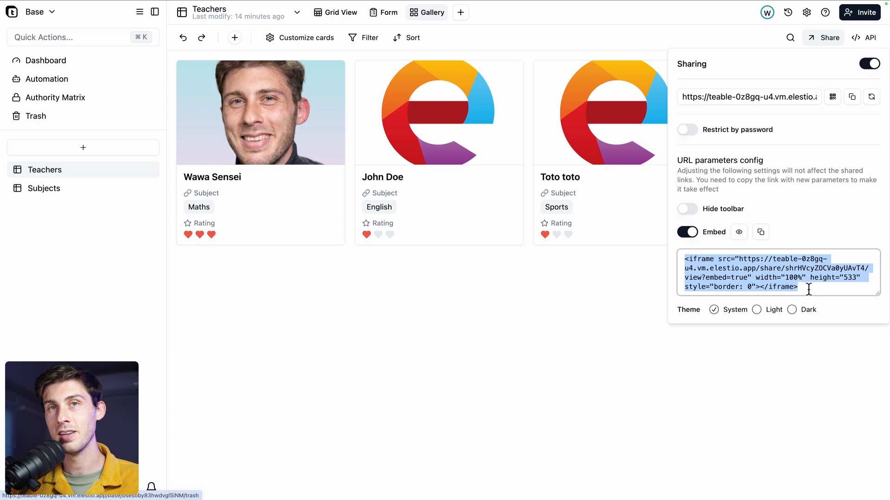
{"action": "left_click", "coordinate": [352, 377]}
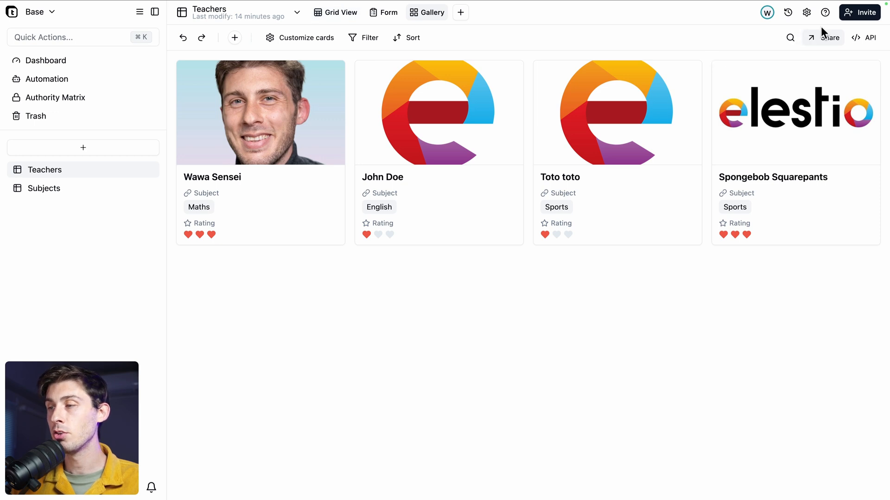
{"action": "left_click", "coordinate": [825, 37]}
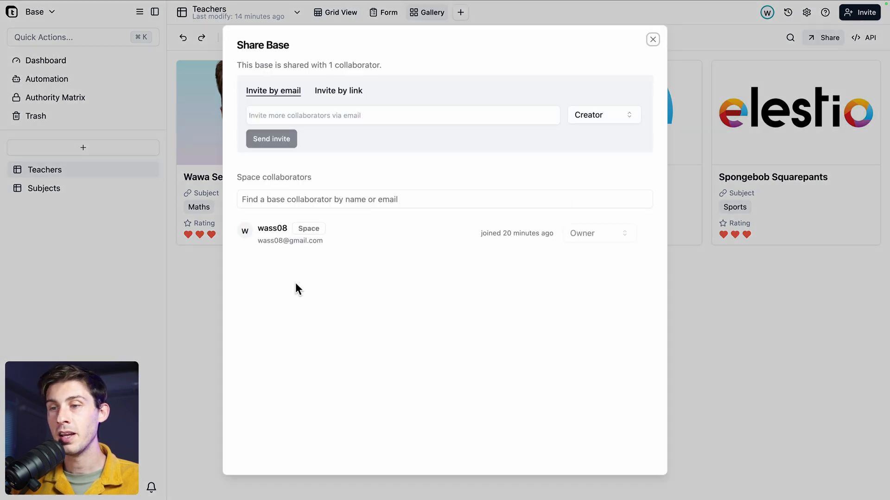
{"action": "left_click", "coordinate": [403, 115]}
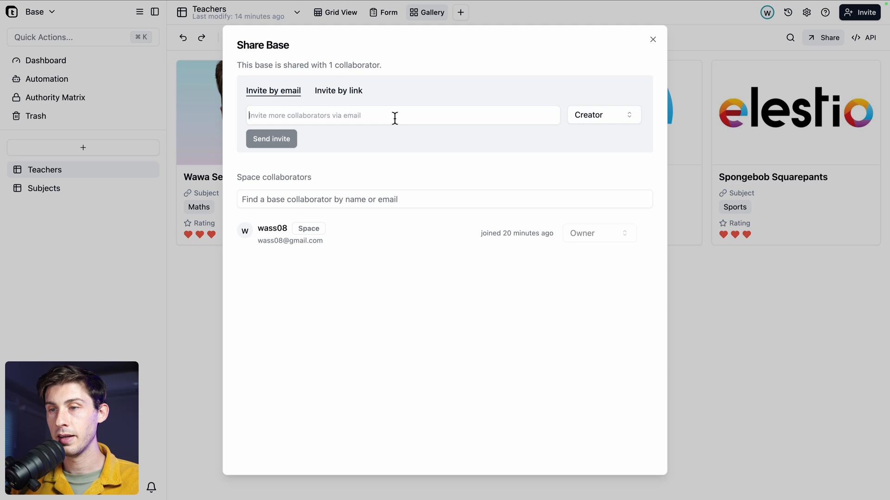
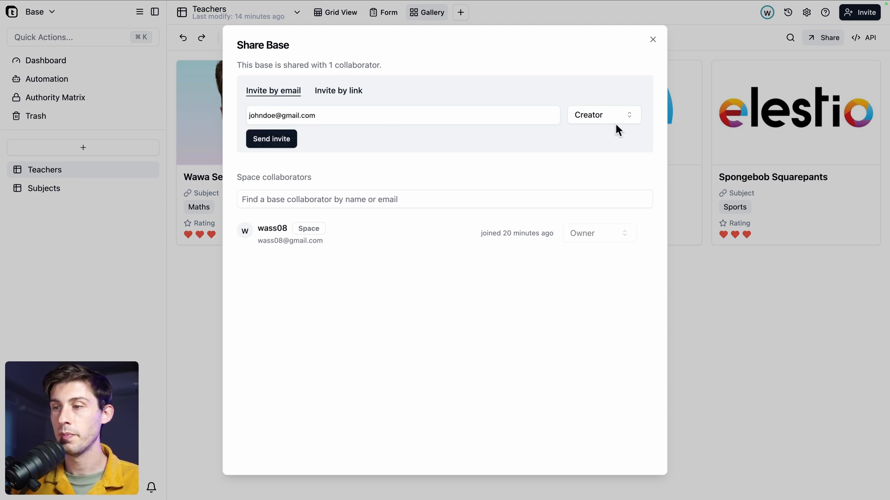
{"action": "left_click", "coordinate": [602, 114]}
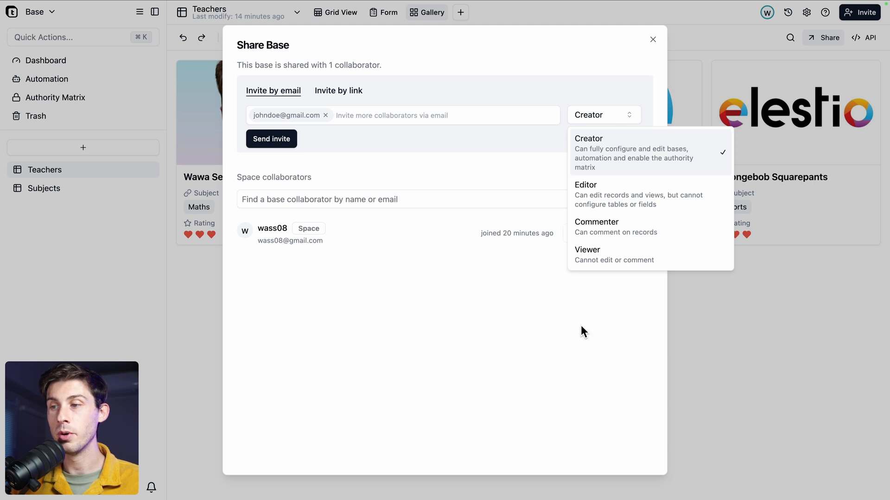
{"action": "mouse_move", "coordinate": [600, 140]}
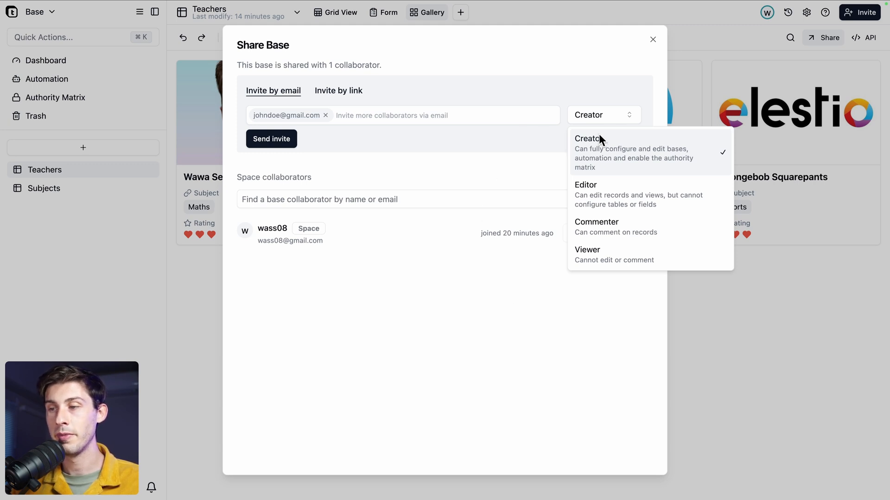
{"action": "mouse_move", "coordinate": [627, 189]}
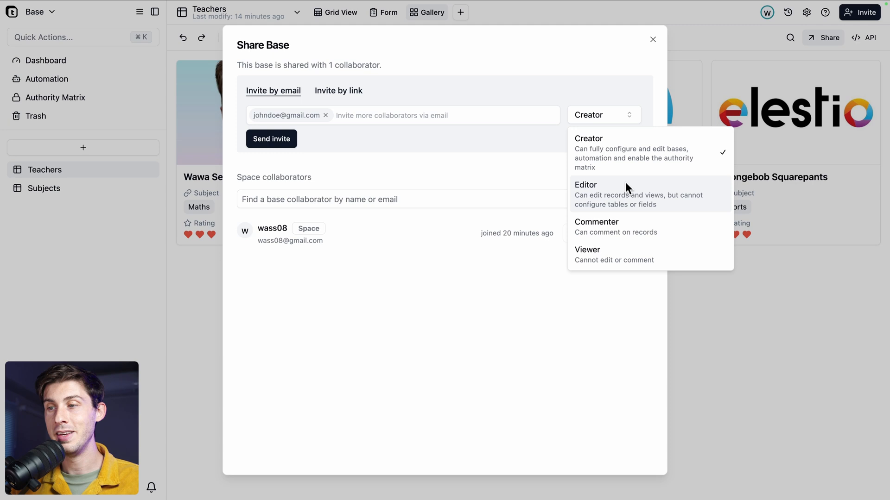
{"action": "mouse_move", "coordinate": [632, 229]}
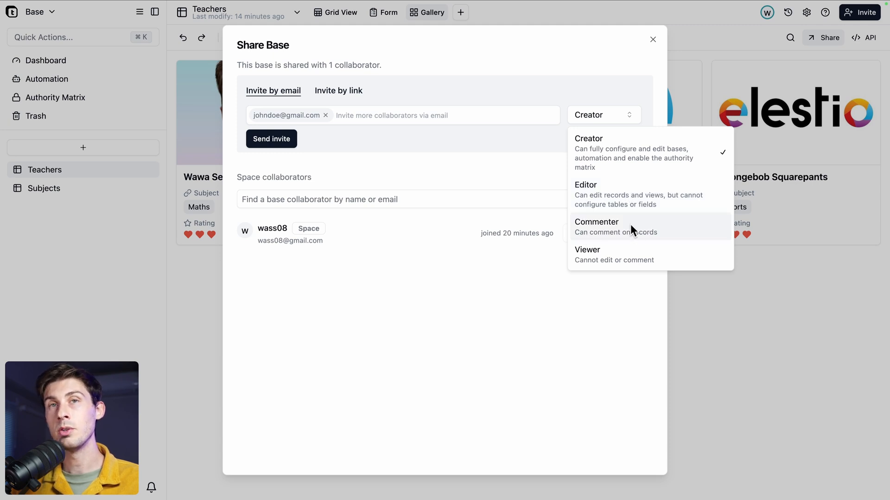
{"action": "mouse_move", "coordinate": [607, 227]}
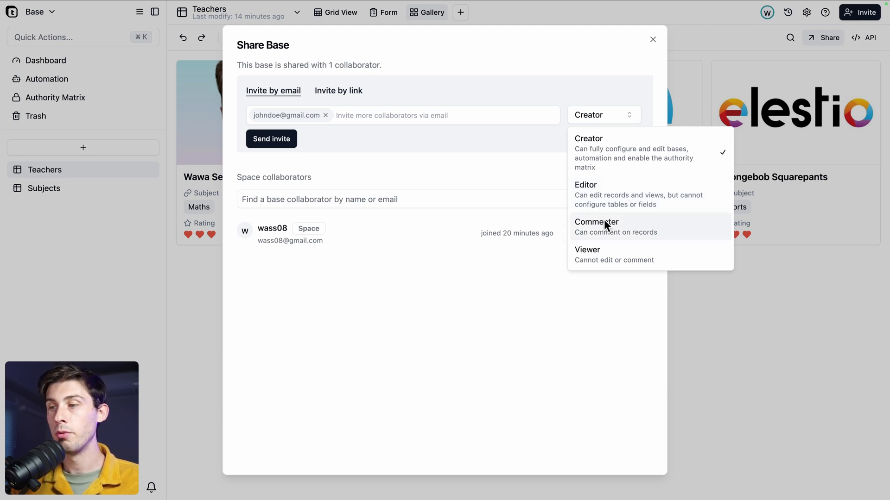
{"action": "mouse_move", "coordinate": [675, 255]}
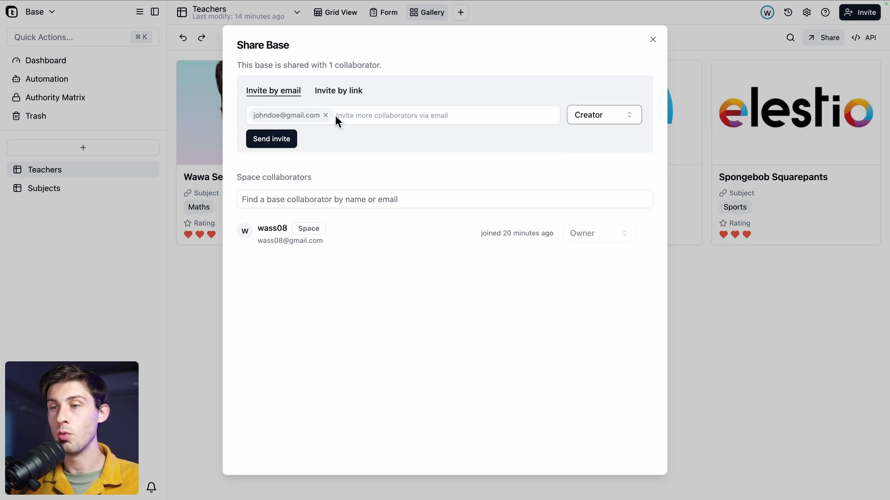
Set the invite-by-link role to Viewer and close the Share Base dialog.
{"action": "left_click", "coordinate": [339, 90]}
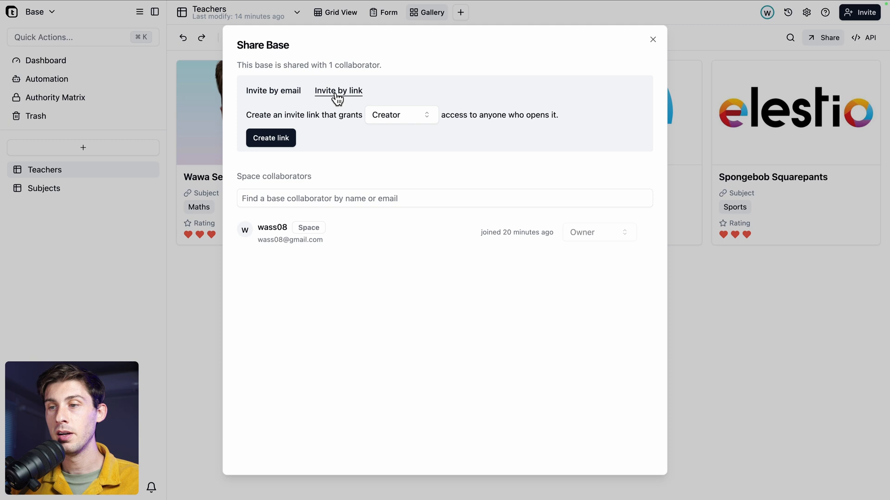
{"action": "left_click", "coordinate": [400, 115]}
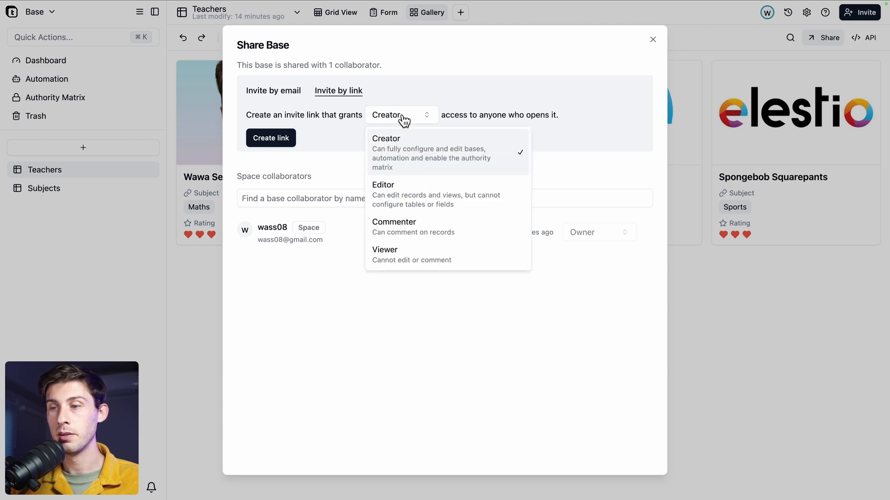
{"action": "left_click", "coordinate": [385, 254]}
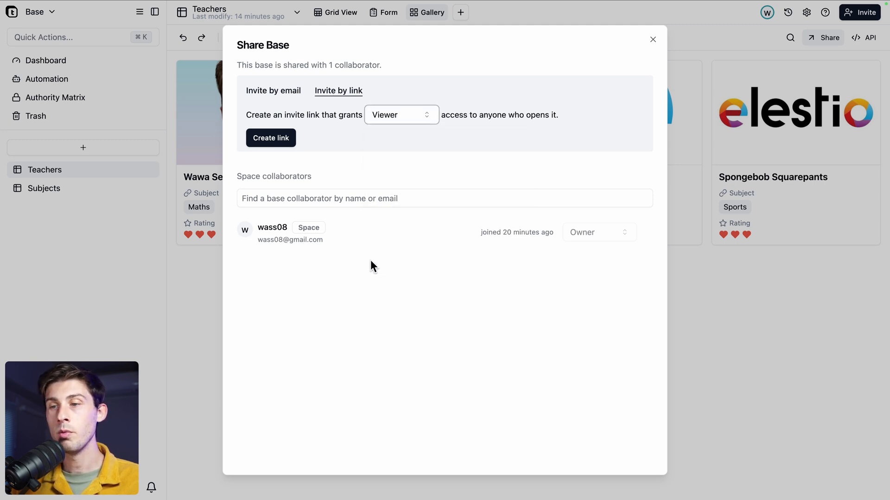
{"action": "mouse_move", "coordinate": [484, 246]}
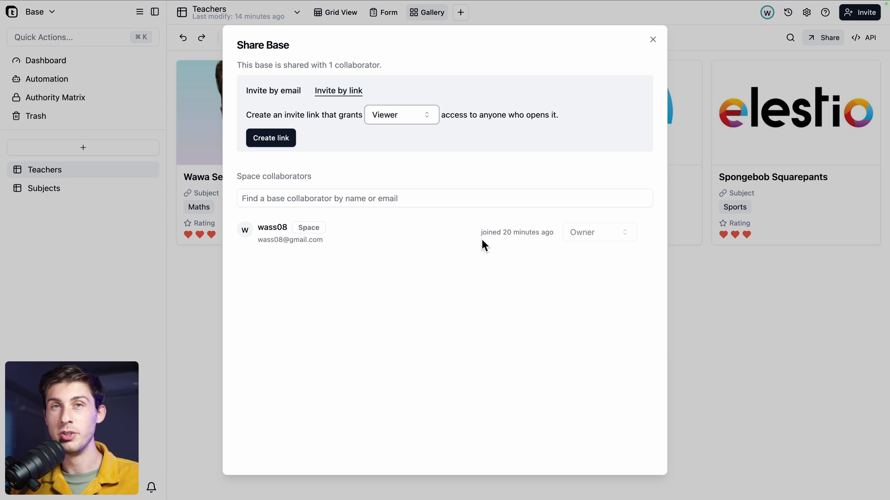
{"action": "mouse_move", "coordinate": [624, 96]}
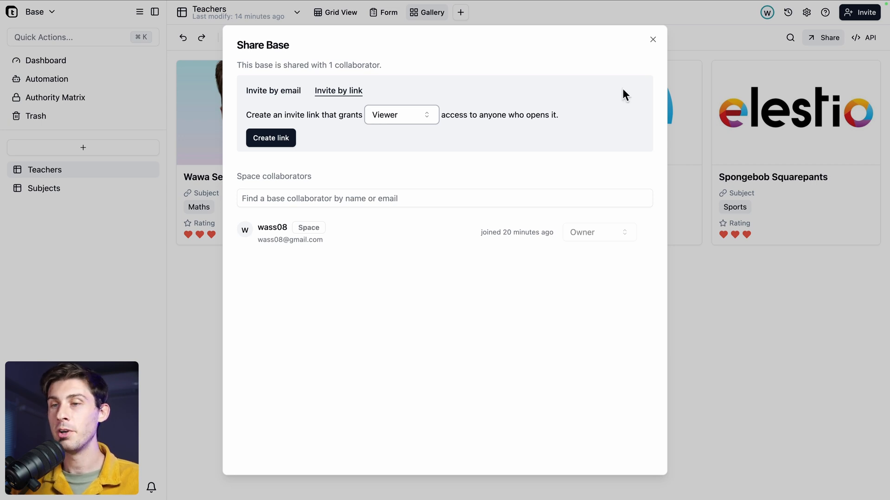
{"action": "left_click", "coordinate": [652, 39]}
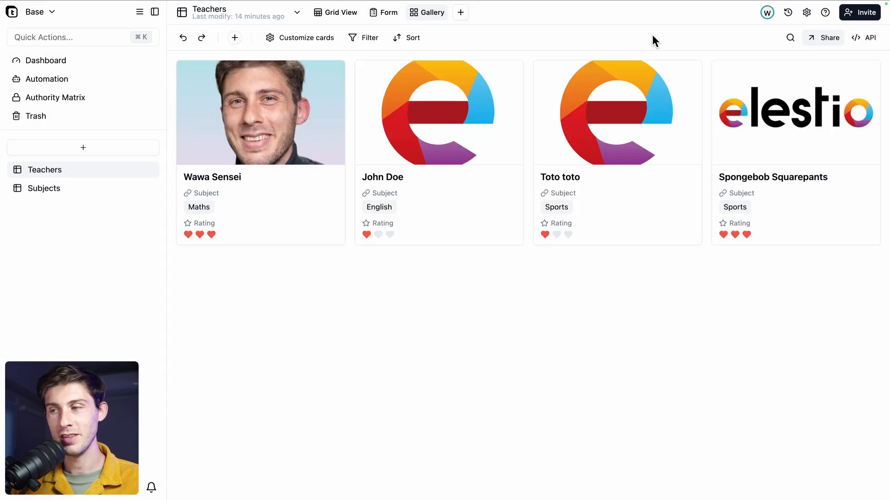
{"action": "mouse_move", "coordinate": [743, 83]}
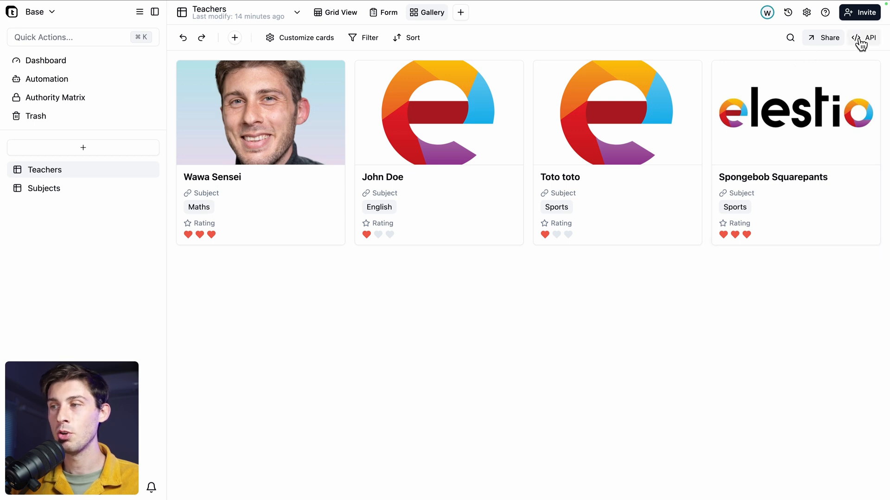
Open the Teachers REST API query builder and scroll down to the cURL request.
{"action": "left_click", "coordinate": [863, 38]}
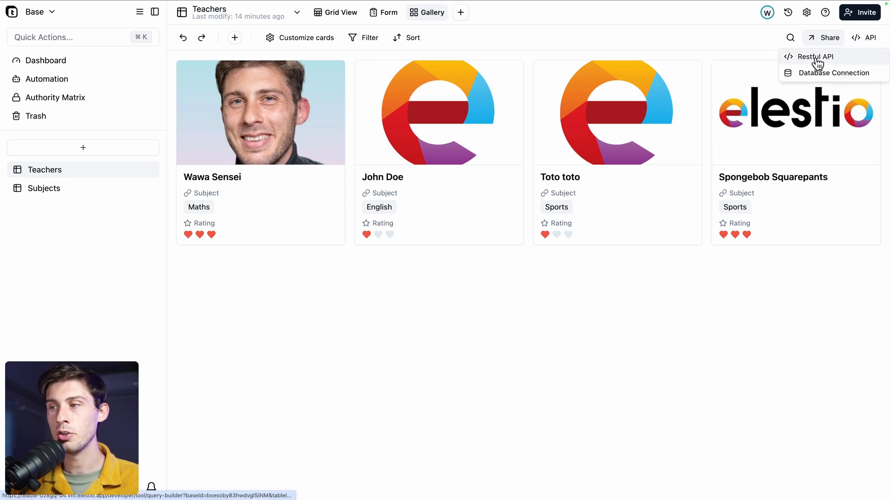
{"action": "left_click", "coordinate": [815, 56]}
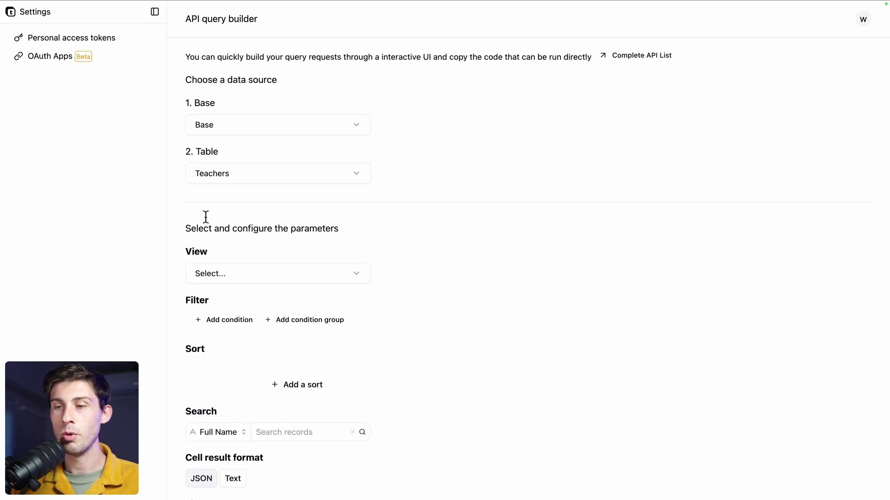
{"action": "scroll", "scroll_direction": "down", "scroll_amount": 3}
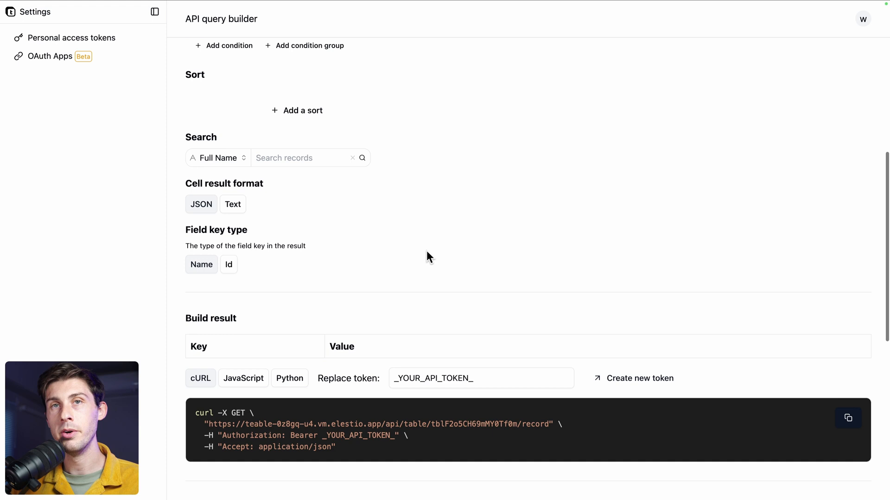
{"action": "scroll", "scroll_direction": "down", "scroll_amount": 3}
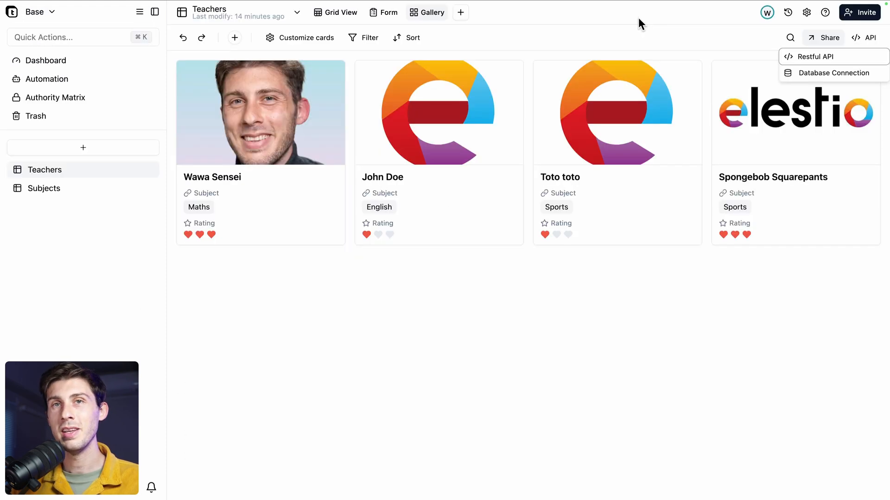
{"action": "mouse_move", "coordinate": [832, 73]}
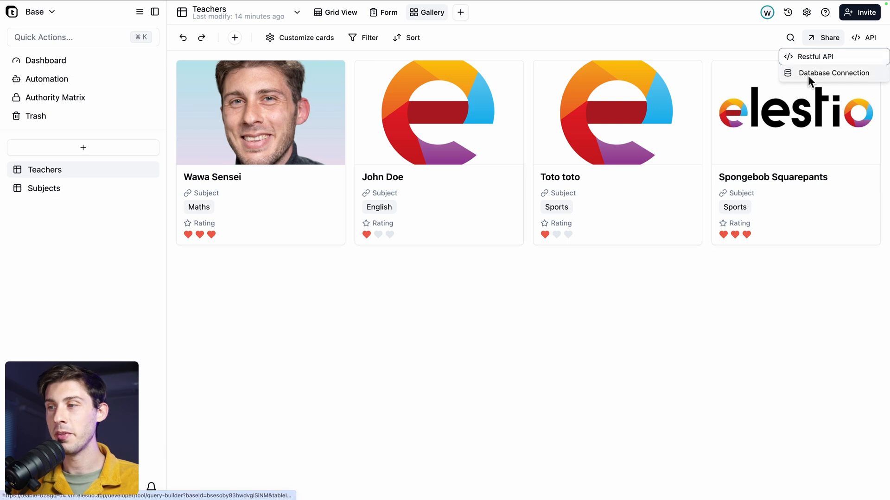
Open the Database Connection dialog from the API menu.
{"action": "left_click", "coordinate": [833, 73]}
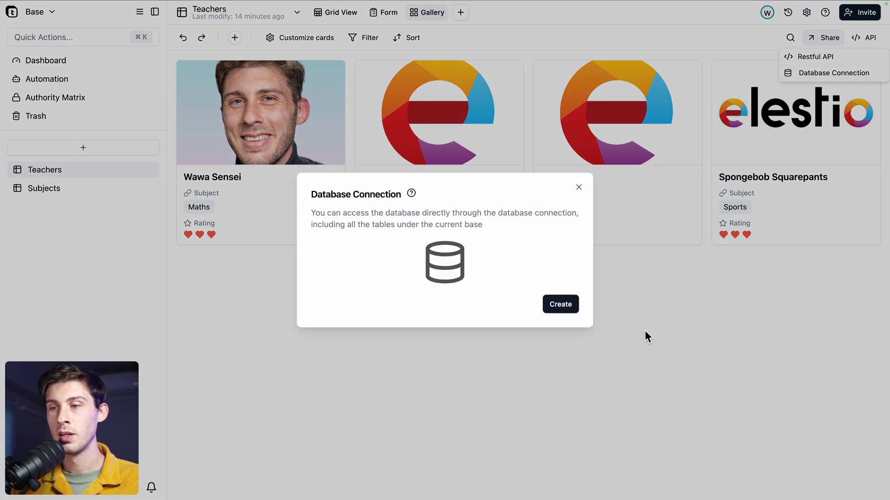
{"action": "mouse_move", "coordinate": [339, 239]}
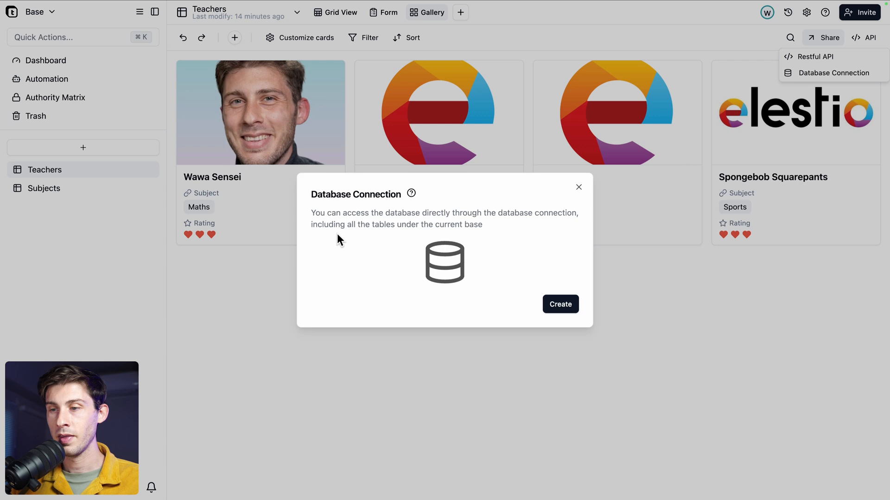
{"action": "mouse_move", "coordinate": [425, 215]}
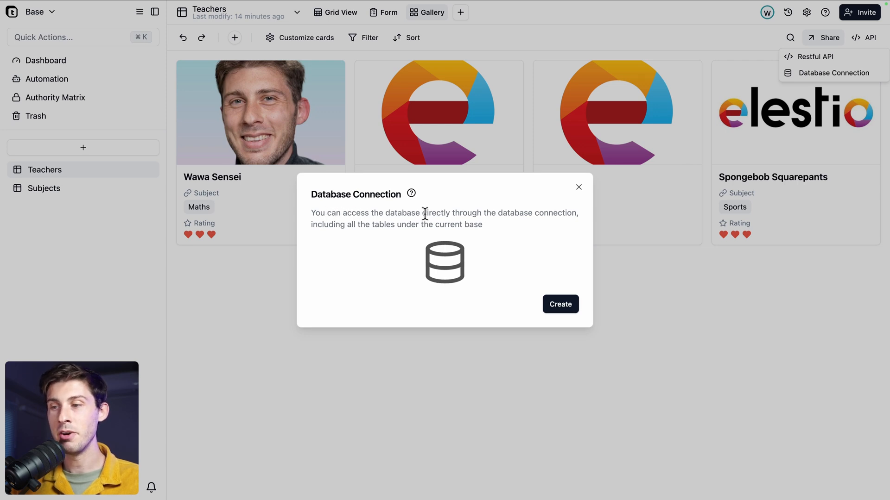
{"action": "mouse_move", "coordinate": [504, 216]}
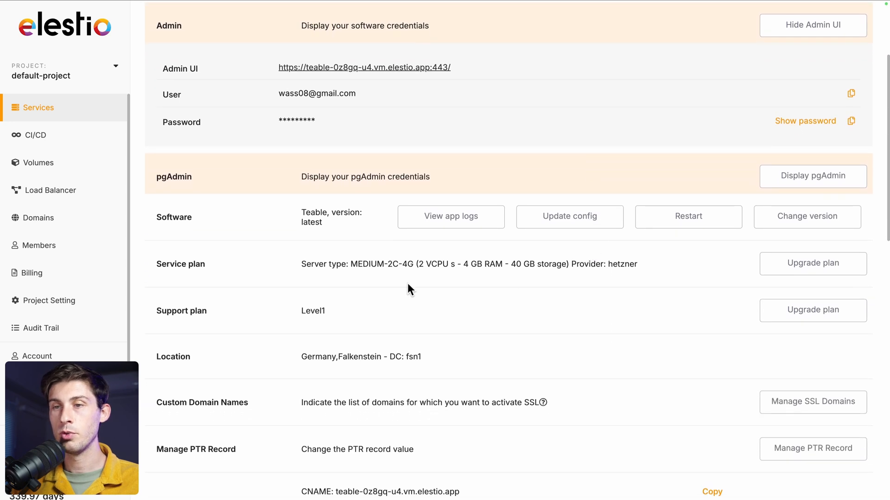
{"action": "mouse_move", "coordinate": [323, 46]}
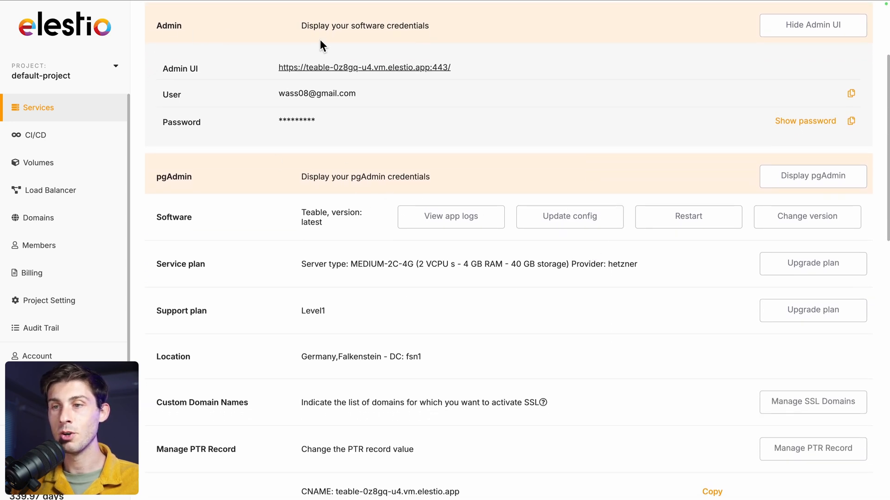
{"action": "mouse_move", "coordinate": [490, 176]}
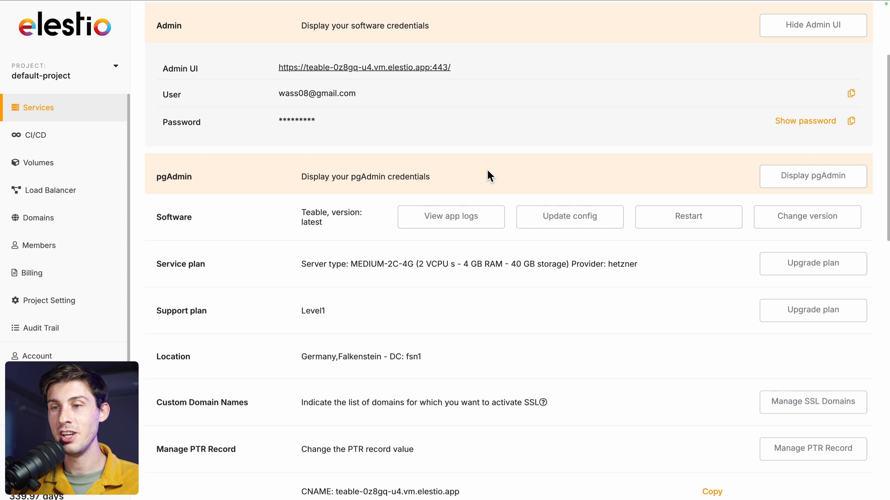
Reveal the Teable service's pgAdmin credentials in Elestio and copy the password.
{"action": "left_click", "coordinate": [812, 176]}
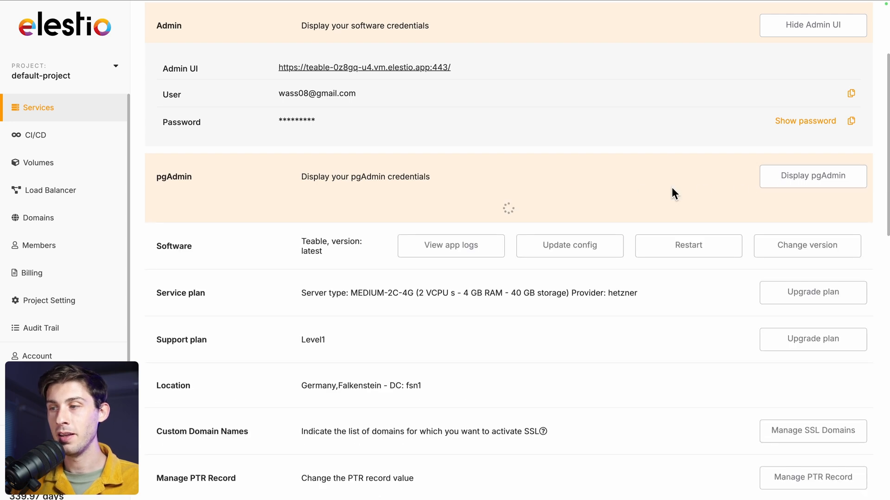
{"action": "left_click", "coordinate": [812, 176]}
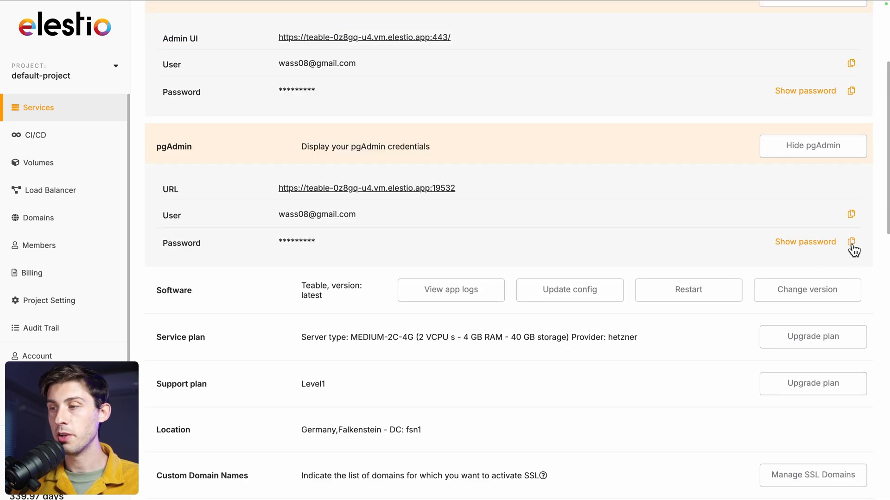
{"action": "left_click", "coordinate": [851, 242]}
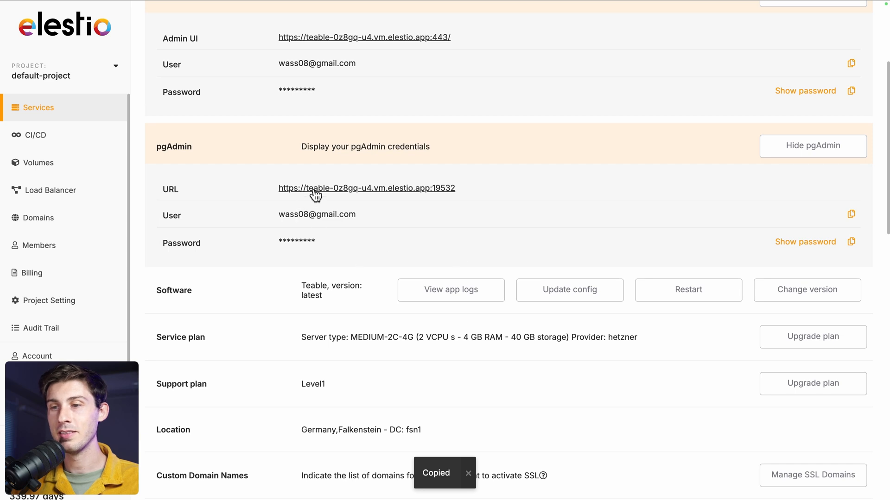
{"action": "left_click", "coordinate": [366, 187]}
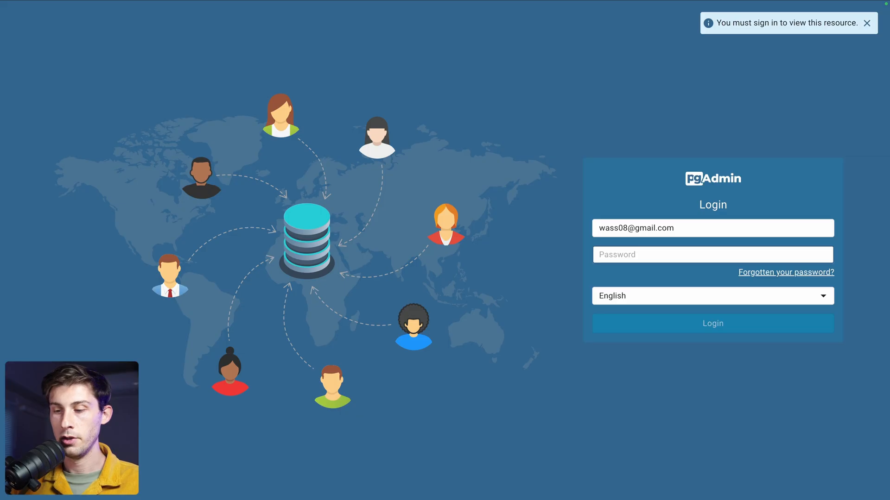
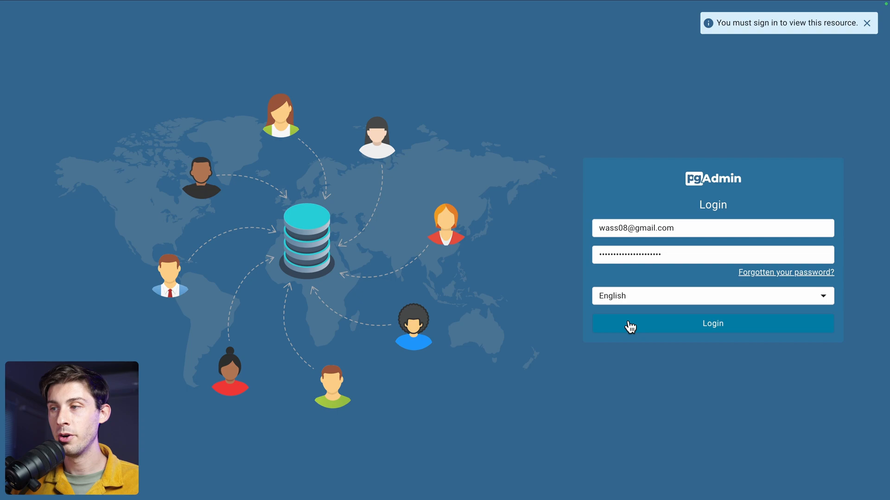
Log in to pgAdmin with the copied password.
{"action": "left_click", "coordinate": [712, 324]}
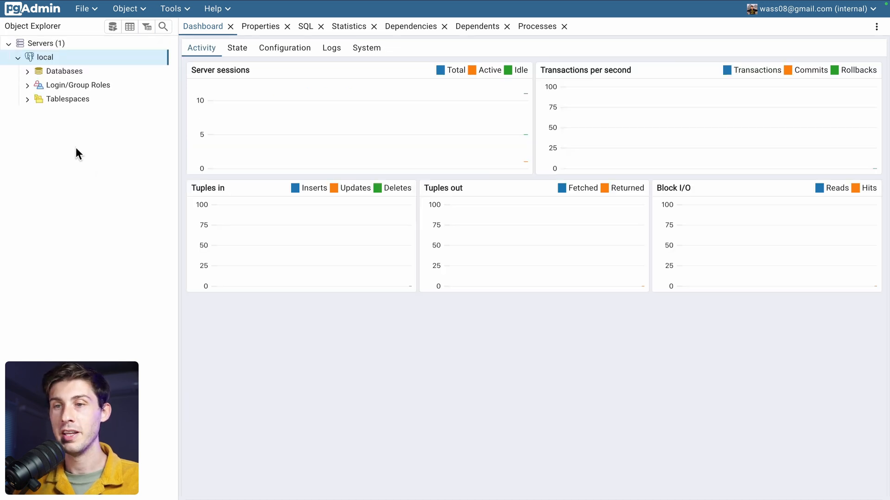
Expand local > Databases > teable > Schemas > bsesoby83hwdvglSiNM > Tables and select New_table.
{"action": "left_click", "coordinate": [27, 71]}
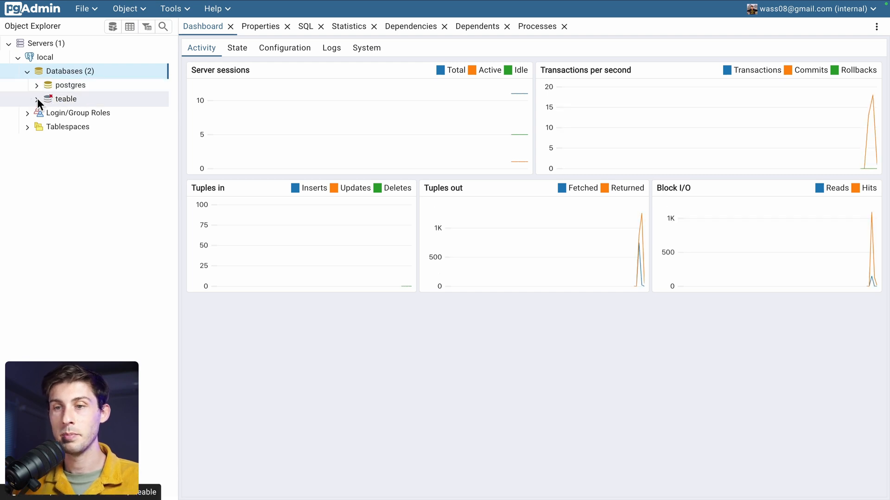
{"action": "left_click", "coordinate": [36, 99]}
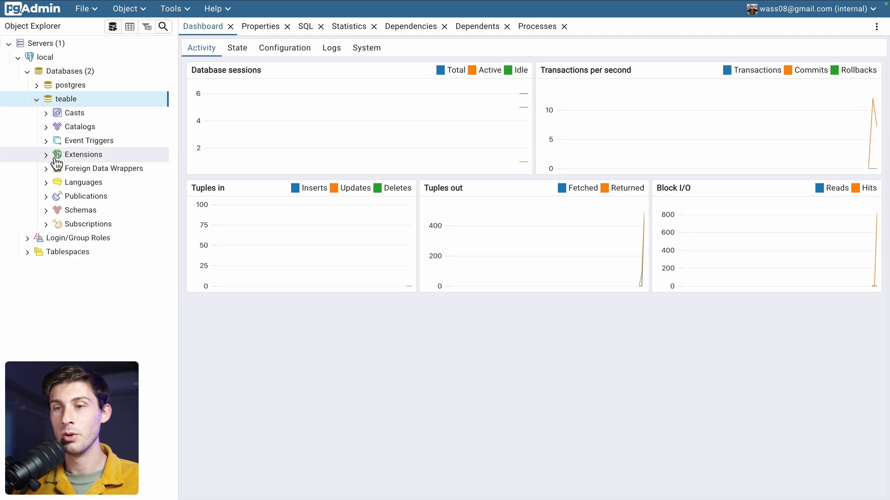
{"action": "left_click", "coordinate": [45, 210]}
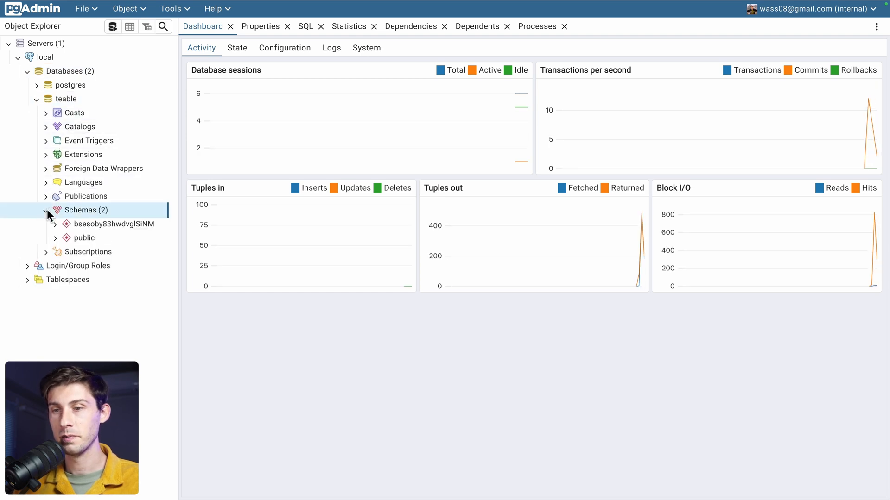
{"action": "left_click", "coordinate": [54, 224]}
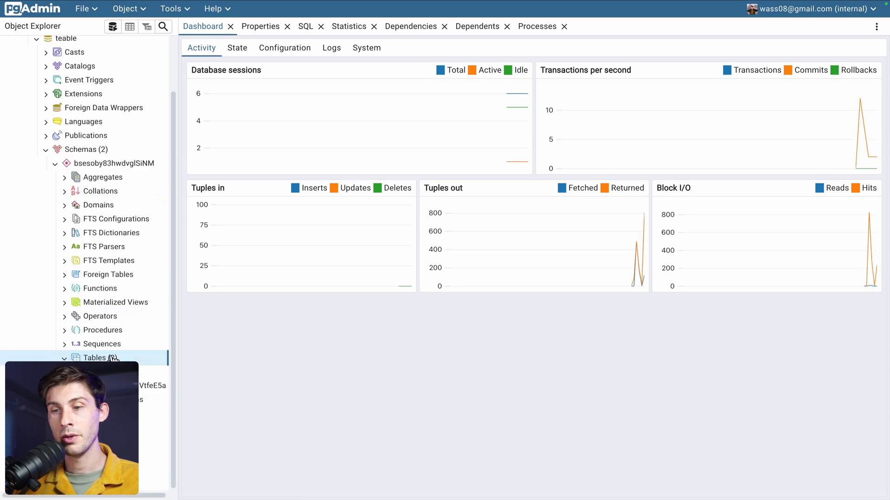
{"action": "left_click", "coordinate": [95, 357]}
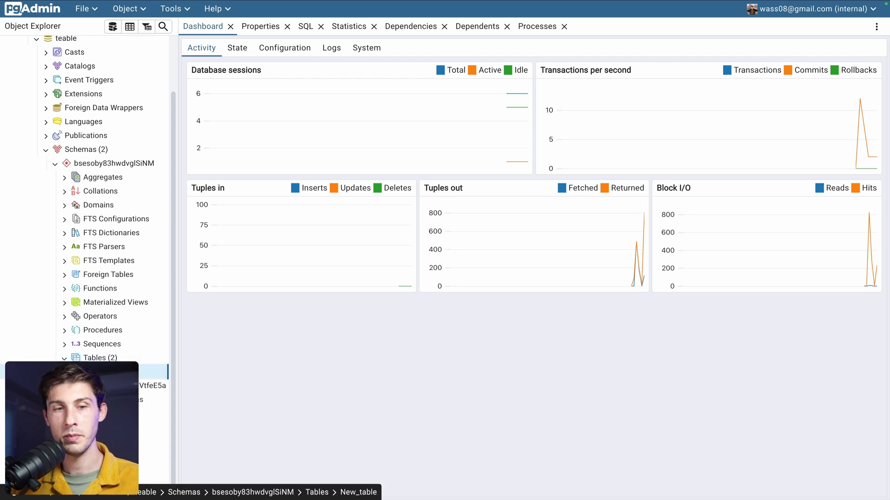
{"action": "left_click", "coordinate": [65, 358]}
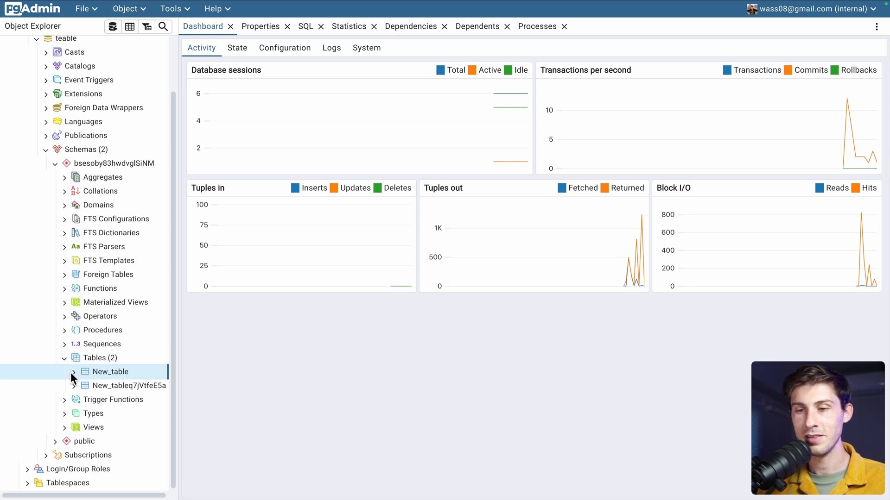
List New_table's 13 columns, scrolling down to select the Rating column.
{"action": "left_click", "coordinate": [72, 372]}
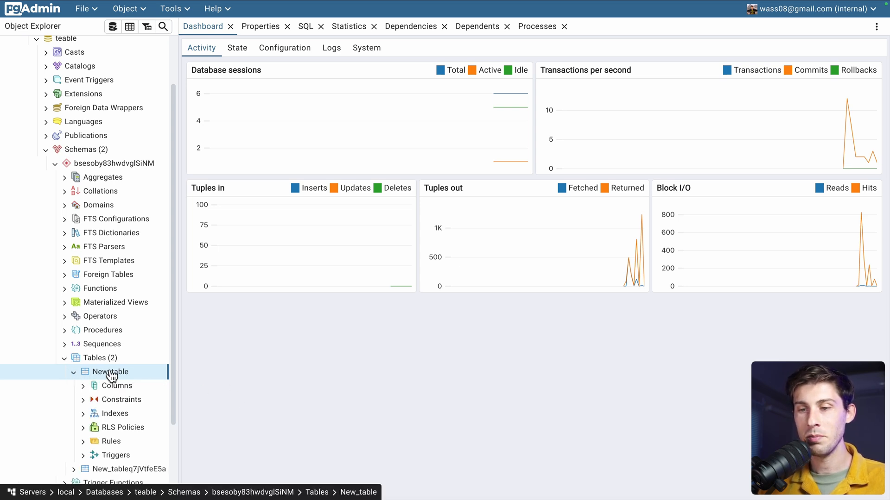
{"action": "left_click", "coordinate": [83, 385]}
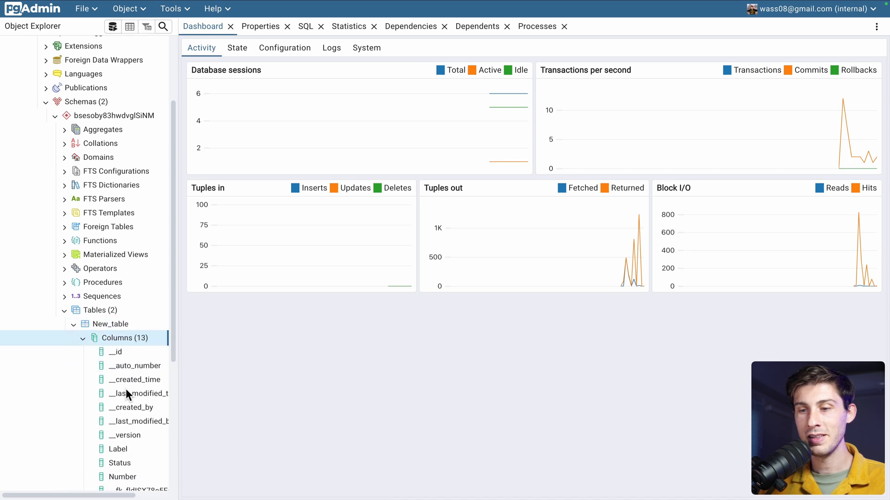
{"action": "scroll", "scroll_direction": "down", "scroll_amount": 3}
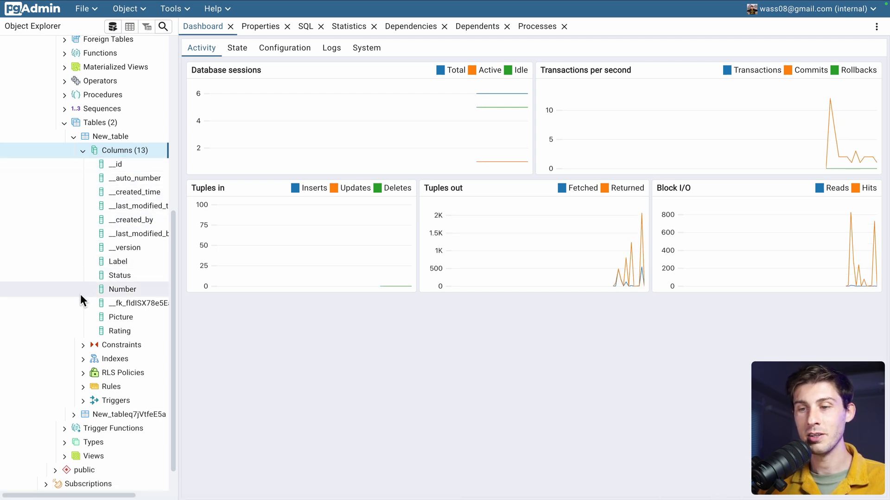
{"action": "left_click", "coordinate": [119, 331]}
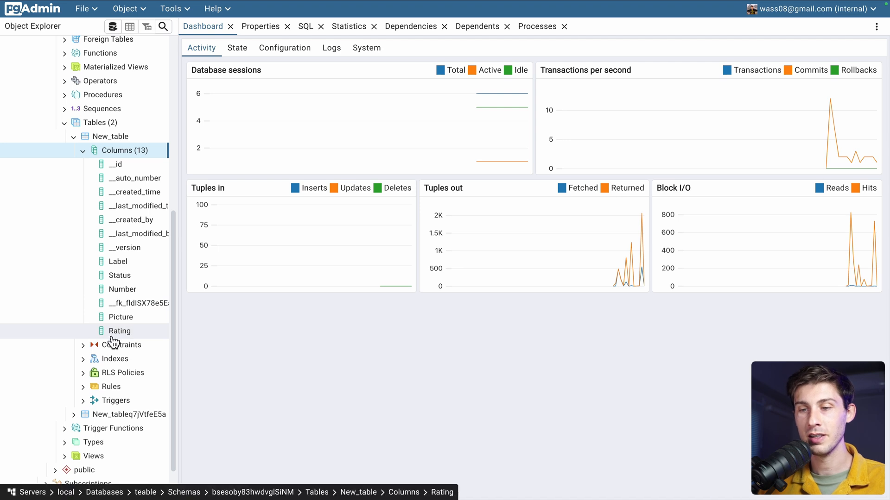
{"action": "left_click", "coordinate": [129, 414]}
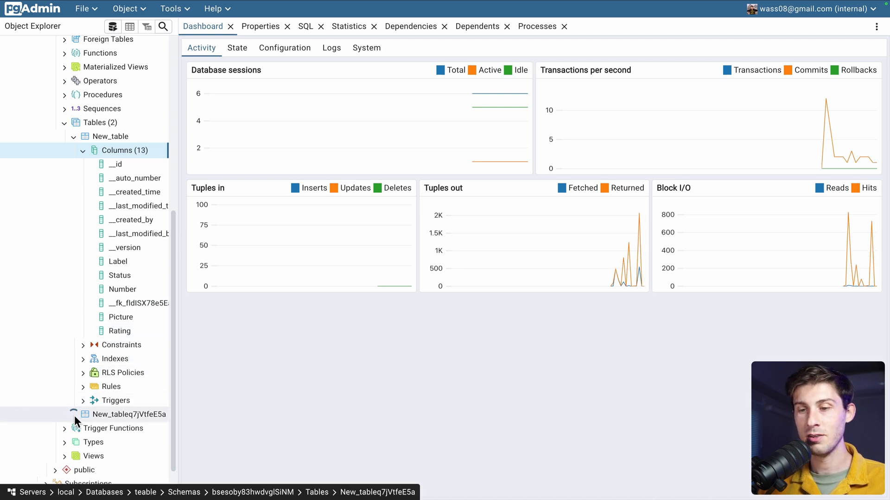
List the 8 columns of New_tableq7jVtfeE5a and select that table.
{"action": "left_click", "coordinate": [76, 414]}
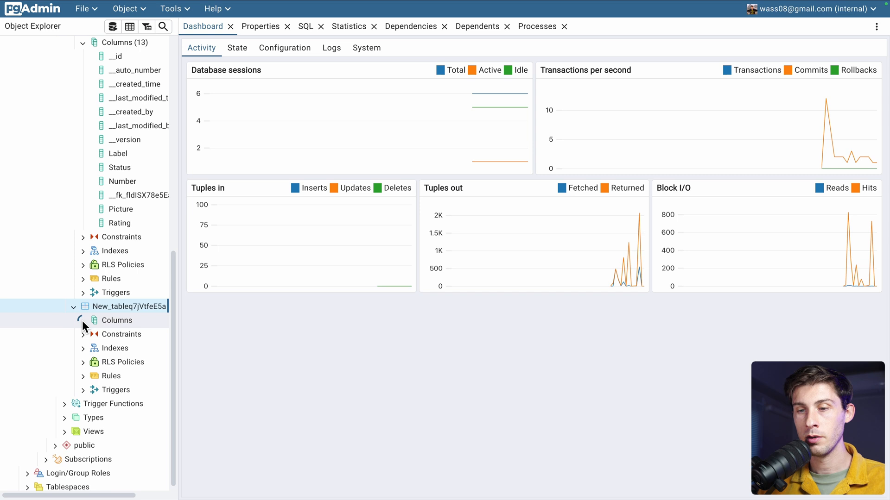
{"action": "left_click", "coordinate": [83, 320]}
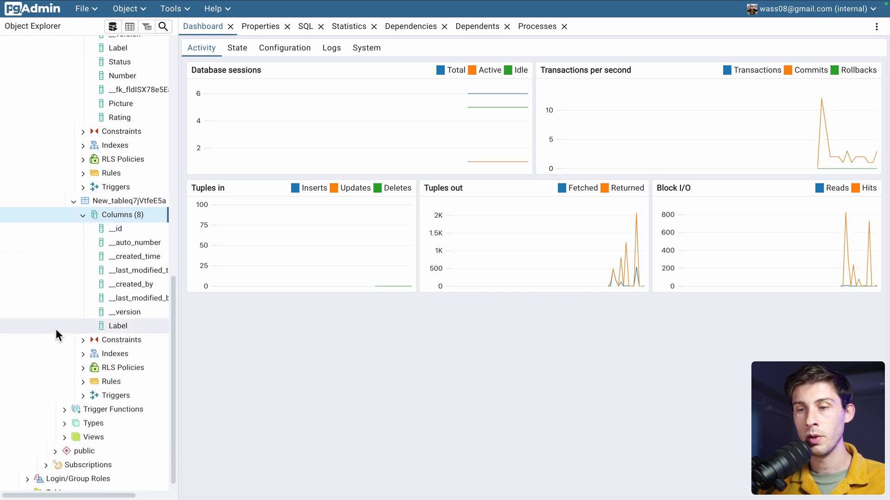
{"action": "left_click", "coordinate": [130, 200]}
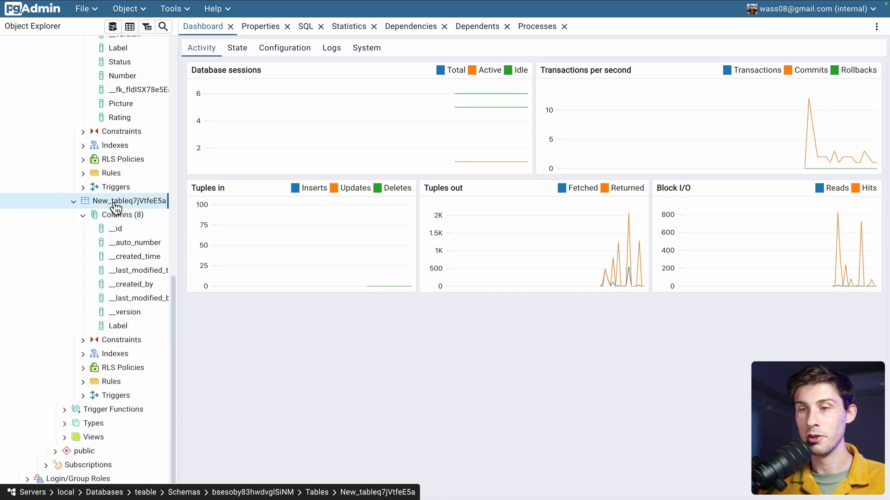
Show all rows of New_tableq7jVtfeE5a: the Maths, English and Sports records.
{"action": "right_click", "coordinate": [124, 201]}
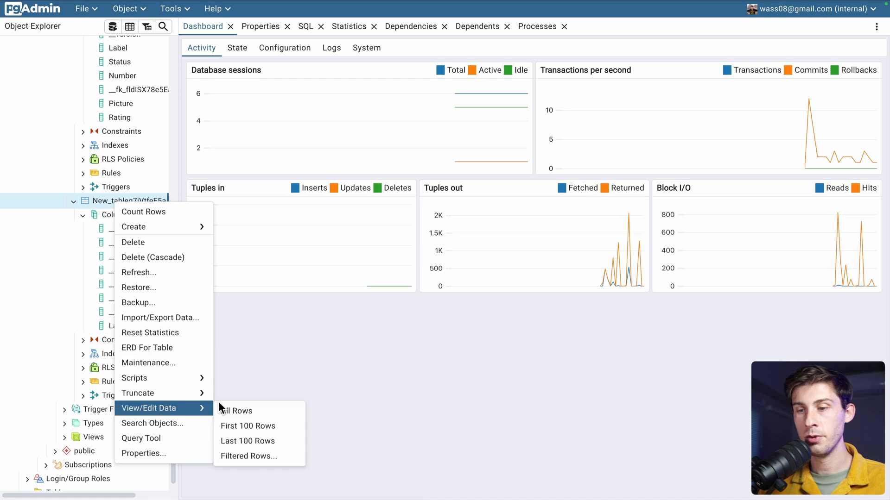
{"action": "left_click", "coordinate": [235, 411]}
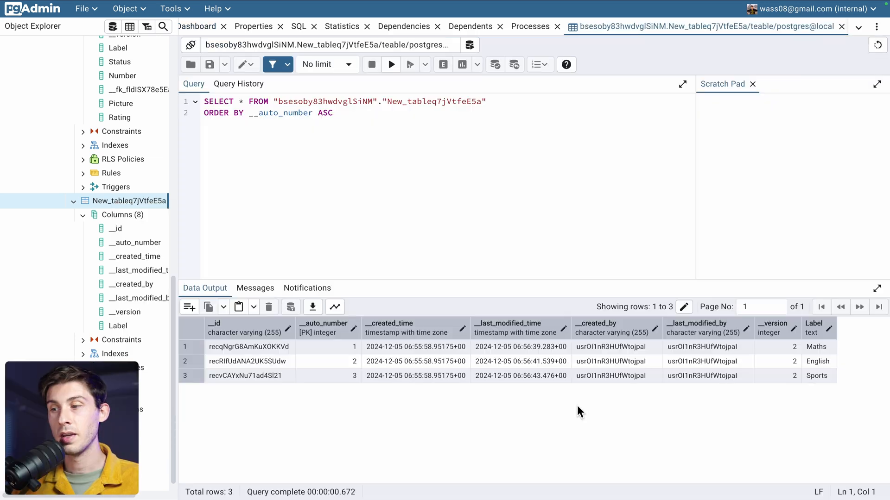
{"action": "mouse_move", "coordinate": [809, 344]}
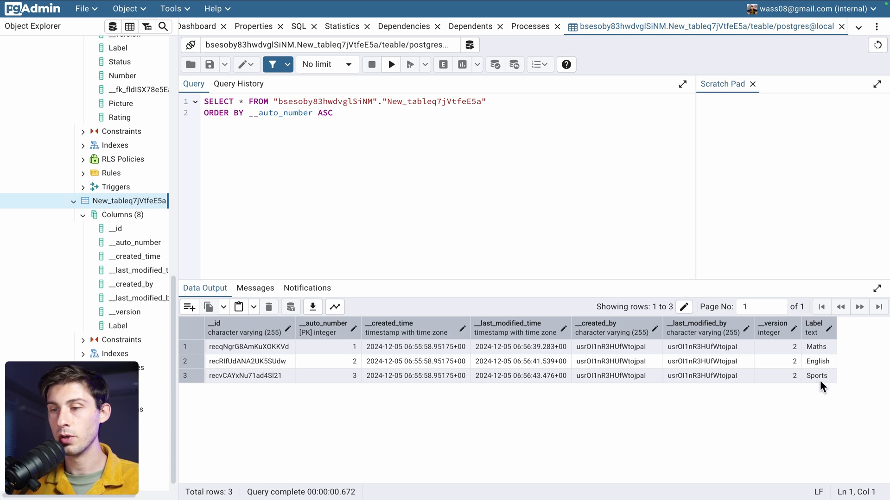
{"action": "mouse_move", "coordinate": [435, 364]}
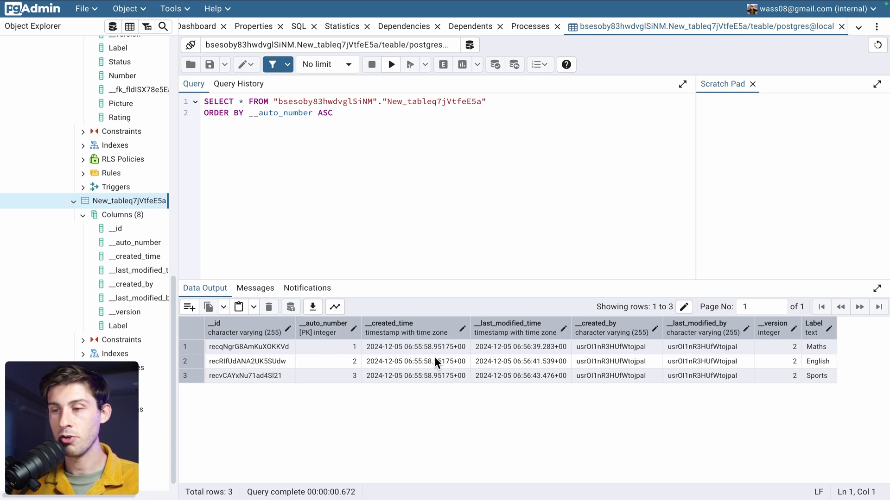
{"action": "mouse_move", "coordinate": [549, 334]}
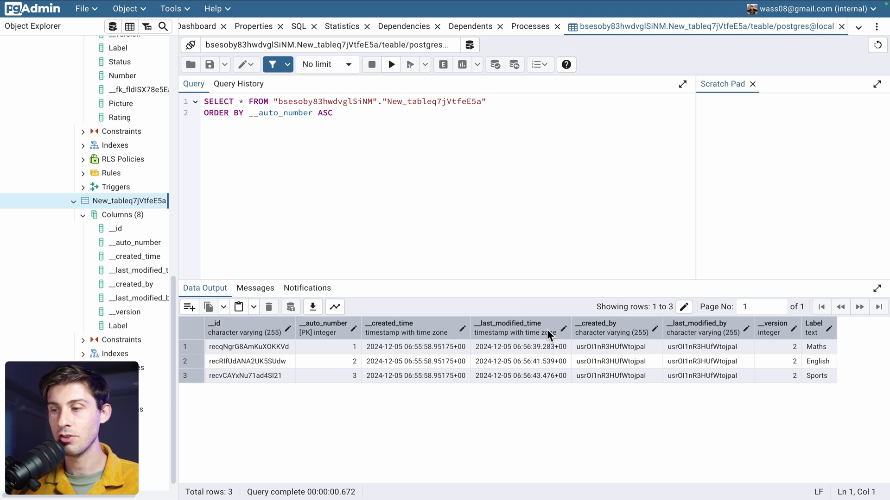
{"action": "mouse_move", "coordinate": [538, 399]}
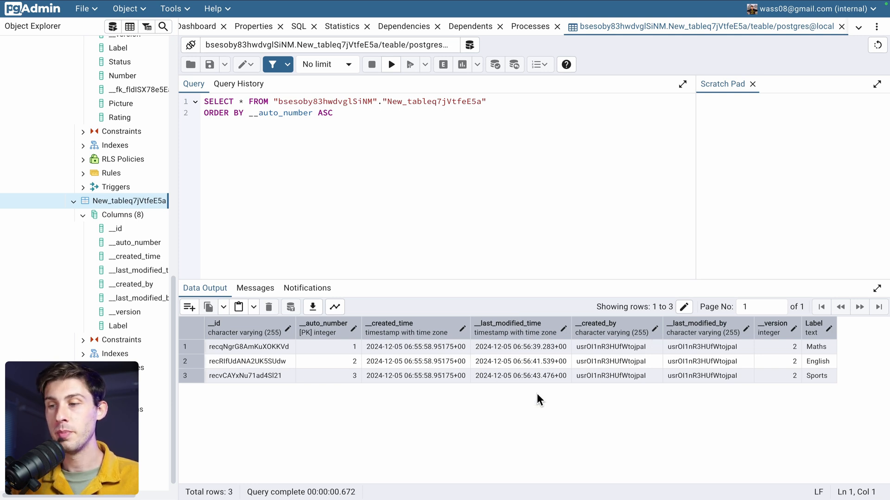
{"action": "mouse_move", "coordinate": [506, 325]}
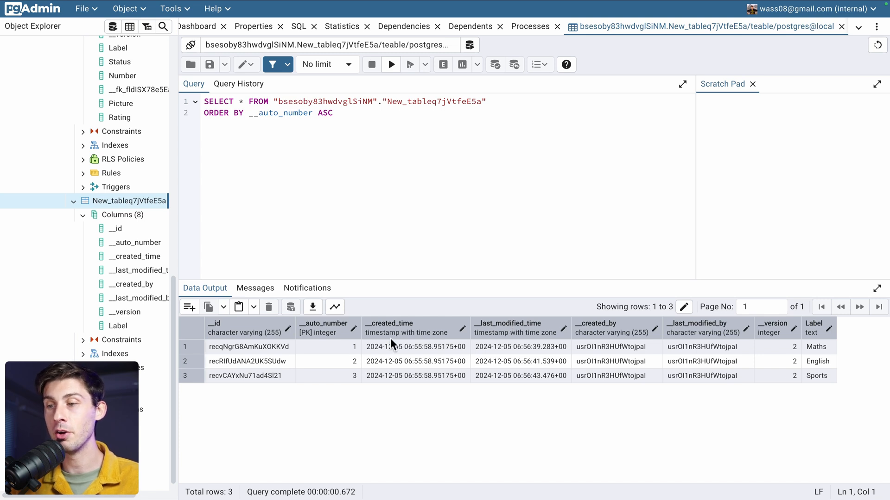
{"action": "mouse_move", "coordinate": [485, 352]}
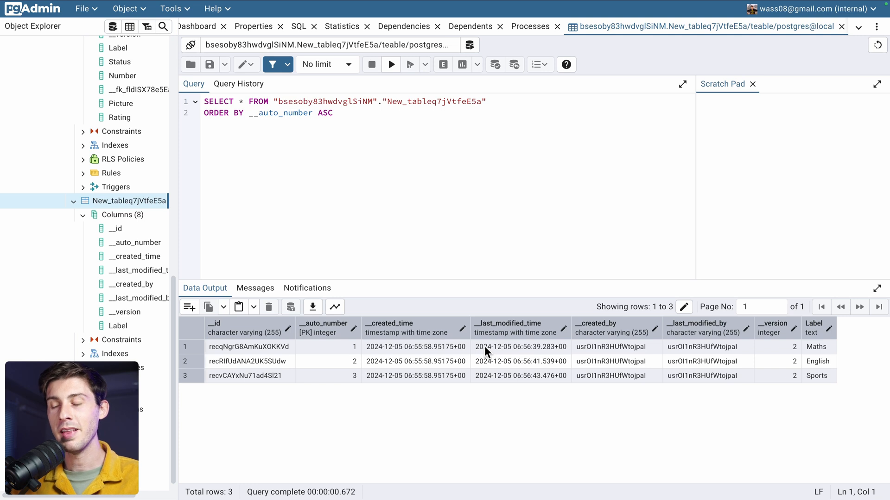
{"action": "mouse_move", "coordinate": [723, 441]}
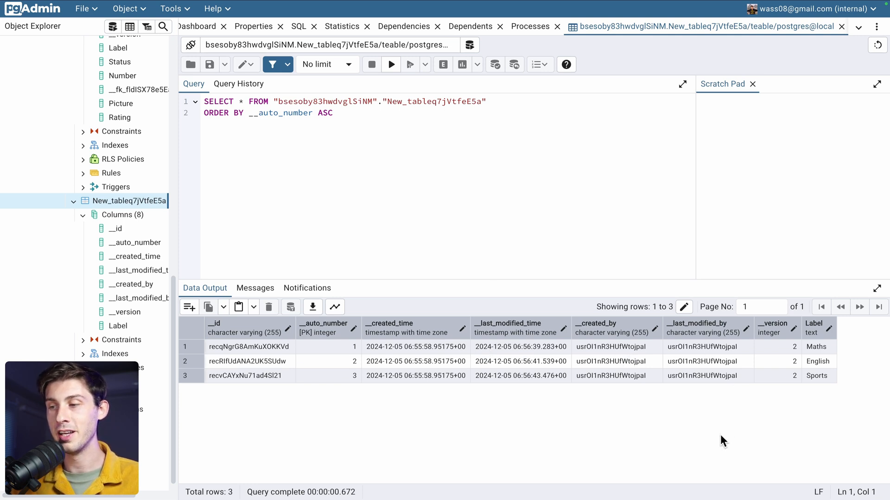
{"action": "mouse_move", "coordinate": [215, 323]}
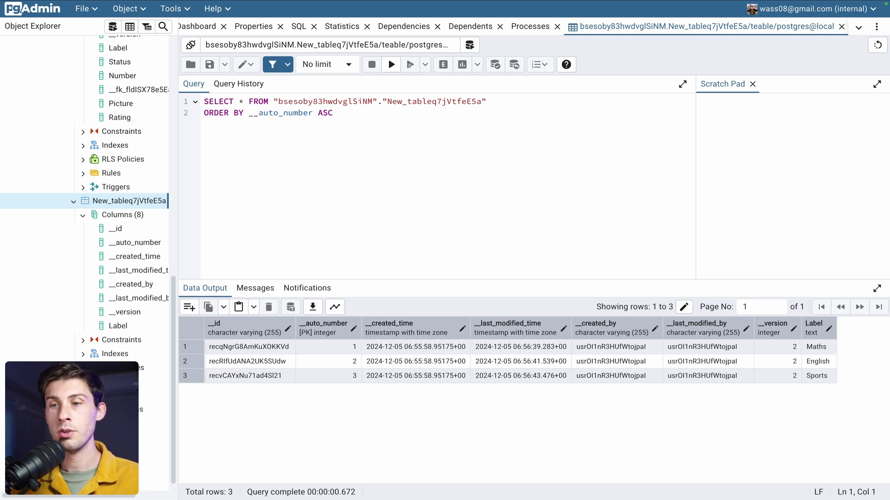
{"action": "mouse_move", "coordinate": [366, 227]}
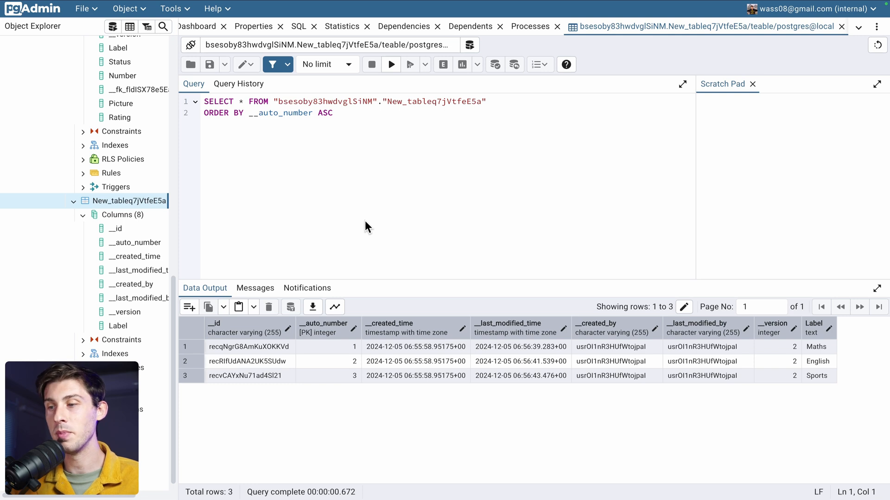
{"action": "mouse_move", "coordinate": [339, 238]}
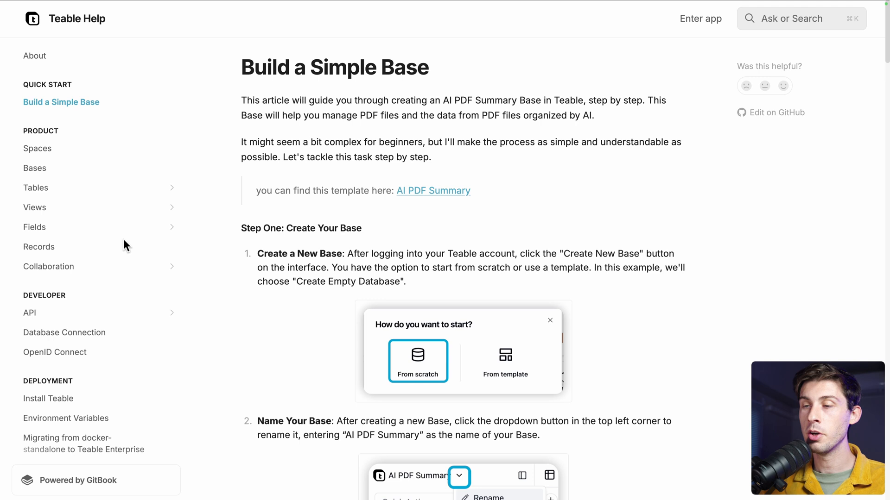
Scroll the Build a Simple Base guide down to Step Two on creating two tables.
{"action": "scroll", "scroll_direction": "down", "scroll_amount": 3}
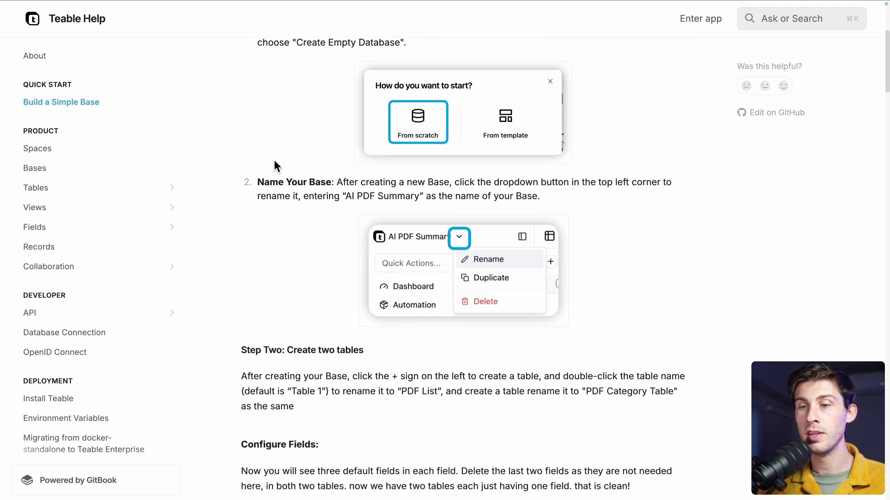
{"action": "scroll", "scroll_direction": "down", "scroll_amount": 3}
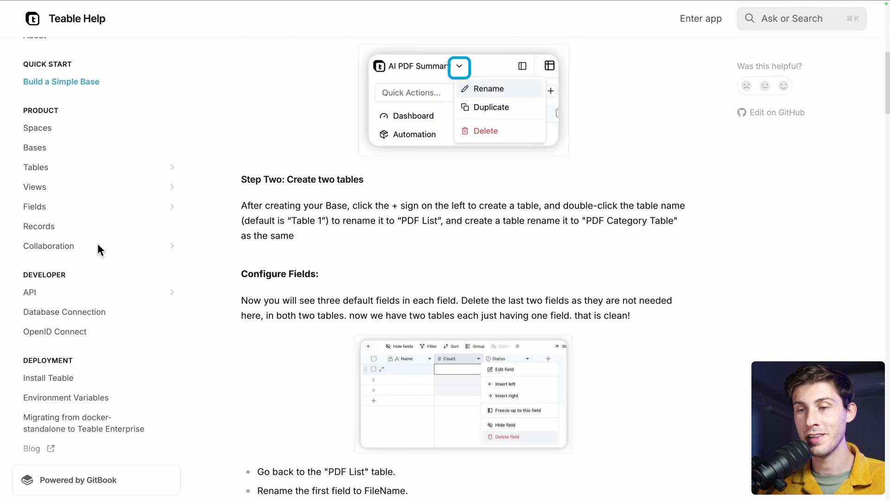